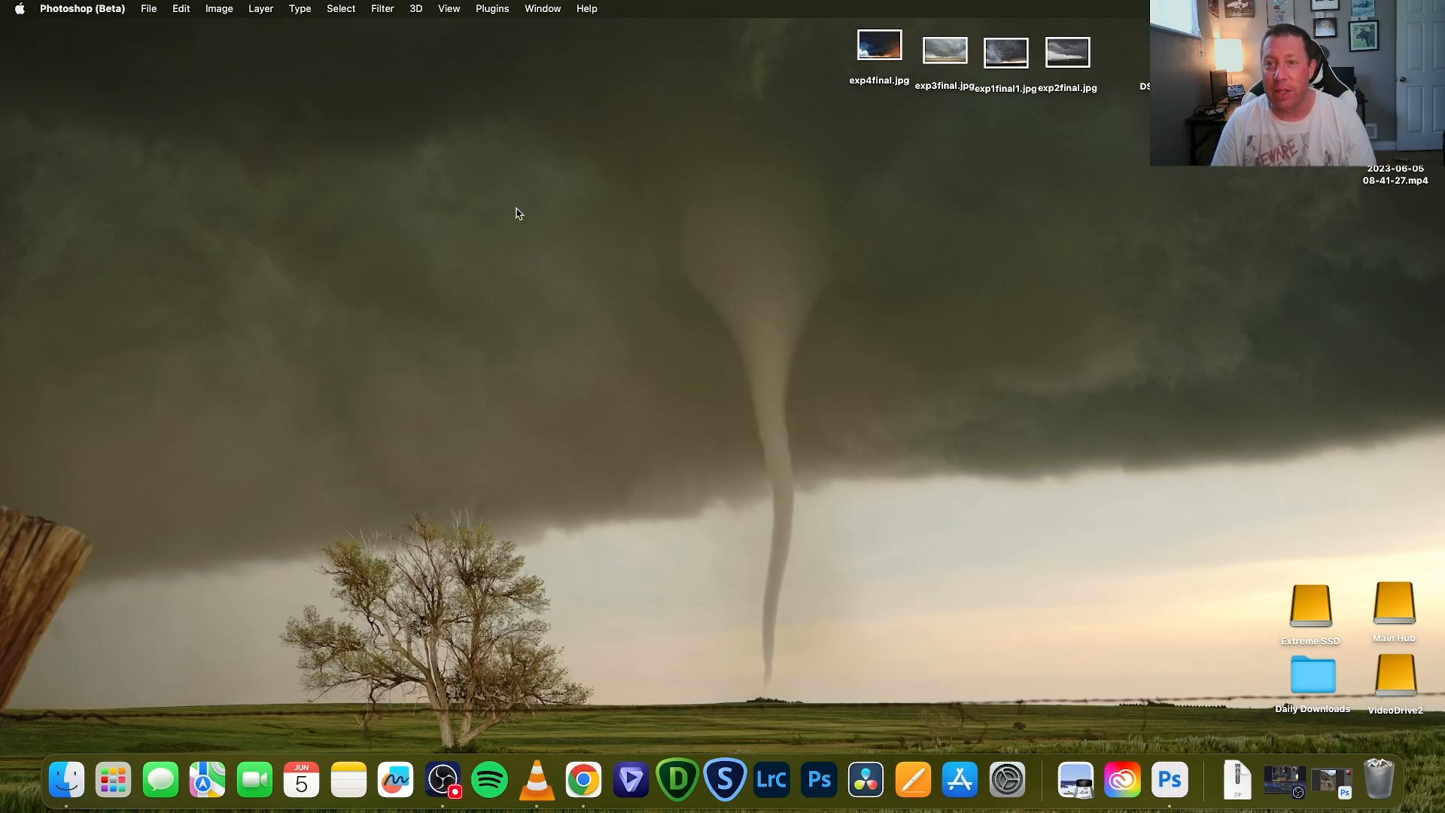
{"action": "mouse_move", "coordinate": [587, 218]}
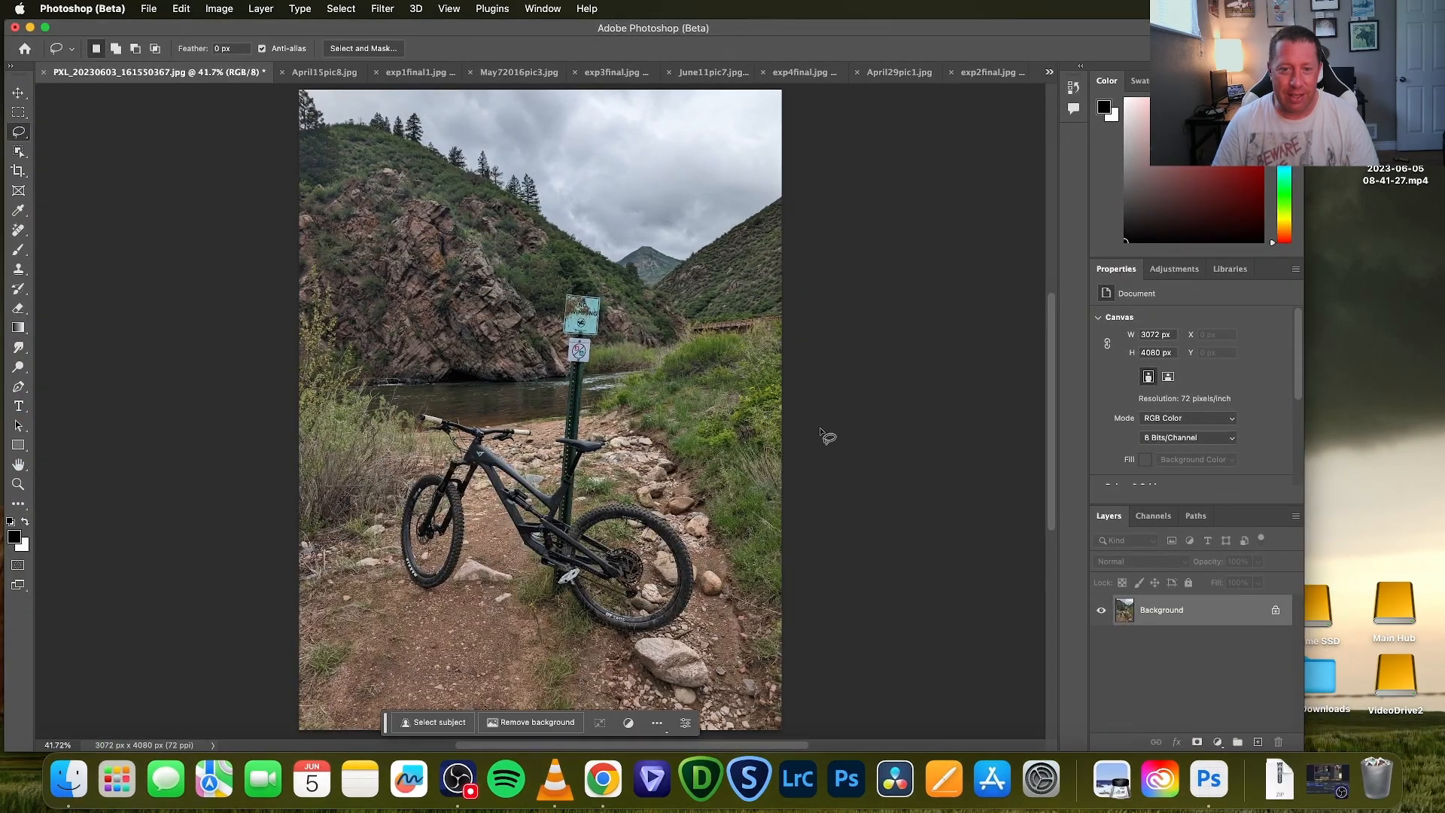
{"action": "mouse_move", "coordinate": [832, 514]}
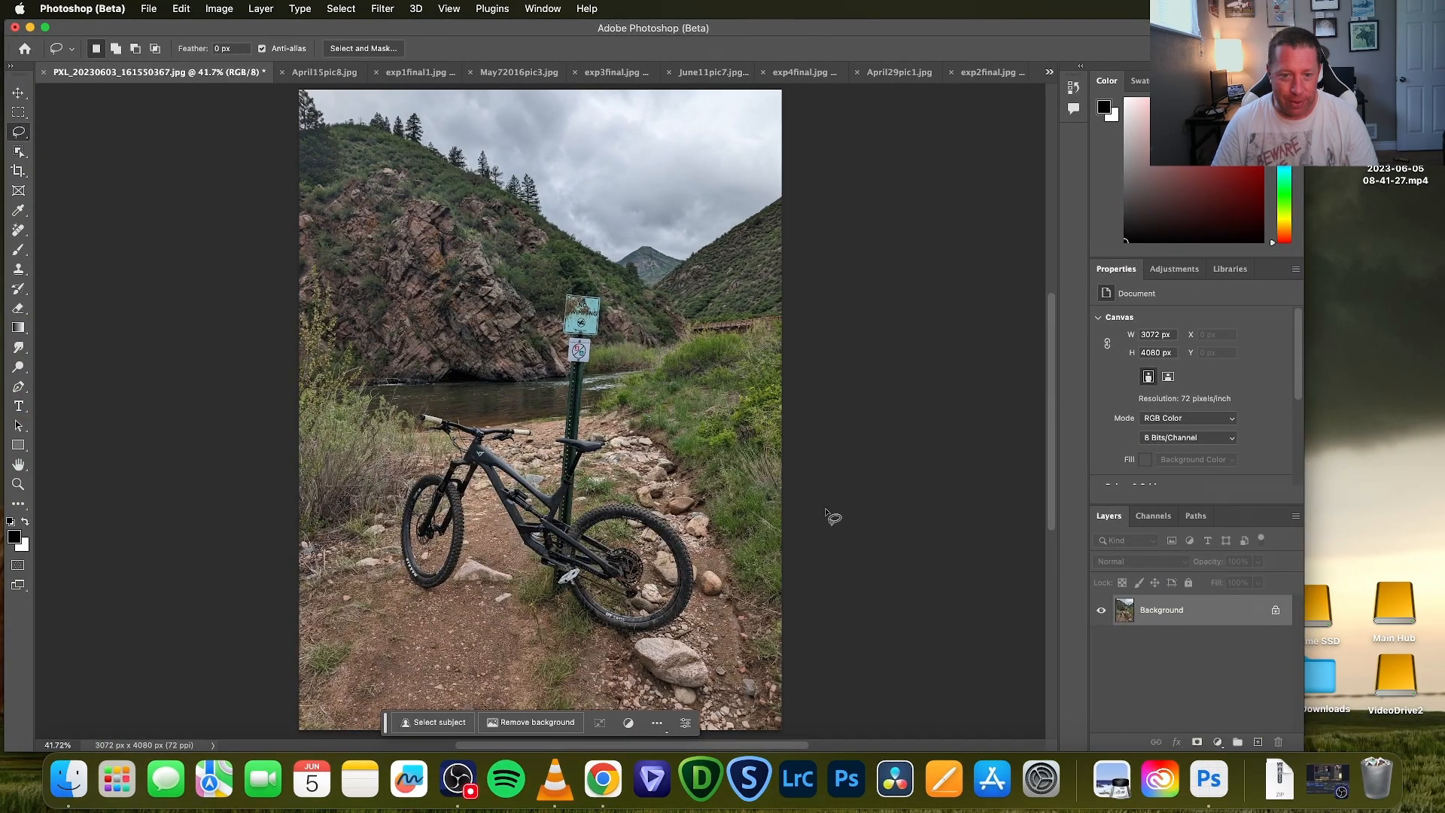
{"action": "mouse_move", "coordinate": [488, 296]}
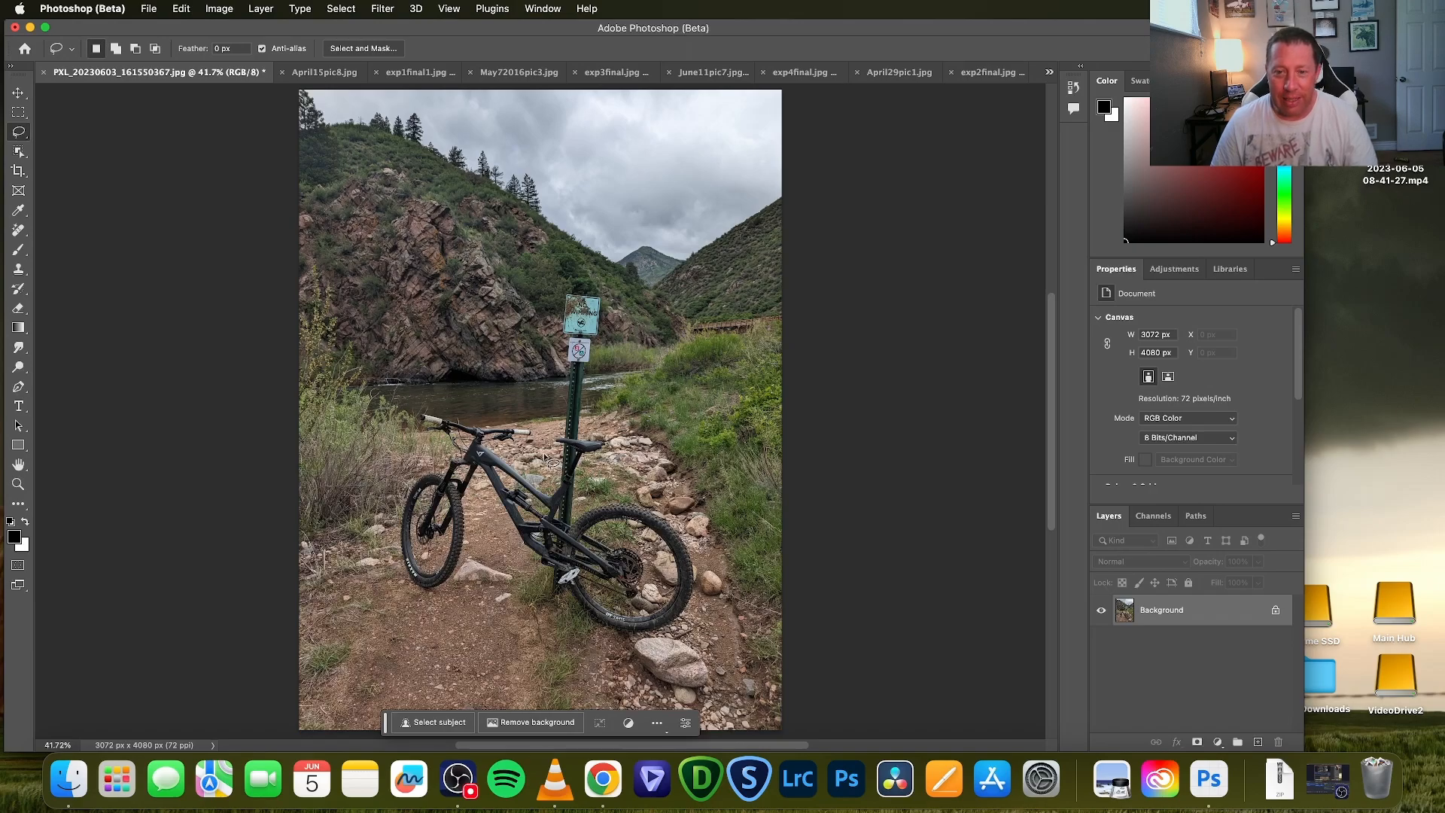
{"action": "mouse_move", "coordinate": [516, 422]}
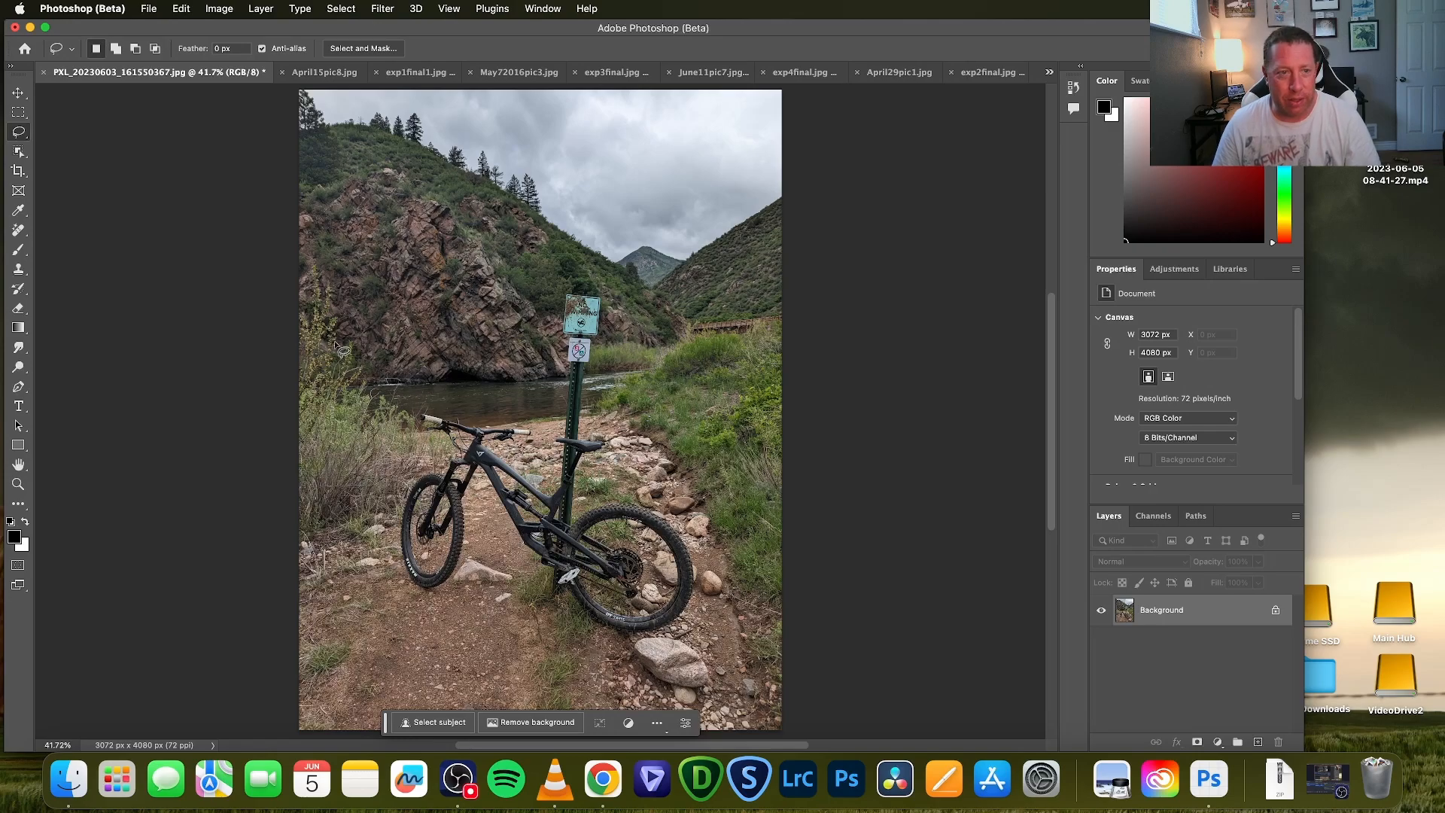
{"action": "mouse_move", "coordinate": [156, 233]}
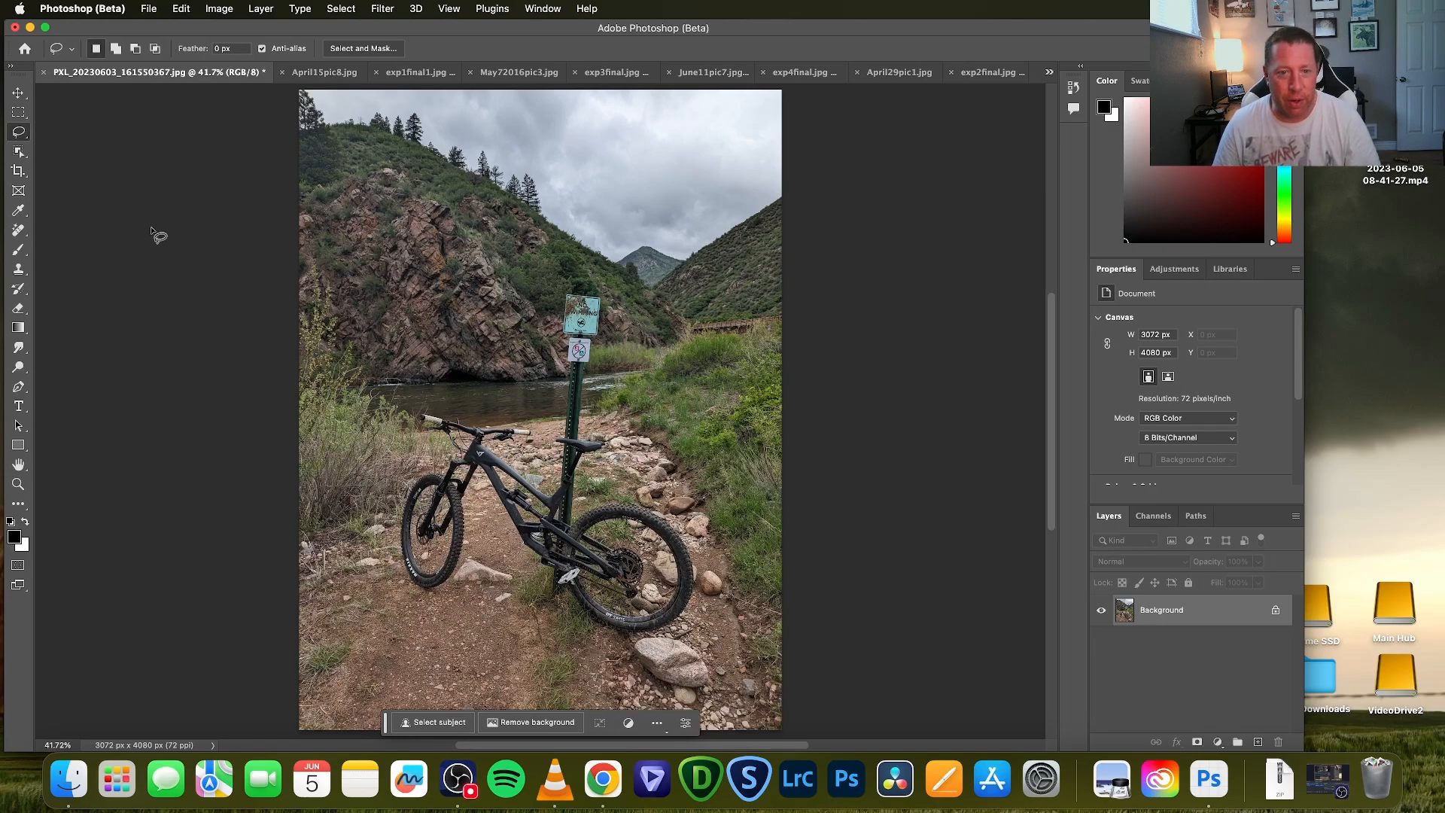
{"action": "mouse_move", "coordinate": [17, 153]}
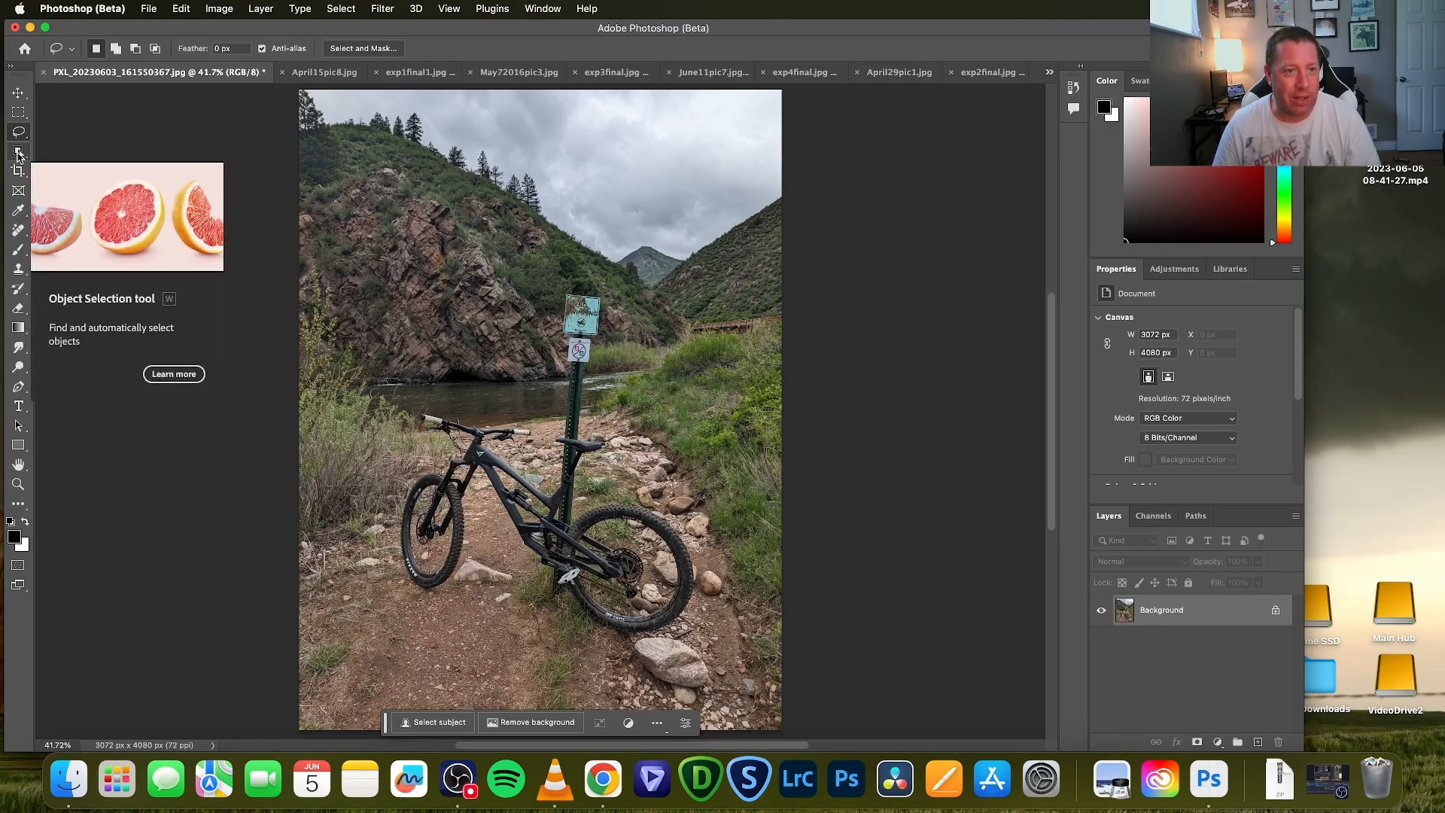
Select the hillside behind the bike and enter the Generative Fill prompt 'rocky mountains of colorado'
{"action": "left_click", "coordinate": [18, 155]}
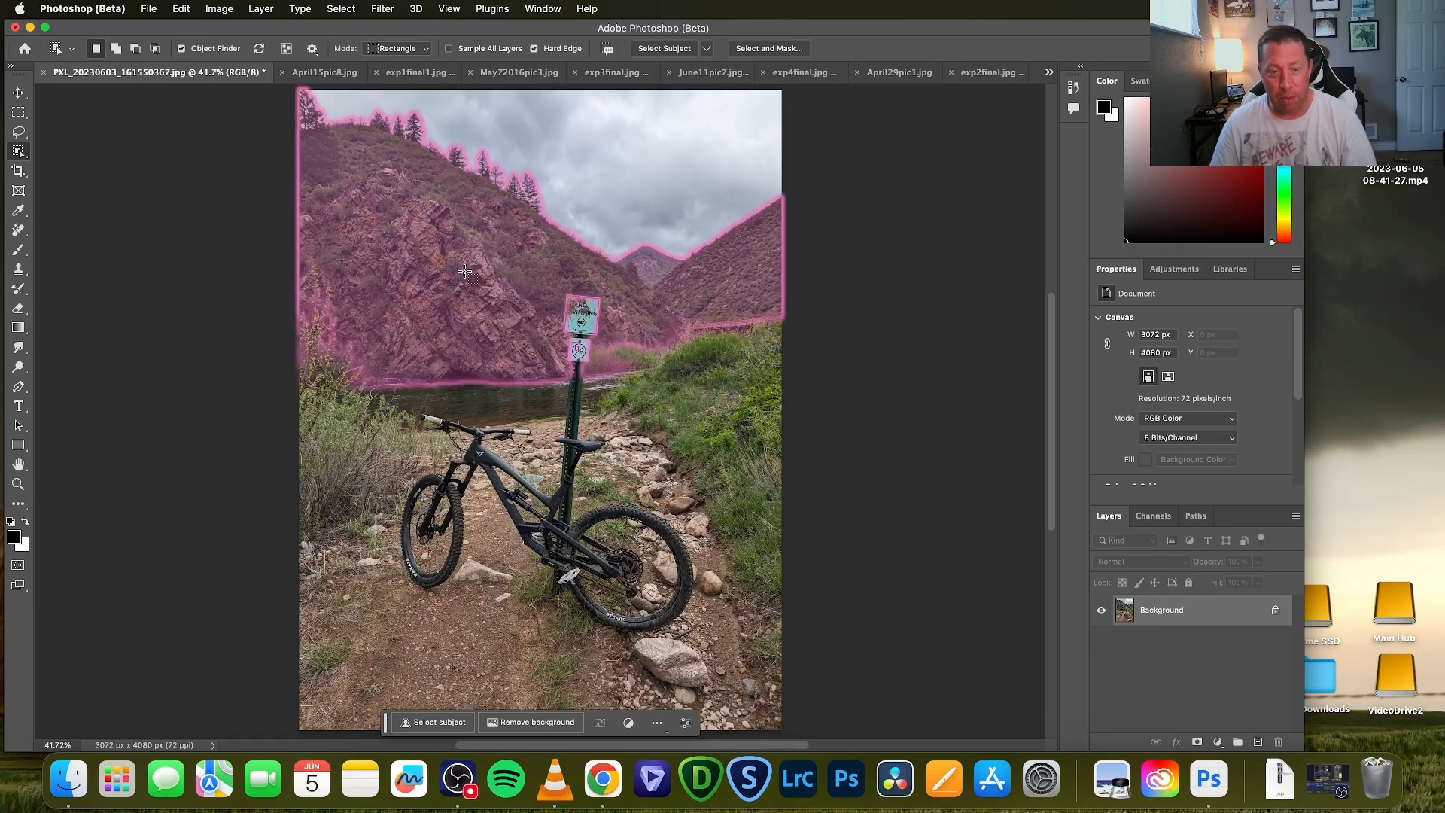
{"action": "mouse_move", "coordinate": [463, 271]}
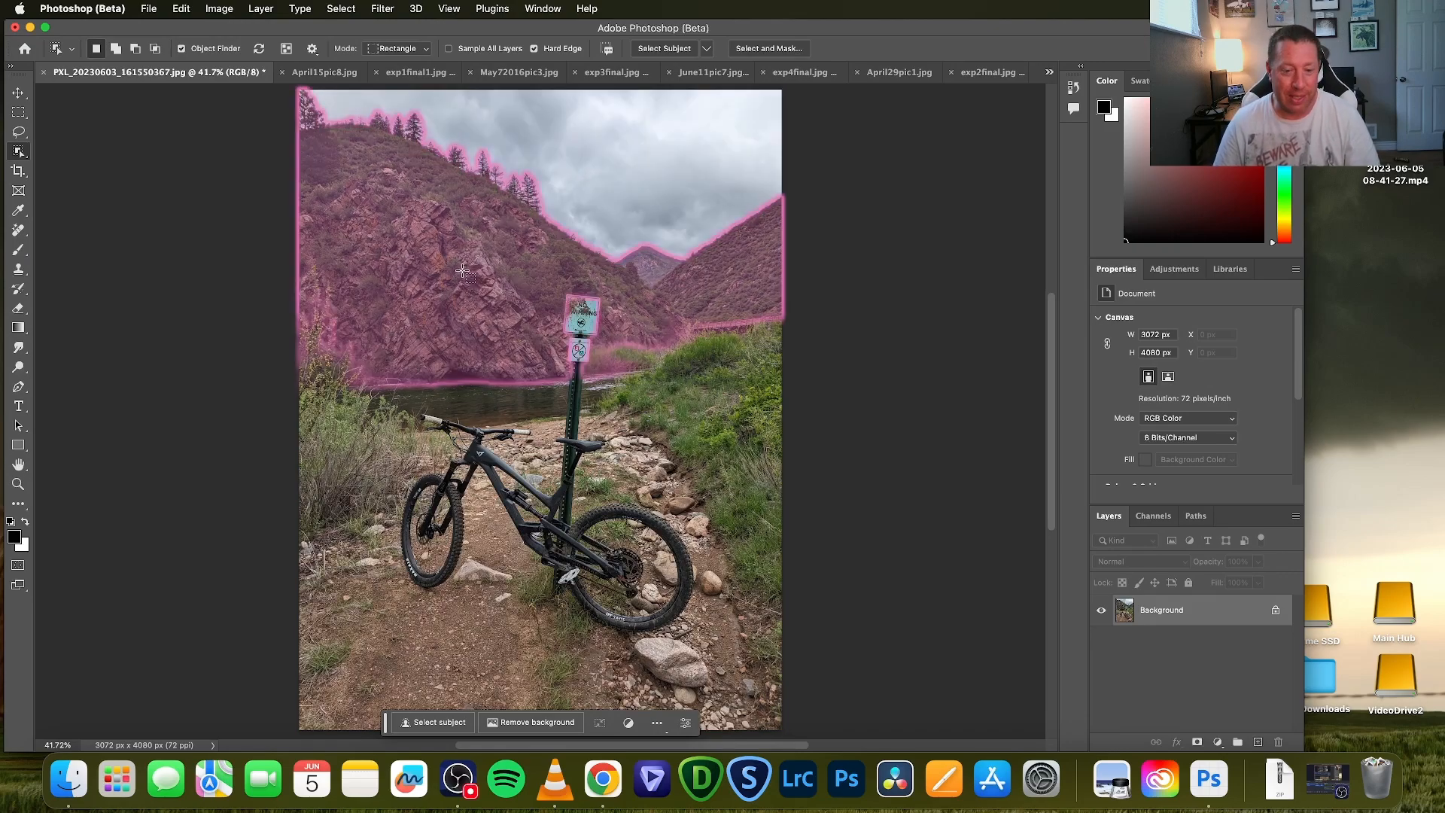
{"action": "left_click", "coordinate": [436, 722]}
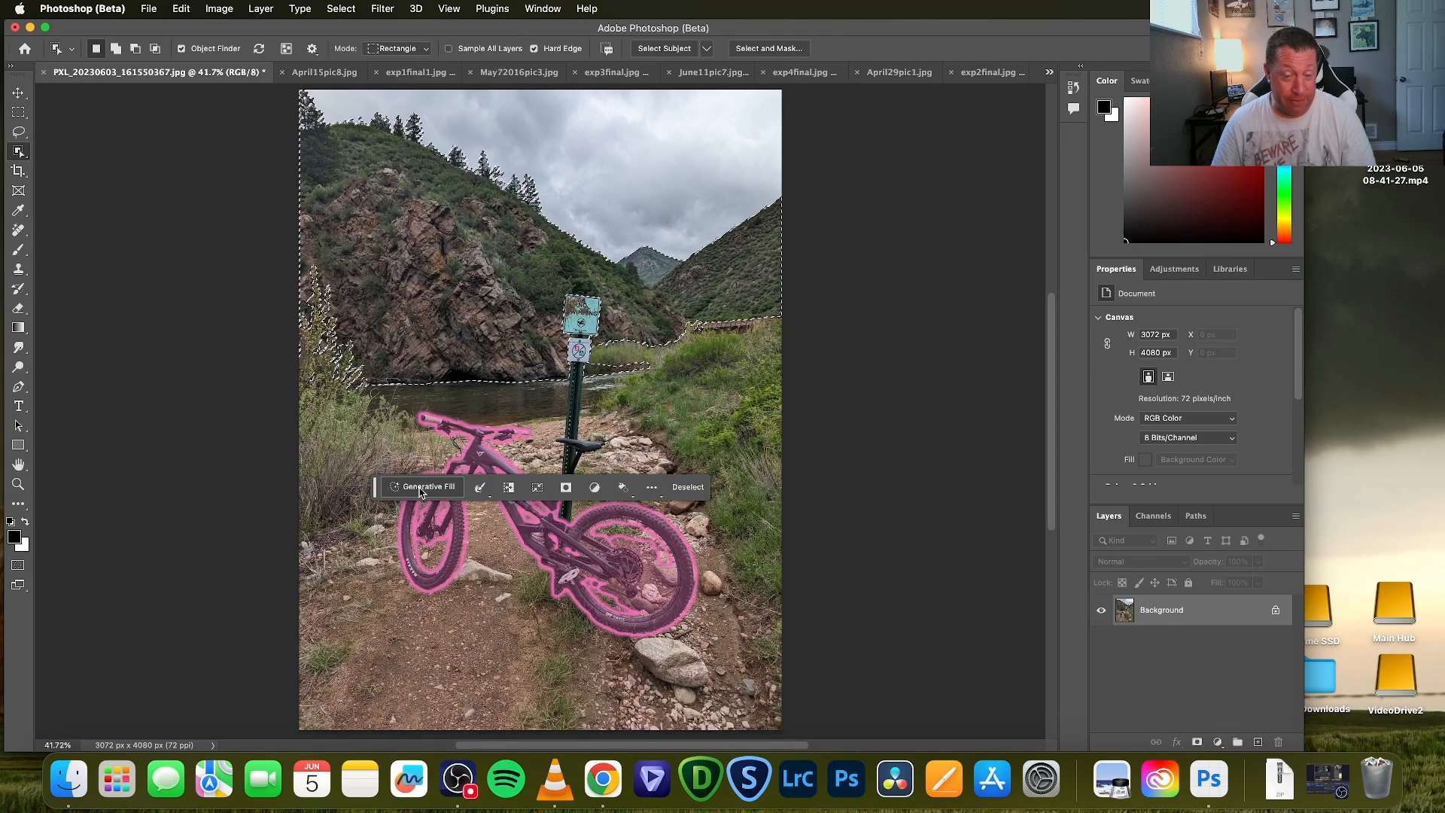
{"action": "mouse_move", "coordinate": [427, 486]}
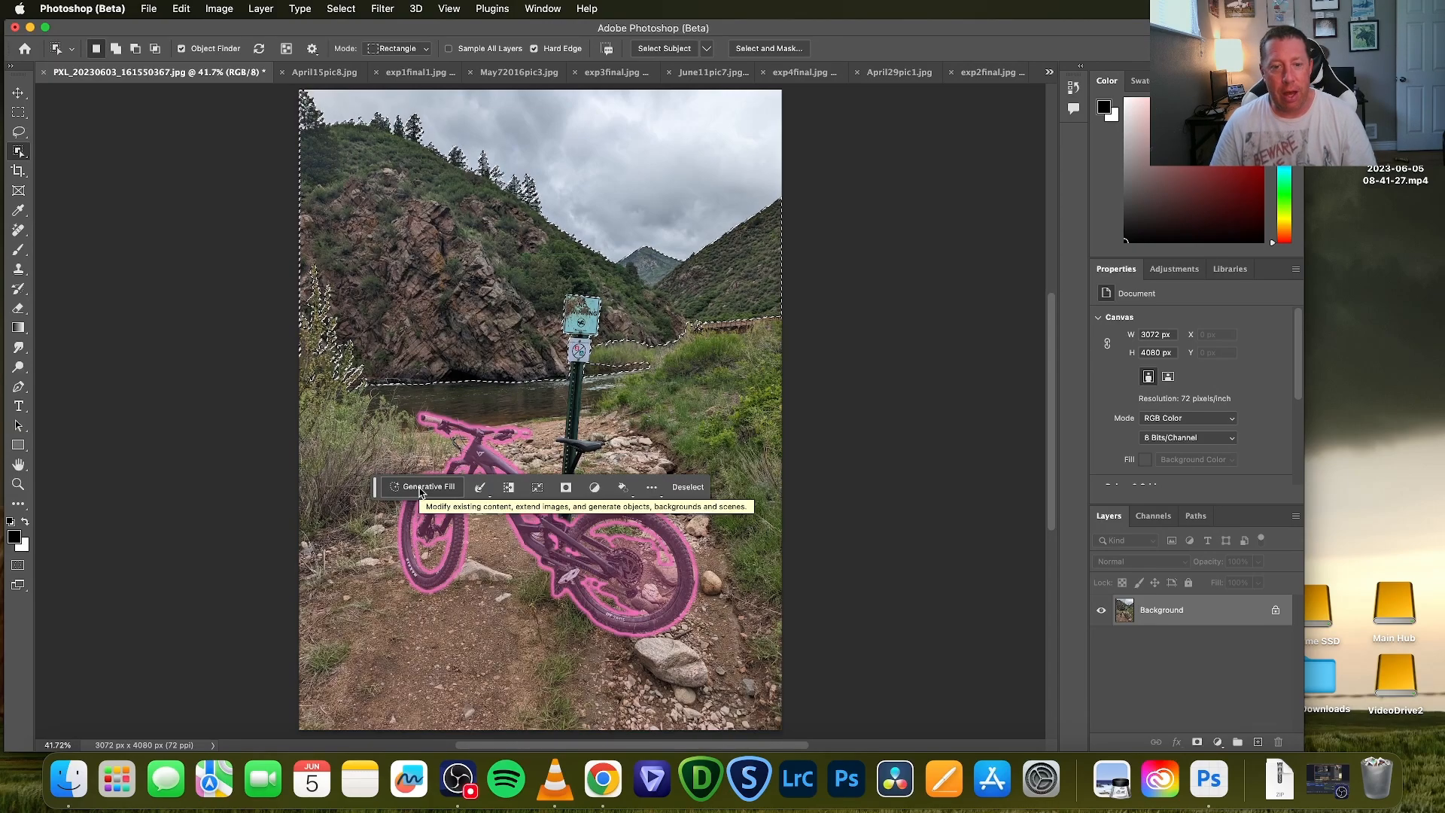
{"action": "left_click", "coordinate": [426, 487]}
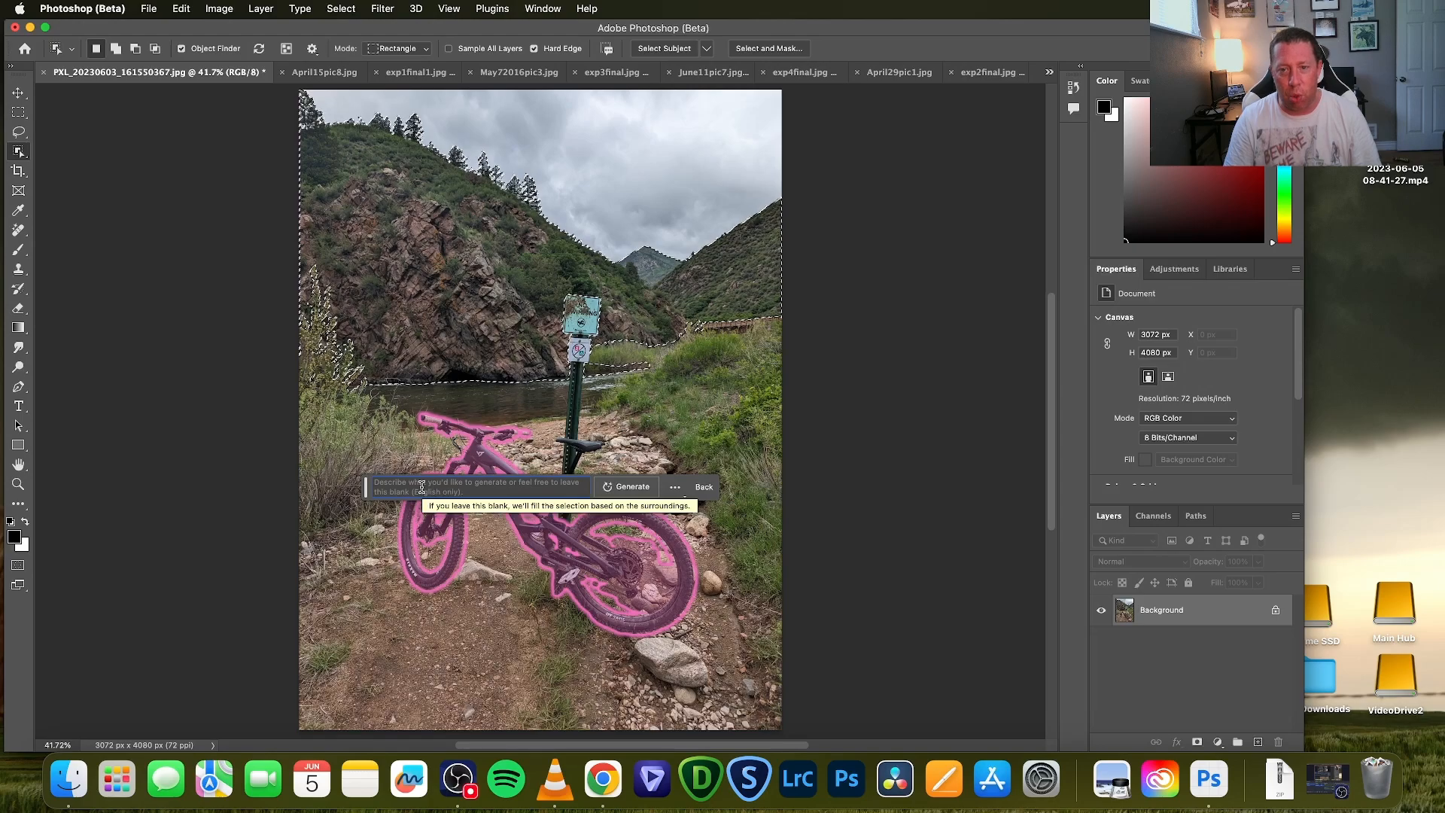
{"action": "type", "text": "rod"}
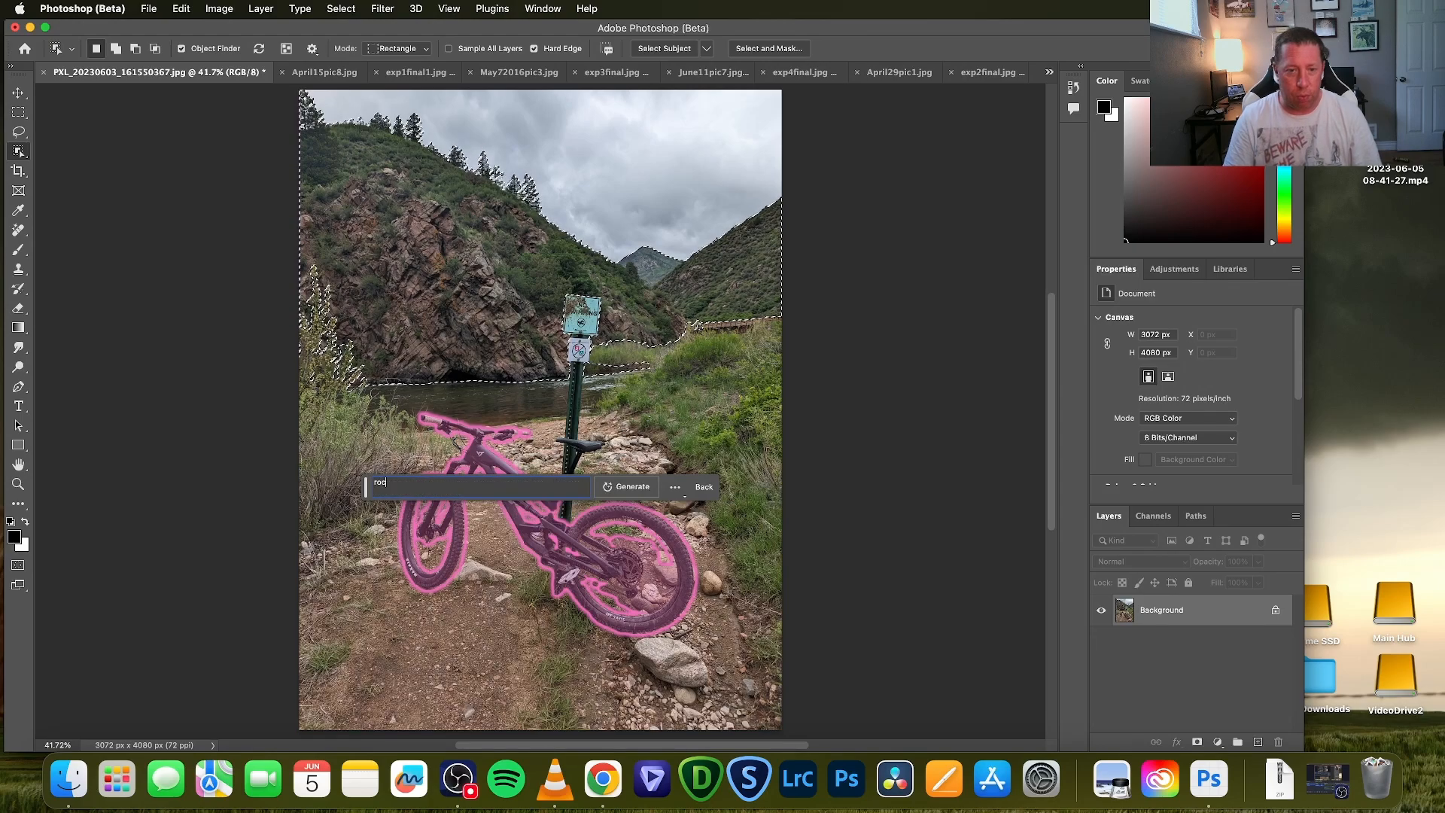
{"action": "type", "text": "rocky mountains of"}
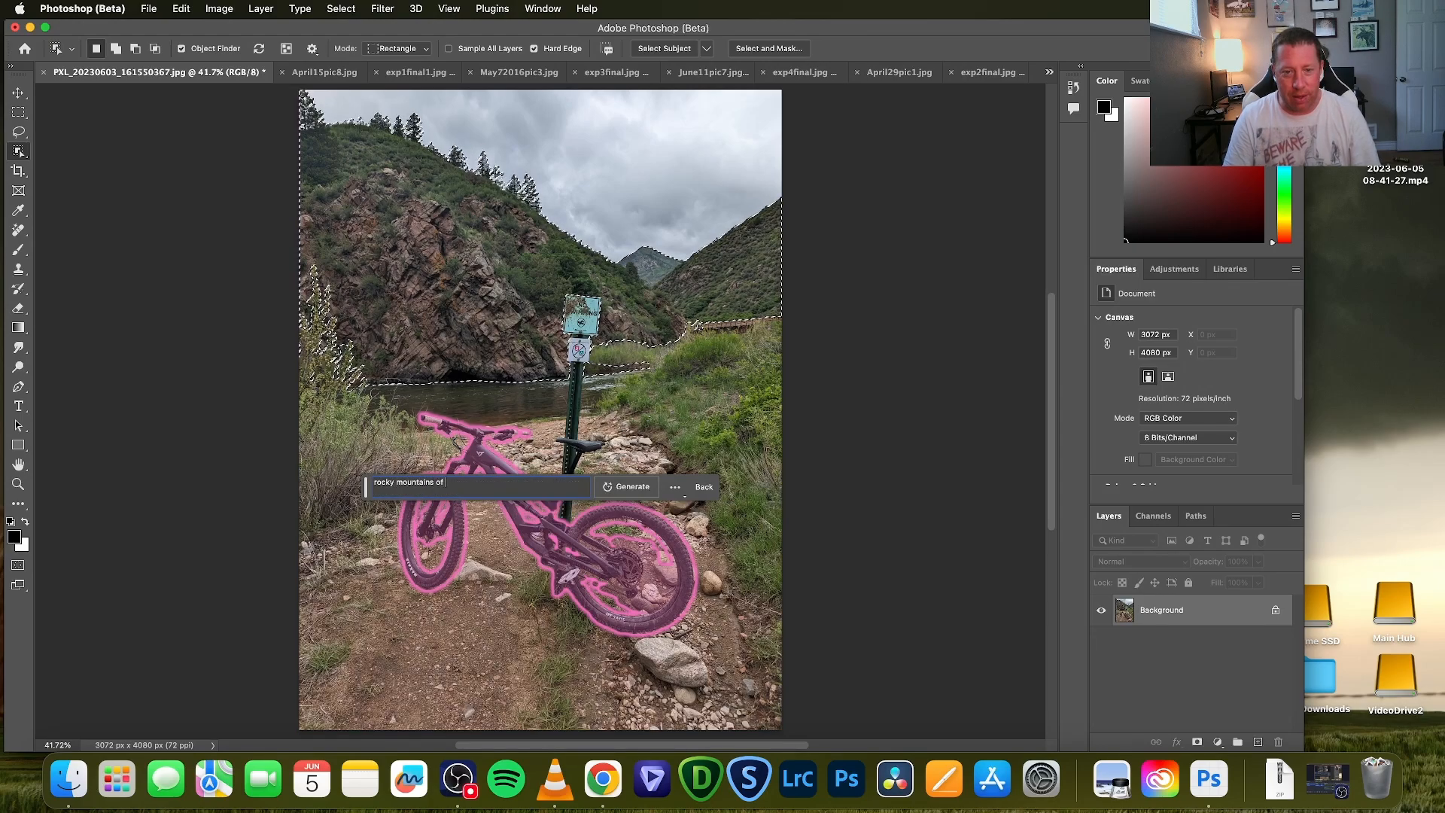
{"action": "type", "text": "colorado"}
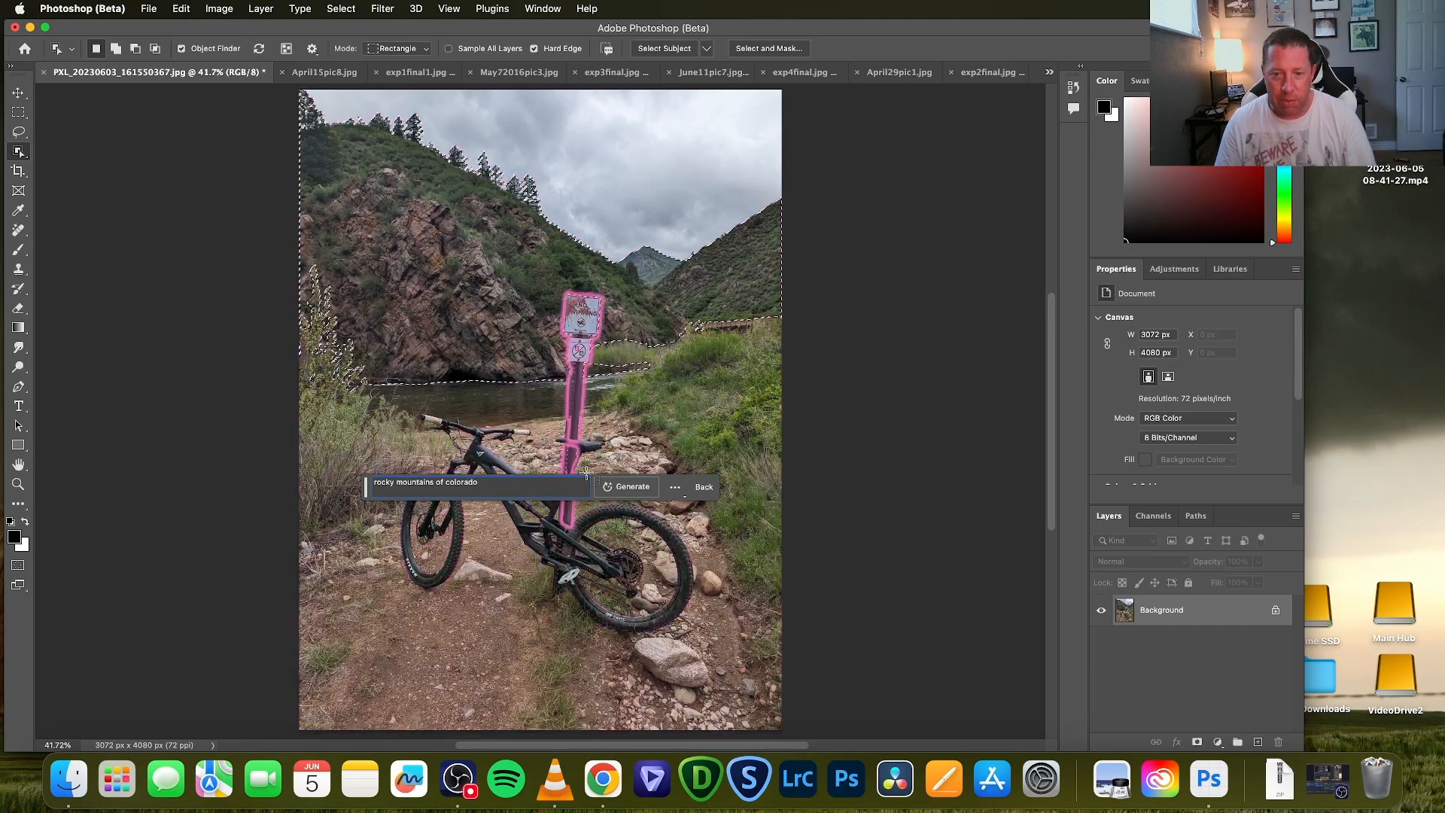
{"action": "left_click", "coordinate": [632, 486]}
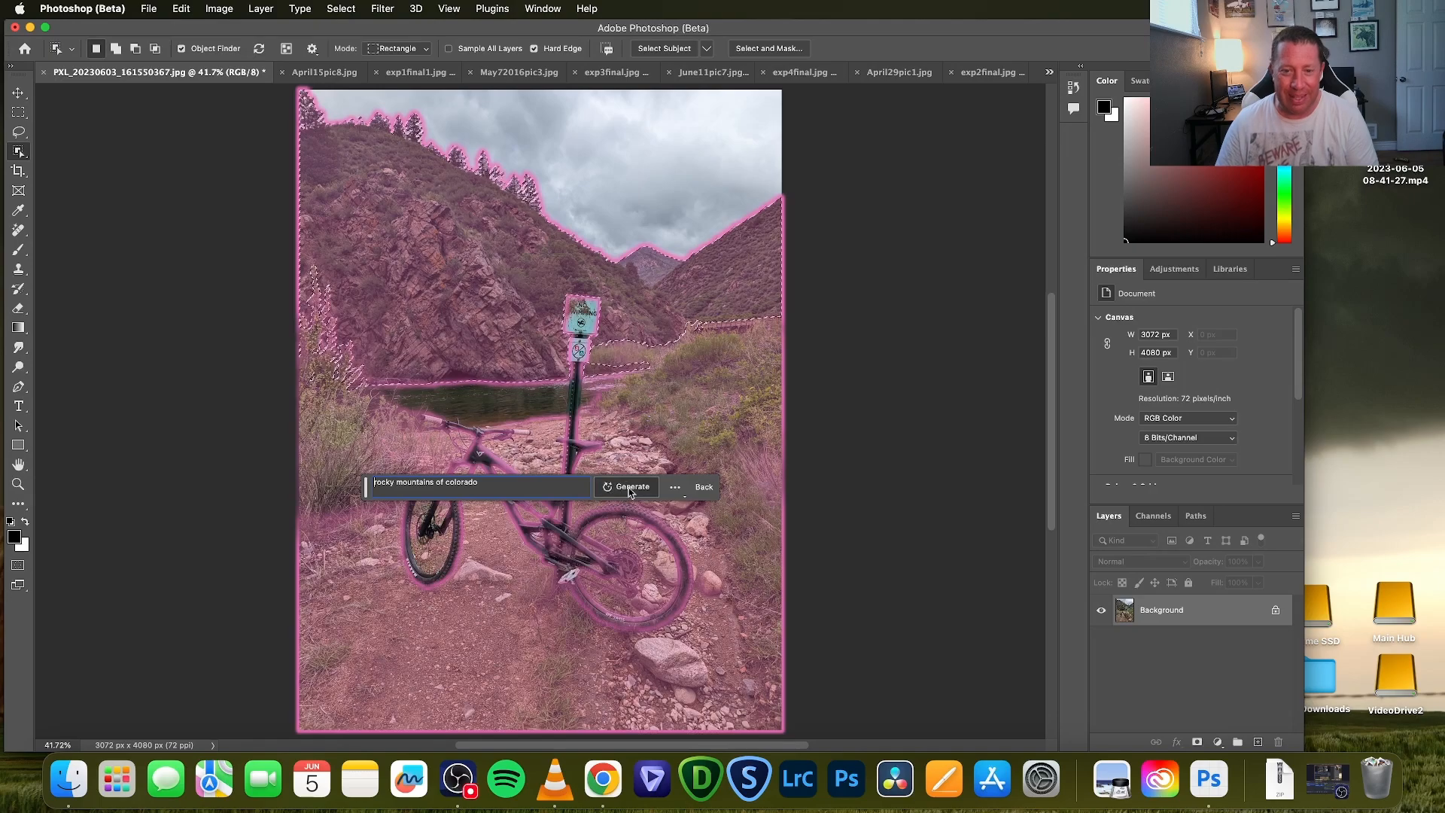
Generate the Colorado mountain backdrop as Generative Layer 1 with three variations
{"action": "left_click", "coordinate": [631, 486]}
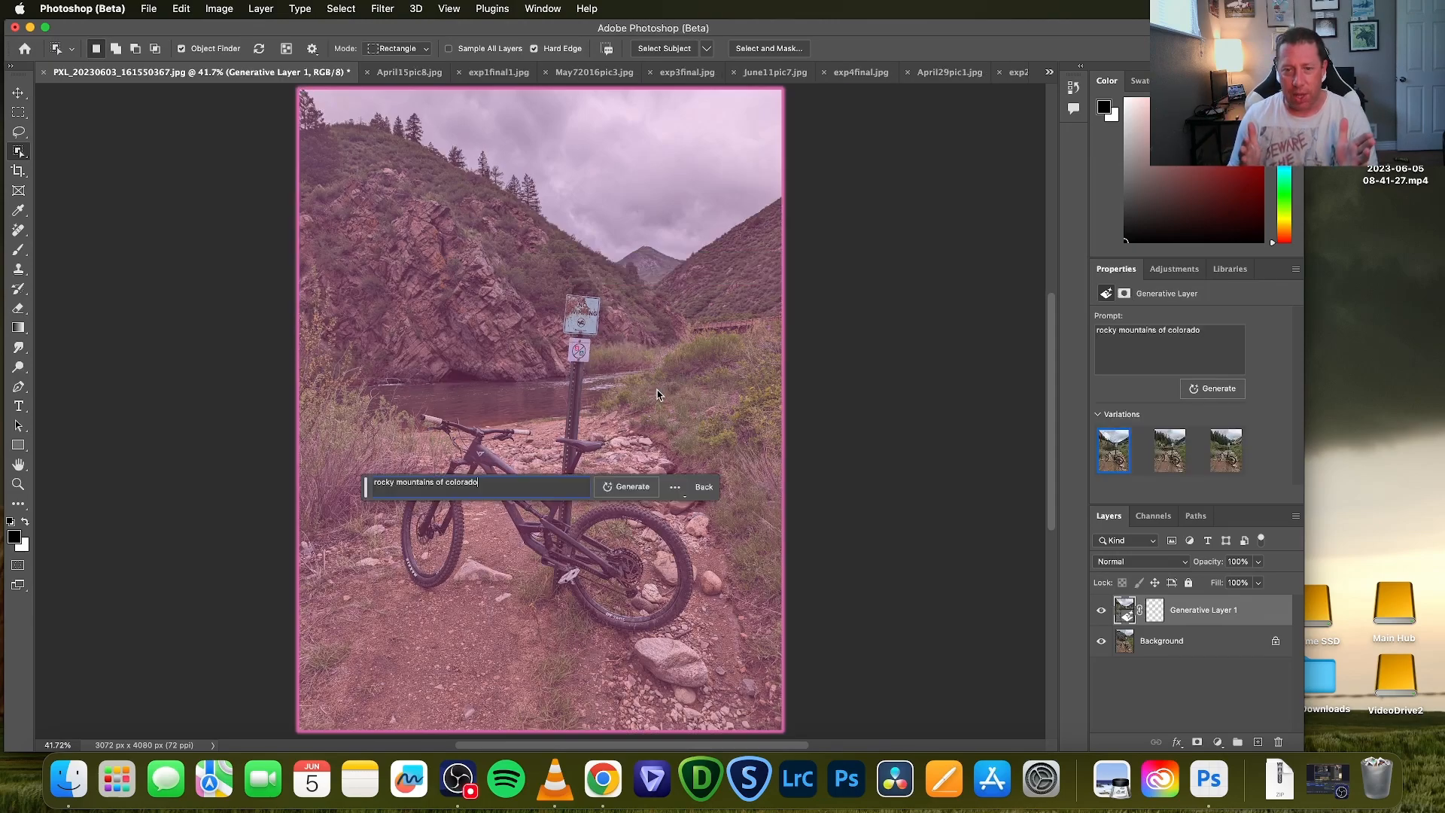
{"action": "left_click", "coordinate": [631, 486]}
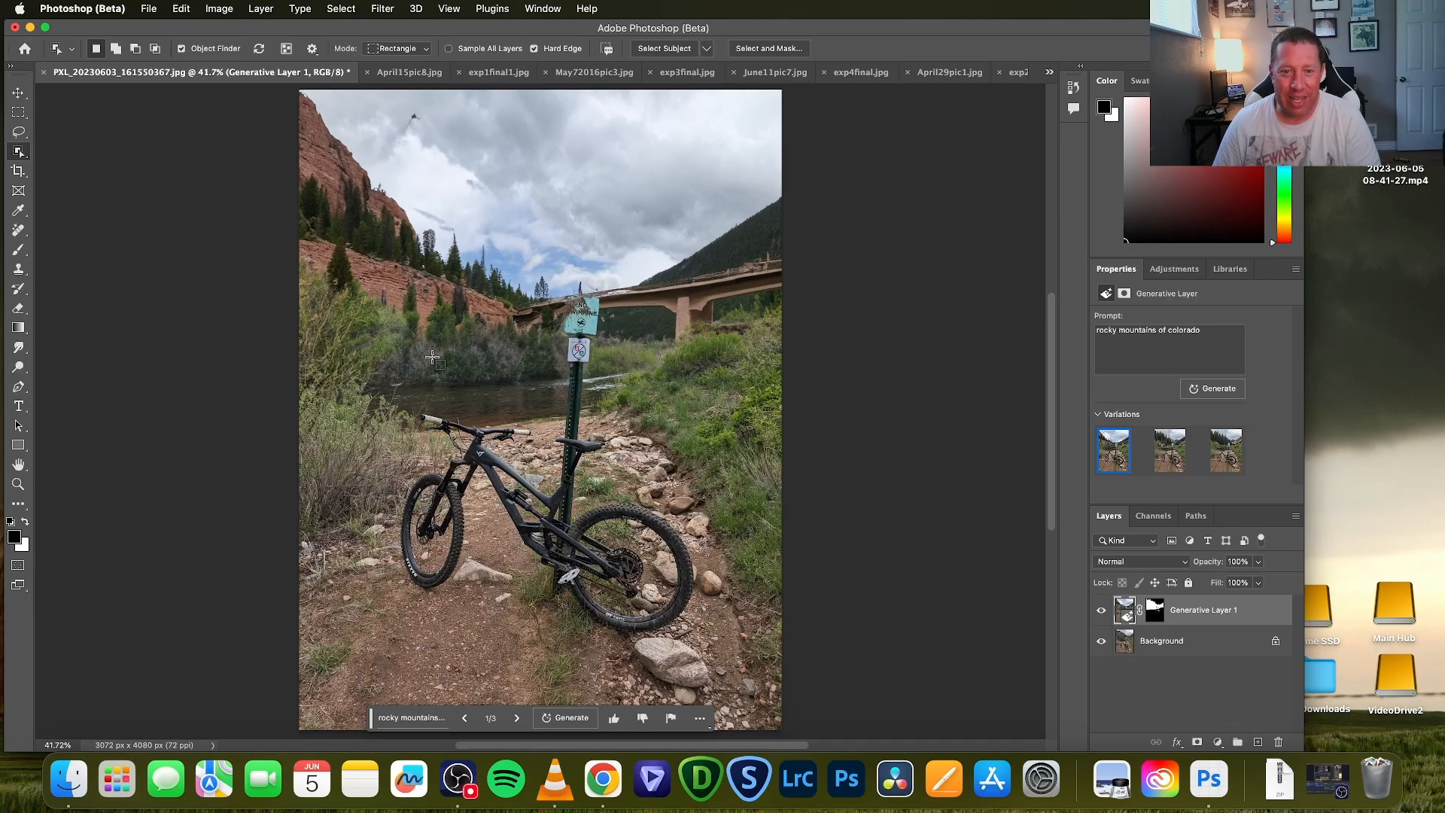
{"action": "mouse_move", "coordinate": [682, 291]}
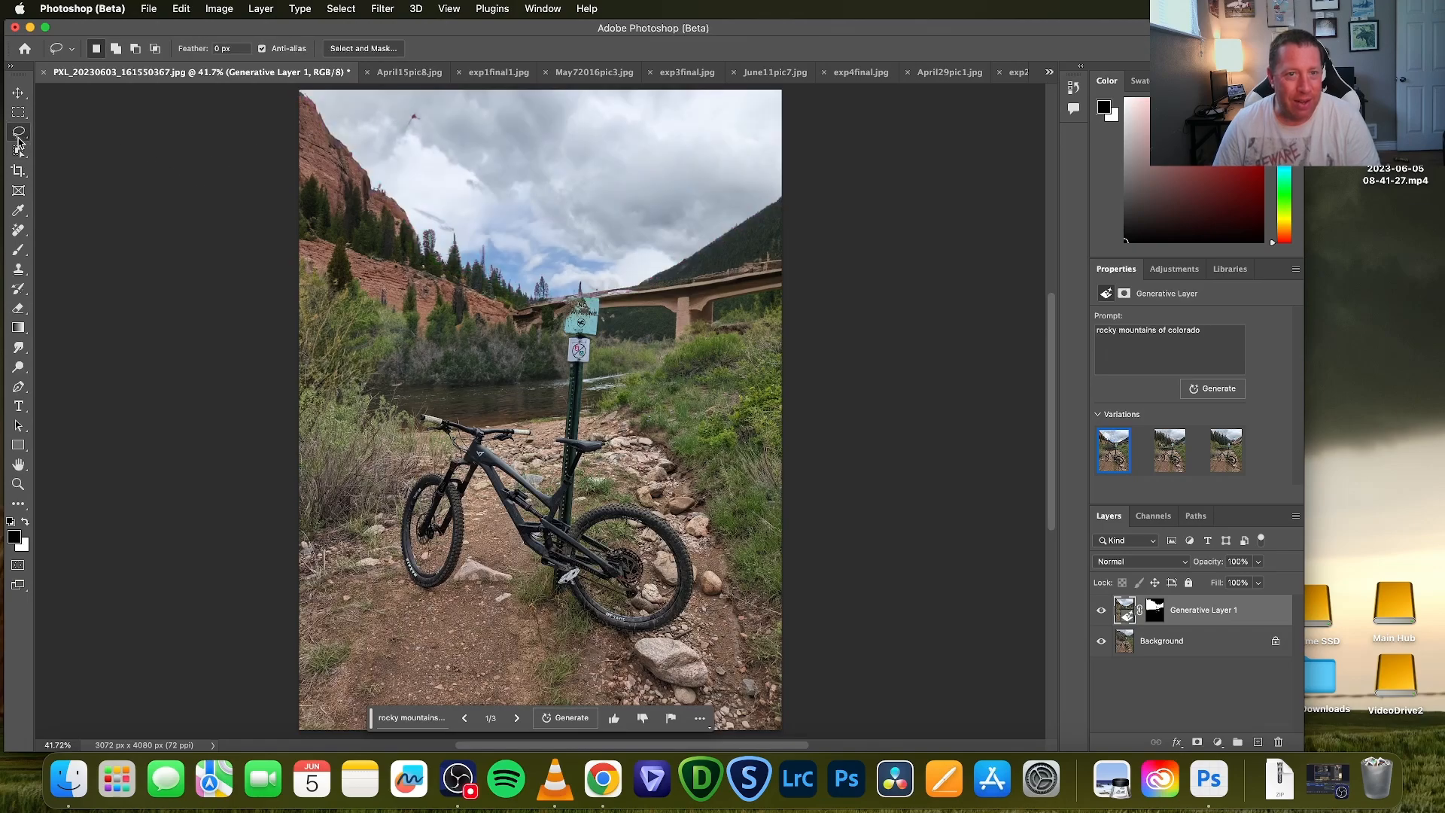
{"action": "mouse_move", "coordinate": [405, 134]}
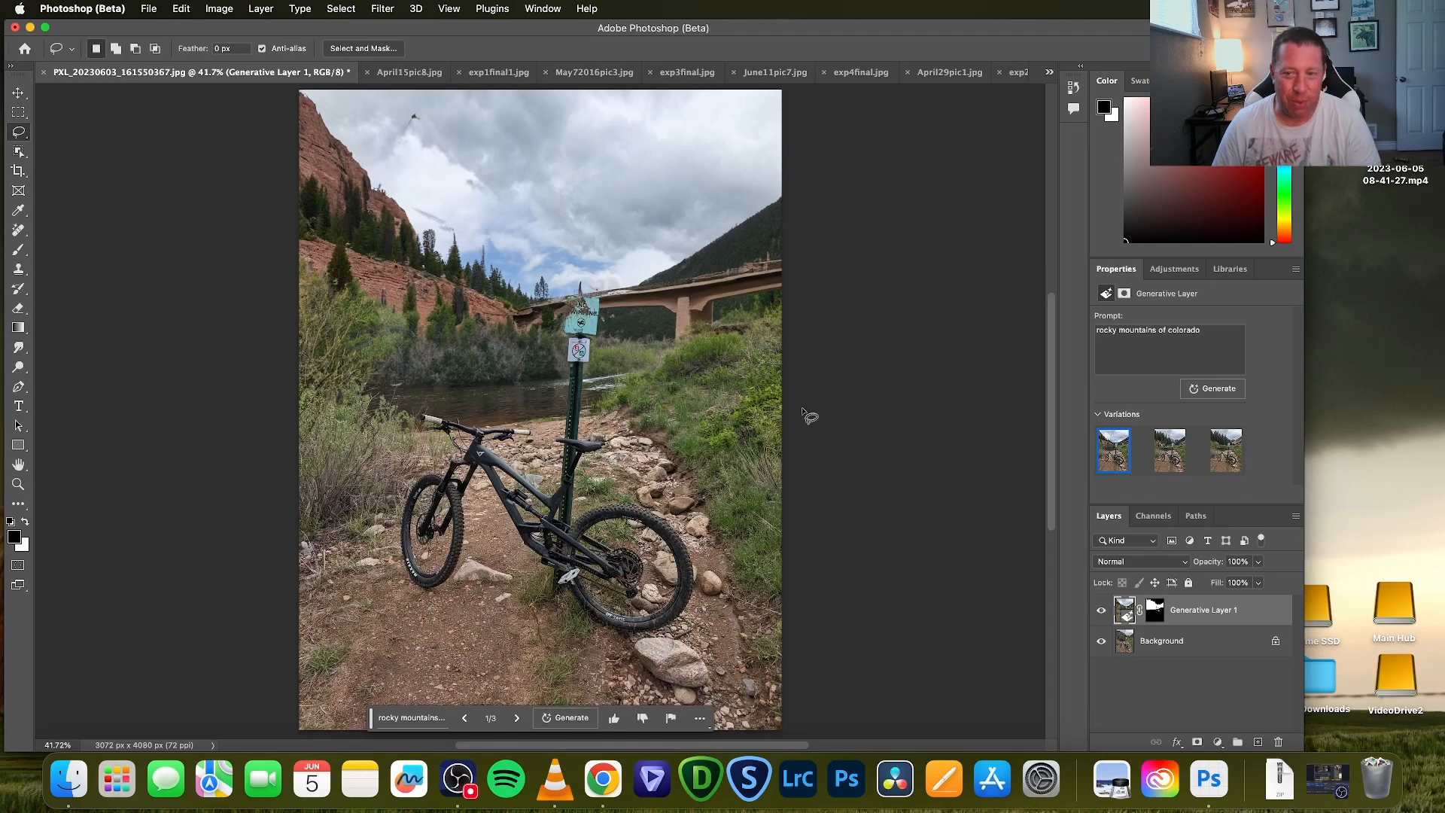
Preview the second variation, then apply the third with pine forest and reddish peaks
{"action": "left_click", "coordinate": [1169, 450]}
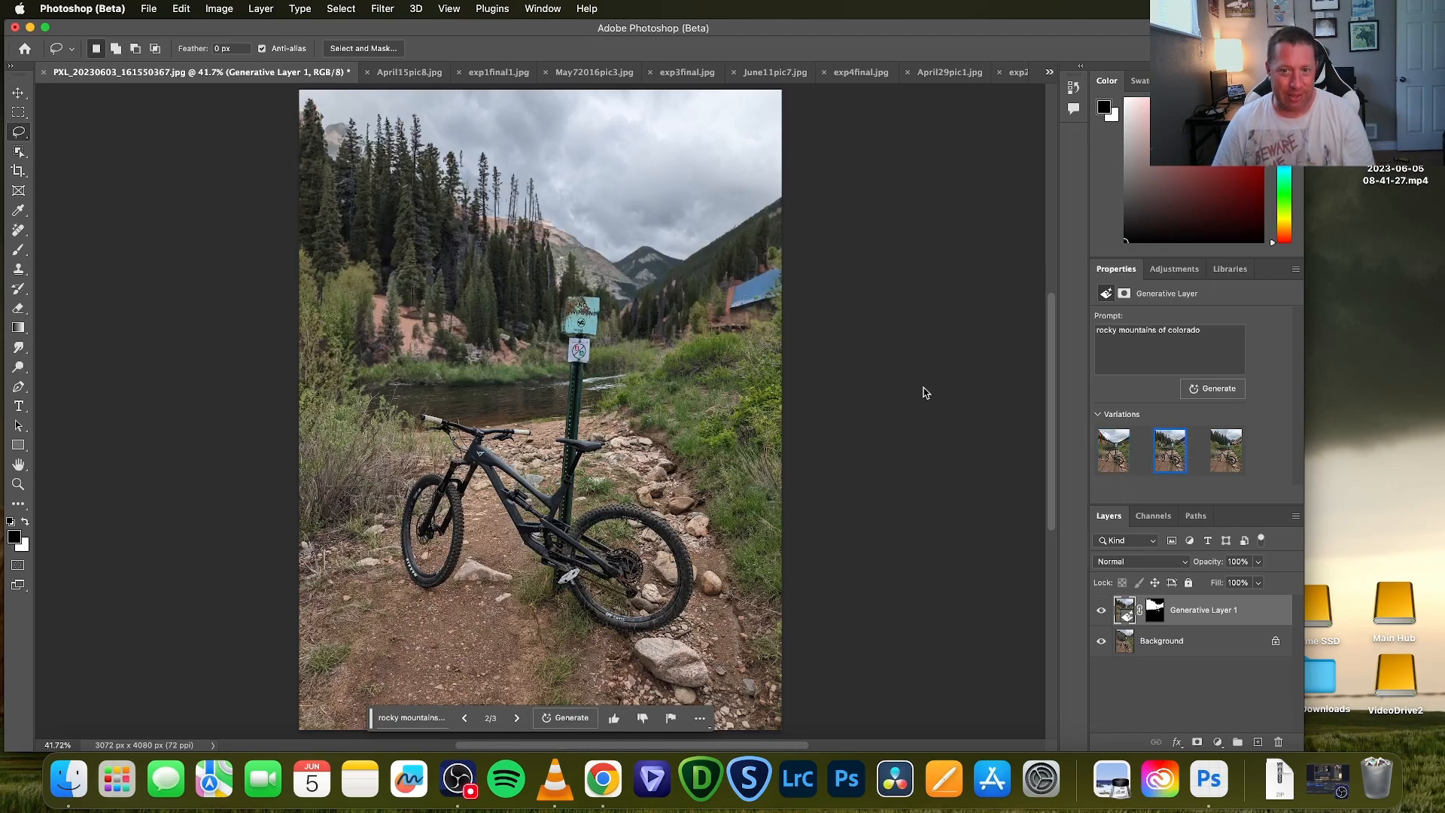
{"action": "mouse_move", "coordinate": [617, 366]}
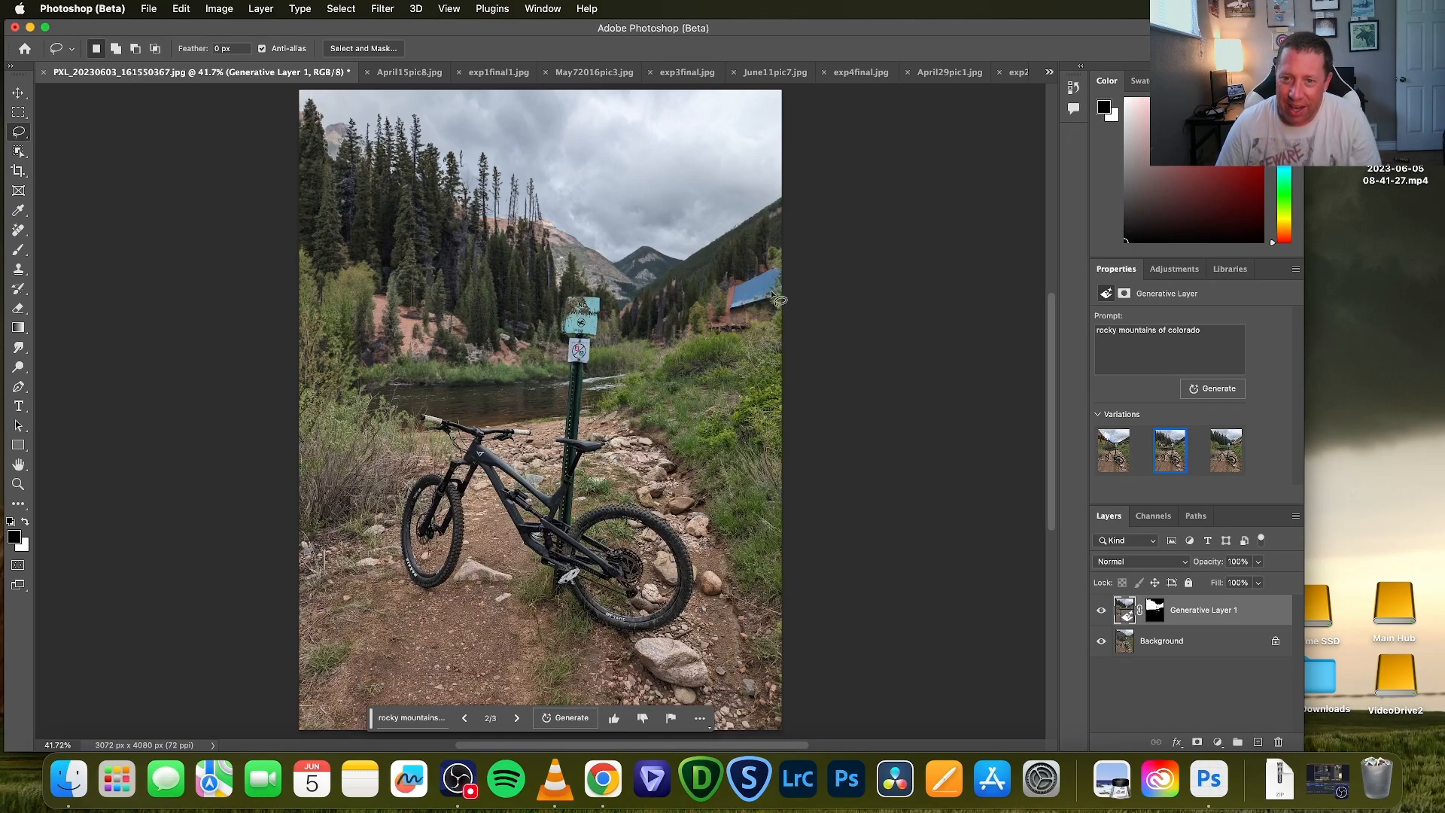
{"action": "mouse_move", "coordinate": [800, 353]}
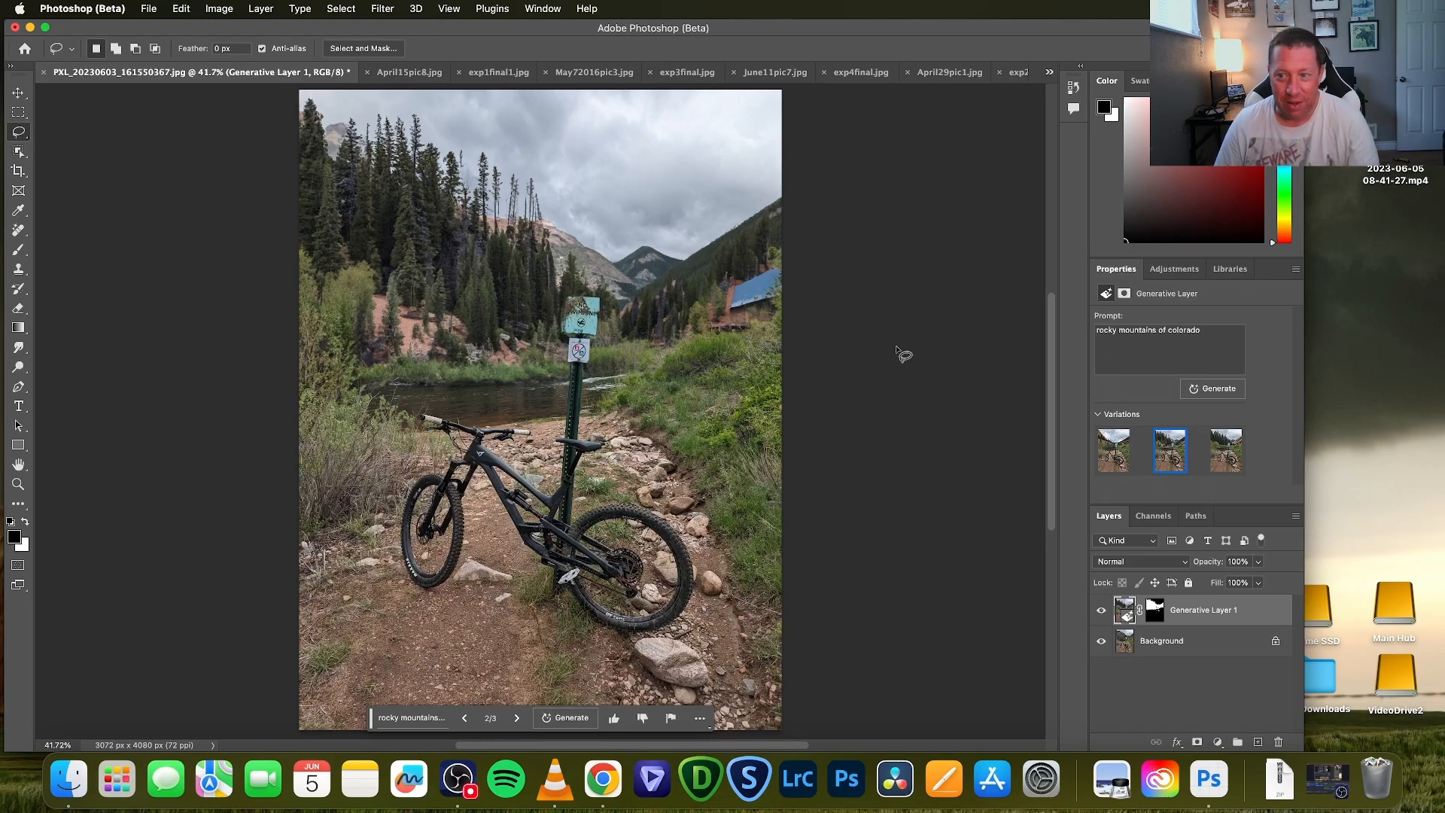
{"action": "left_click", "coordinate": [1226, 451]}
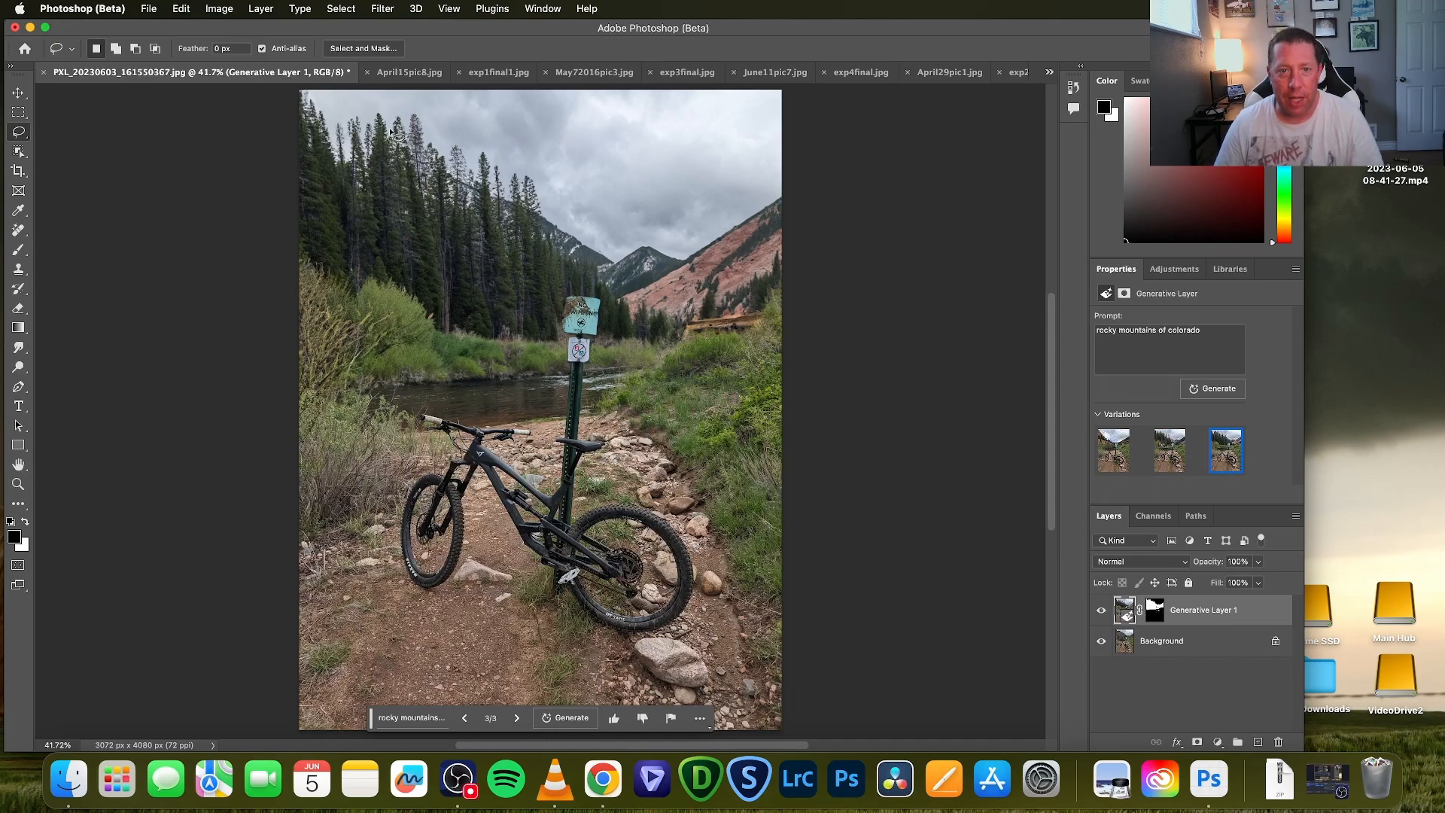
{"action": "mouse_move", "coordinate": [543, 521]}
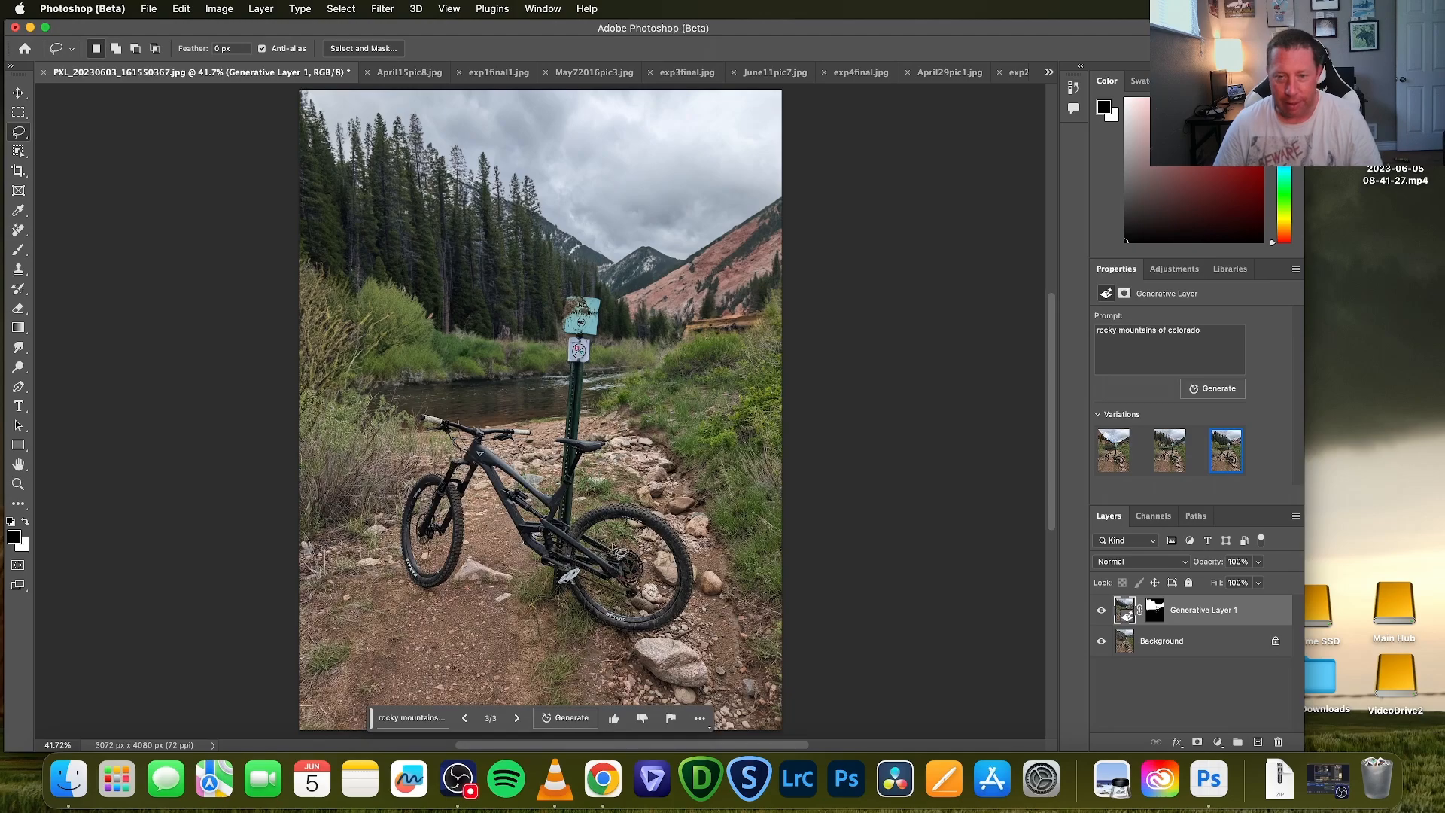
{"action": "mouse_move", "coordinate": [870, 404]}
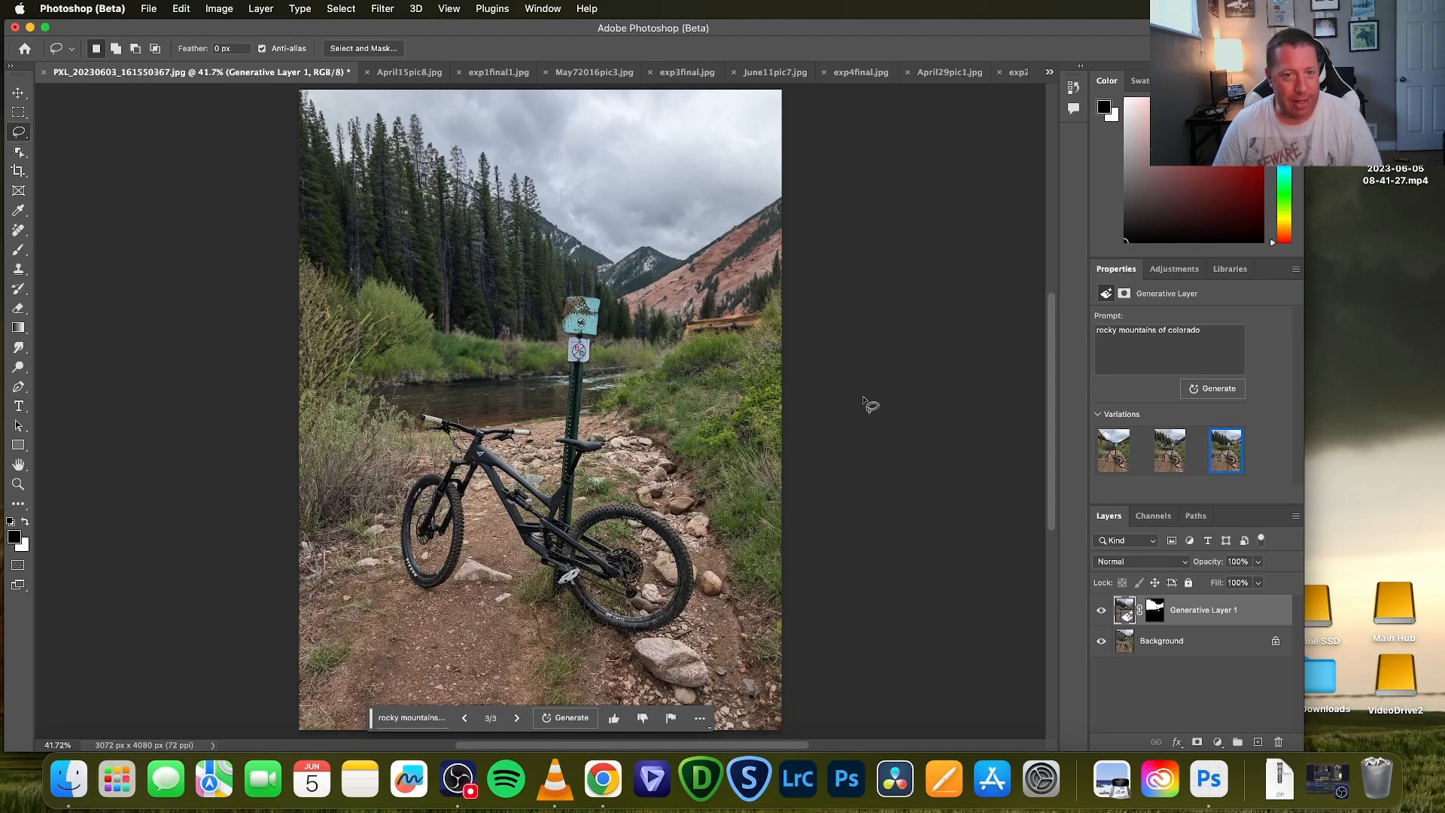
{"action": "mouse_move", "coordinate": [795, 371]}
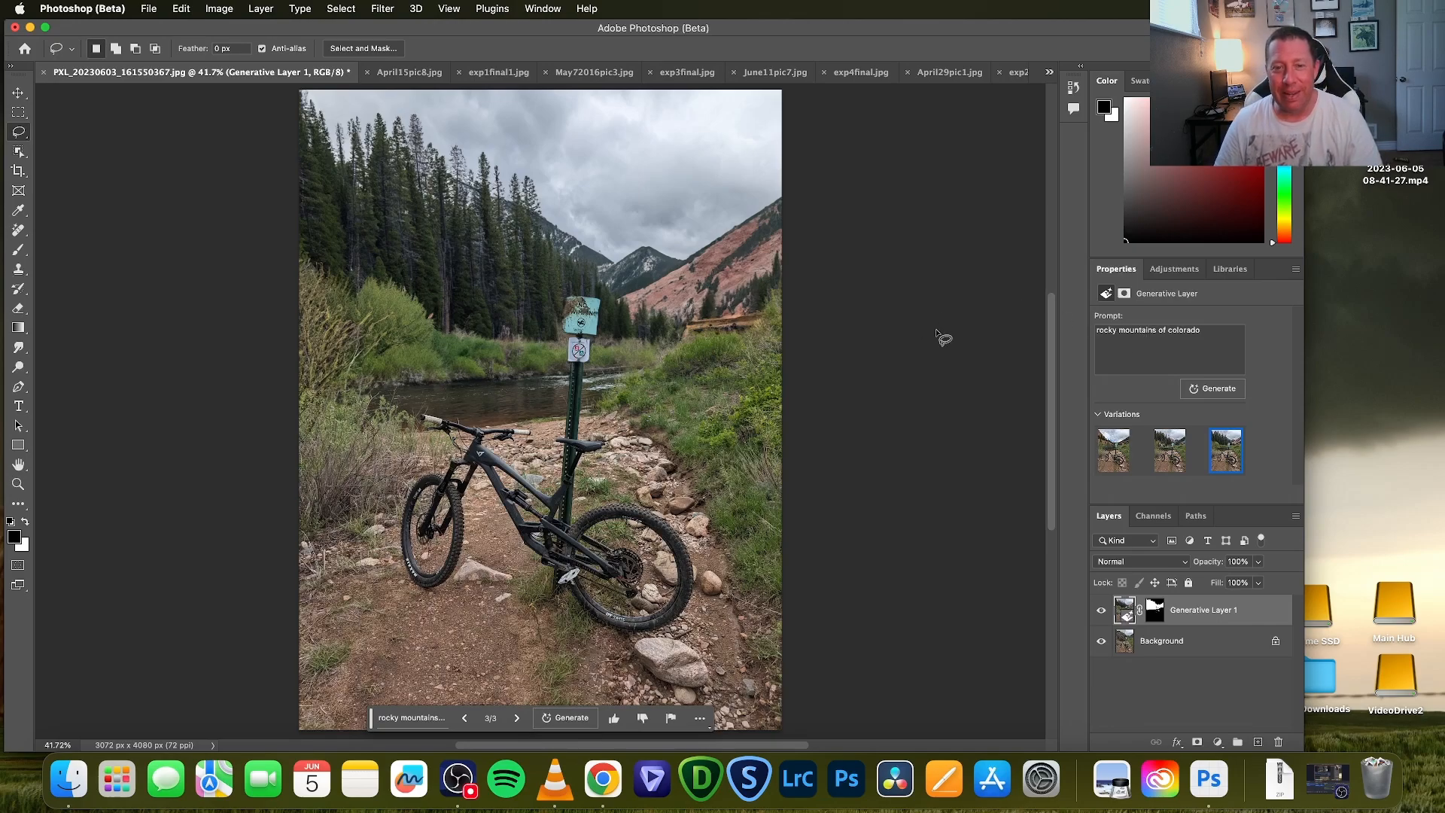
{"action": "mouse_move", "coordinate": [958, 337]}
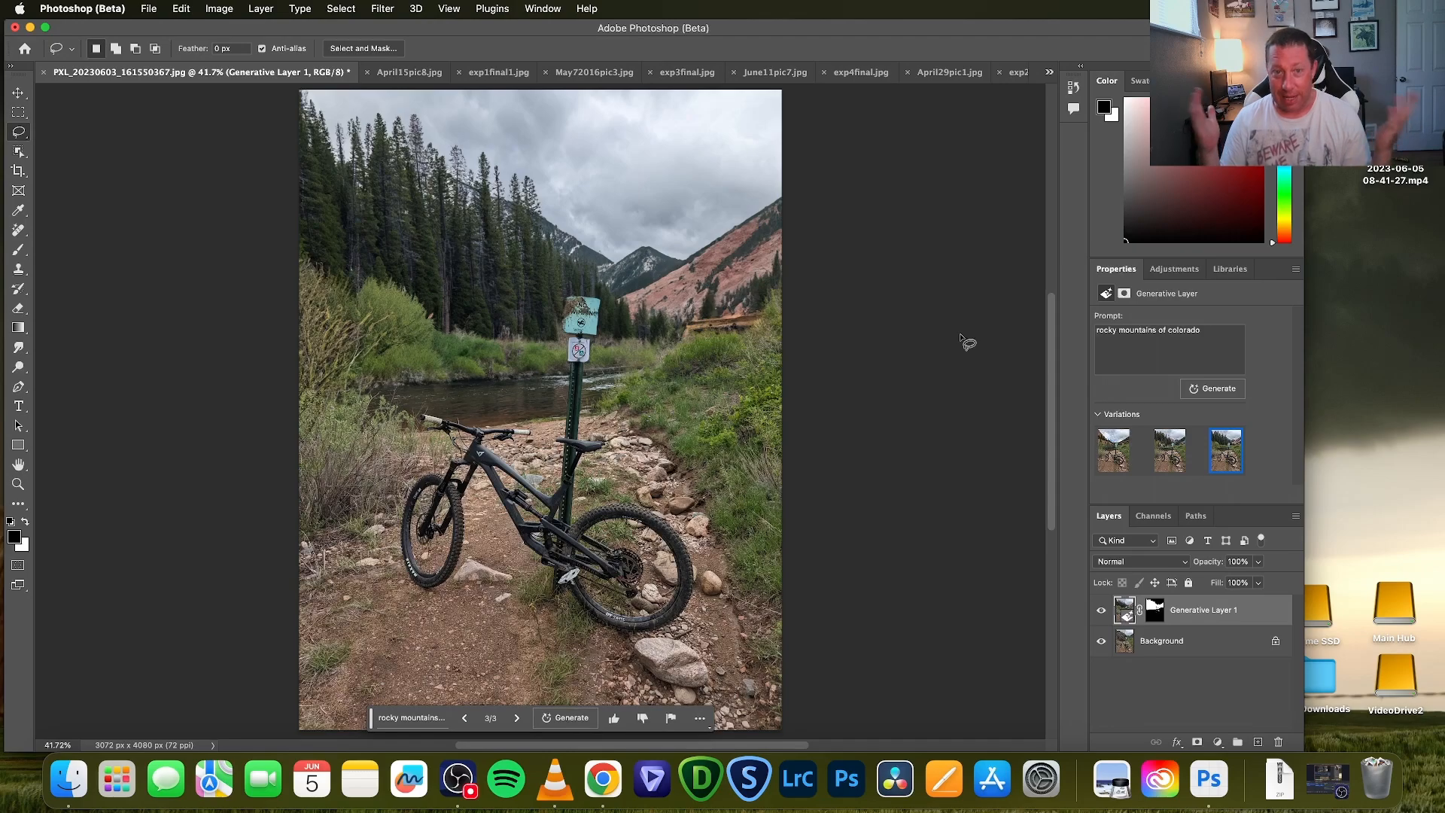
{"action": "mouse_move", "coordinate": [911, 276]}
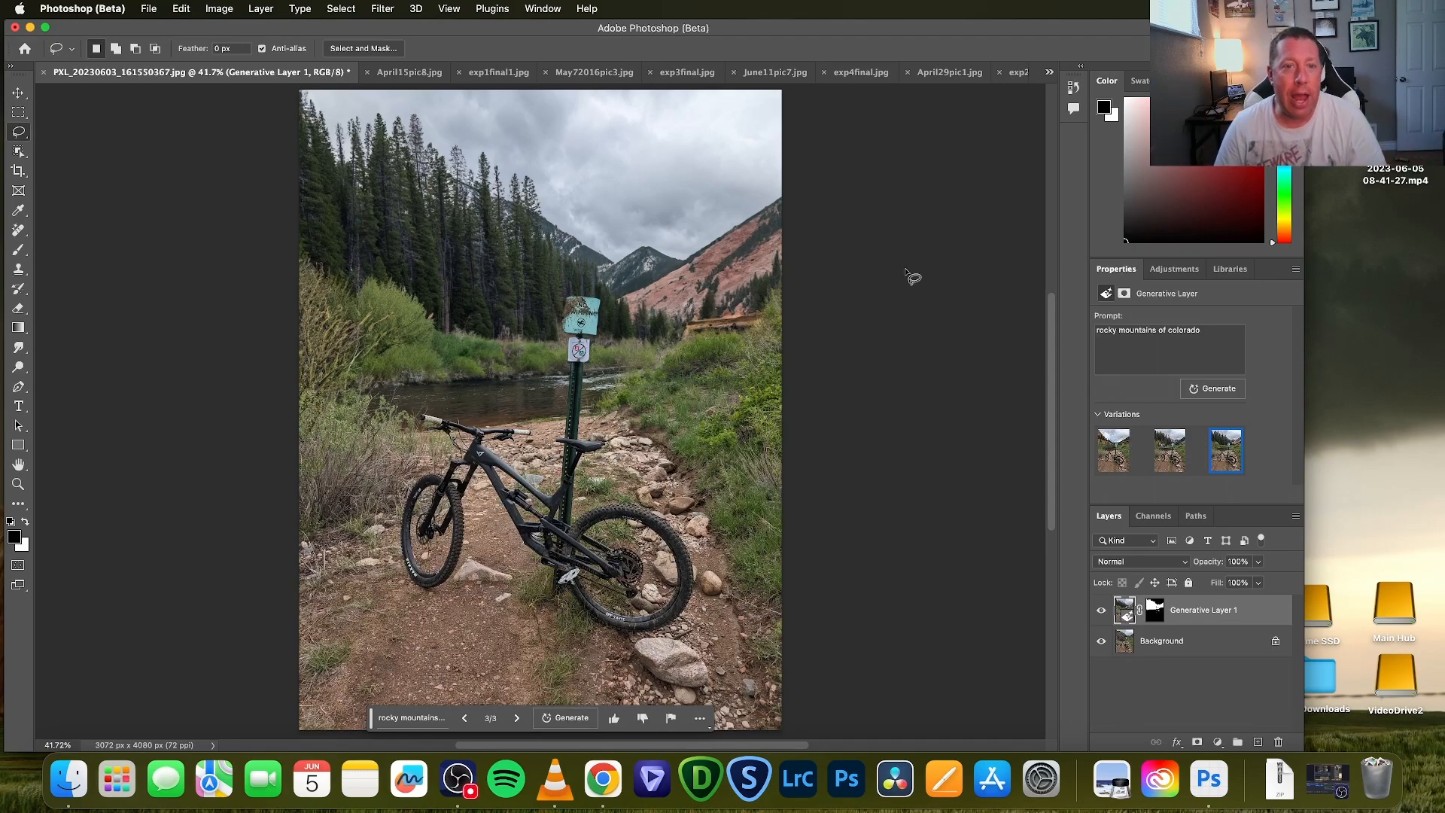
{"action": "mouse_move", "coordinate": [898, 279]}
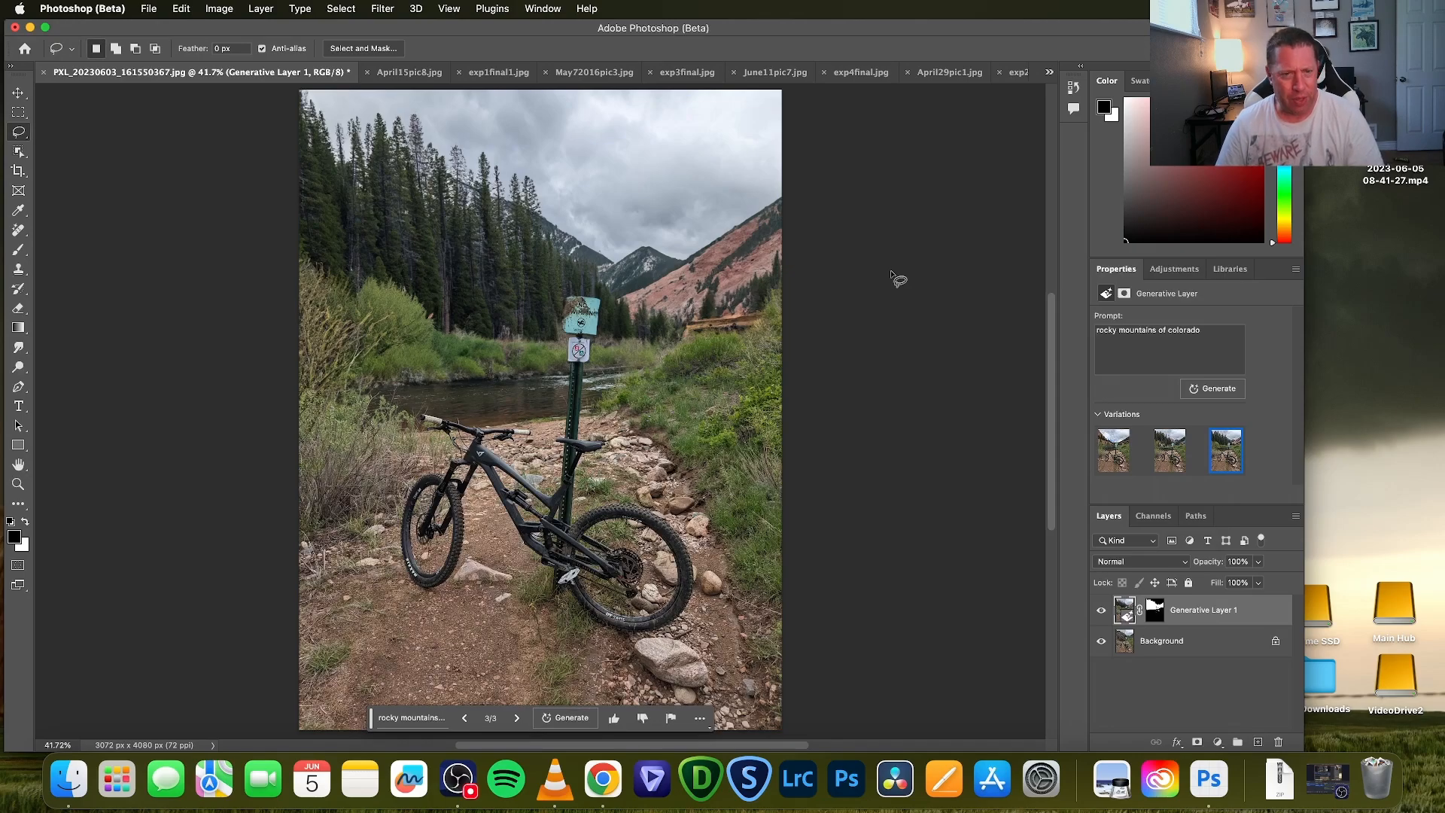
{"action": "mouse_move", "coordinate": [845, 261]}
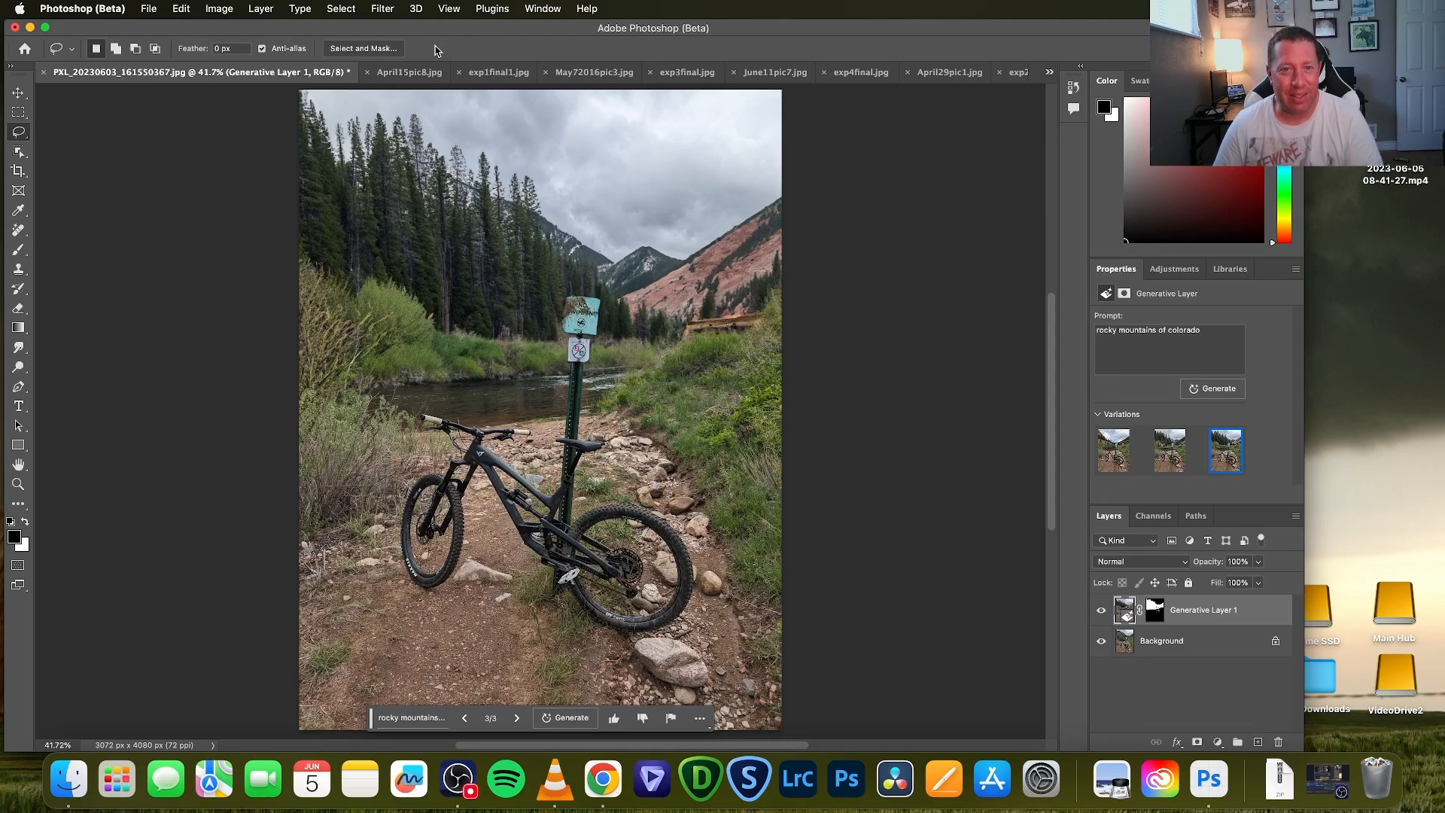
{"action": "mouse_move", "coordinate": [565, 53]}
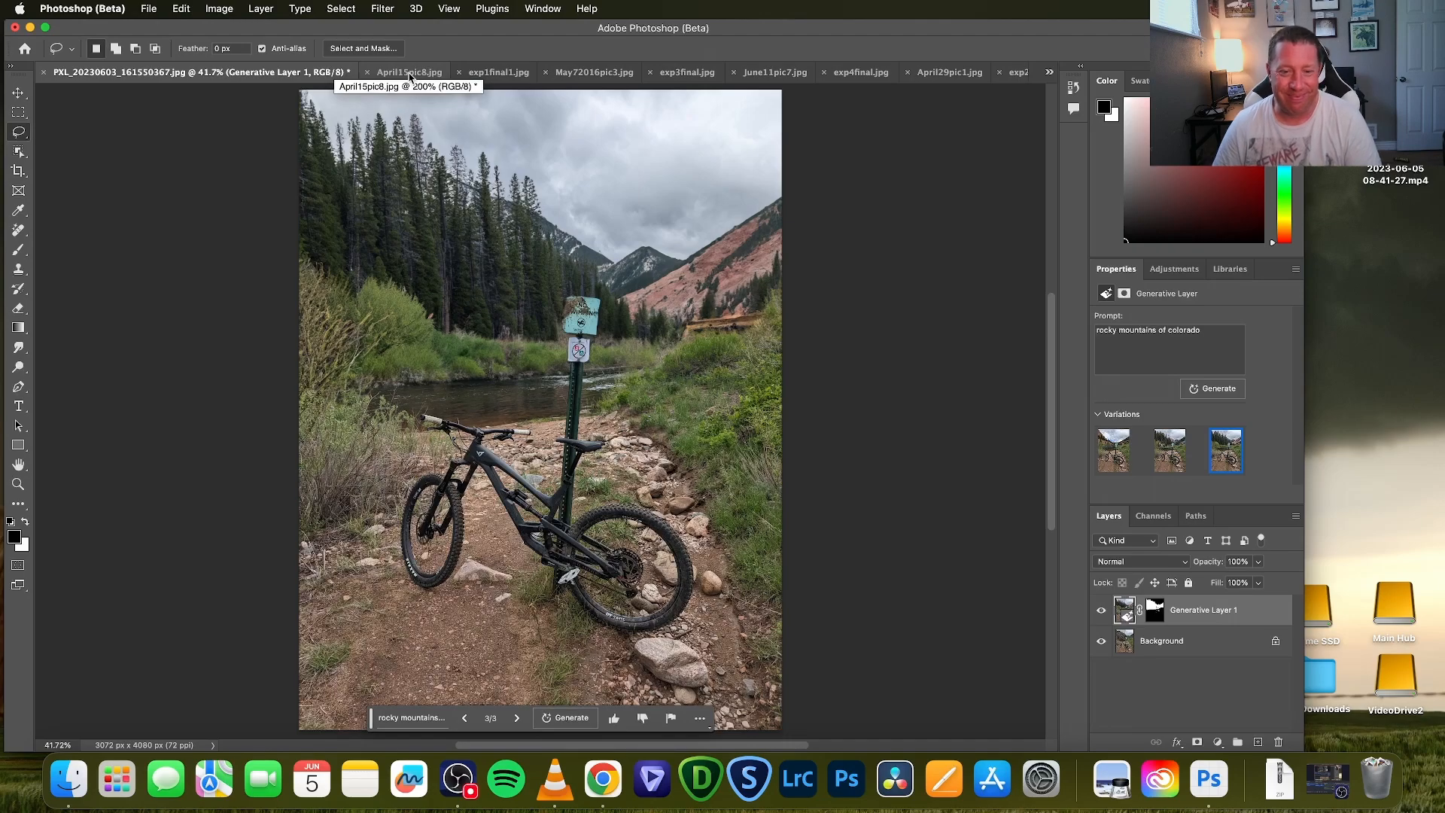
{"action": "left_click", "coordinate": [407, 72]}
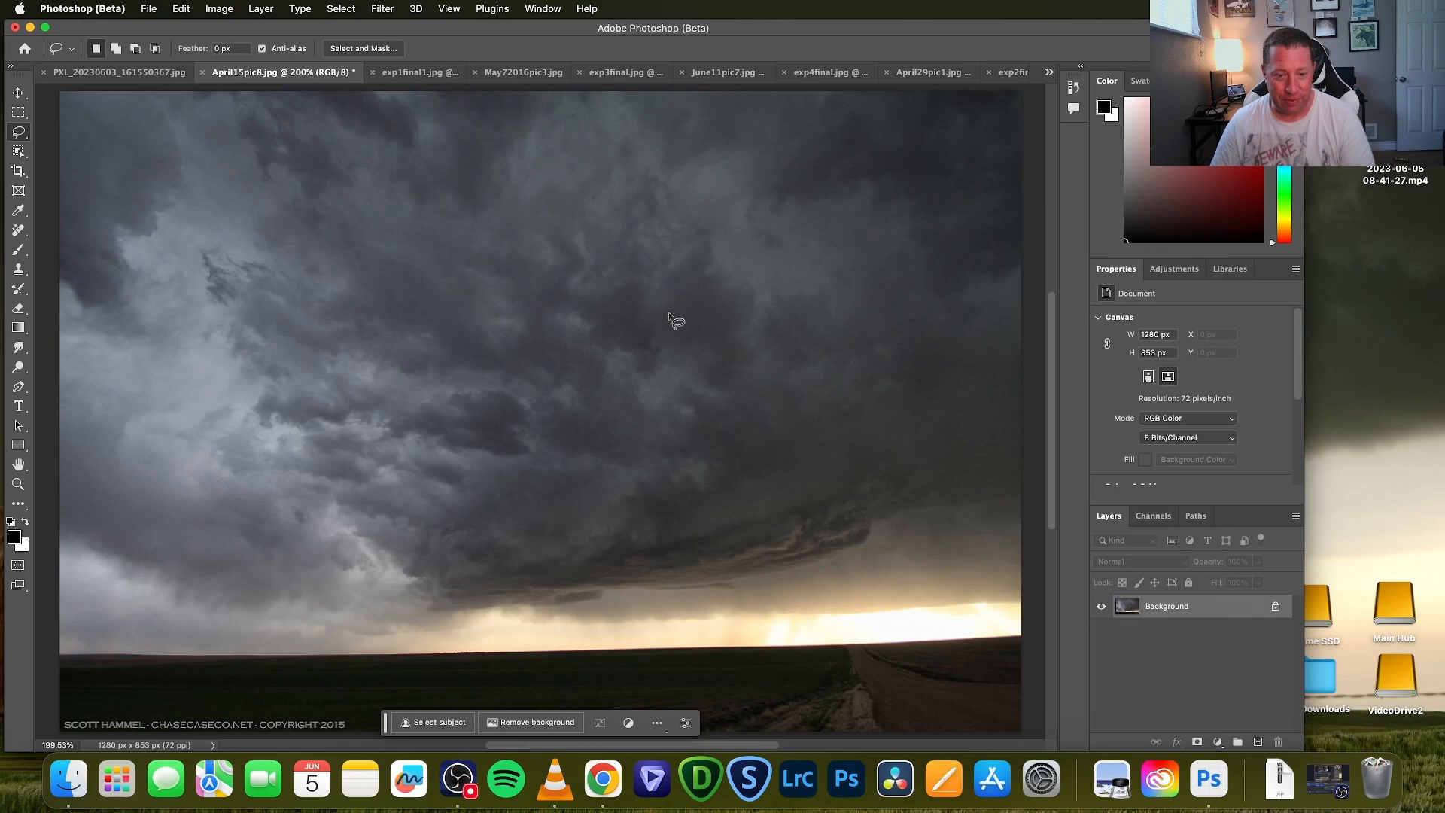
{"action": "mouse_move", "coordinate": [304, 518]}
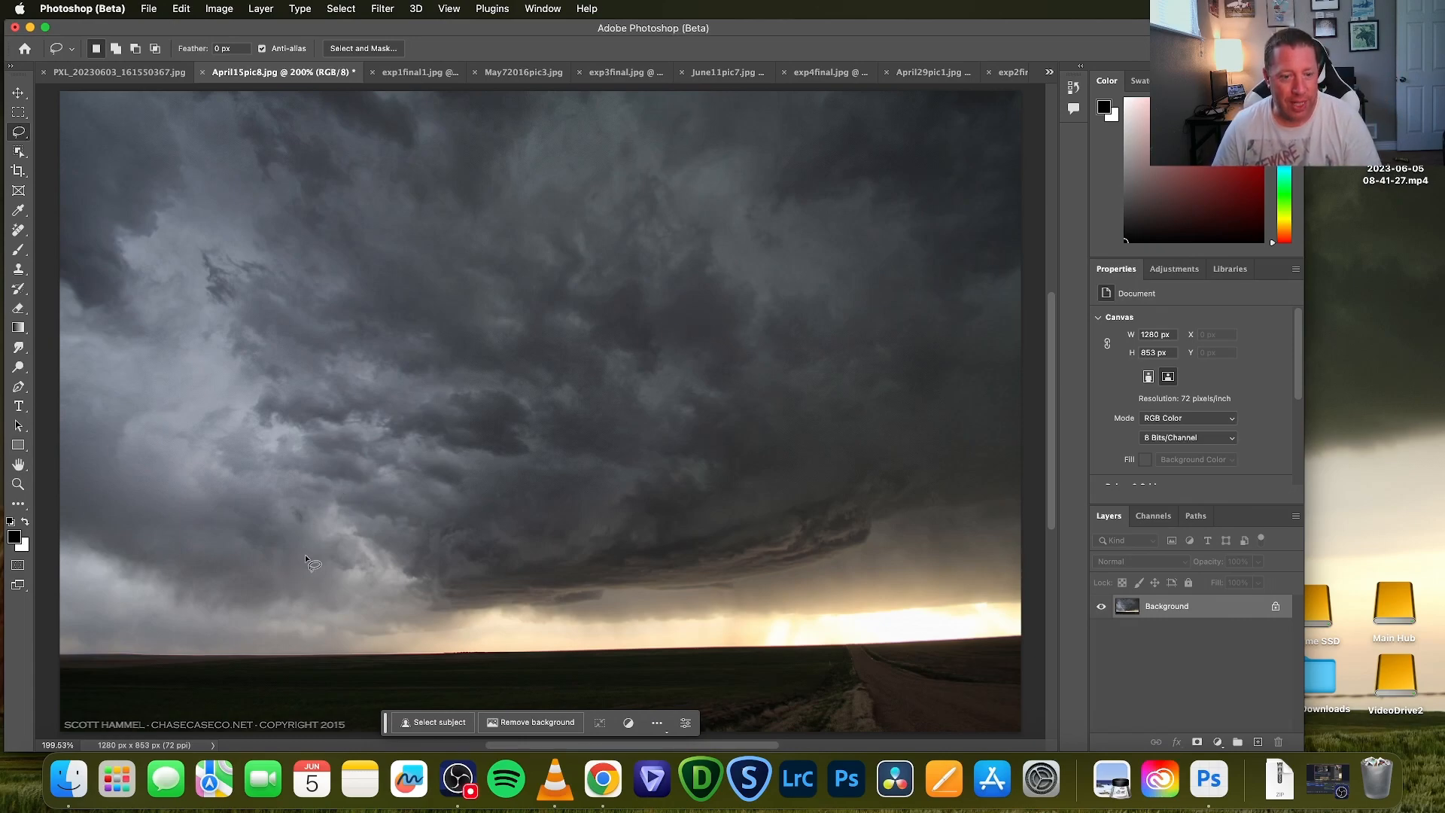
{"action": "mouse_move", "coordinate": [614, 631]}
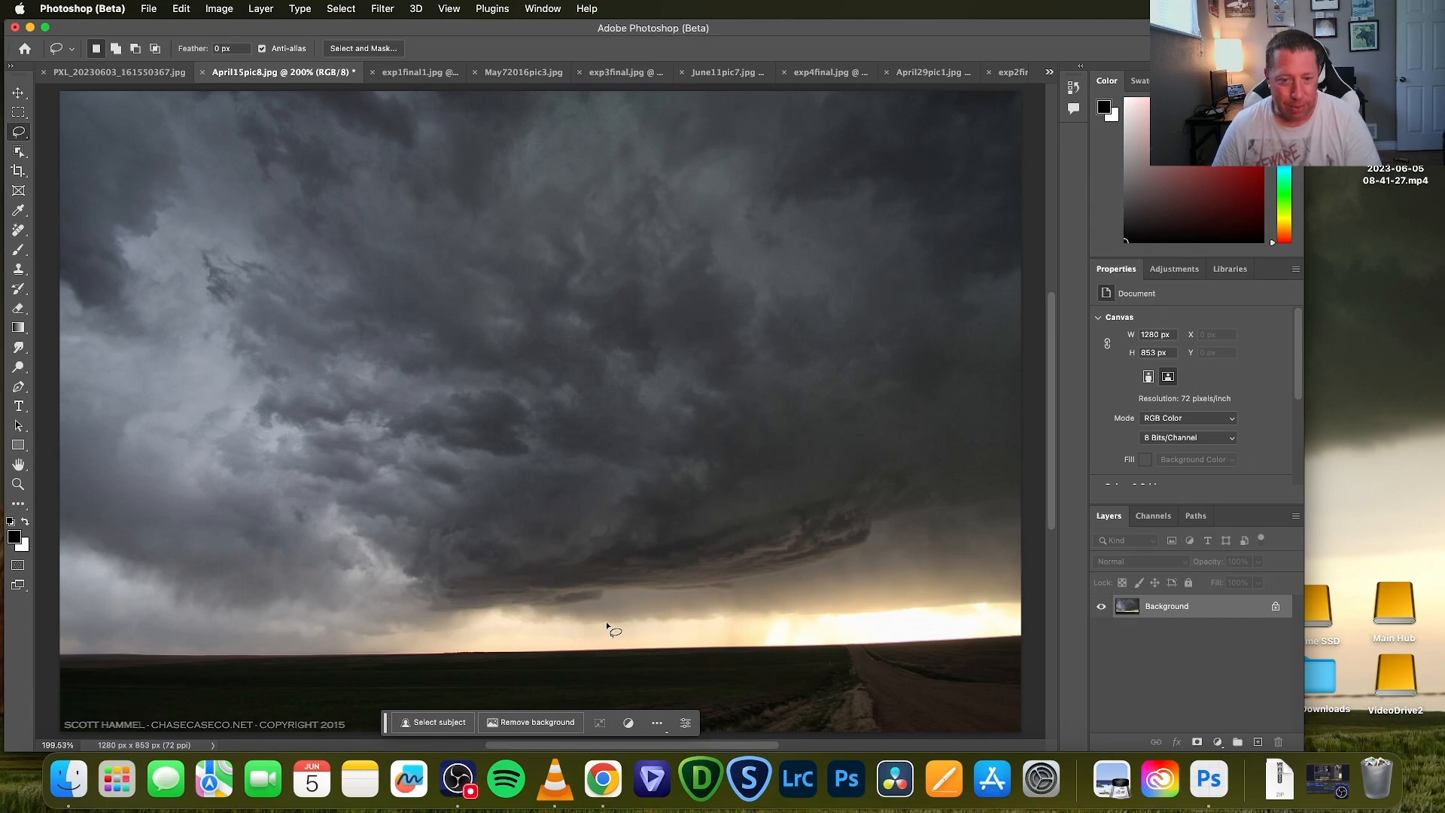
{"action": "mouse_move", "coordinate": [643, 639]}
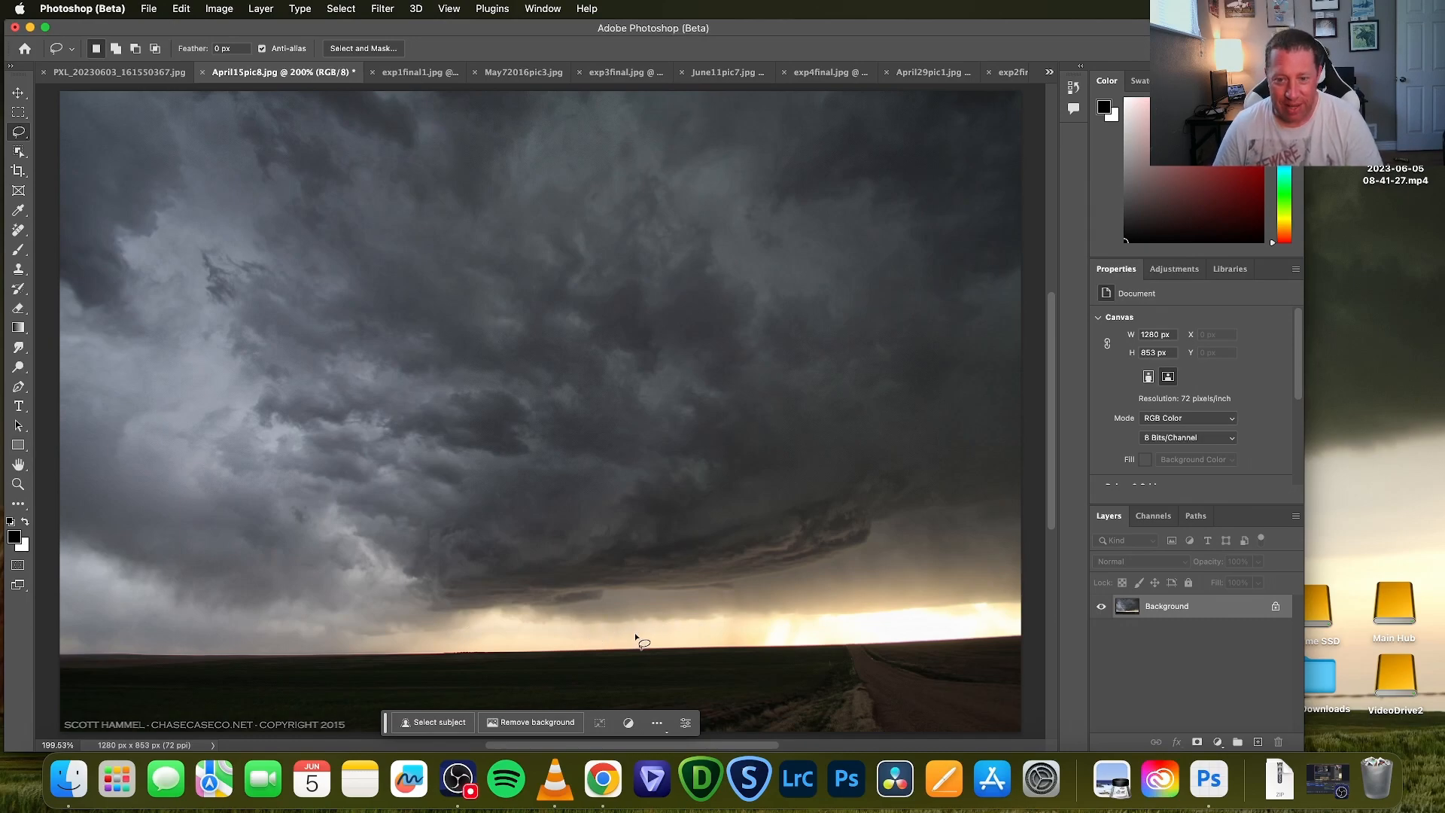
{"action": "mouse_move", "coordinate": [641, 640]}
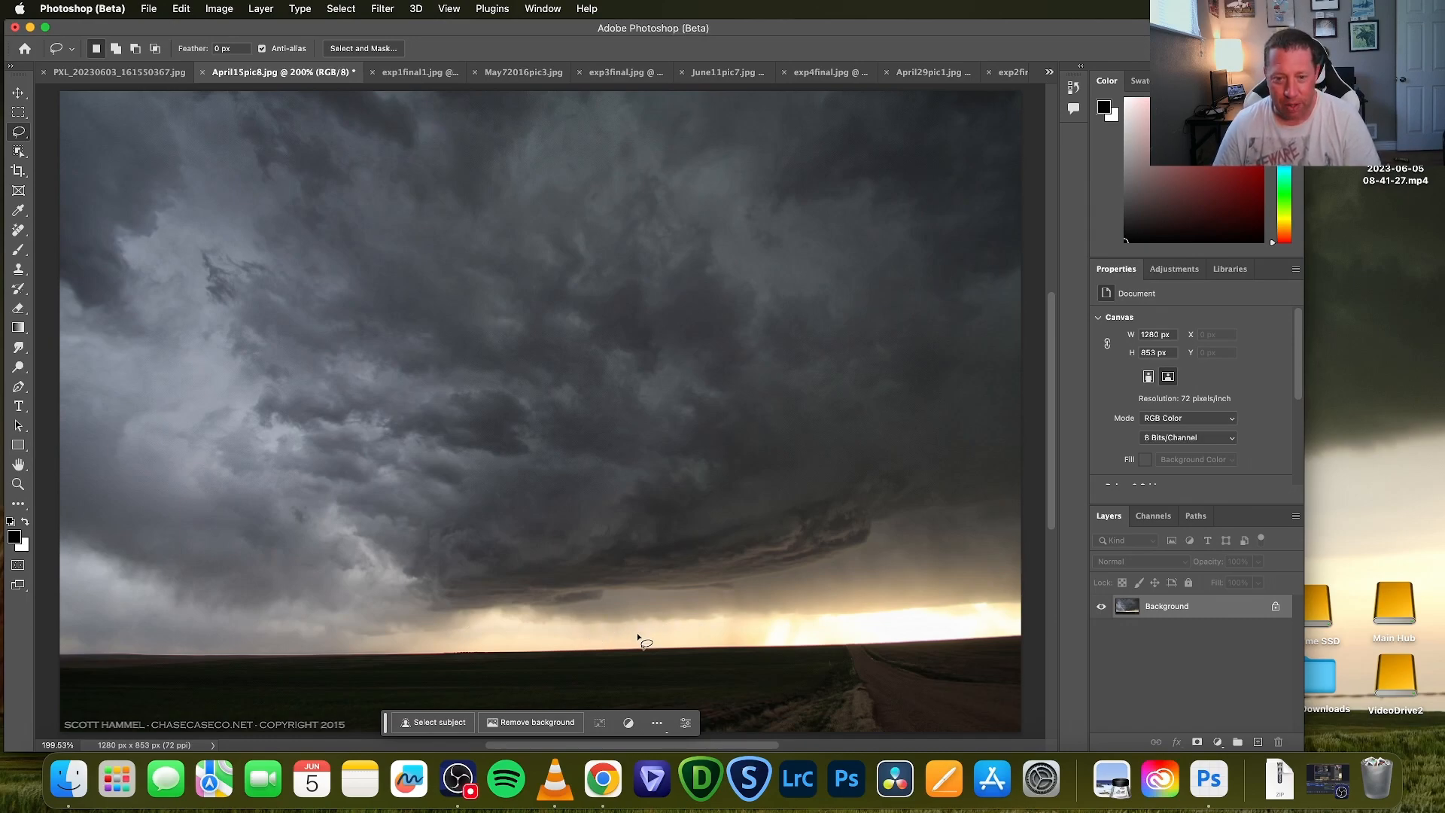
{"action": "mouse_move", "coordinate": [642, 641]}
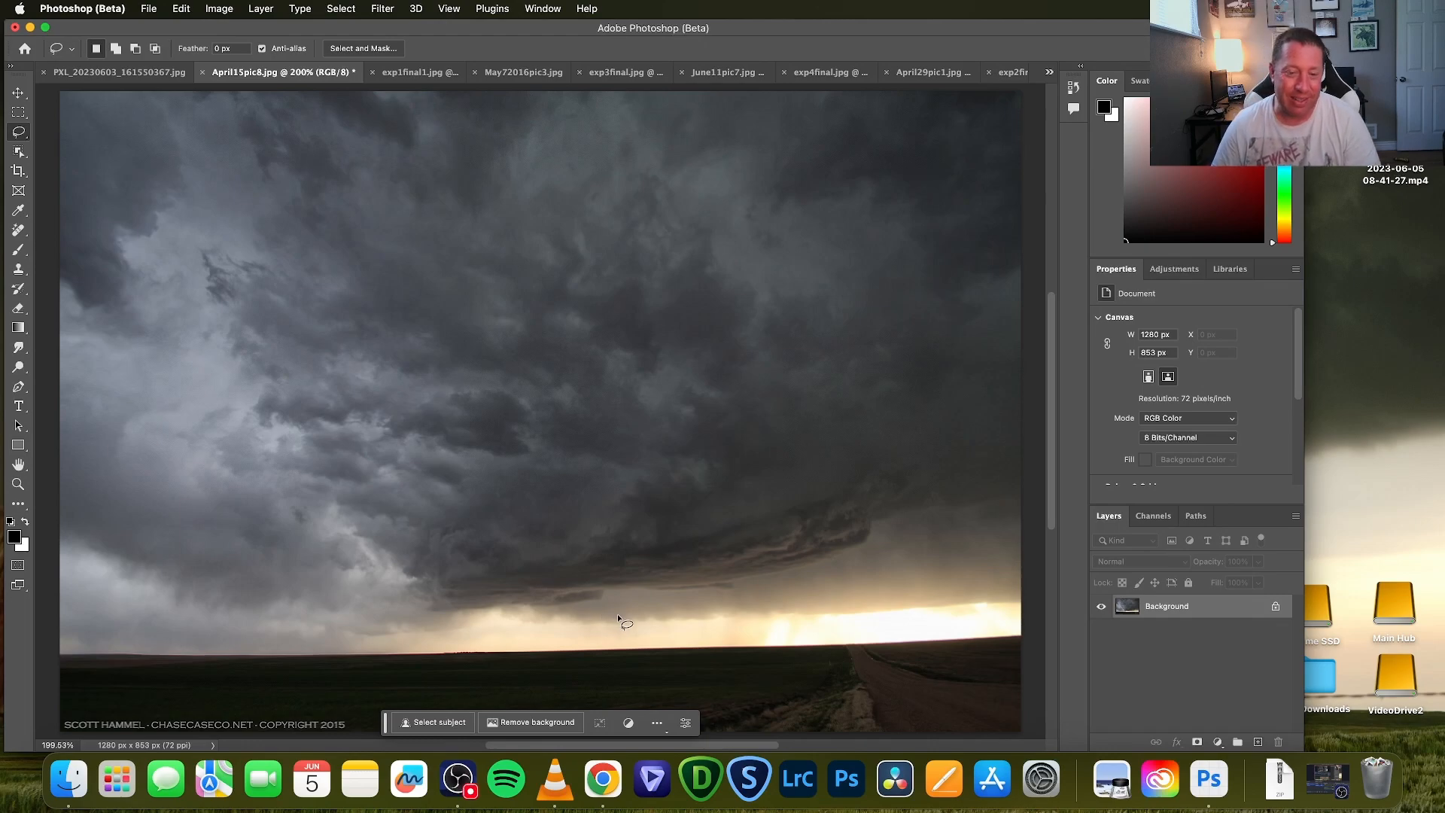
{"action": "mouse_move", "coordinate": [657, 631]}
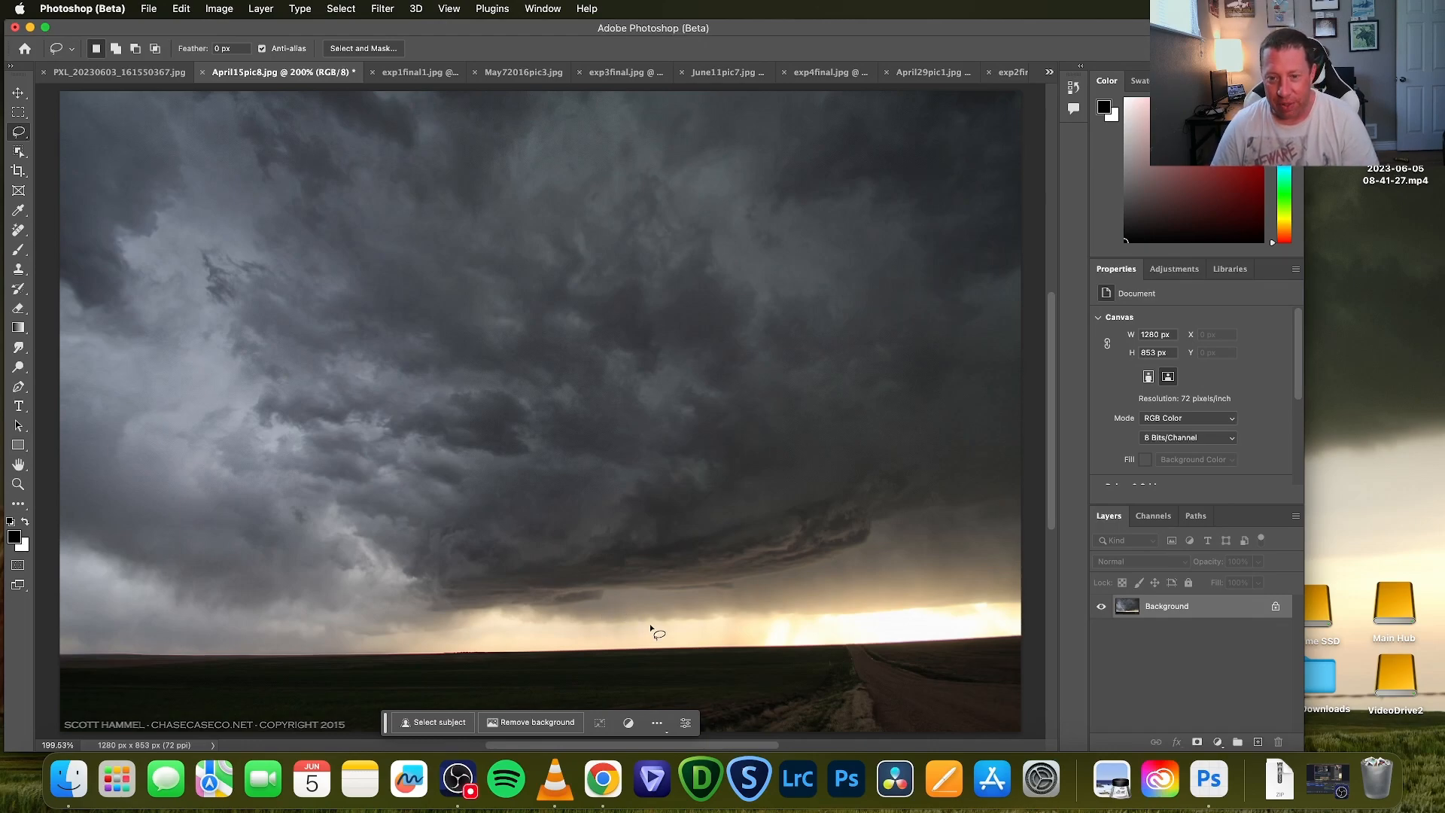
{"action": "mouse_move", "coordinate": [642, 620]}
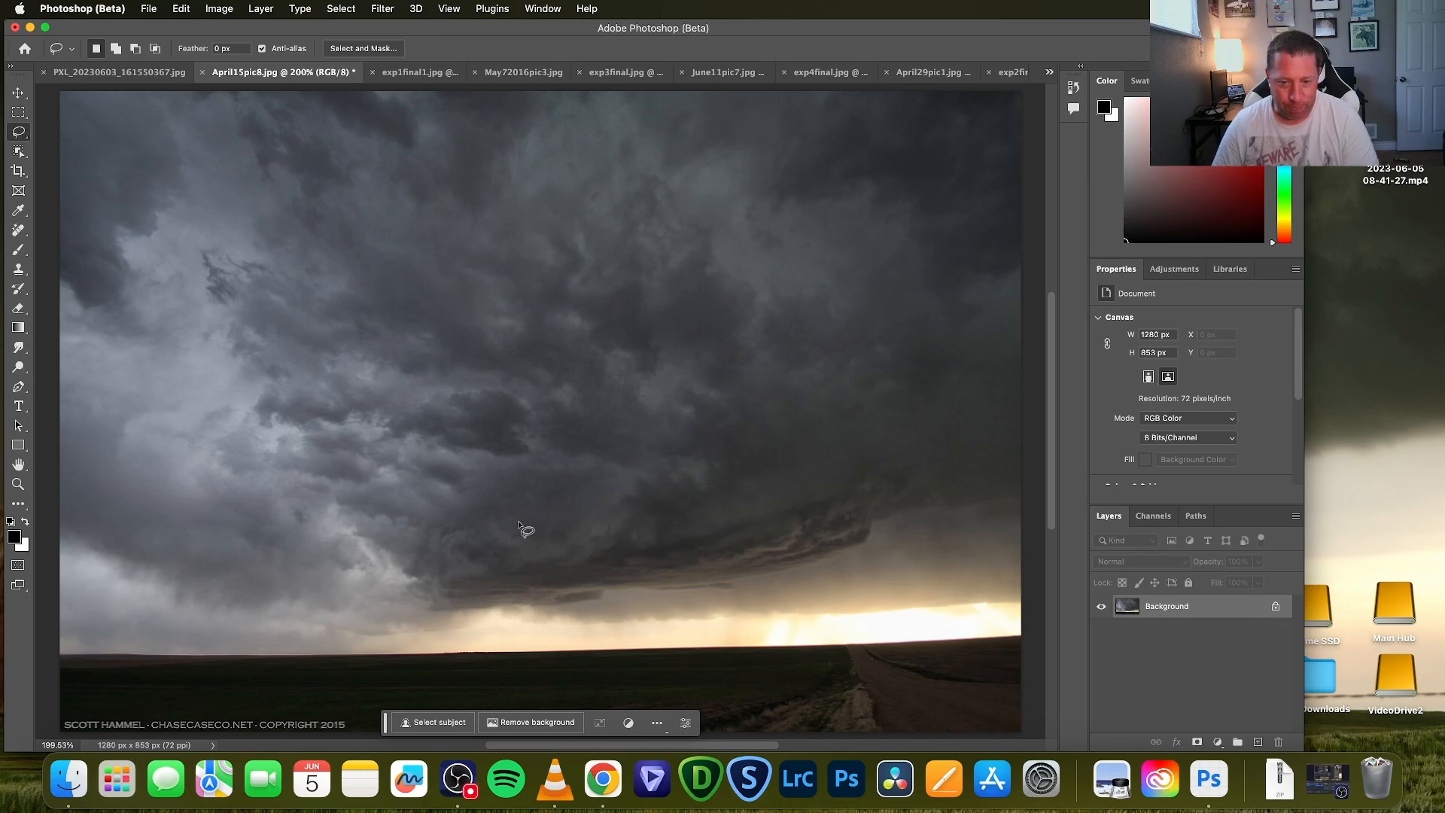
{"action": "mouse_move", "coordinate": [542, 622]}
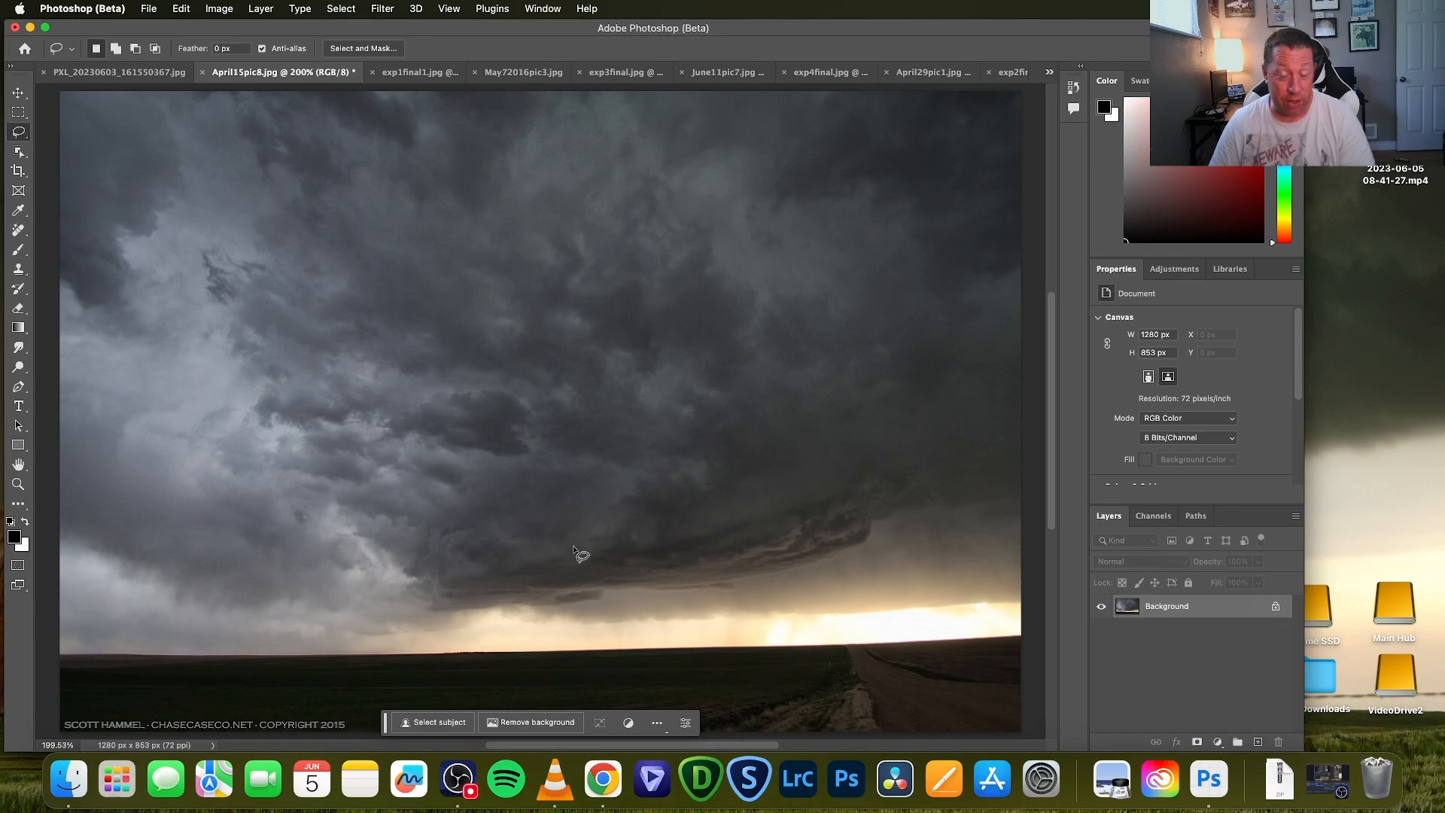
{"action": "mouse_move", "coordinate": [616, 586]}
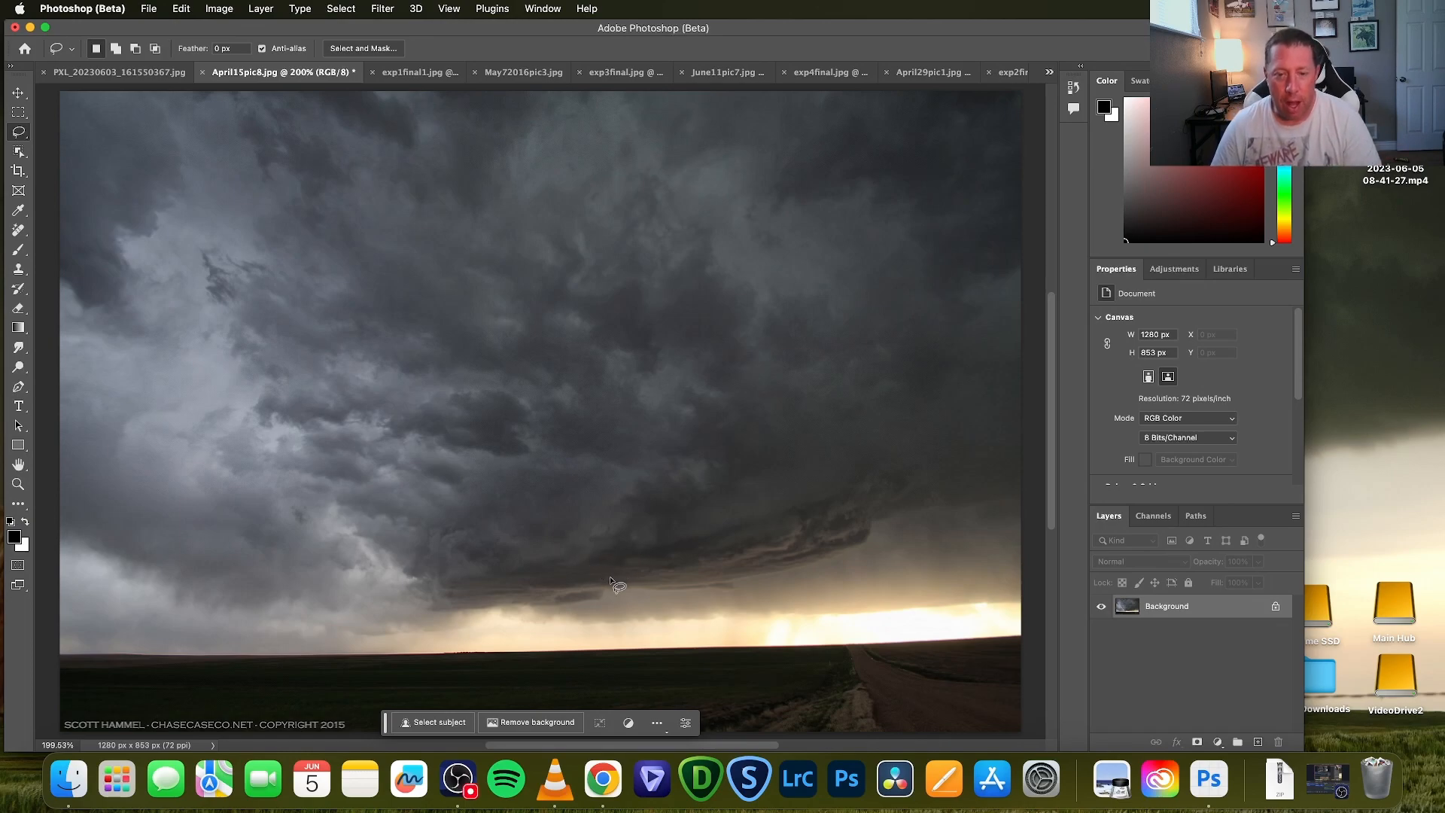
{"action": "mouse_move", "coordinate": [538, 562]}
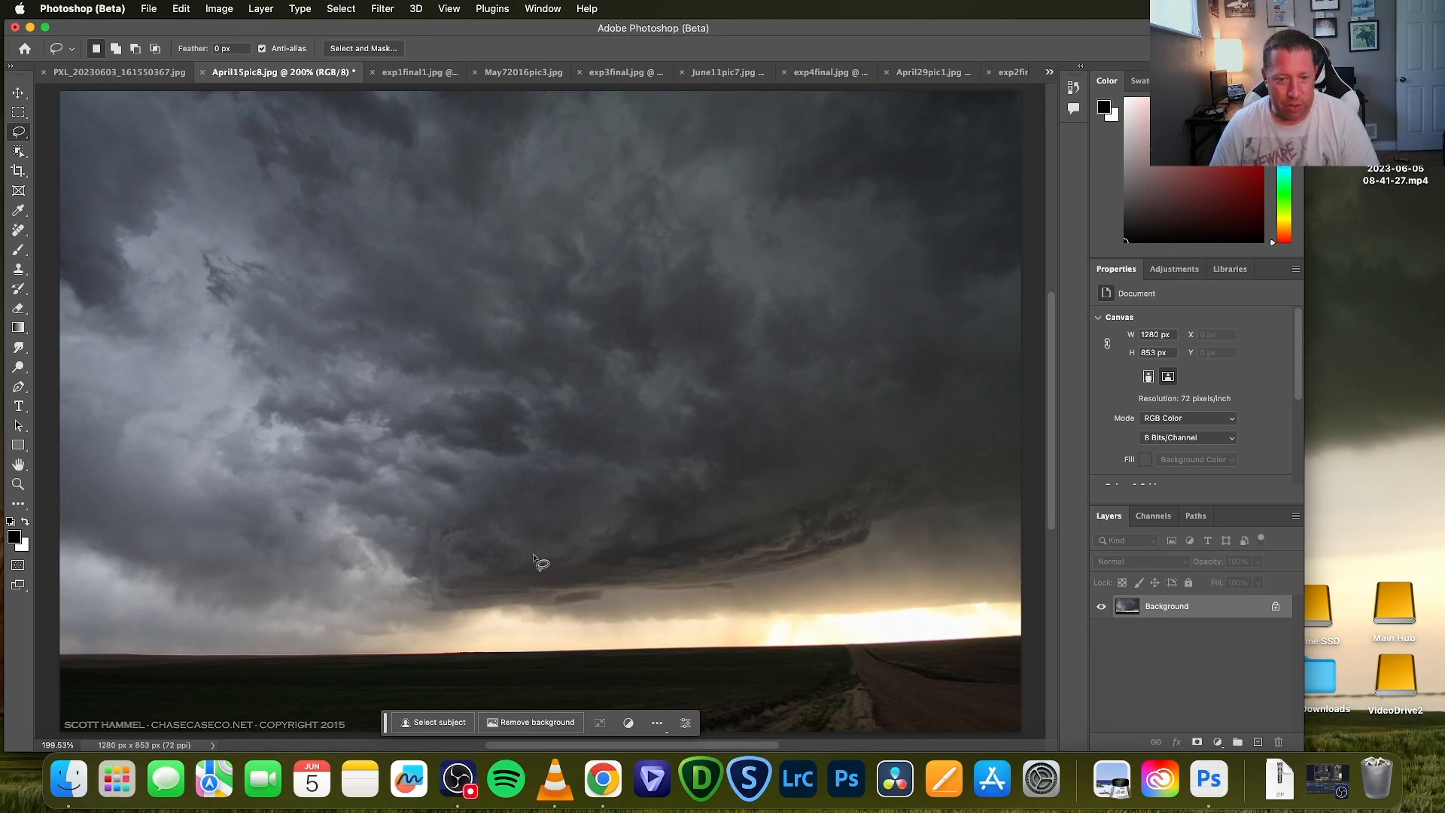
{"action": "mouse_move", "coordinate": [606, 621]}
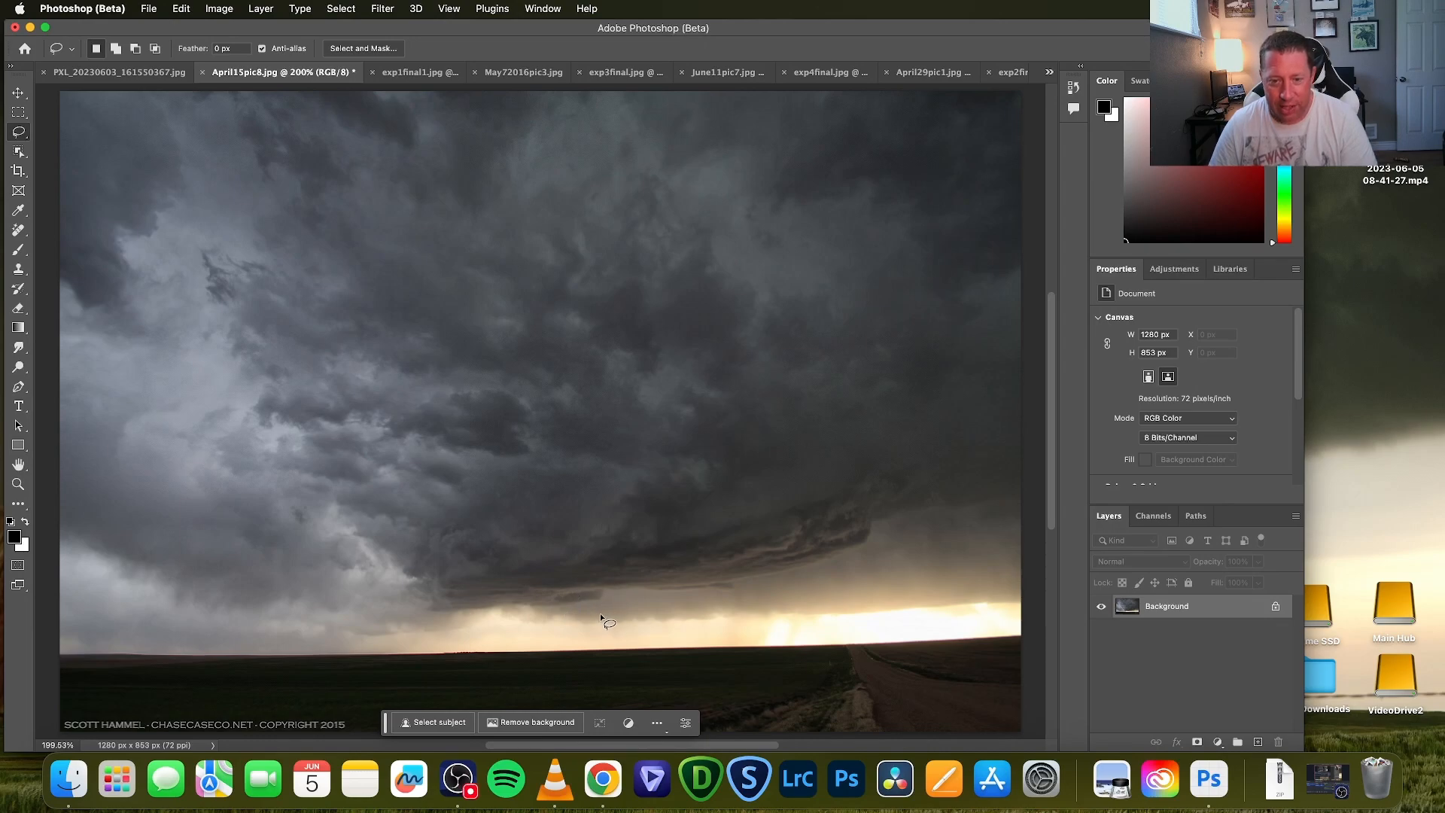
{"action": "mouse_move", "coordinate": [611, 584]}
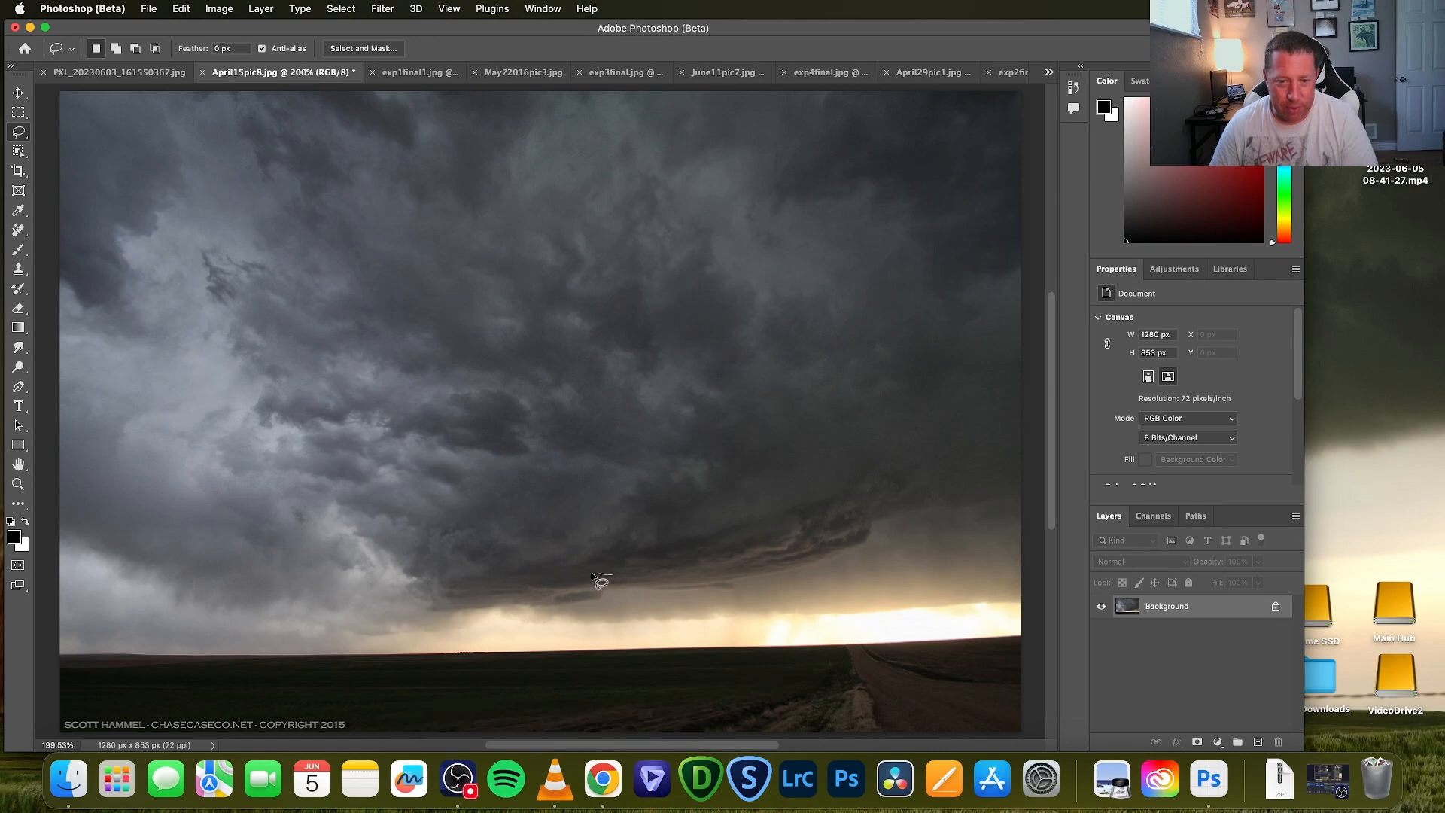
Lasso a small funnel-shaped area under the cloud base and type a dark funnel cloud prompt
{"action": "left_click_drag", "start_coordinate": [599, 579], "coordinate": [588, 656]}
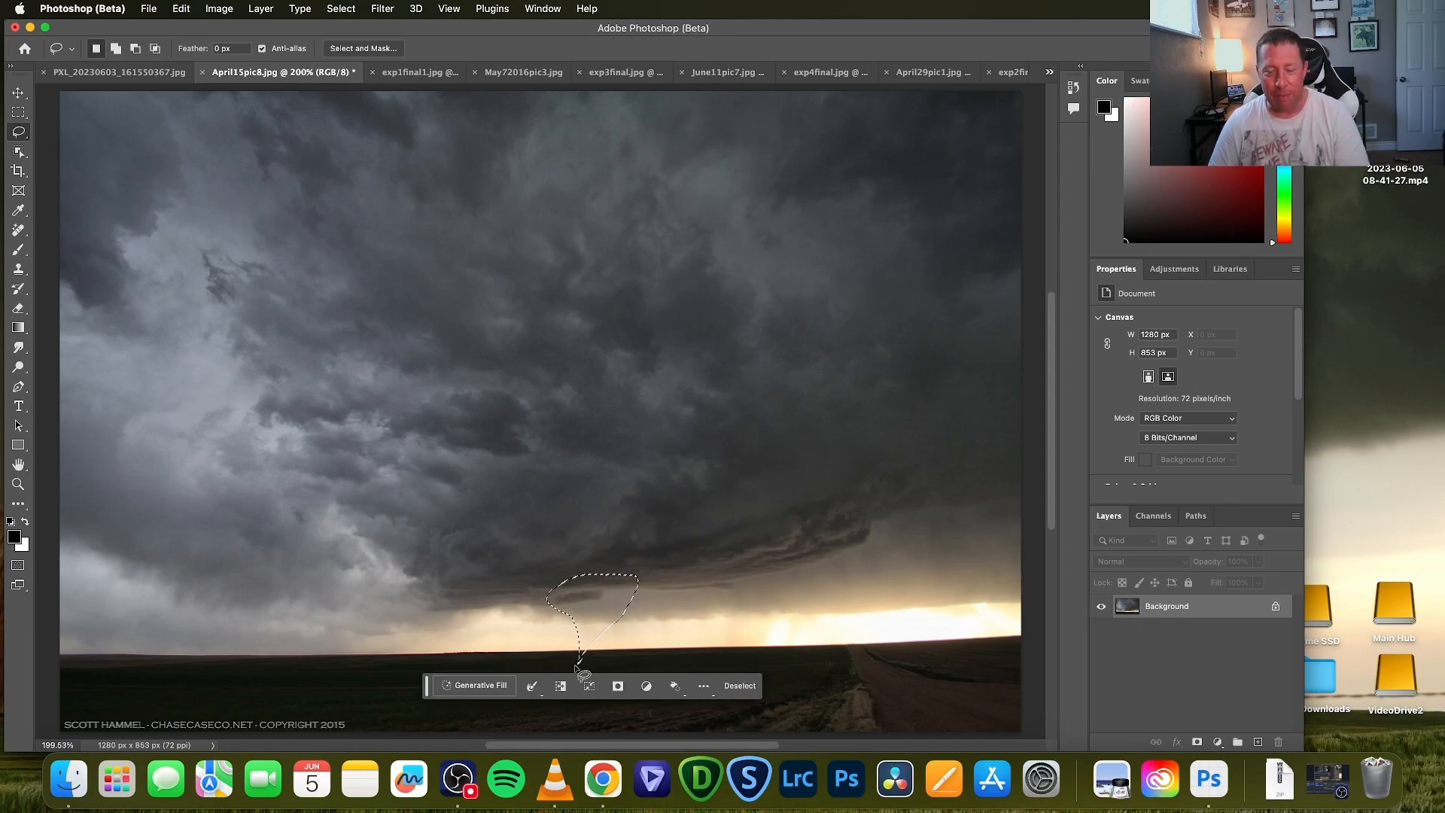
{"action": "left_click", "coordinate": [479, 684]}
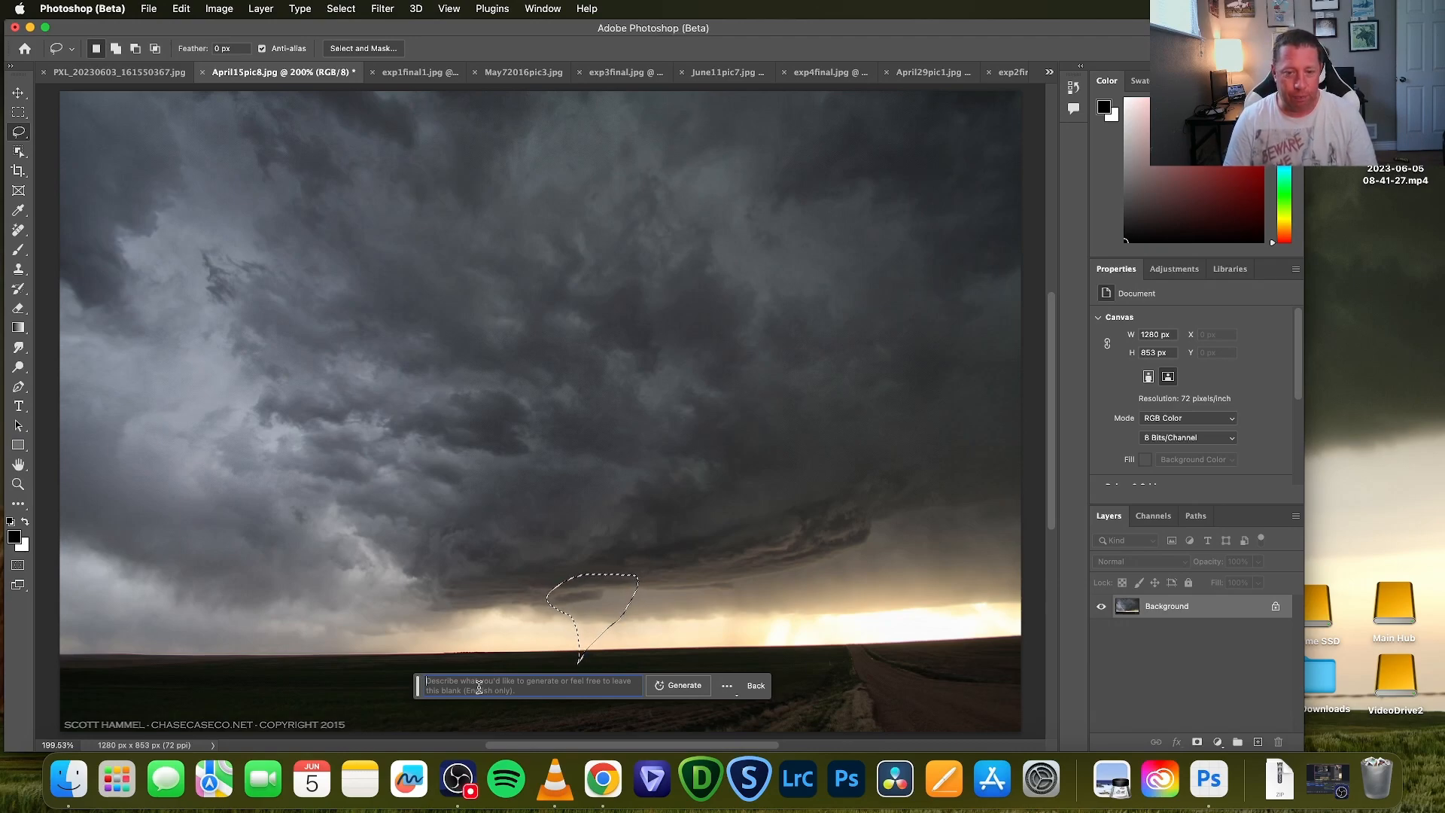
{"action": "type", "text": "a dark funnel"}
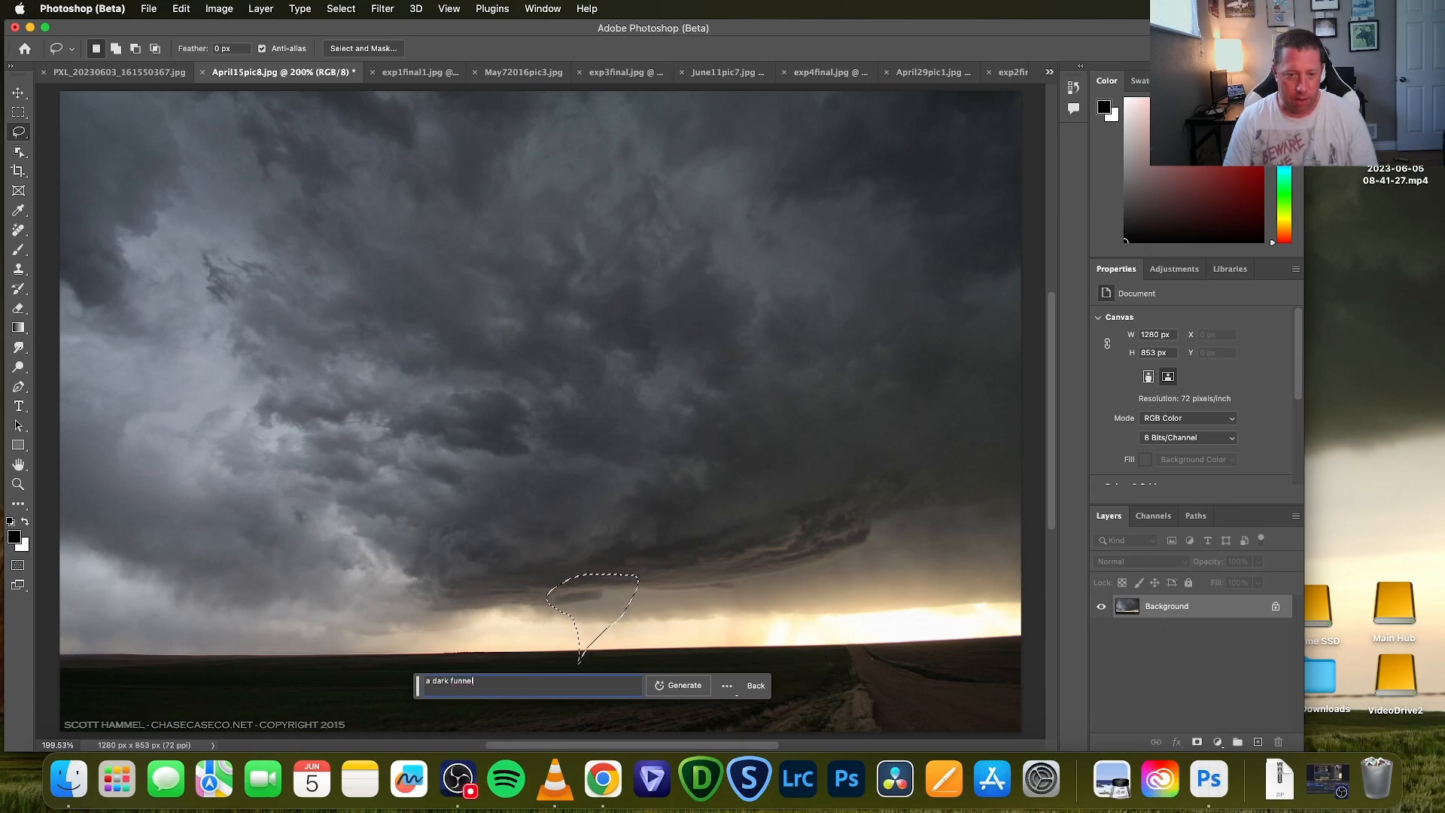
{"action": "type", "text": "cloud forming"}
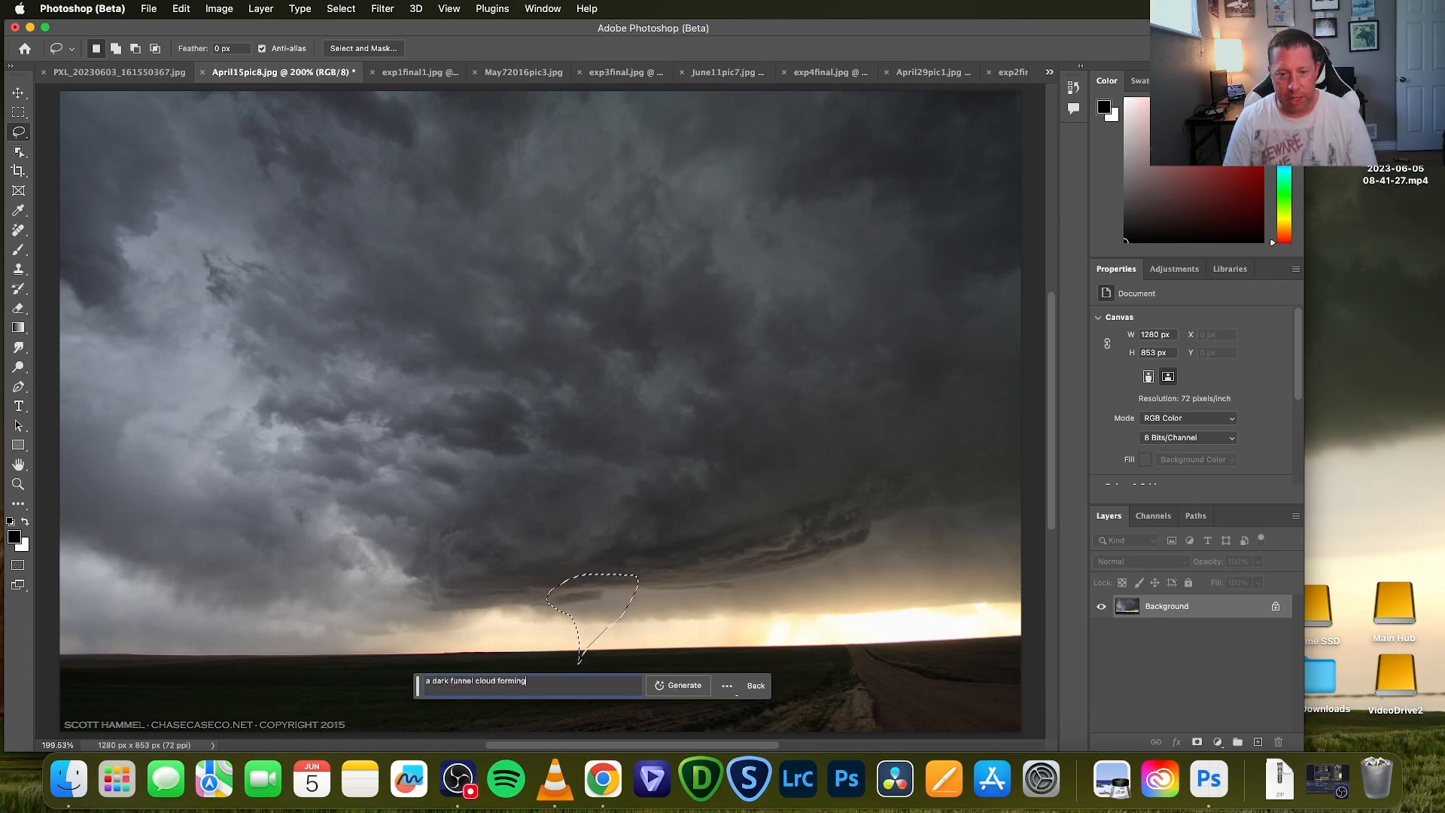
{"action": "type", "text": "from supercell storm"}
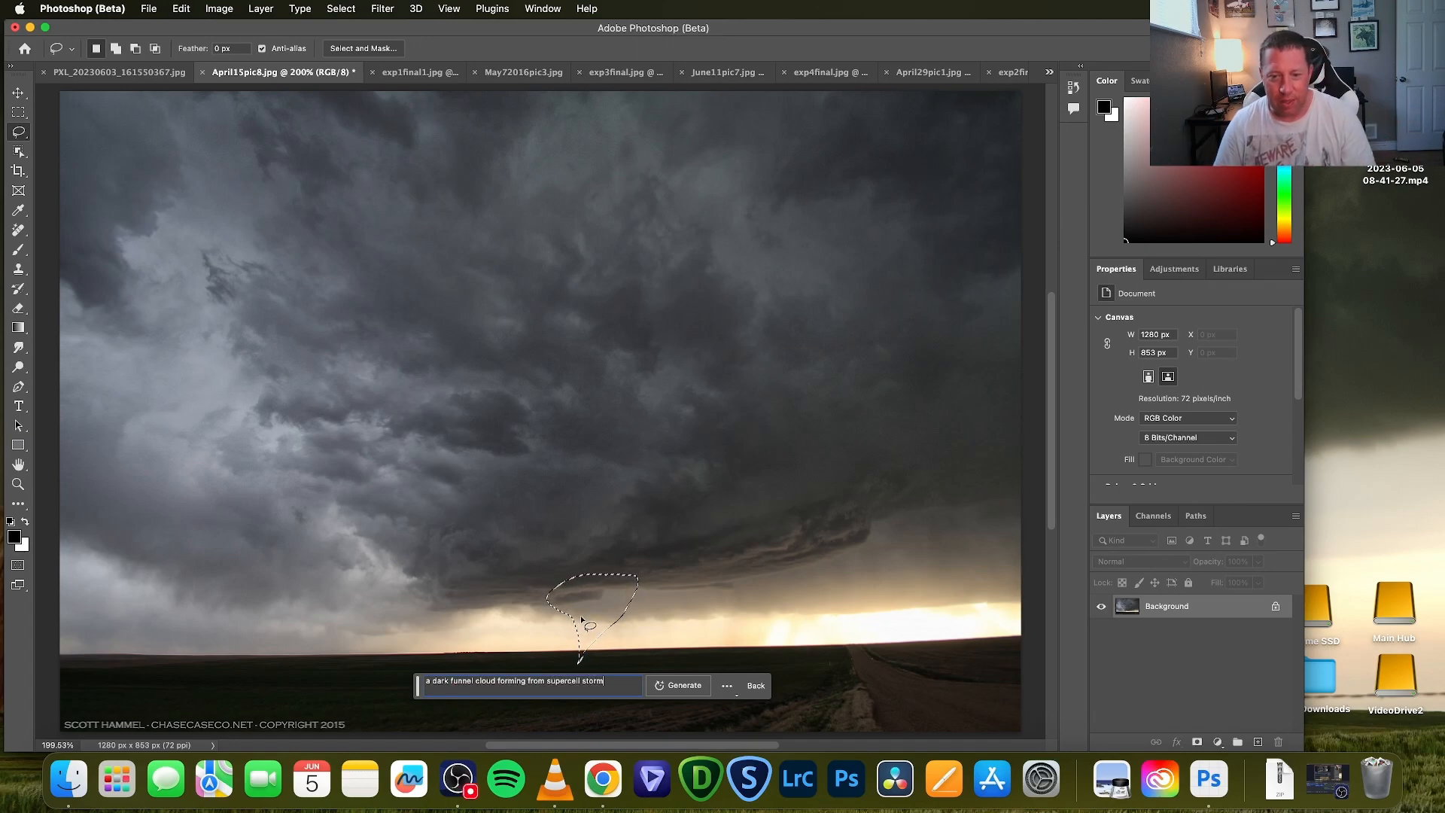
{"action": "left_click", "coordinate": [683, 686]}
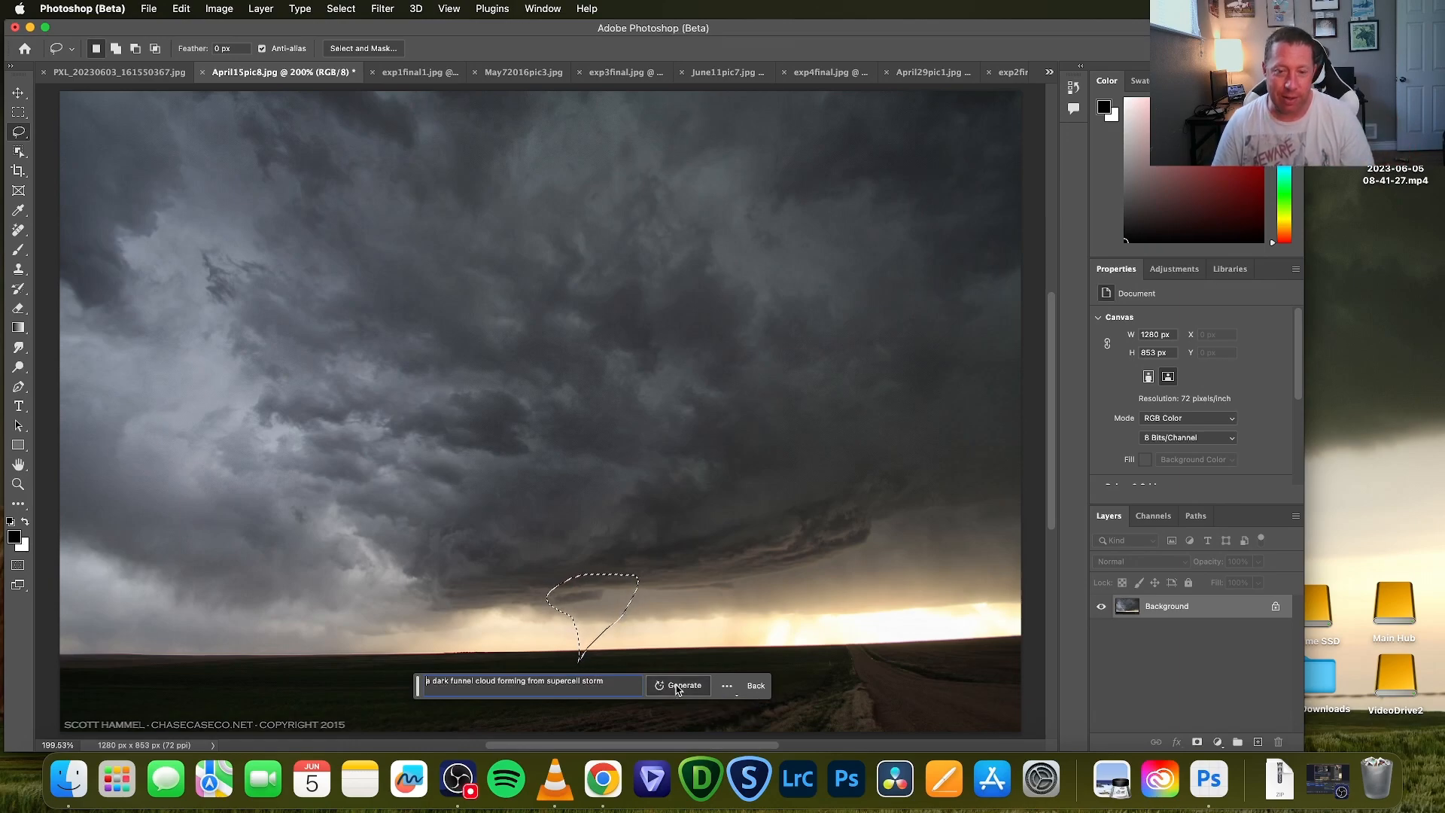
Generate funnel-cloud variations, preview the second and third, and begin rewording the prompt
{"action": "left_click", "coordinate": [682, 685]}
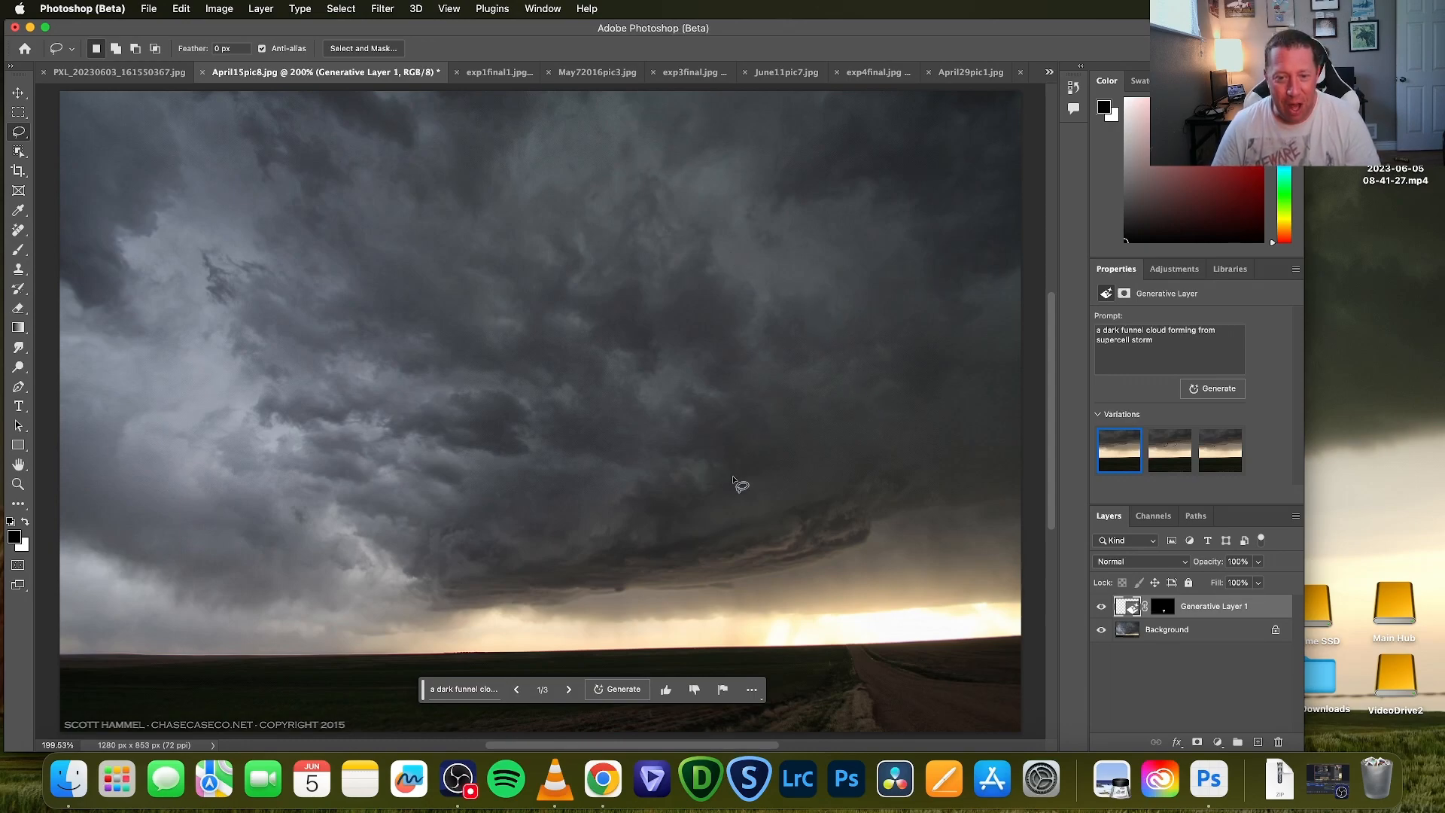
{"action": "mouse_move", "coordinate": [707, 472]}
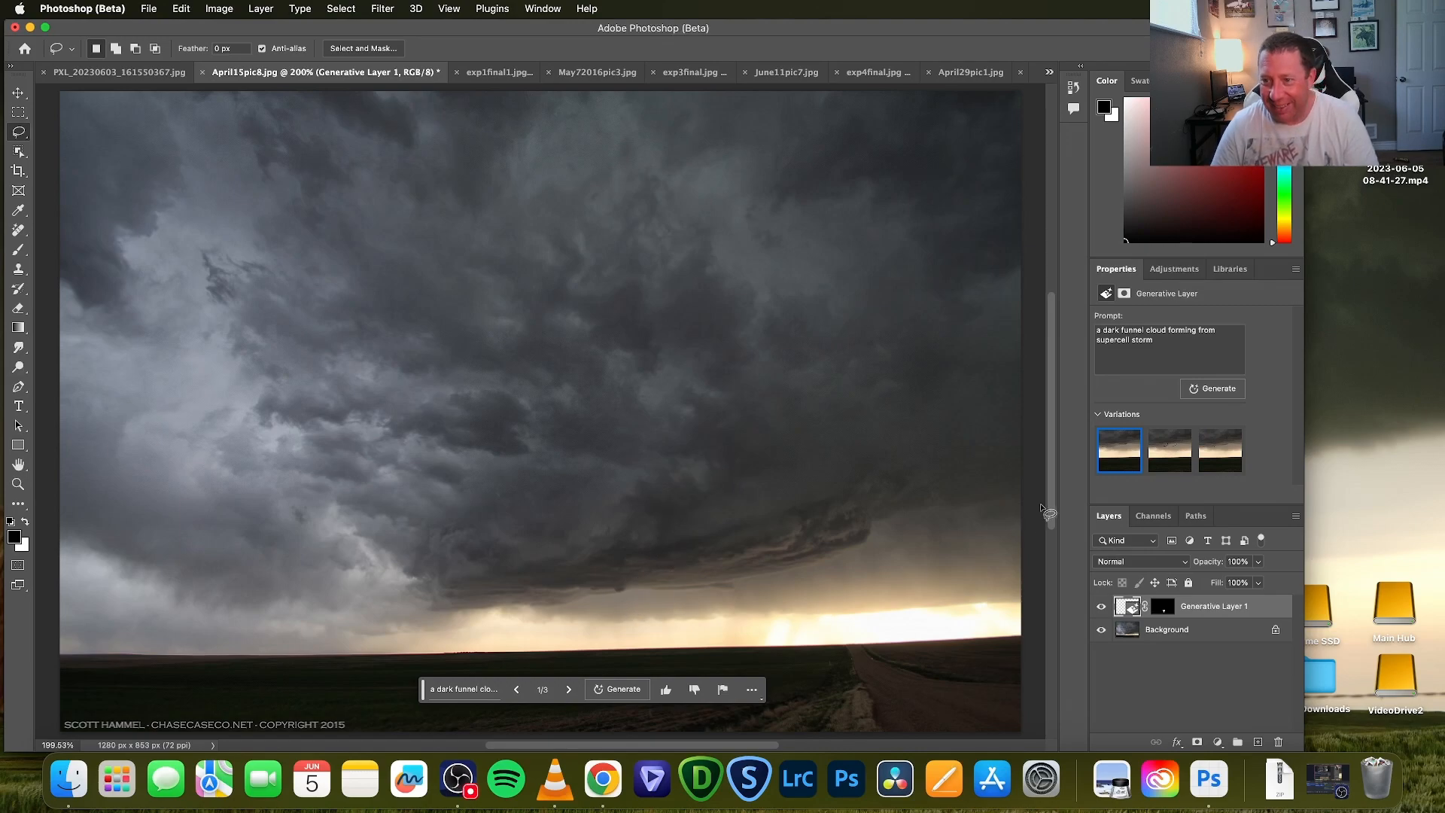
{"action": "left_click", "coordinate": [1169, 451]}
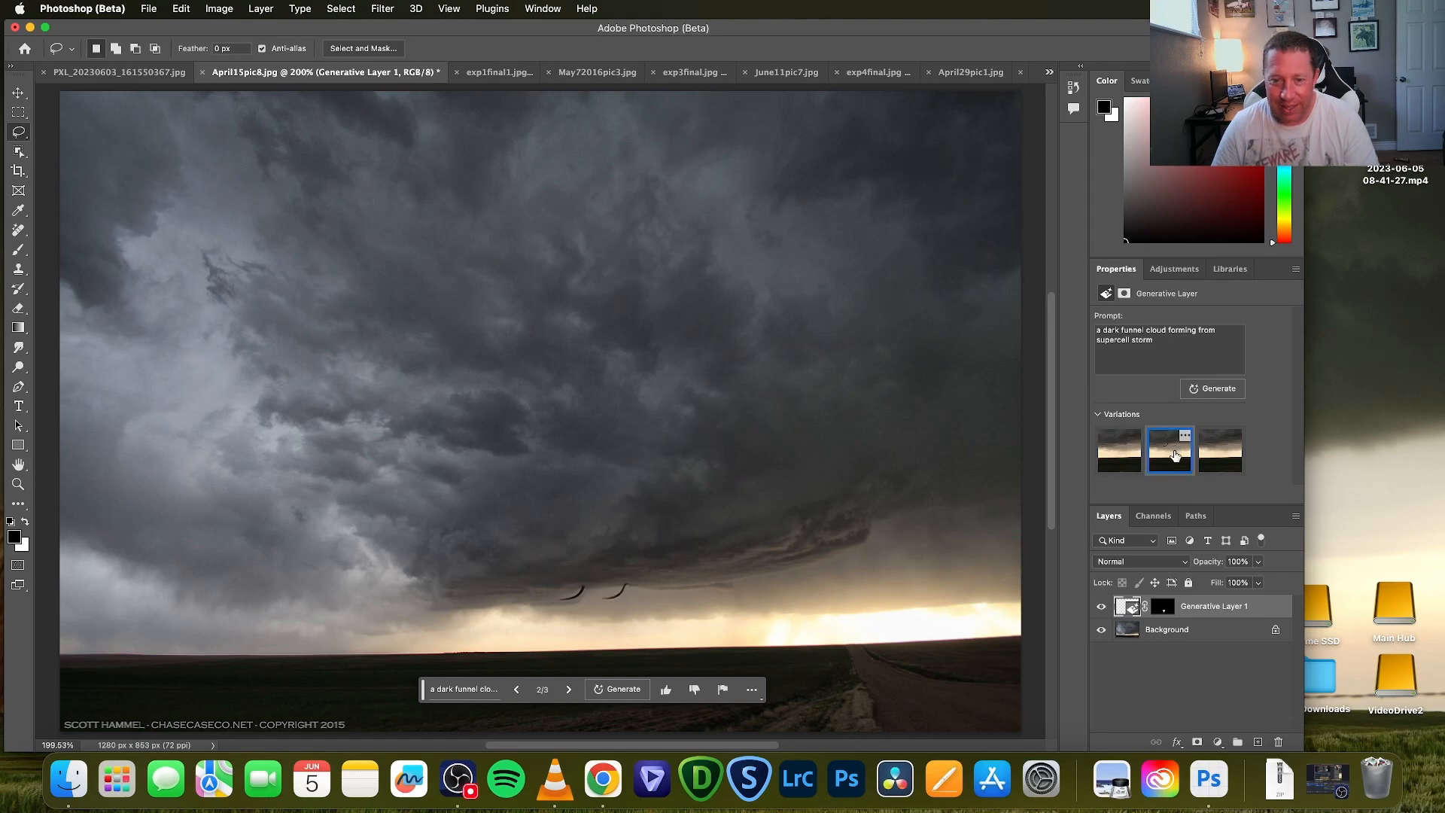
{"action": "left_click", "coordinate": [1220, 451]}
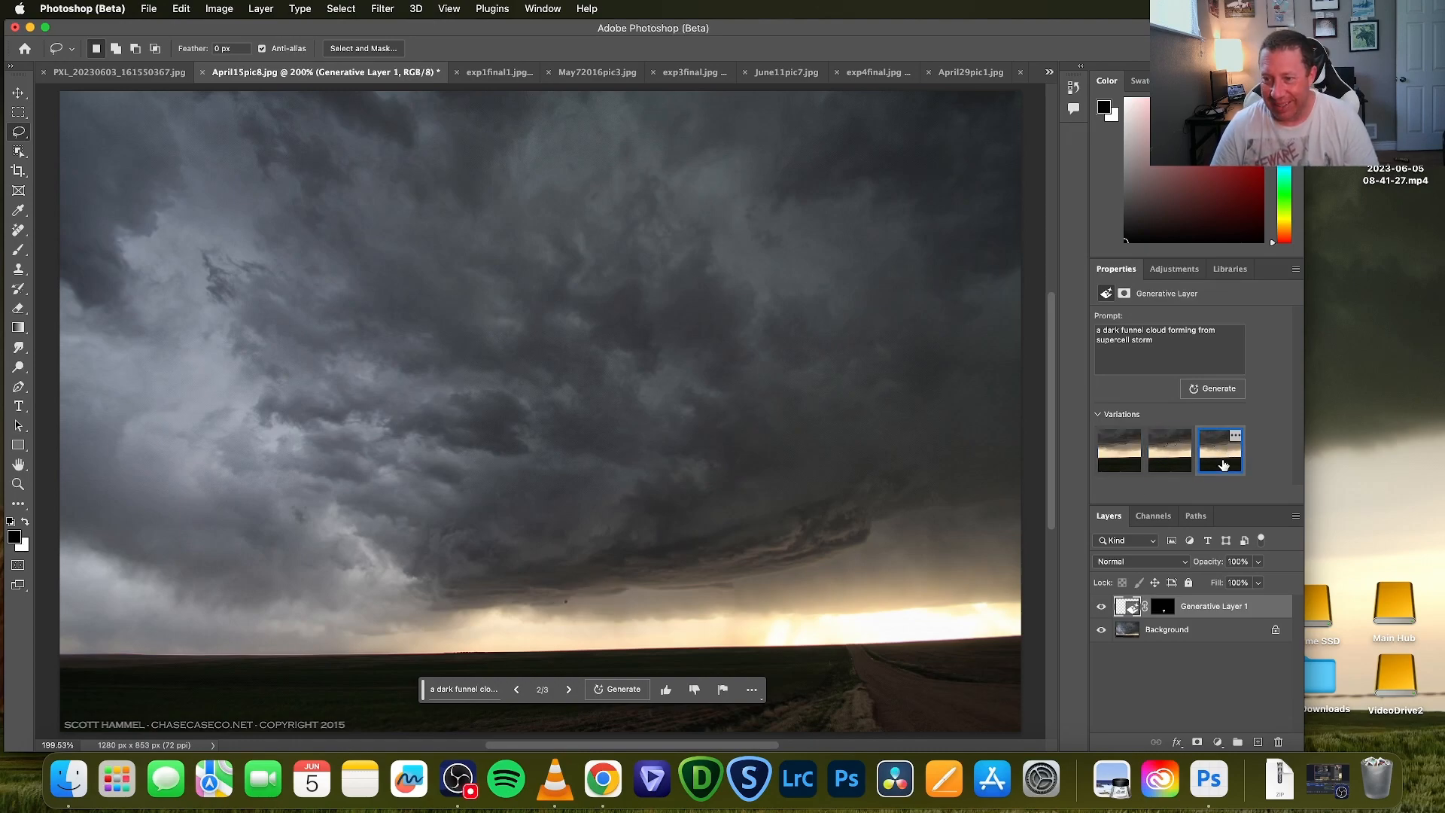
{"action": "left_click", "coordinate": [569, 690]}
{"action": "type", "text": "tornad"}
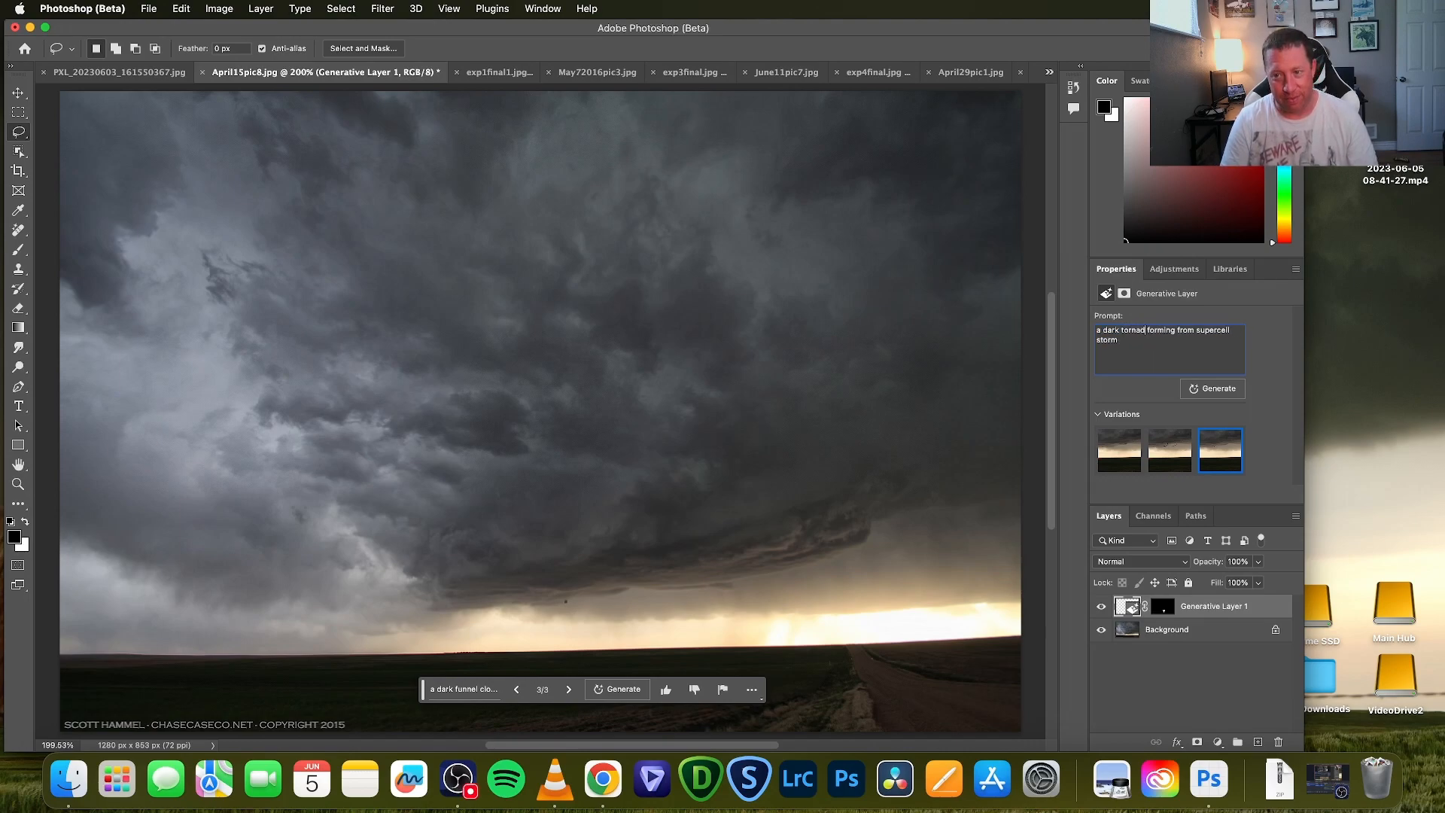
Regenerate from the tornado prompt and apply the third, pale tornado variation
{"action": "left_click", "coordinate": [1211, 388]}
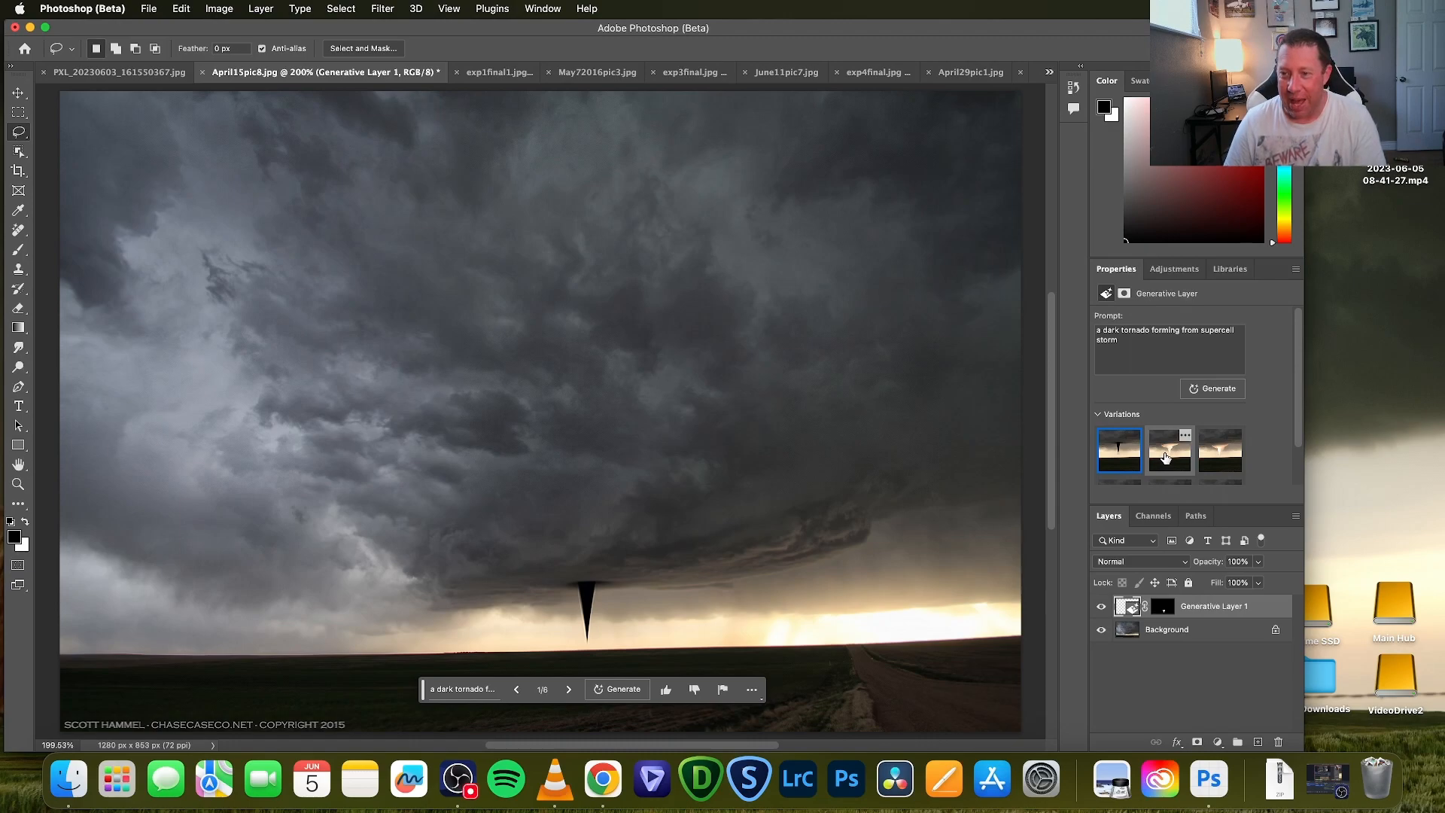
{"action": "left_click", "coordinate": [1169, 453]}
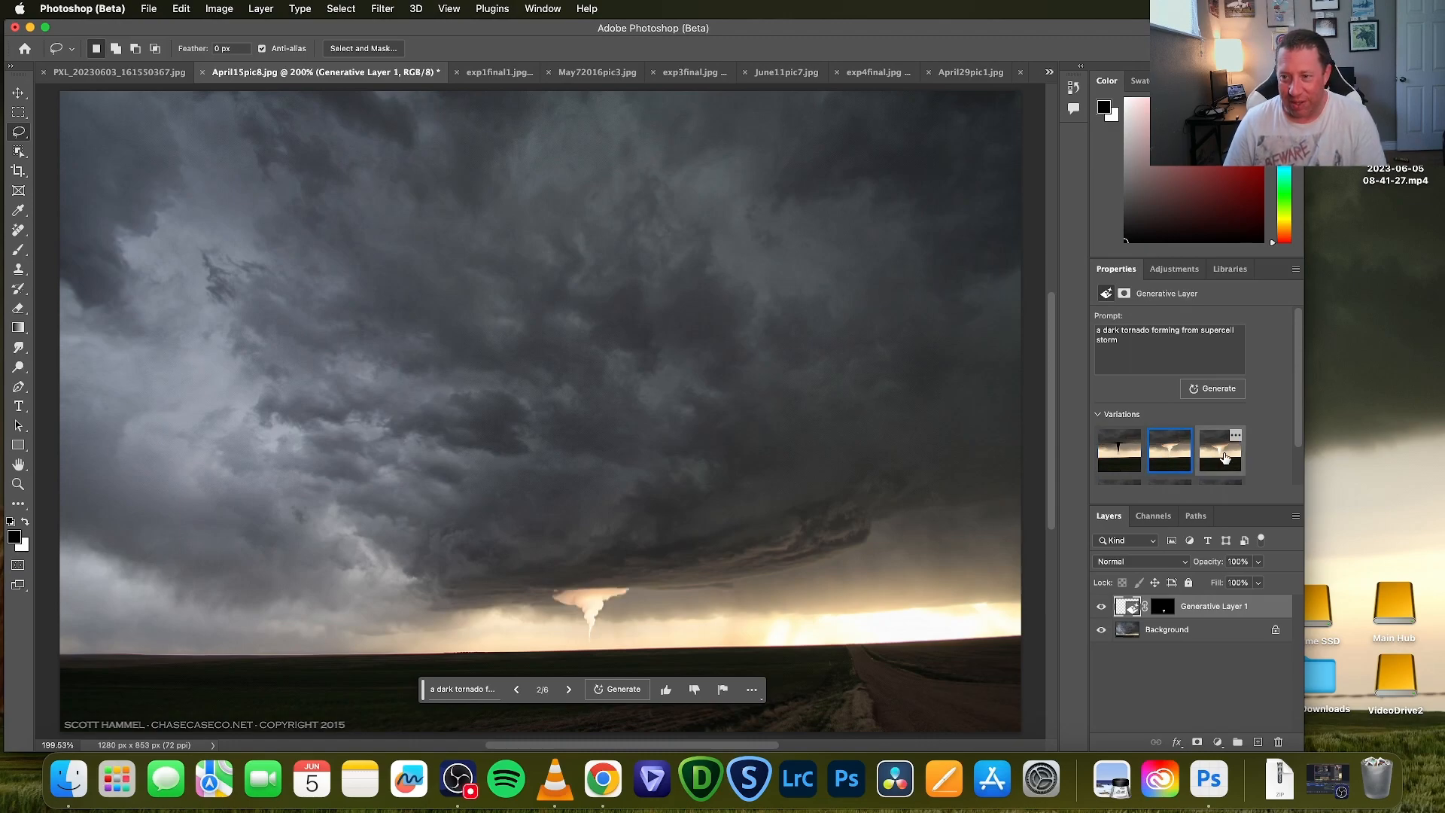
{"action": "left_click", "coordinate": [1219, 452]}
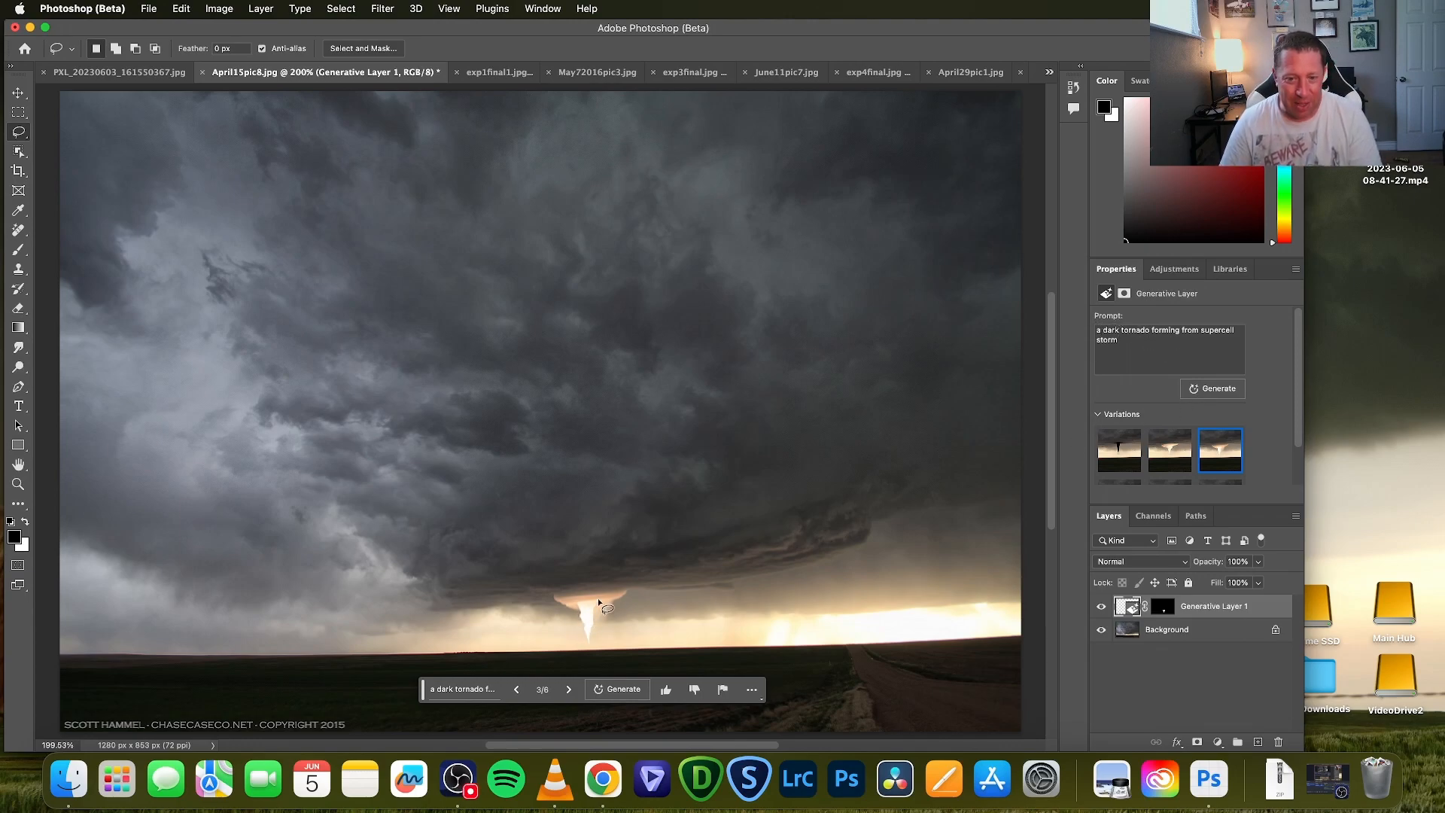
{"action": "mouse_move", "coordinate": [627, 551]}
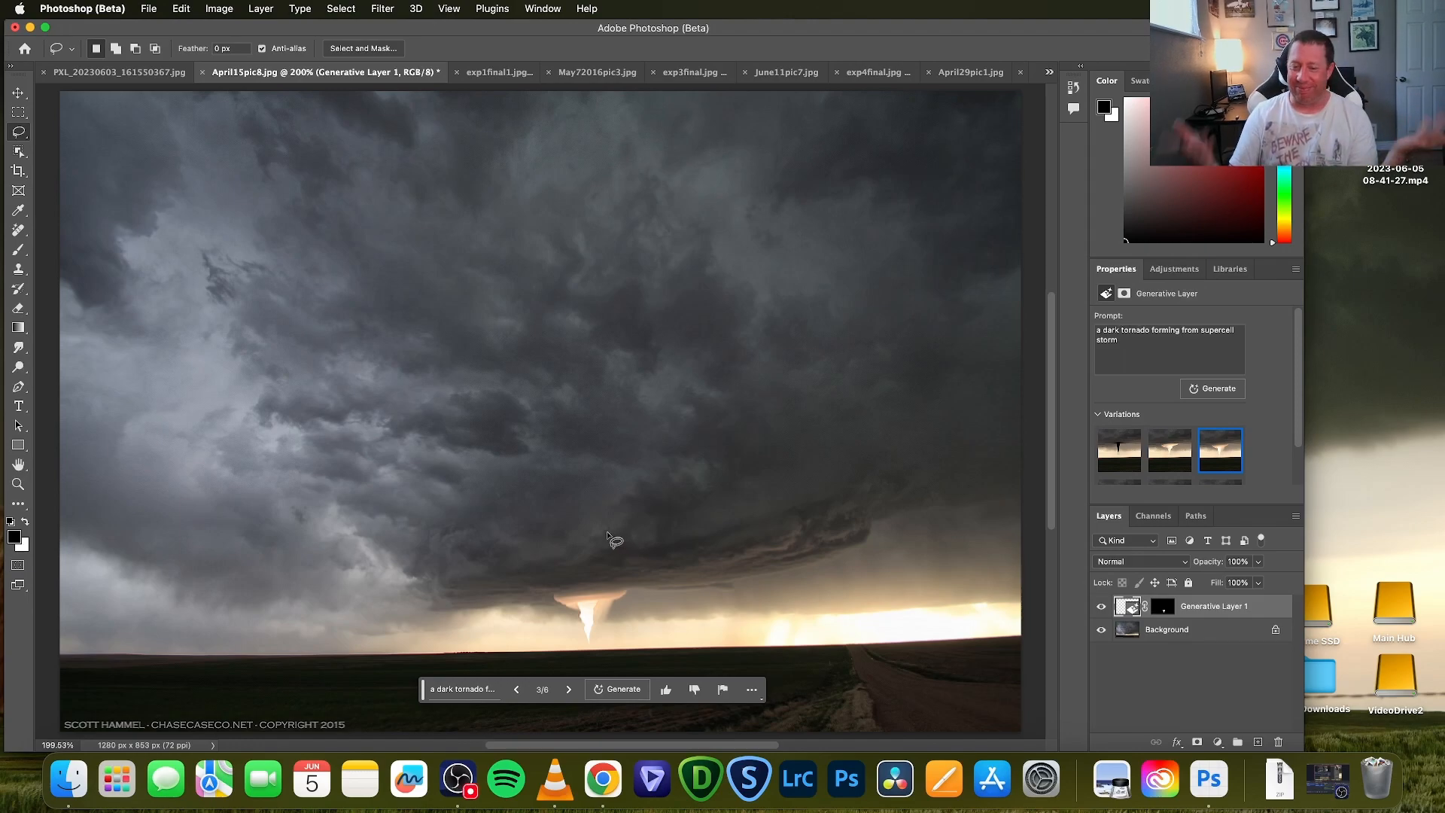
{"action": "mouse_move", "coordinate": [619, 541]}
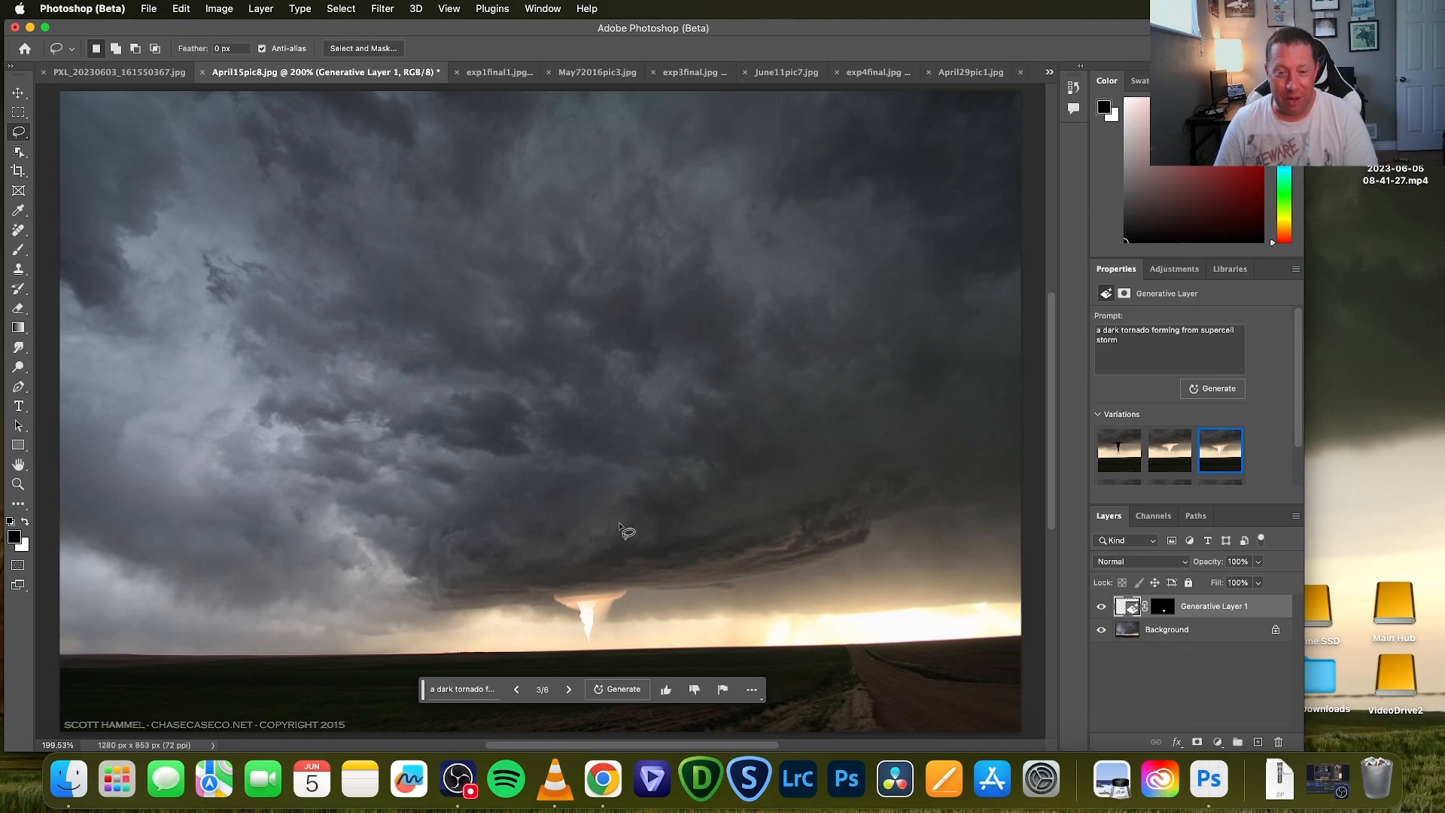
{"action": "mouse_move", "coordinate": [622, 525]}
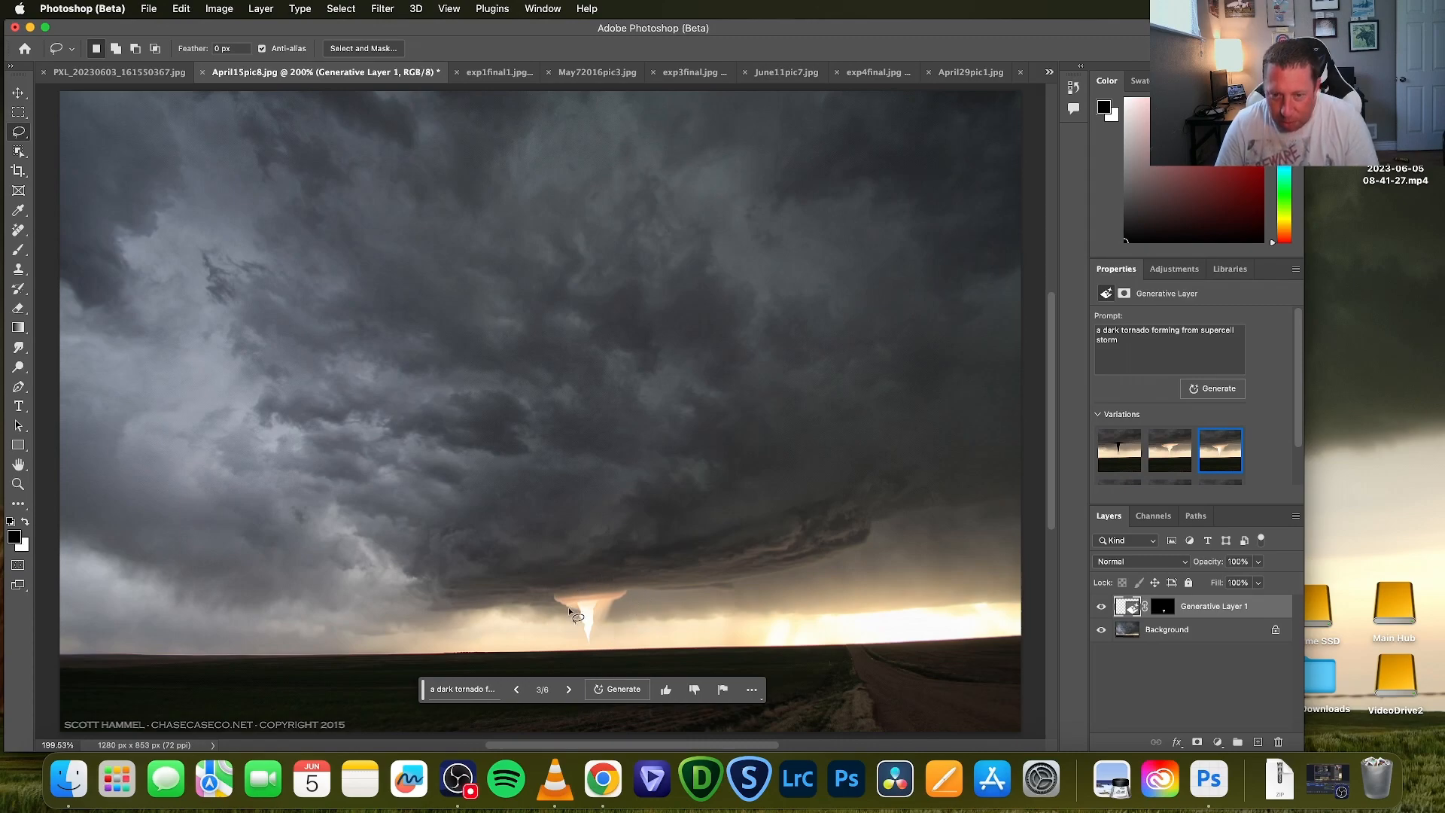
Lasso the whole cloud base and generate with 'a tornado forming from a supercell storm'
{"action": "left_click_drag", "start_coordinate": [576, 612], "coordinate": [433, 612]}
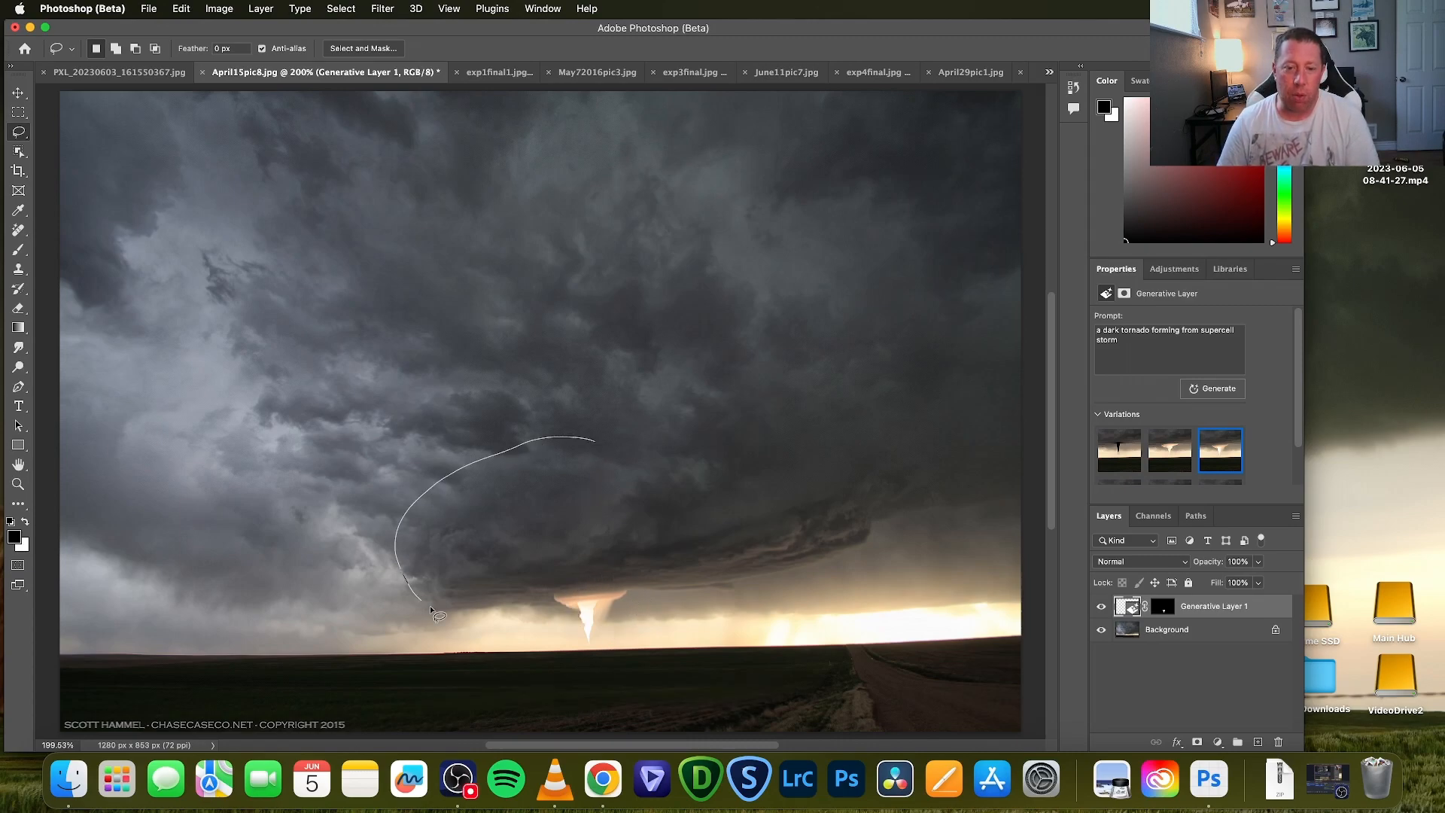
{"action": "left_click_drag", "start_coordinate": [433, 616], "coordinate": [908, 525]}
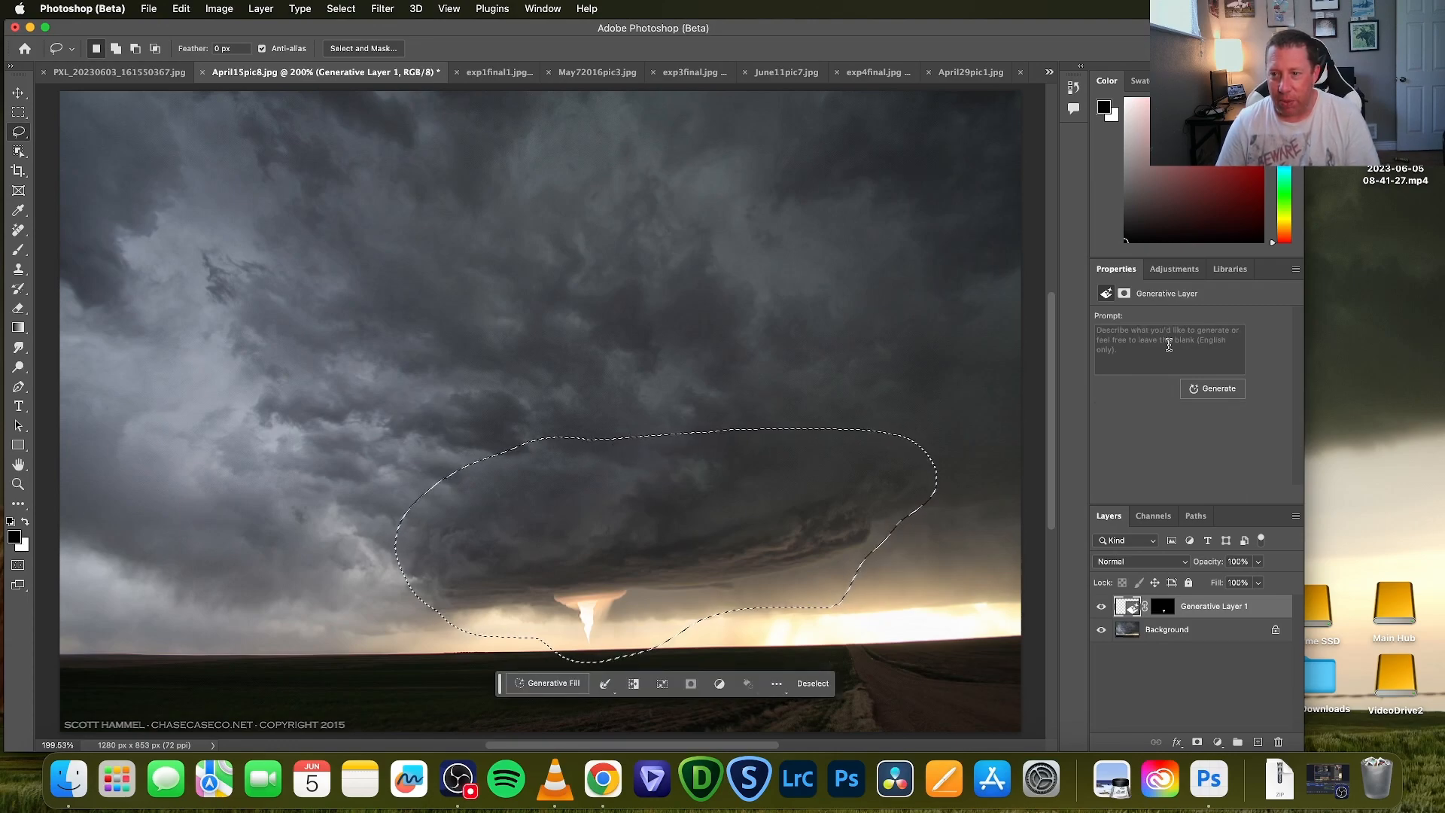
{"action": "left_click", "coordinate": [1168, 349]}
{"action": "type", "text": "a tornado forming from a supercell storm"}
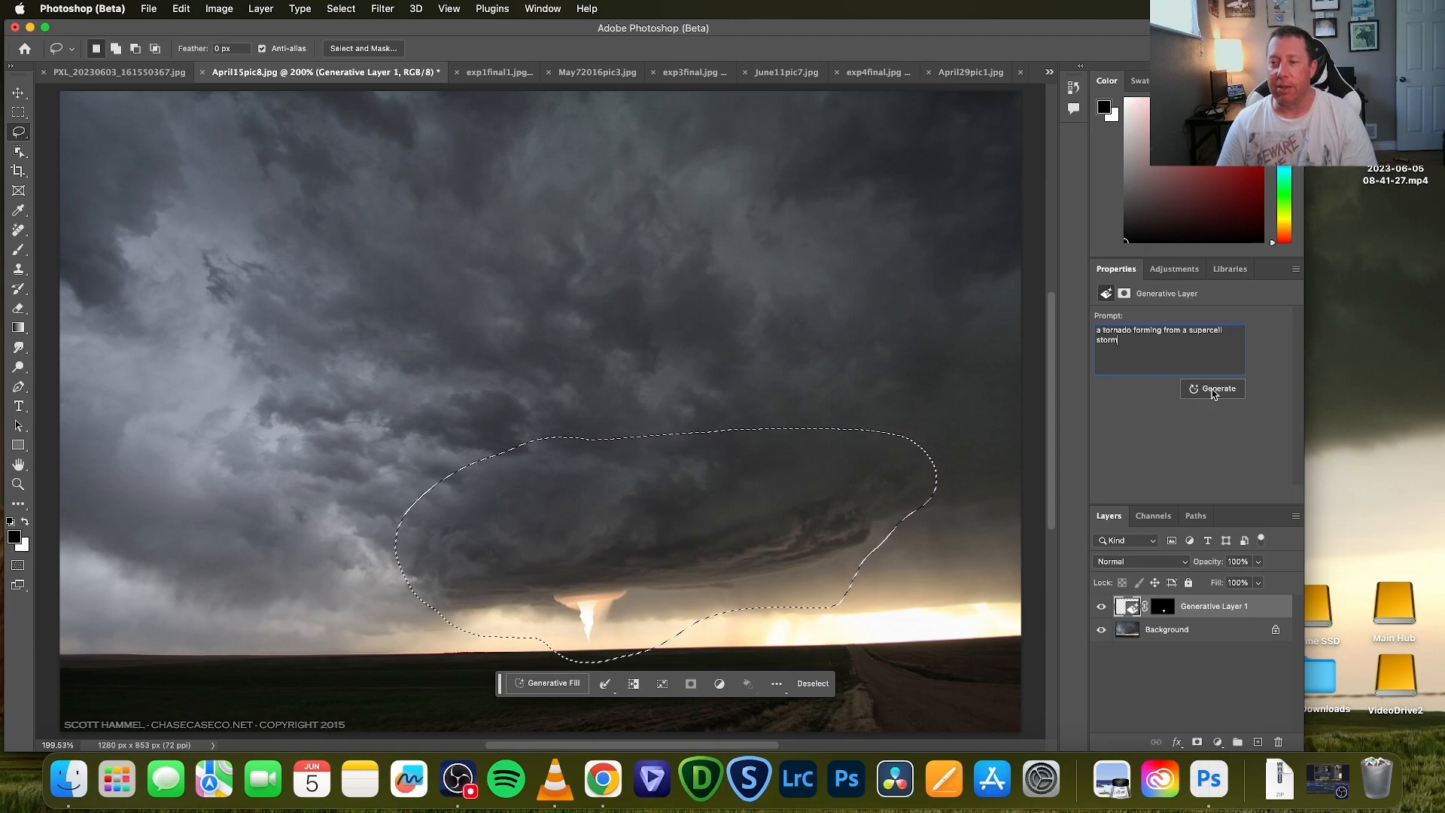
{"action": "left_click", "coordinate": [1216, 388]}
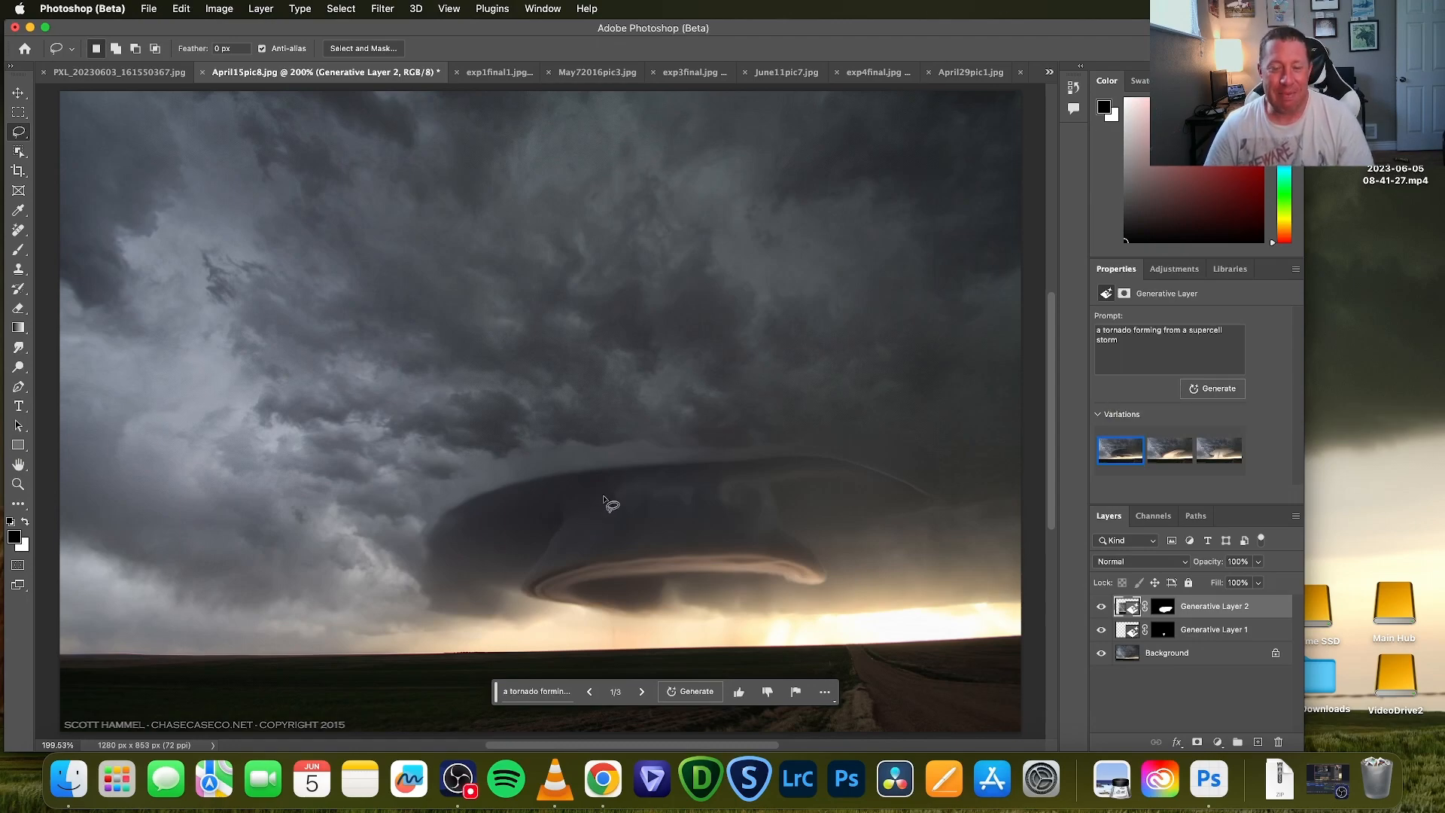
{"action": "mouse_move", "coordinate": [591, 489]}
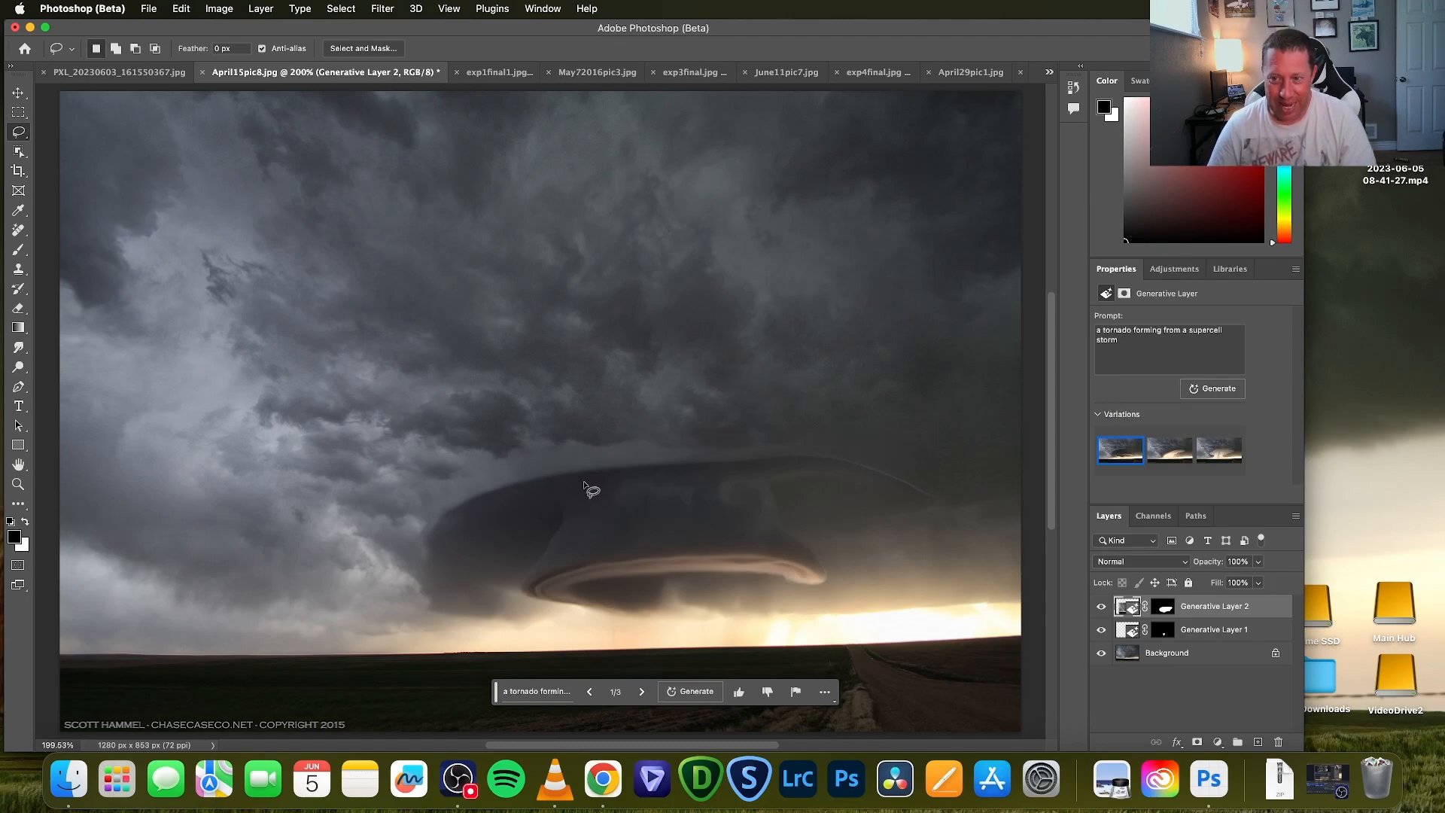
{"action": "mouse_move", "coordinate": [626, 575]}
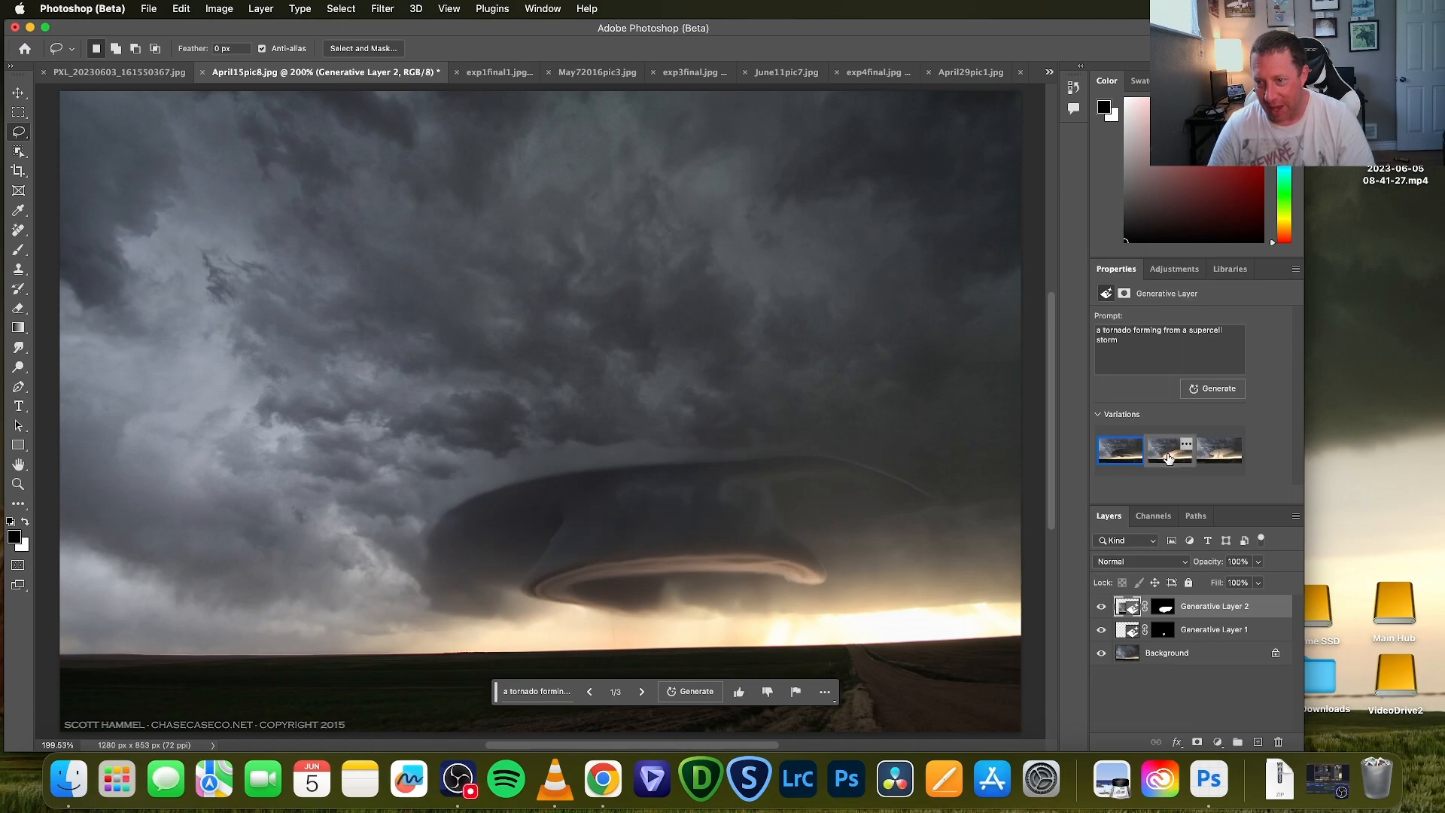
{"action": "left_click", "coordinate": [1168, 451]}
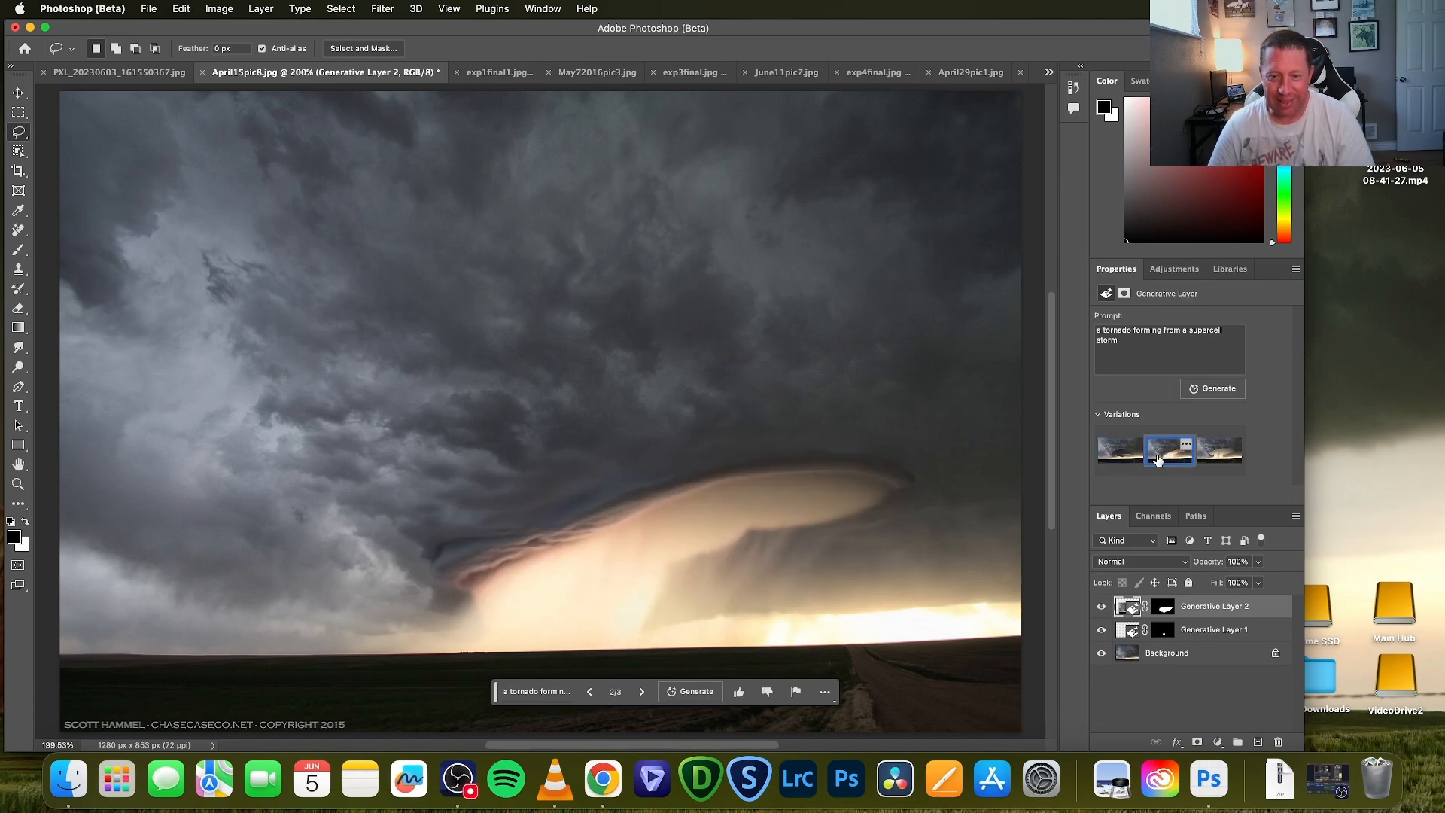
{"action": "left_click", "coordinate": [1218, 452]}
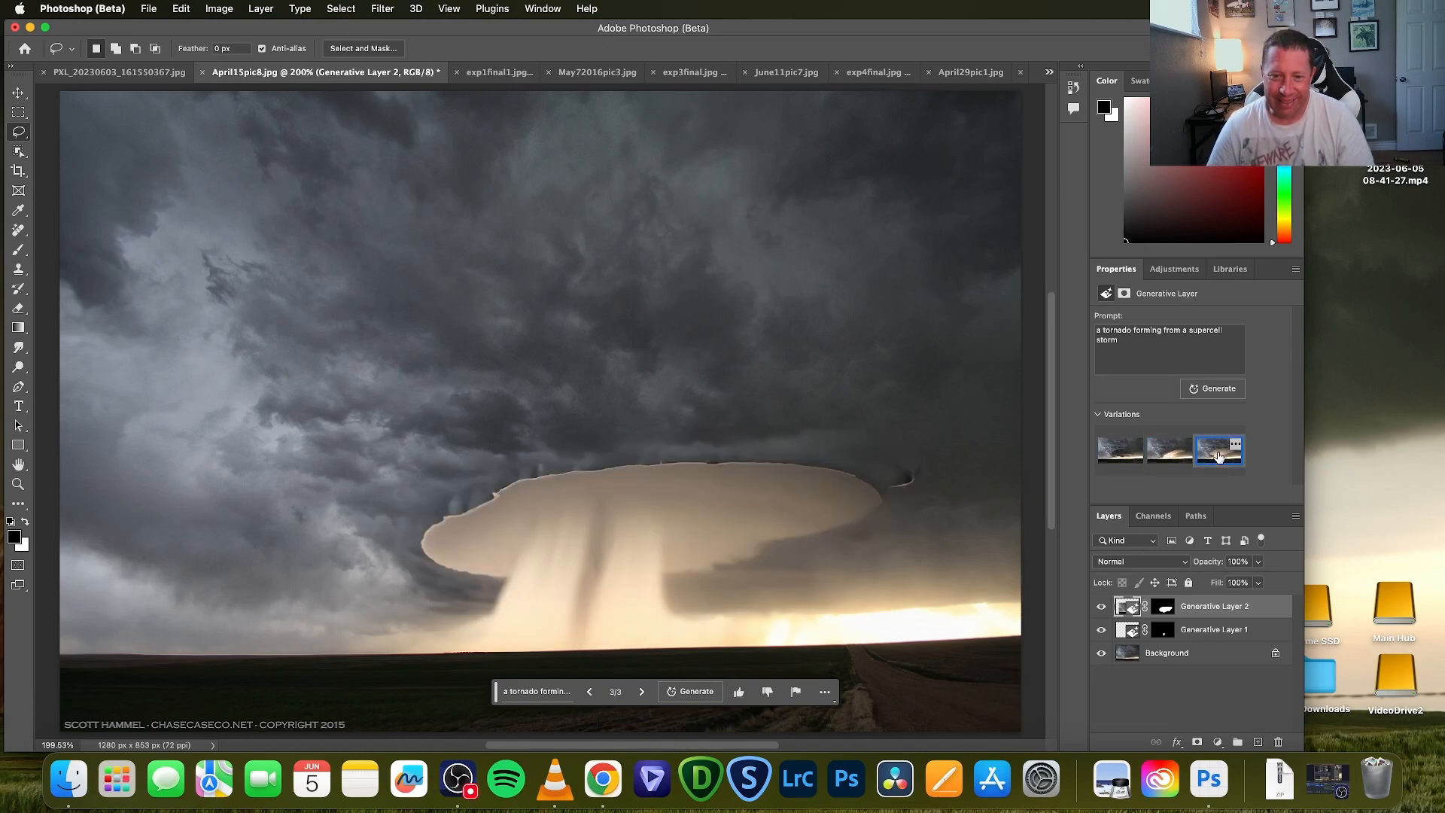
{"action": "left_click", "coordinate": [1218, 451]}
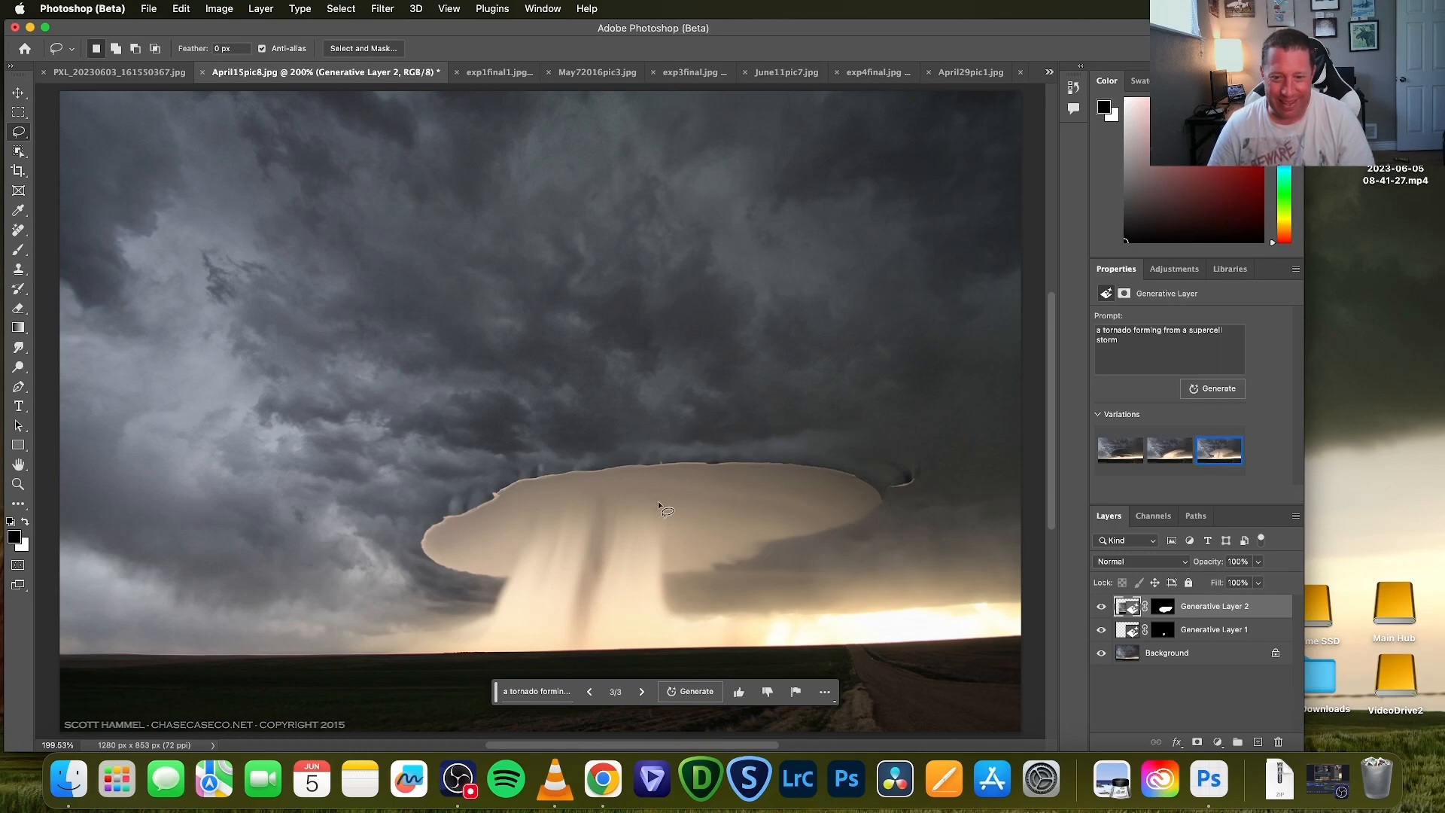
{"action": "mouse_move", "coordinate": [572, 590]}
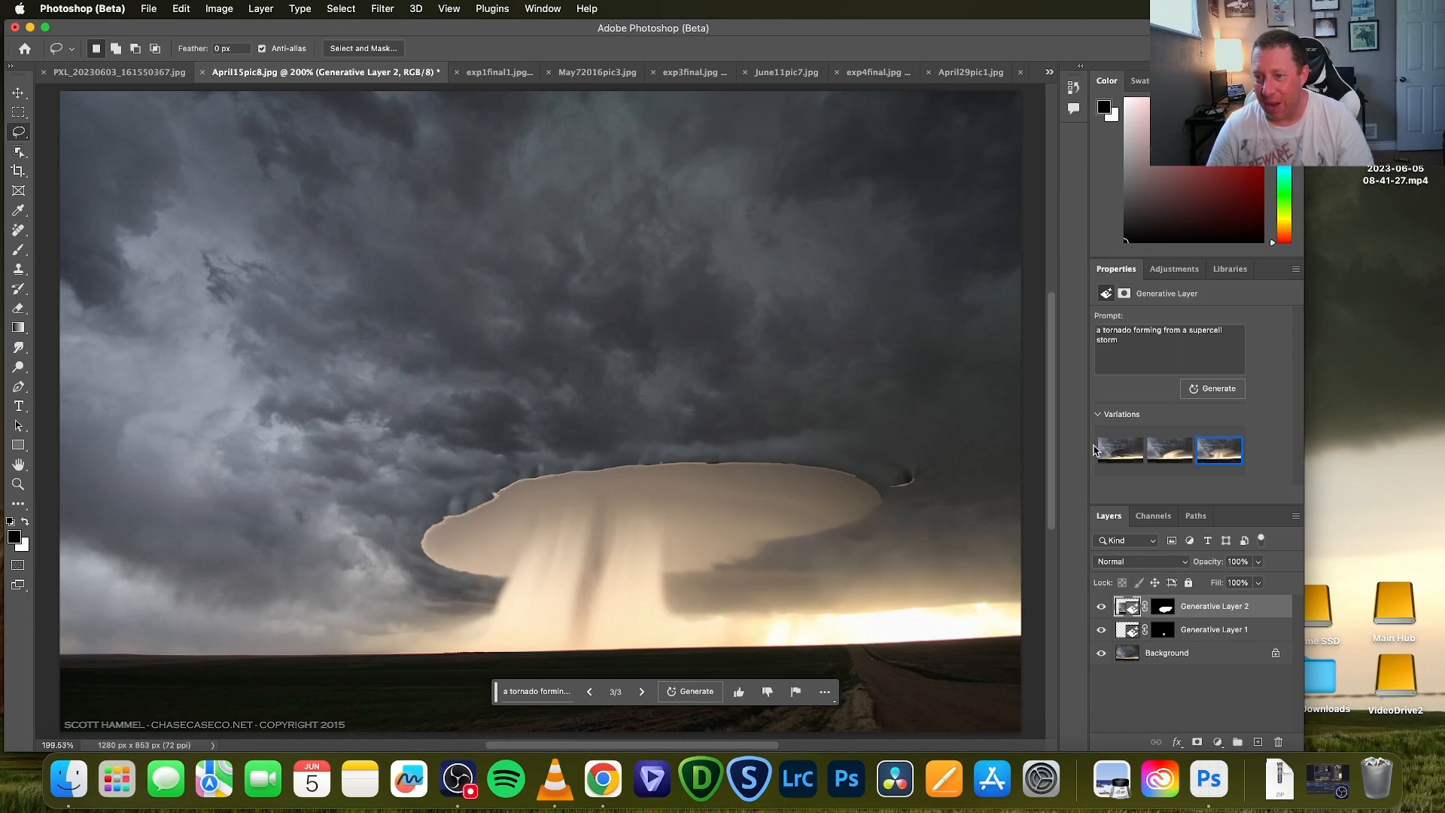
{"action": "left_click", "coordinate": [1119, 450]}
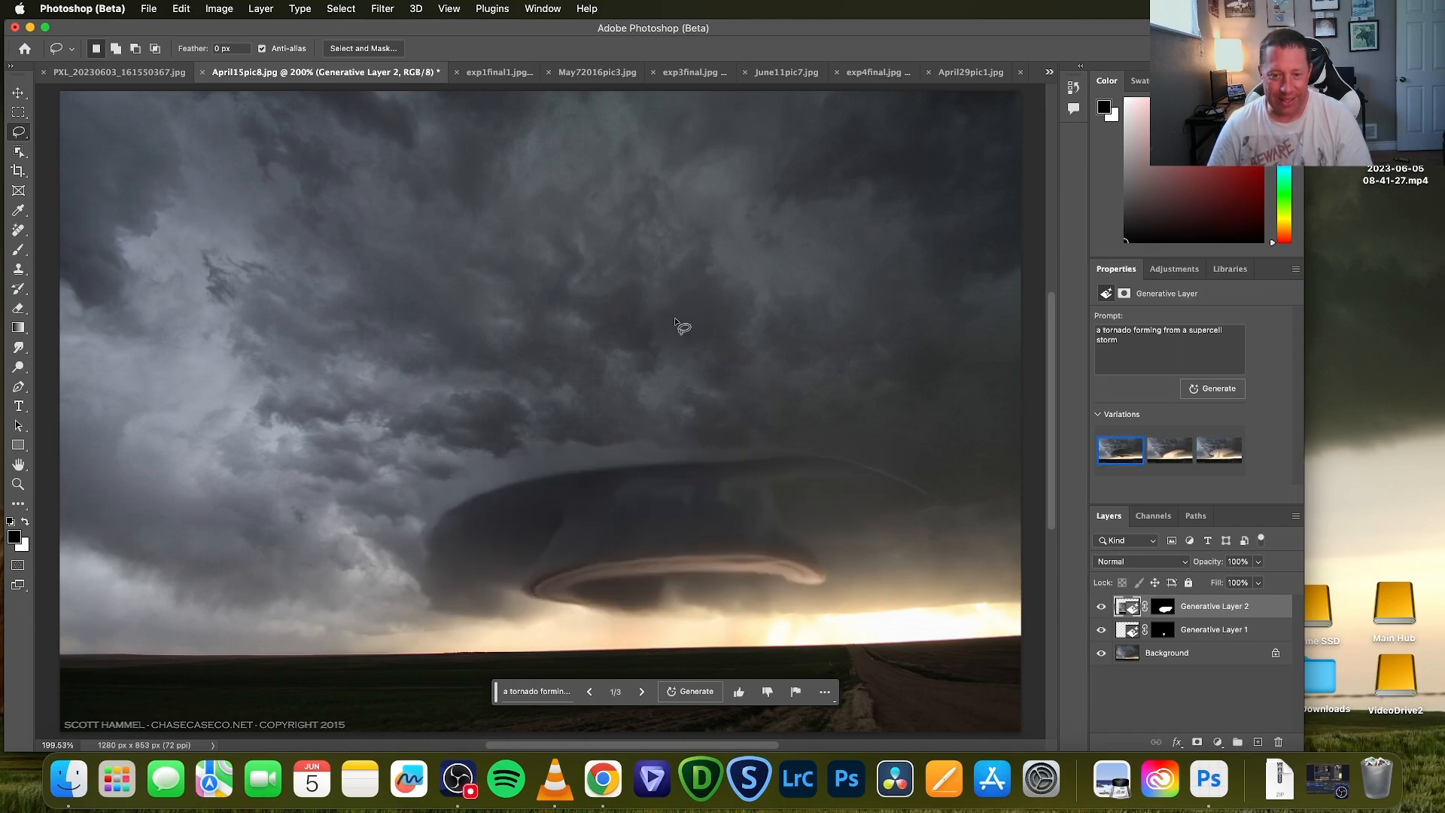
{"action": "mouse_move", "coordinate": [627, 381]}
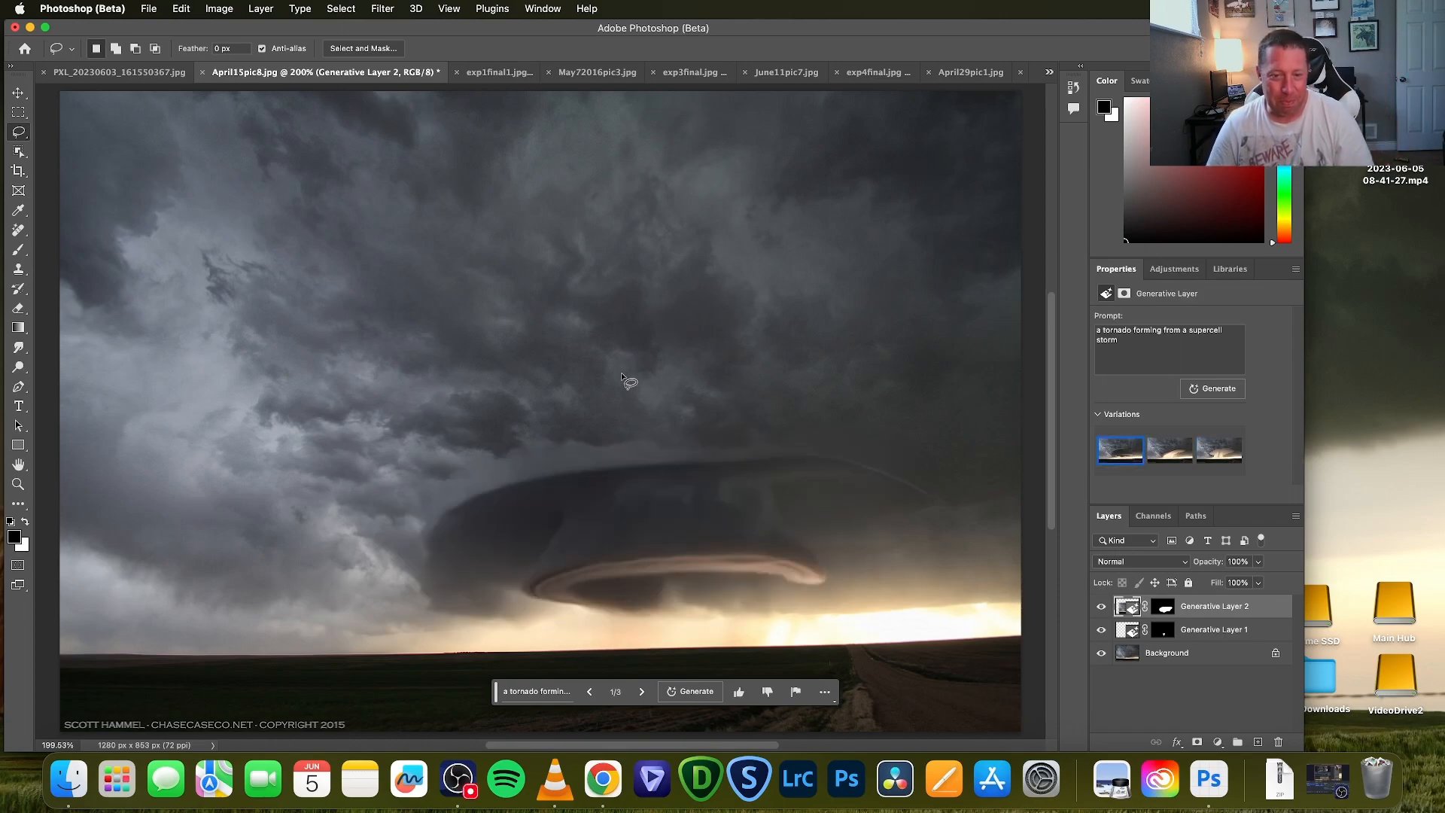
{"action": "mouse_move", "coordinate": [641, 411]}
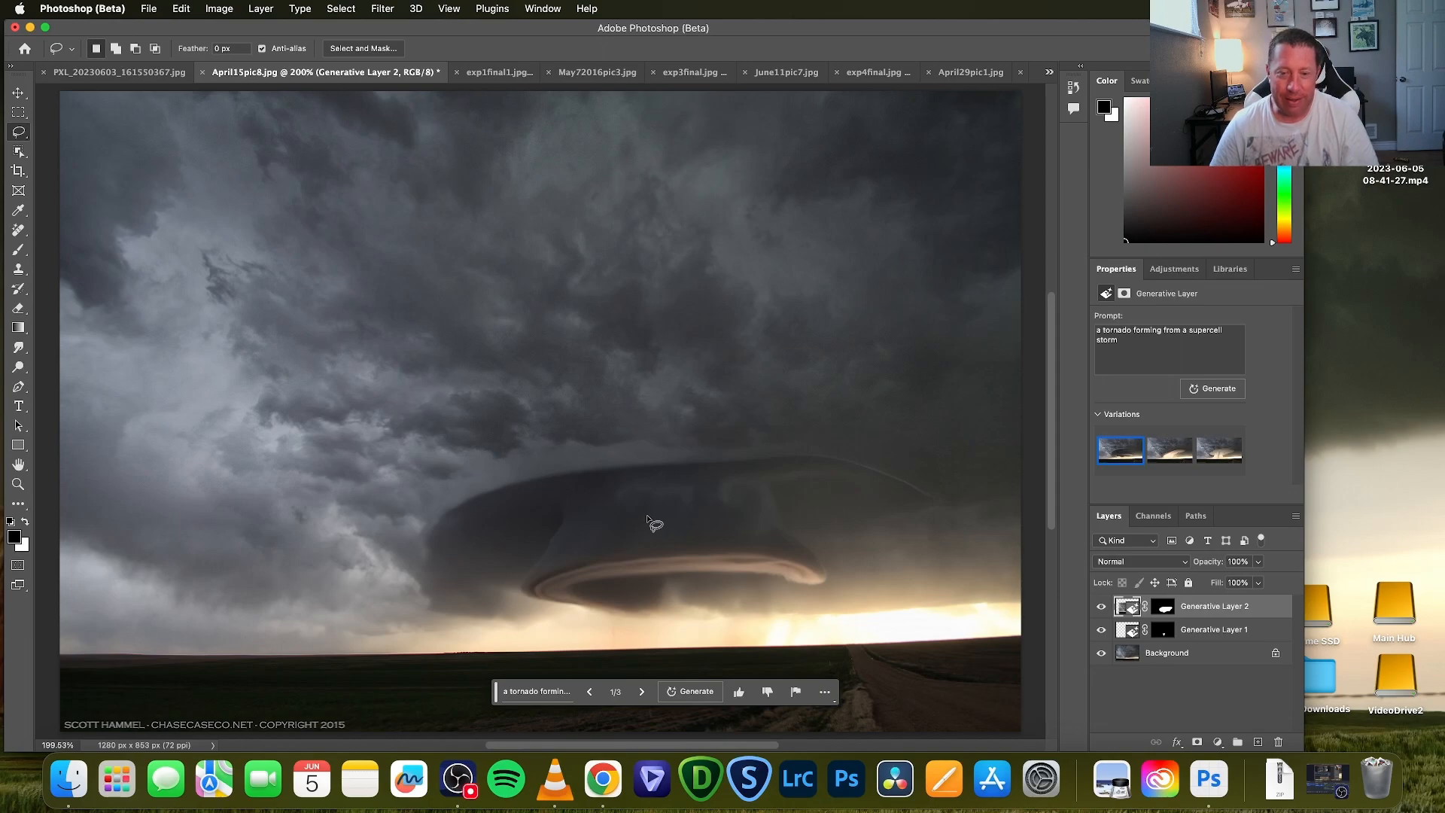
{"action": "mouse_move", "coordinate": [594, 571]}
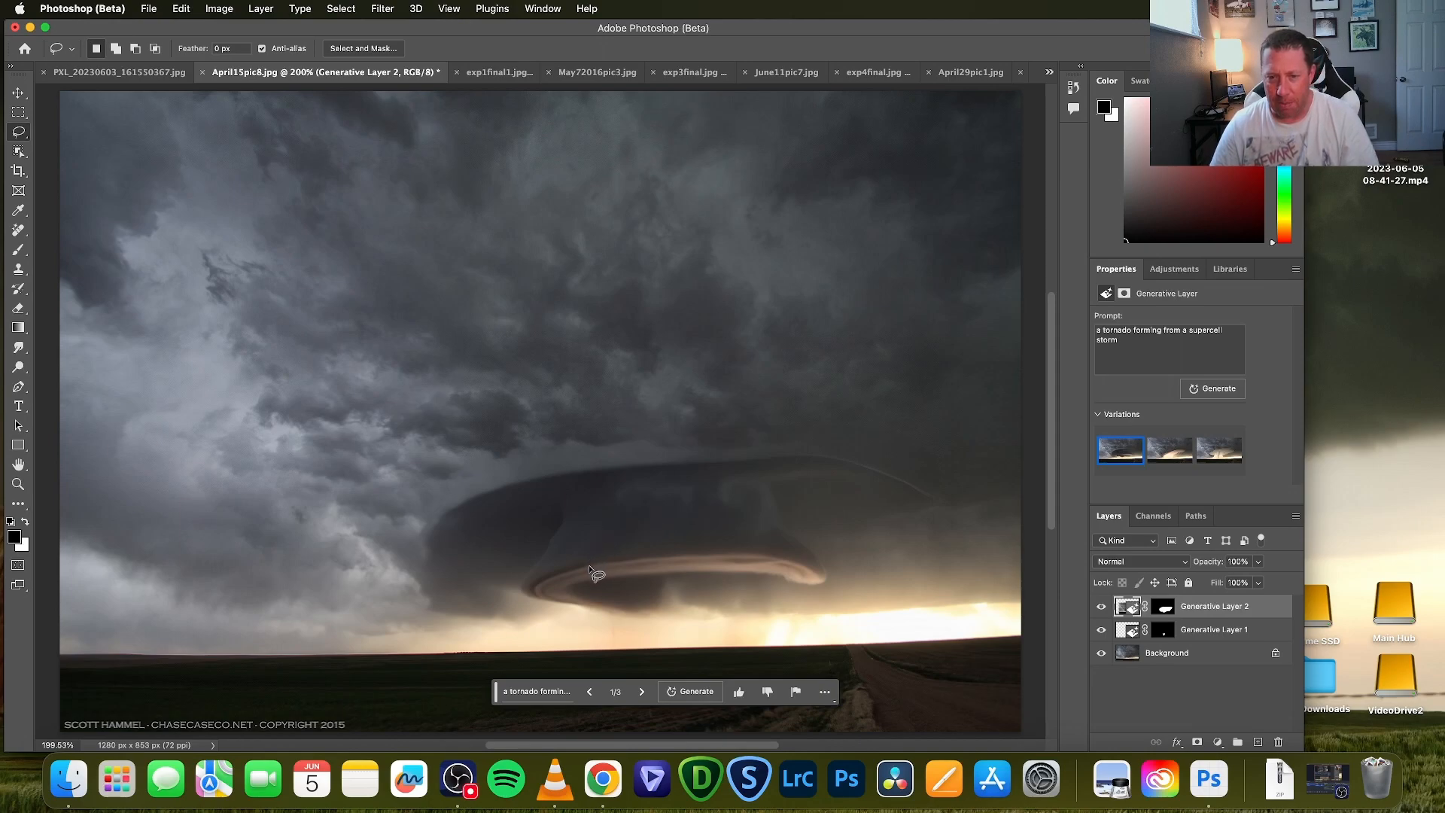
{"action": "mouse_move", "coordinate": [599, 562]}
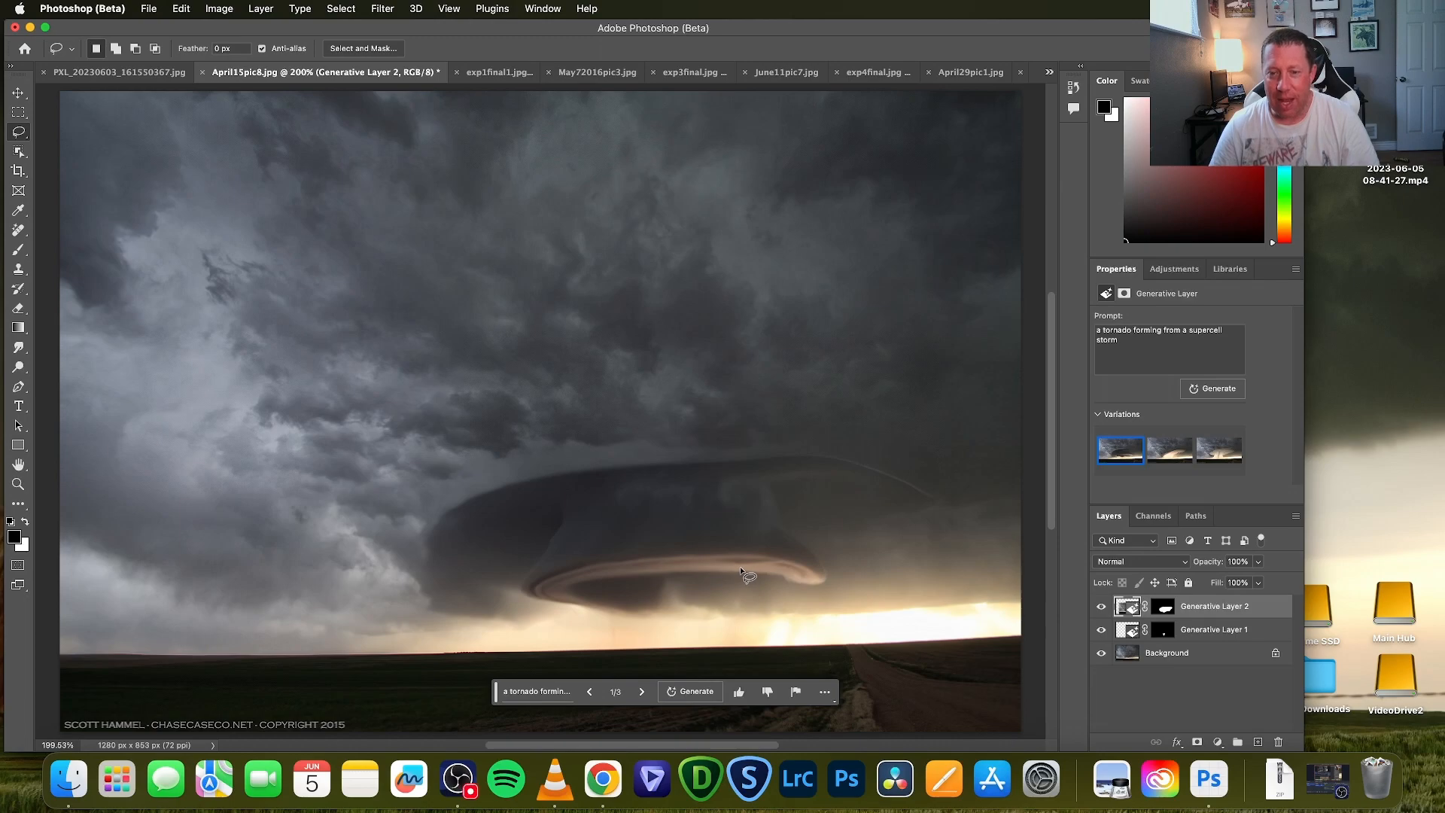
{"action": "mouse_move", "coordinate": [931, 619]}
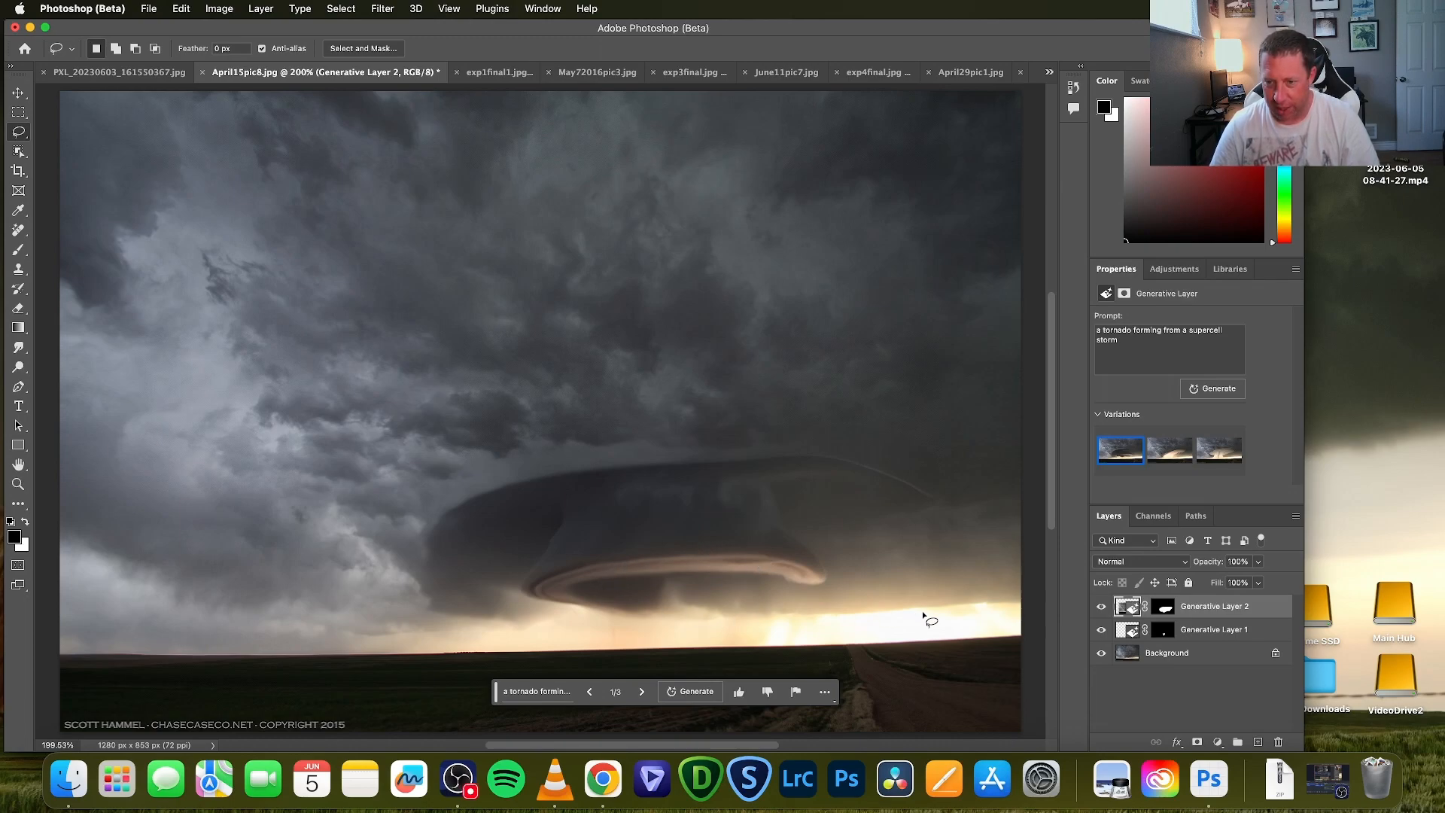
{"action": "mouse_move", "coordinate": [926, 640]}
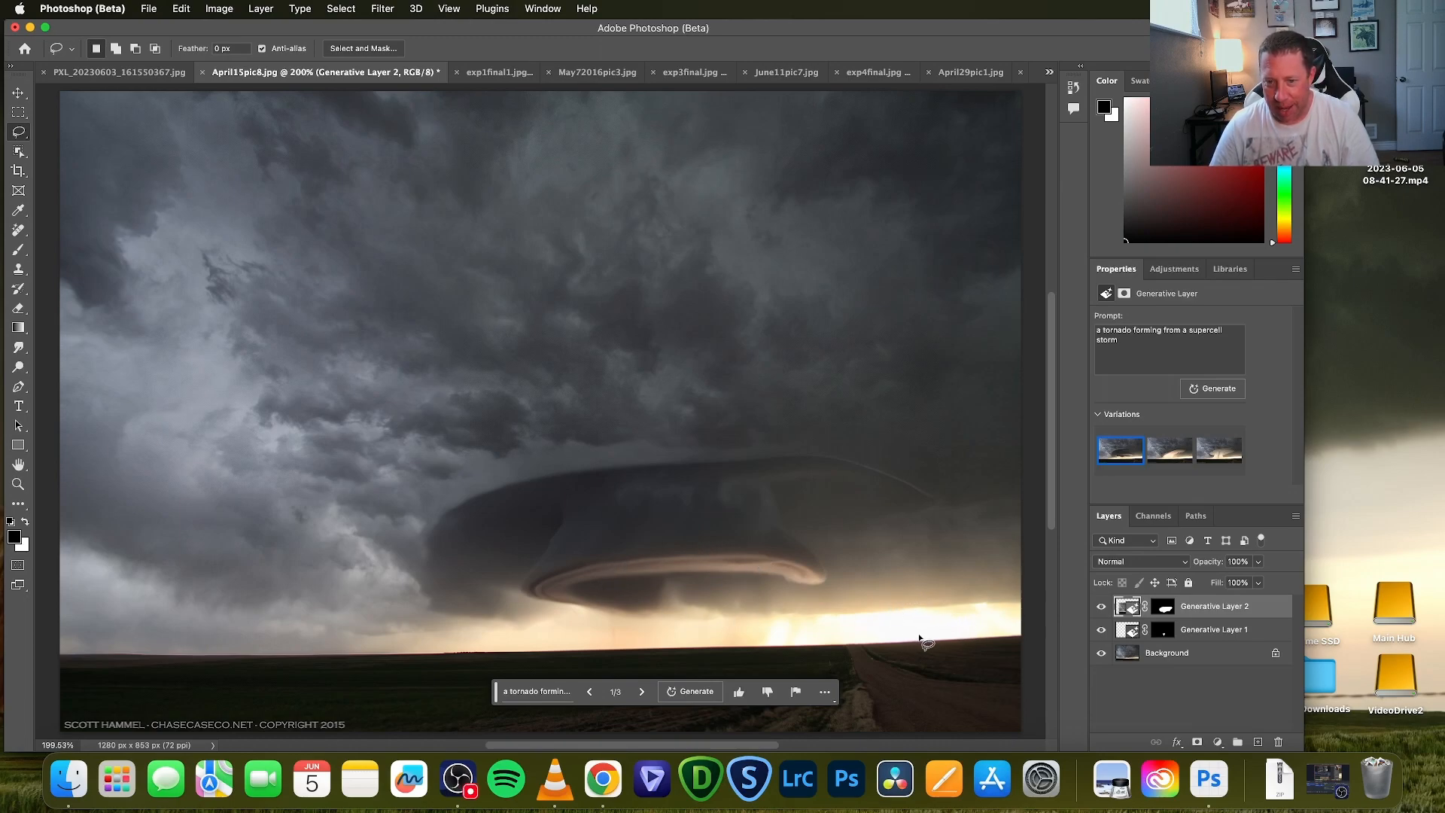
{"action": "mouse_move", "coordinate": [553, 574]}
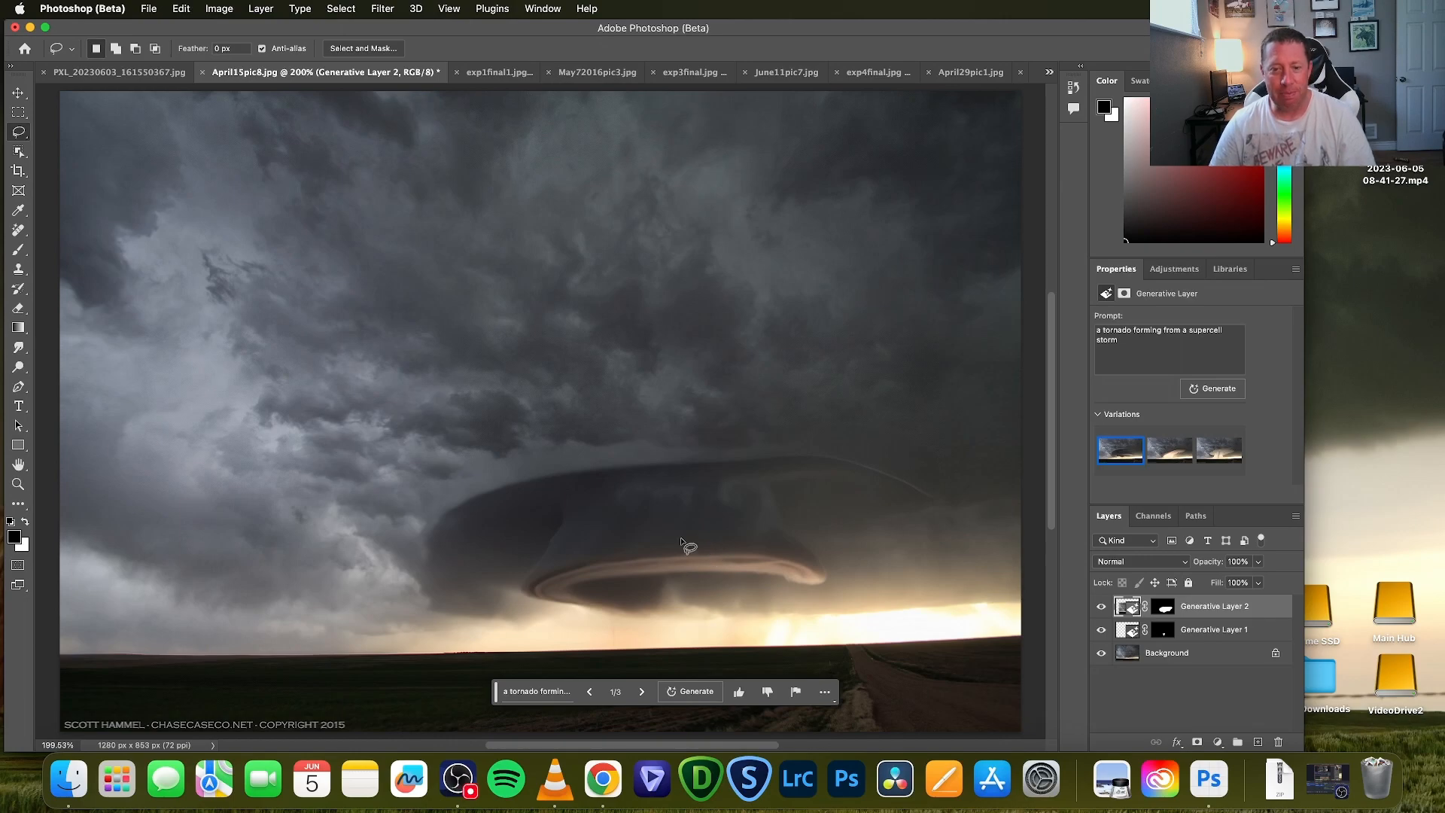
{"action": "mouse_move", "coordinate": [656, 506]}
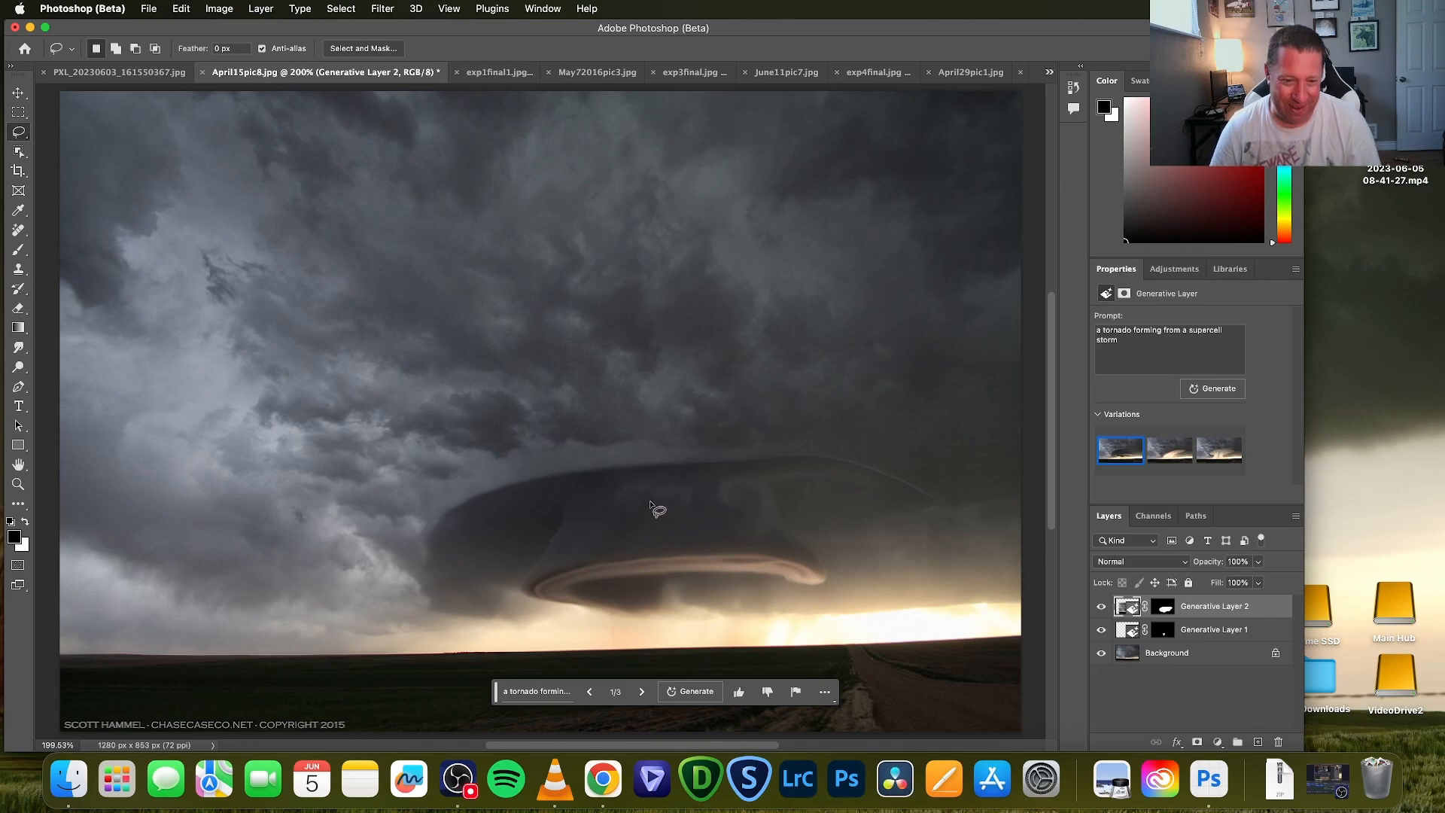
{"action": "mouse_move", "coordinate": [699, 470]}
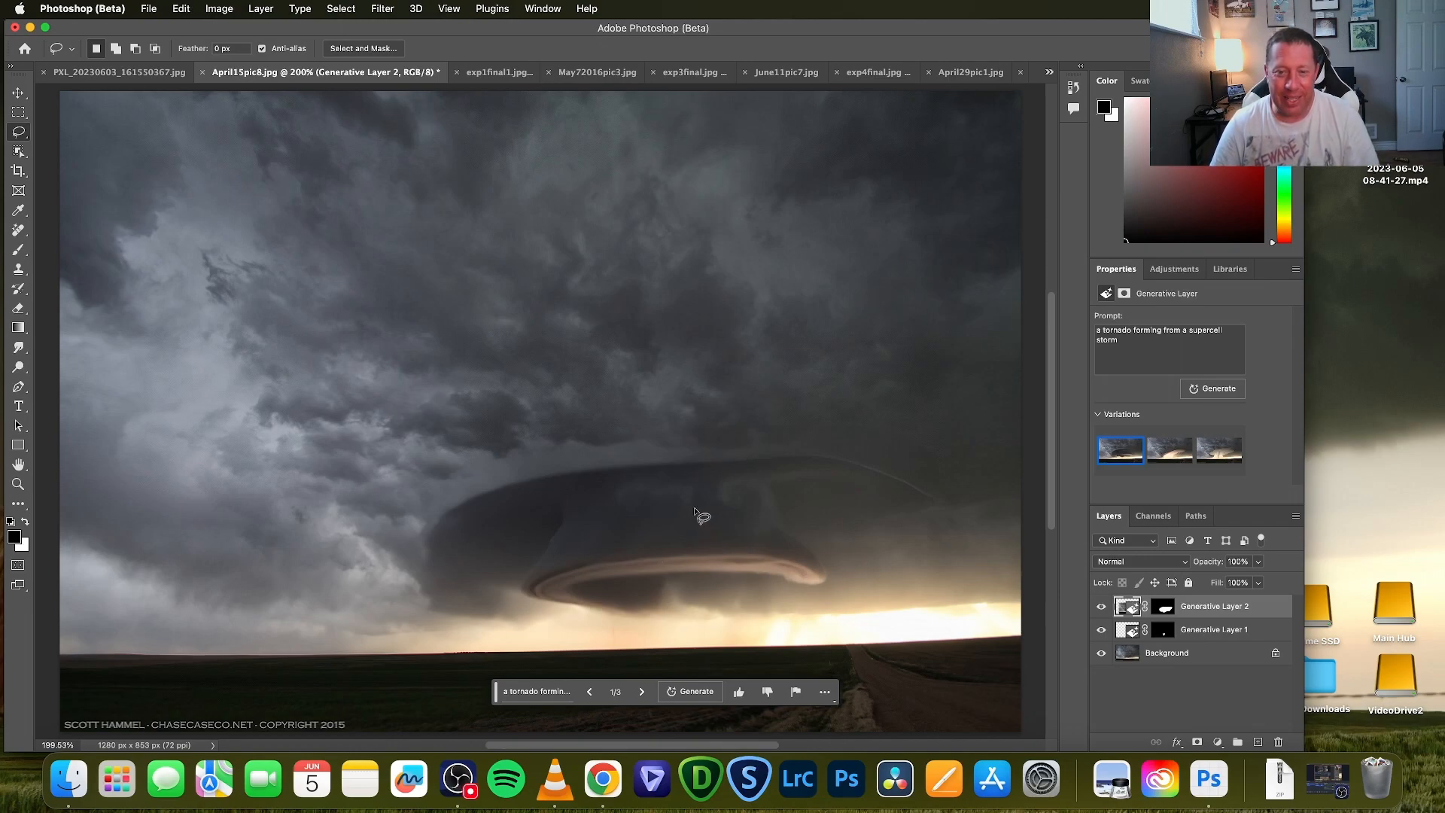
{"action": "mouse_move", "coordinate": [724, 477]}
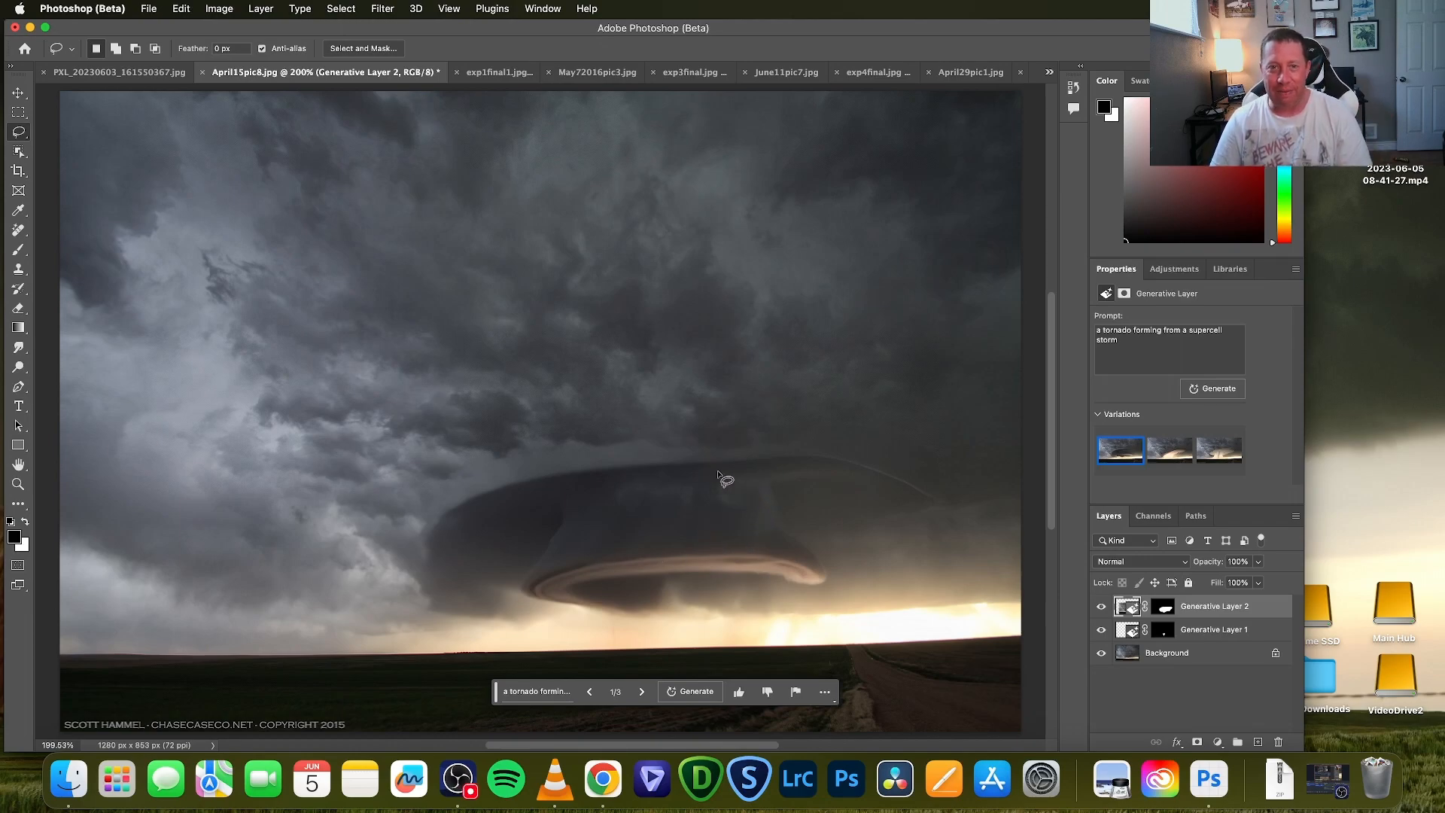
{"action": "mouse_move", "coordinate": [709, 302]}
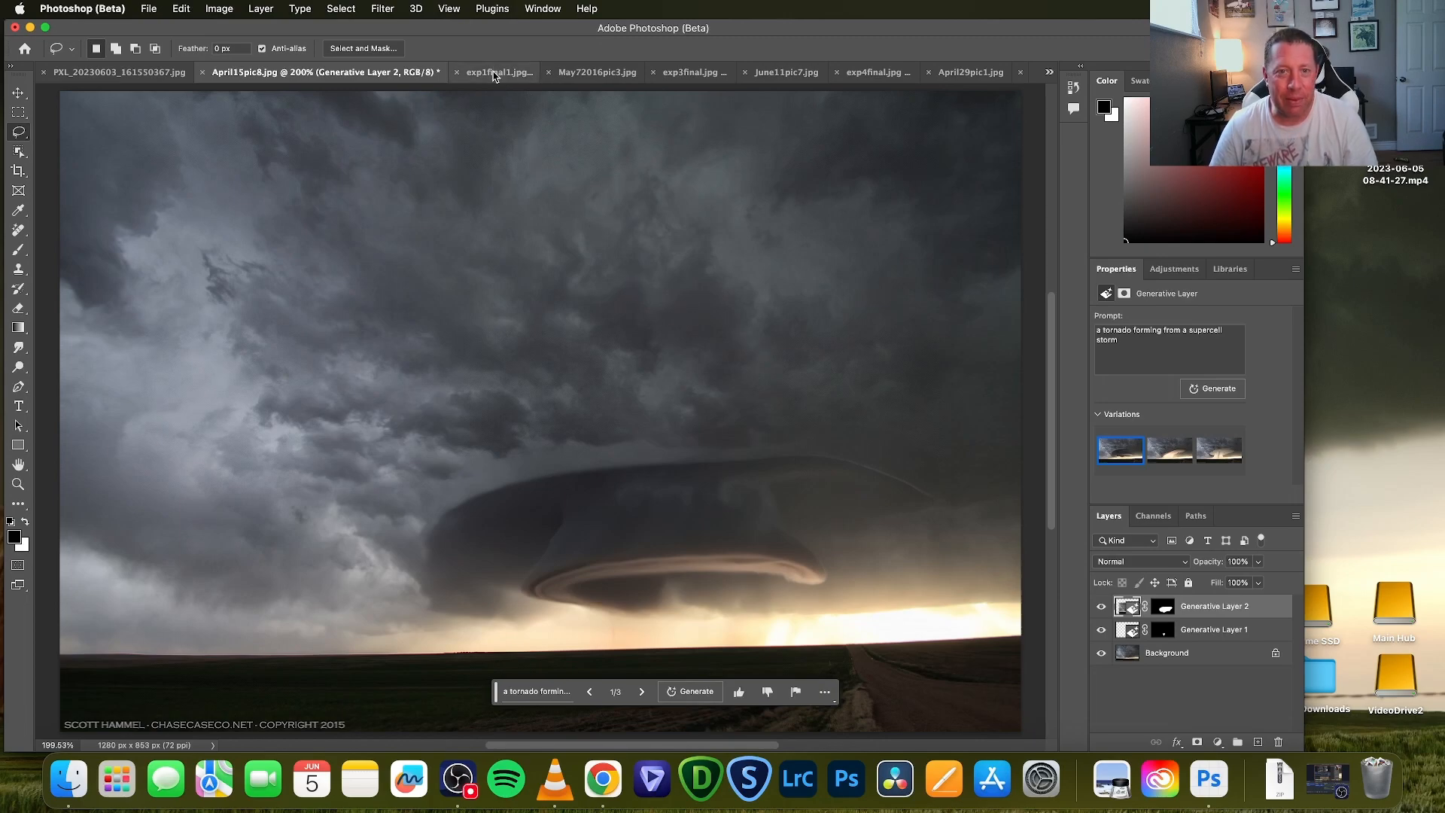
Switch to the exp1final1.jpg storm photo with the thin tornado touching down
{"action": "left_click", "coordinate": [495, 72]}
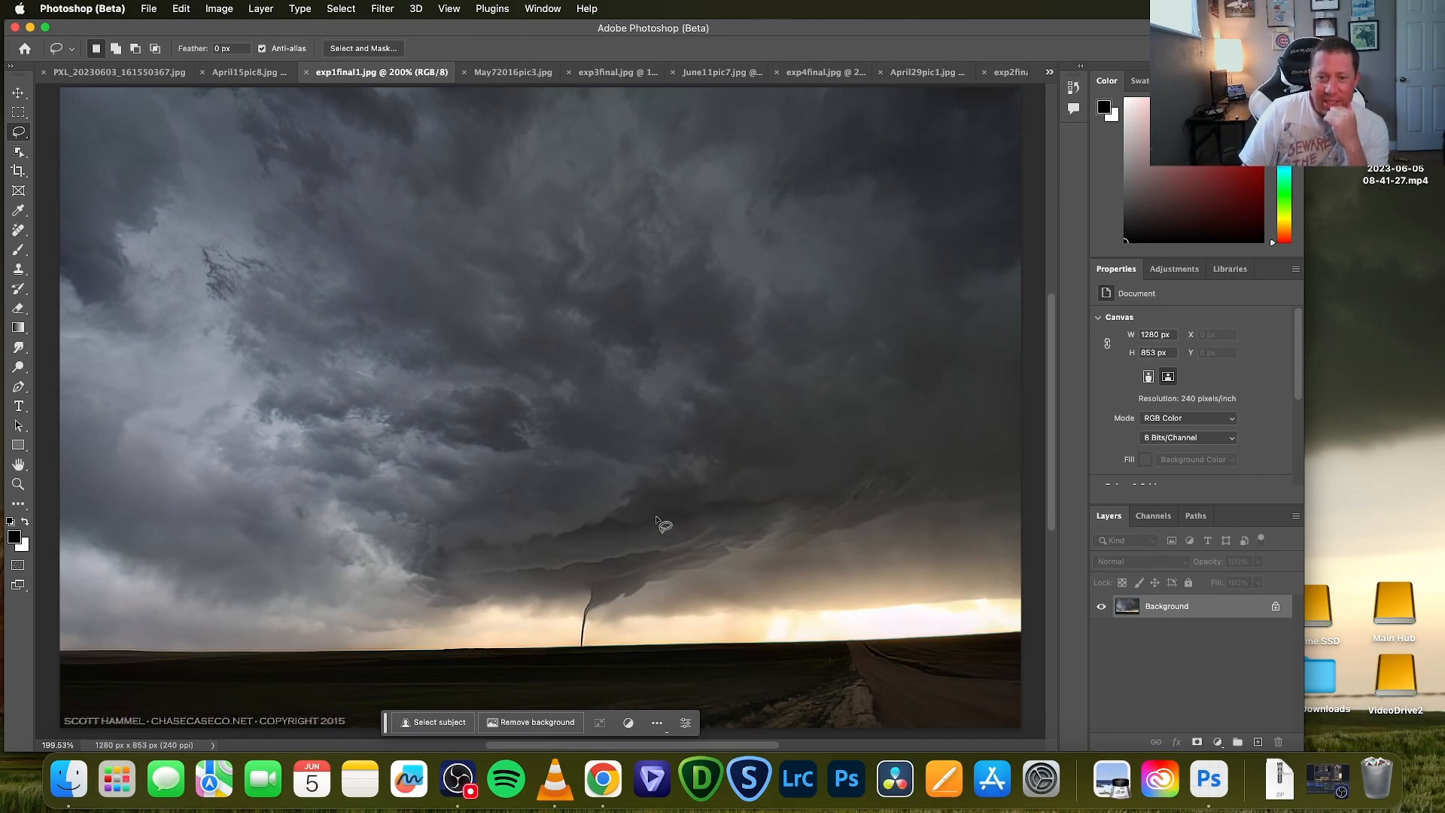
{"action": "mouse_move", "coordinate": [603, 638]}
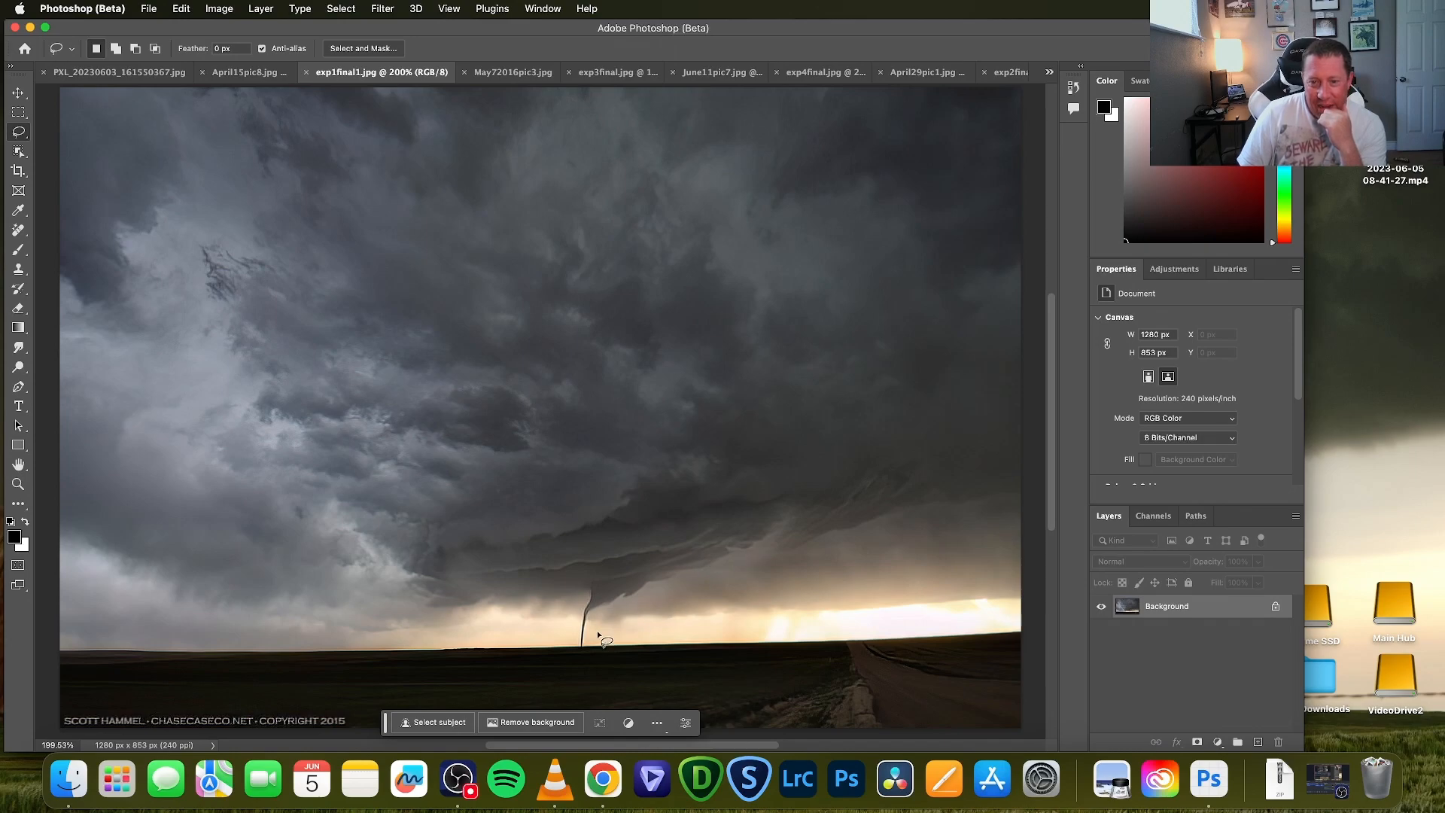
{"action": "mouse_move", "coordinate": [607, 516]}
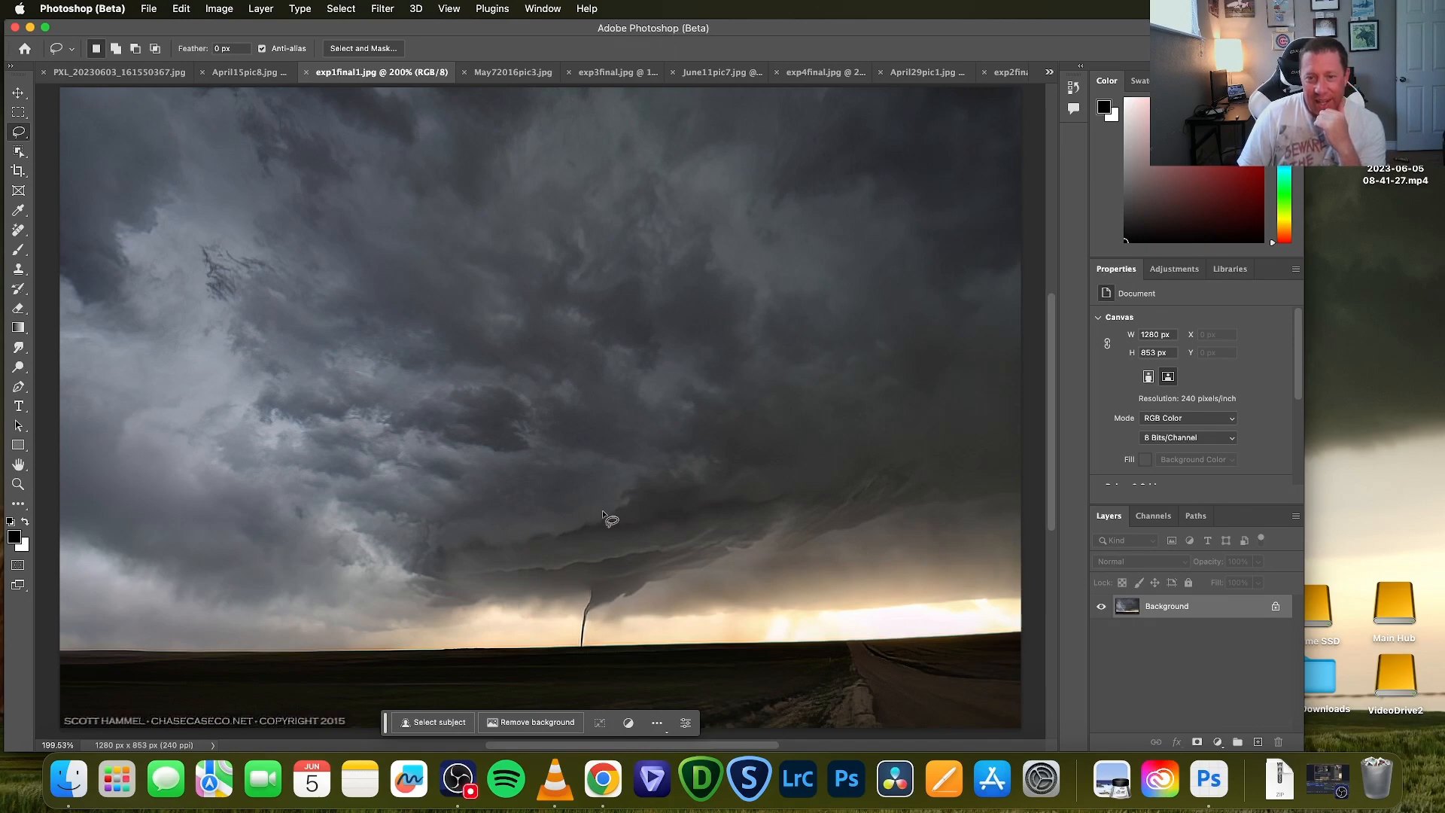
{"action": "mouse_move", "coordinate": [459, 357]}
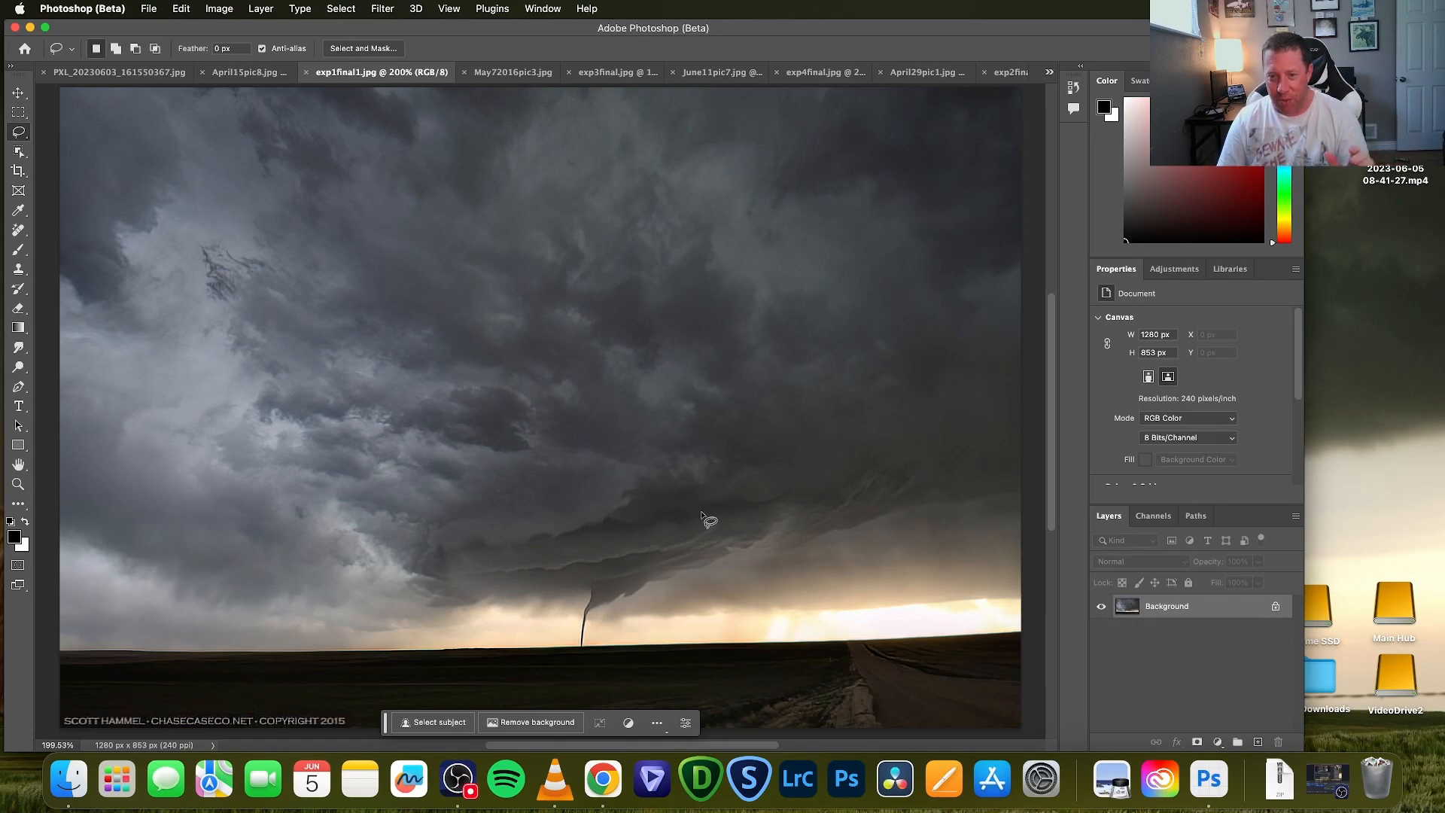
{"action": "mouse_move", "coordinate": [693, 562]}
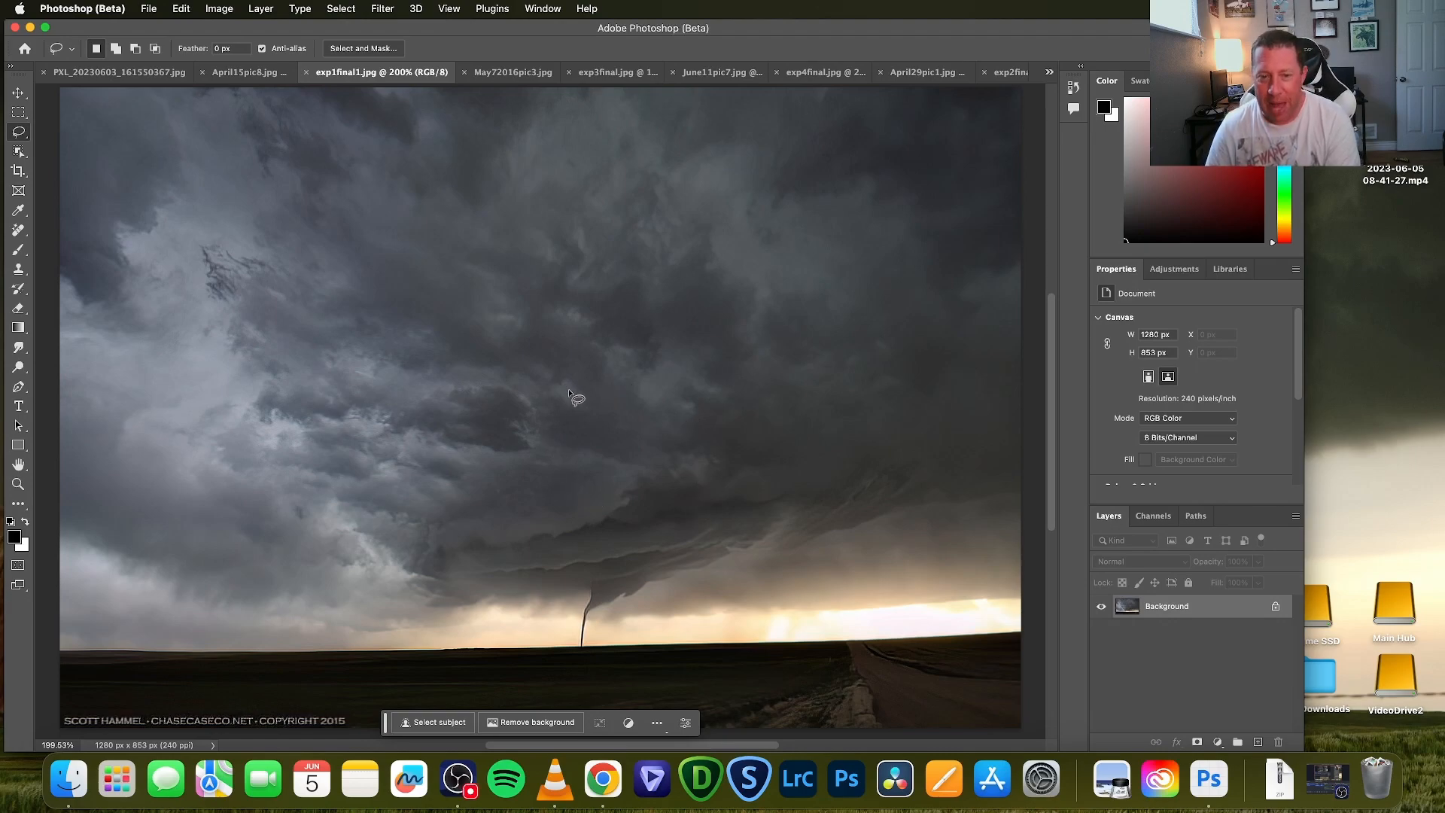
{"action": "mouse_move", "coordinate": [549, 530]}
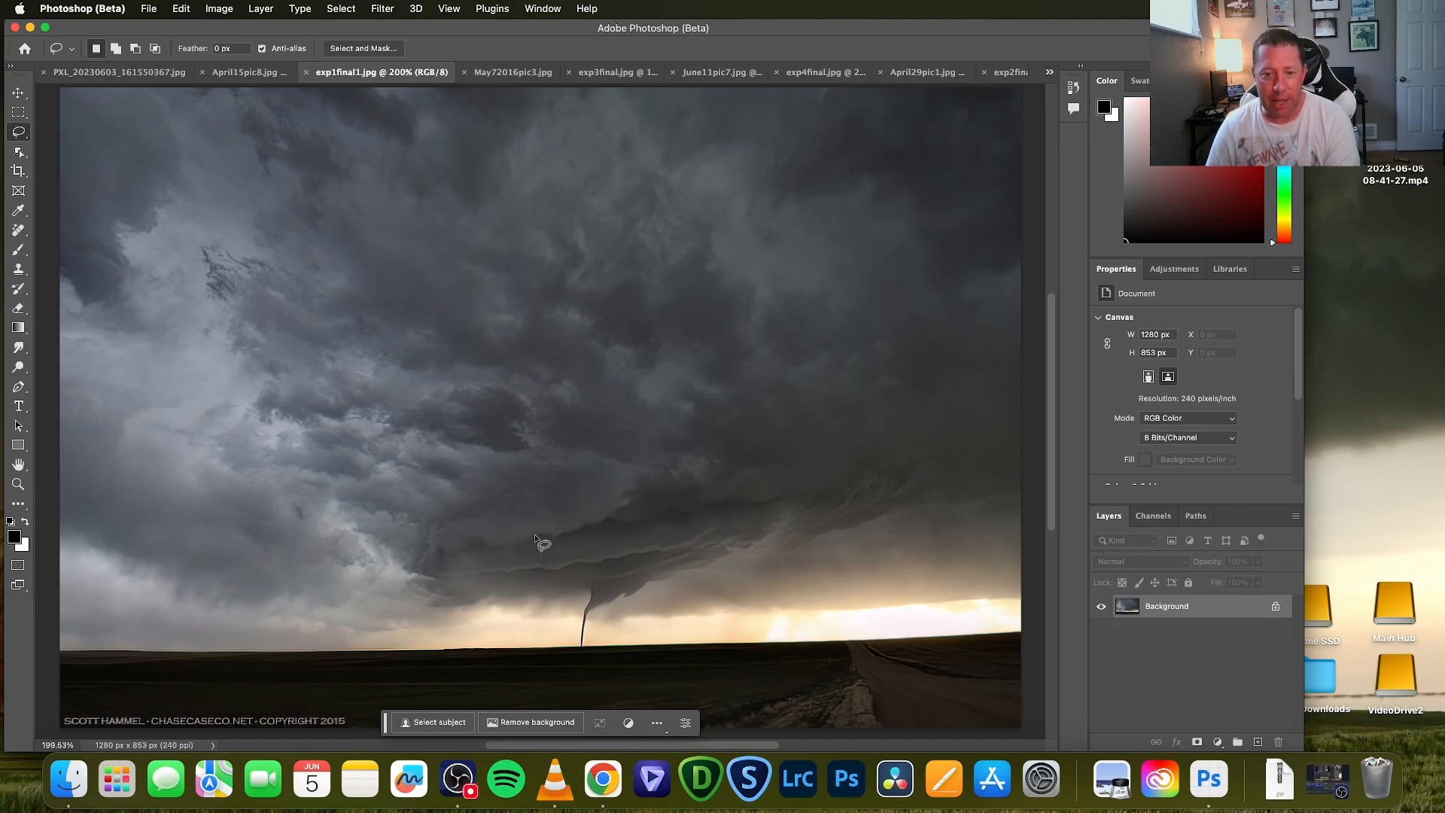
{"action": "mouse_move", "coordinate": [569, 681]}
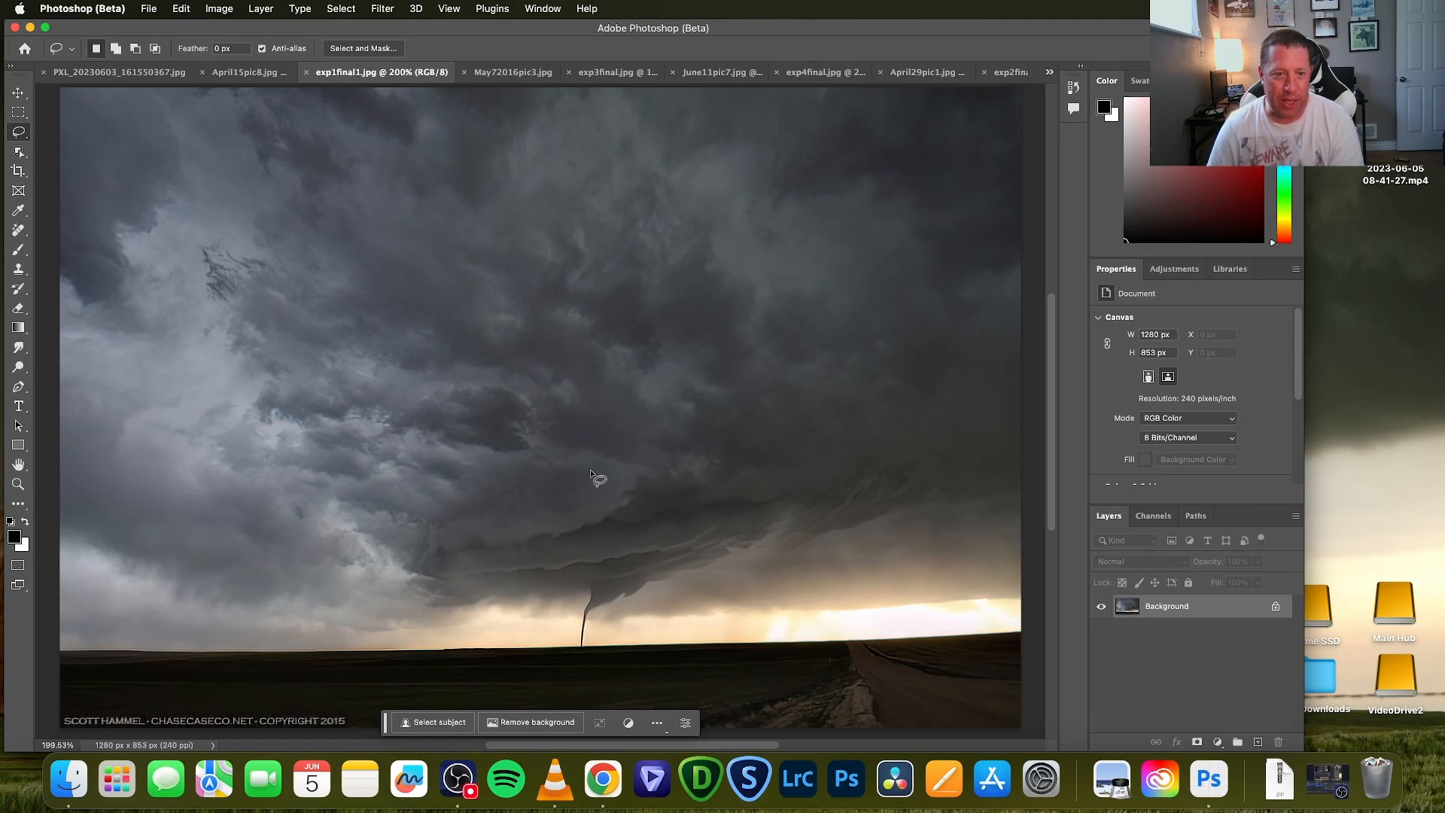
{"action": "mouse_move", "coordinate": [522, 496]}
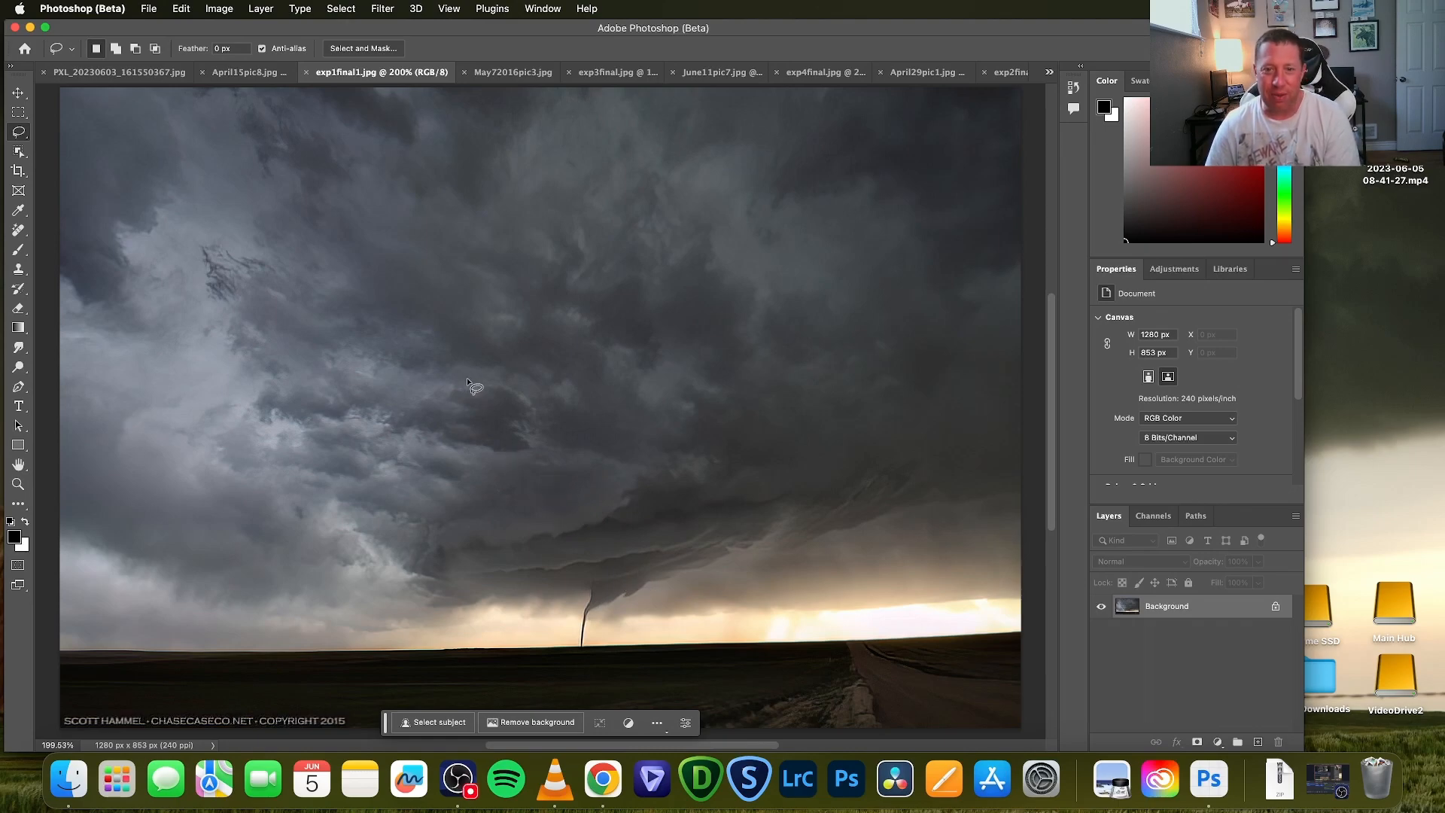
{"action": "mouse_move", "coordinate": [504, 420]}
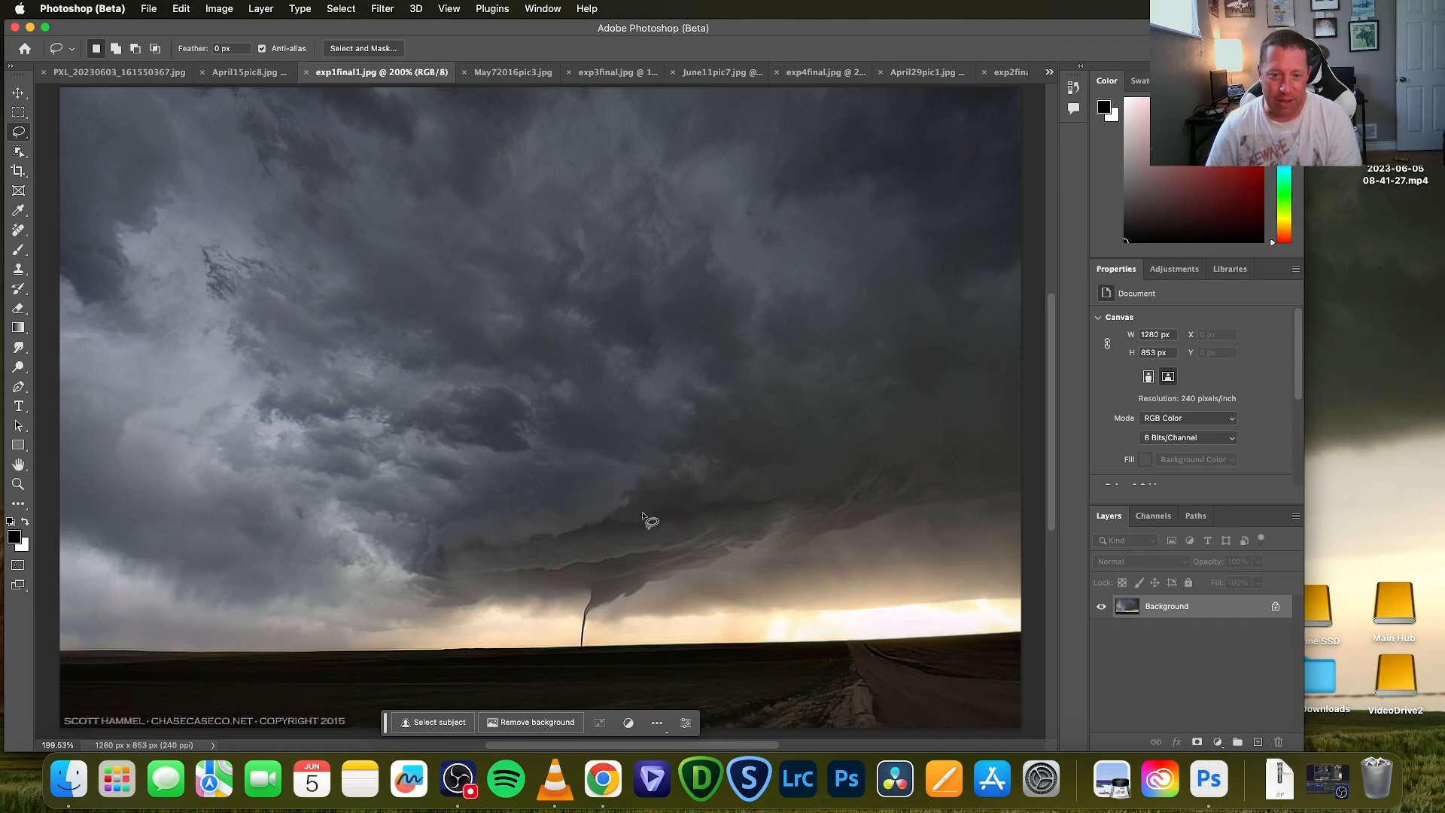
{"action": "mouse_move", "coordinate": [607, 589]}
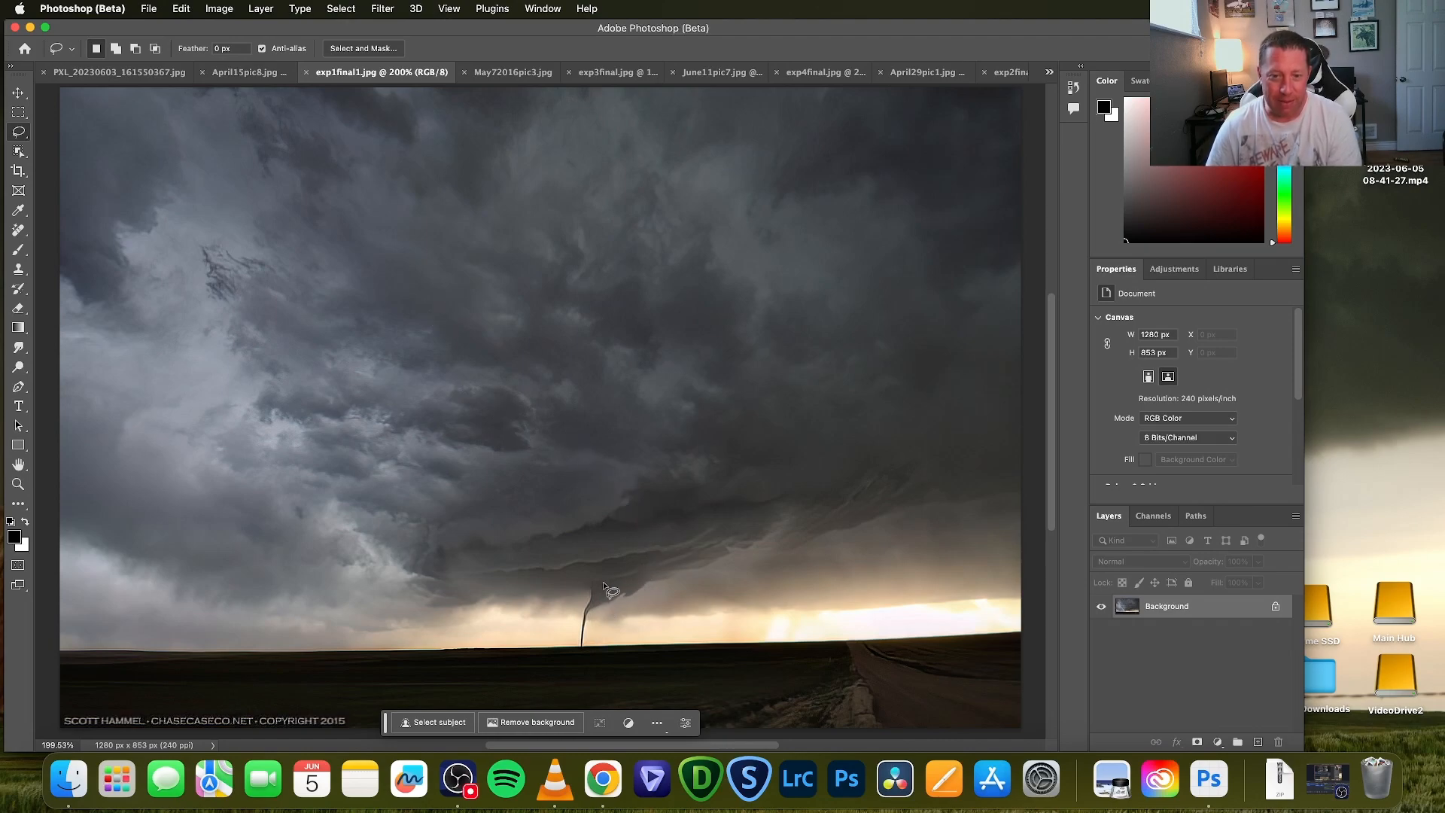
{"action": "mouse_move", "coordinate": [705, 599]}
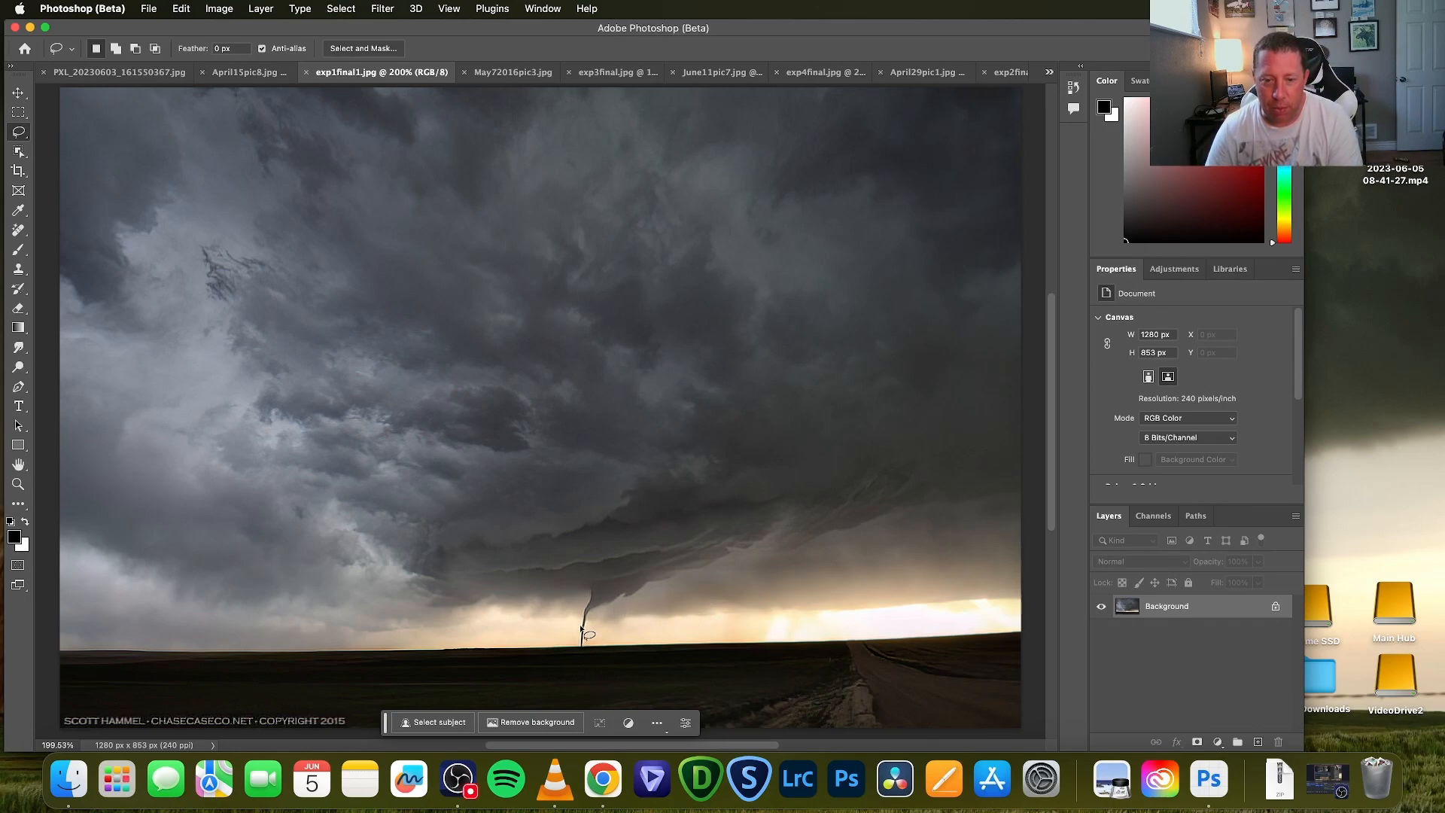
{"action": "mouse_move", "coordinate": [612, 599]}
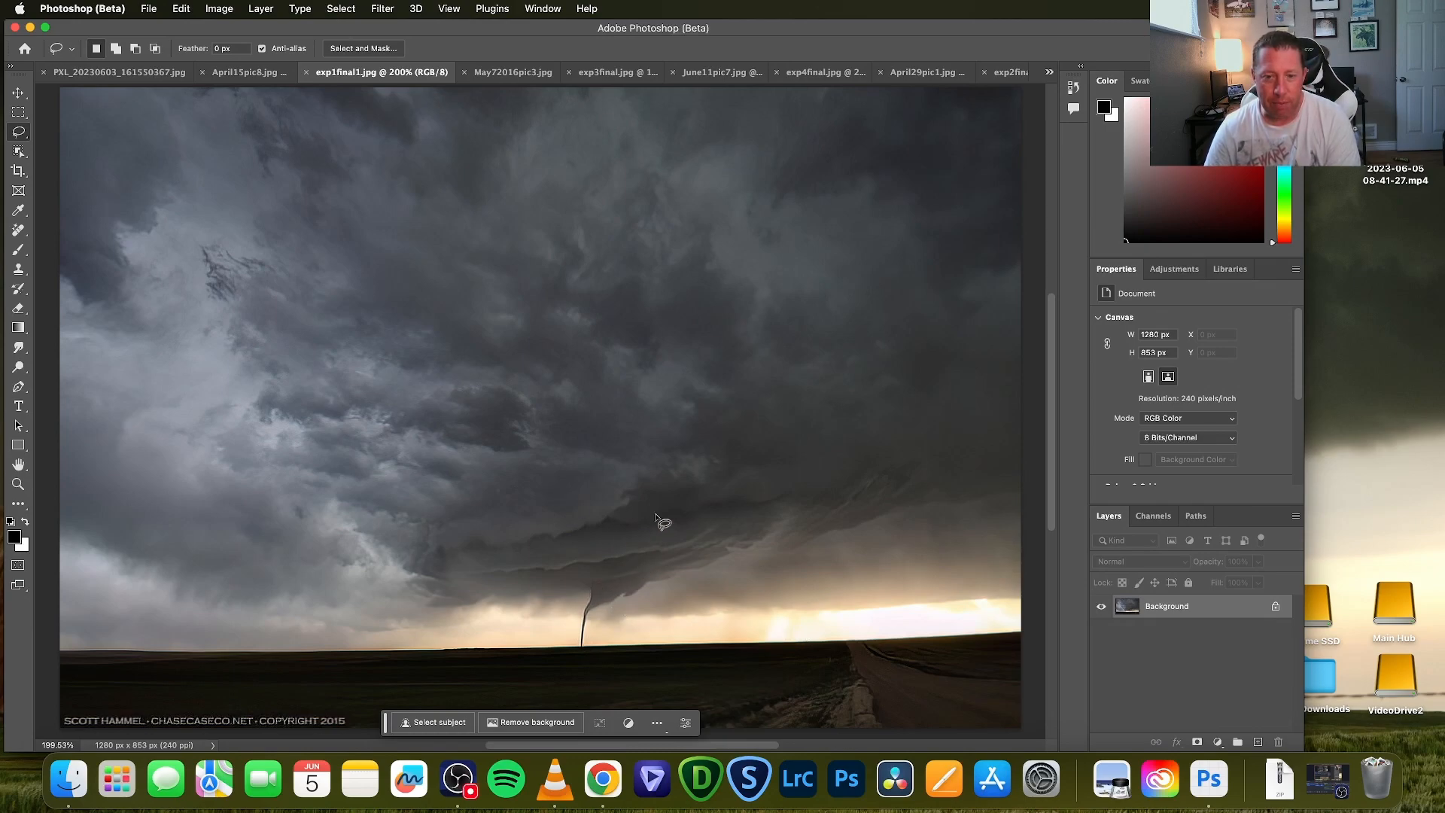
{"action": "mouse_move", "coordinate": [617, 615]}
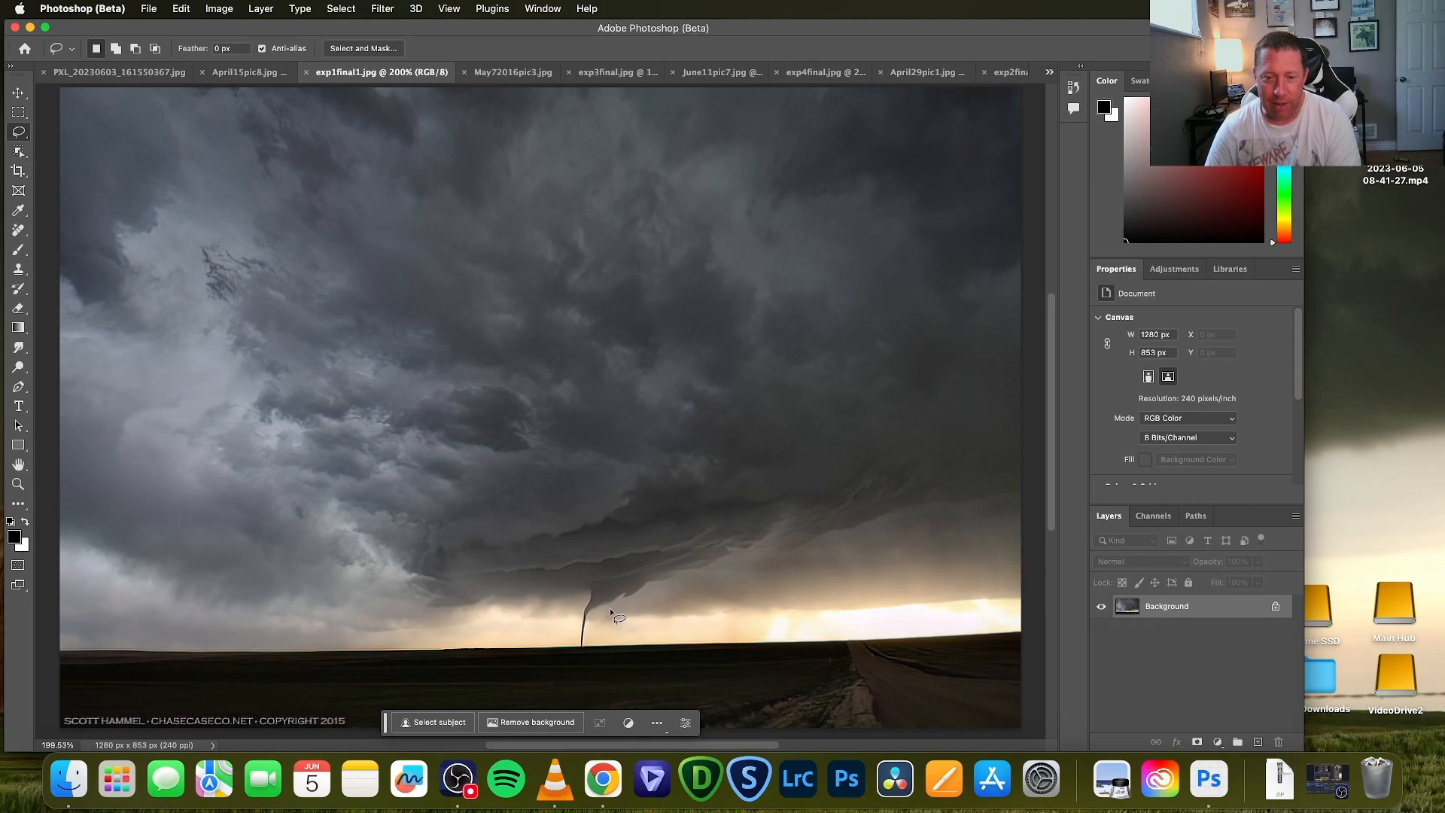
{"action": "mouse_move", "coordinate": [612, 566]}
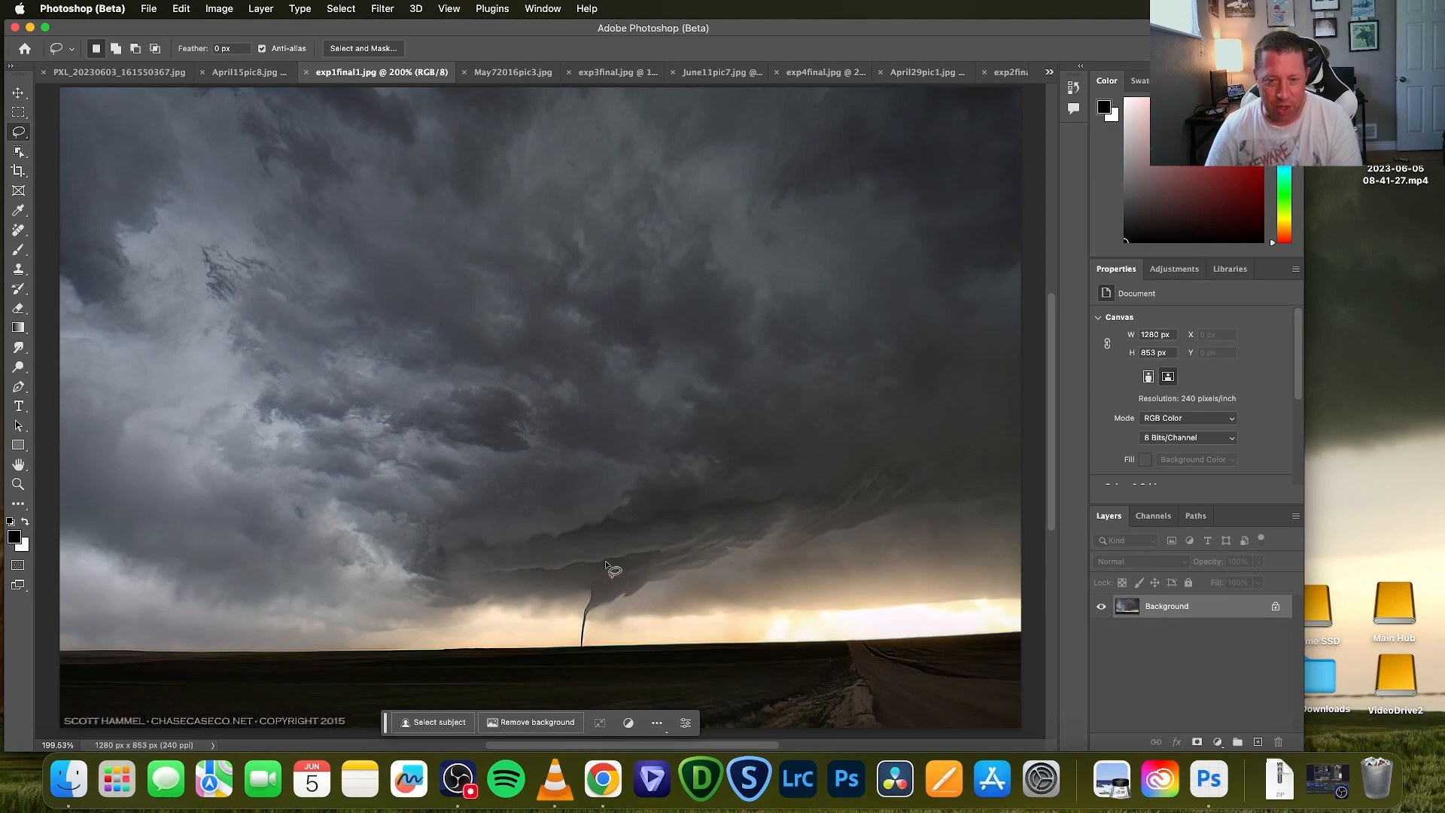
{"action": "mouse_move", "coordinate": [456, 244]}
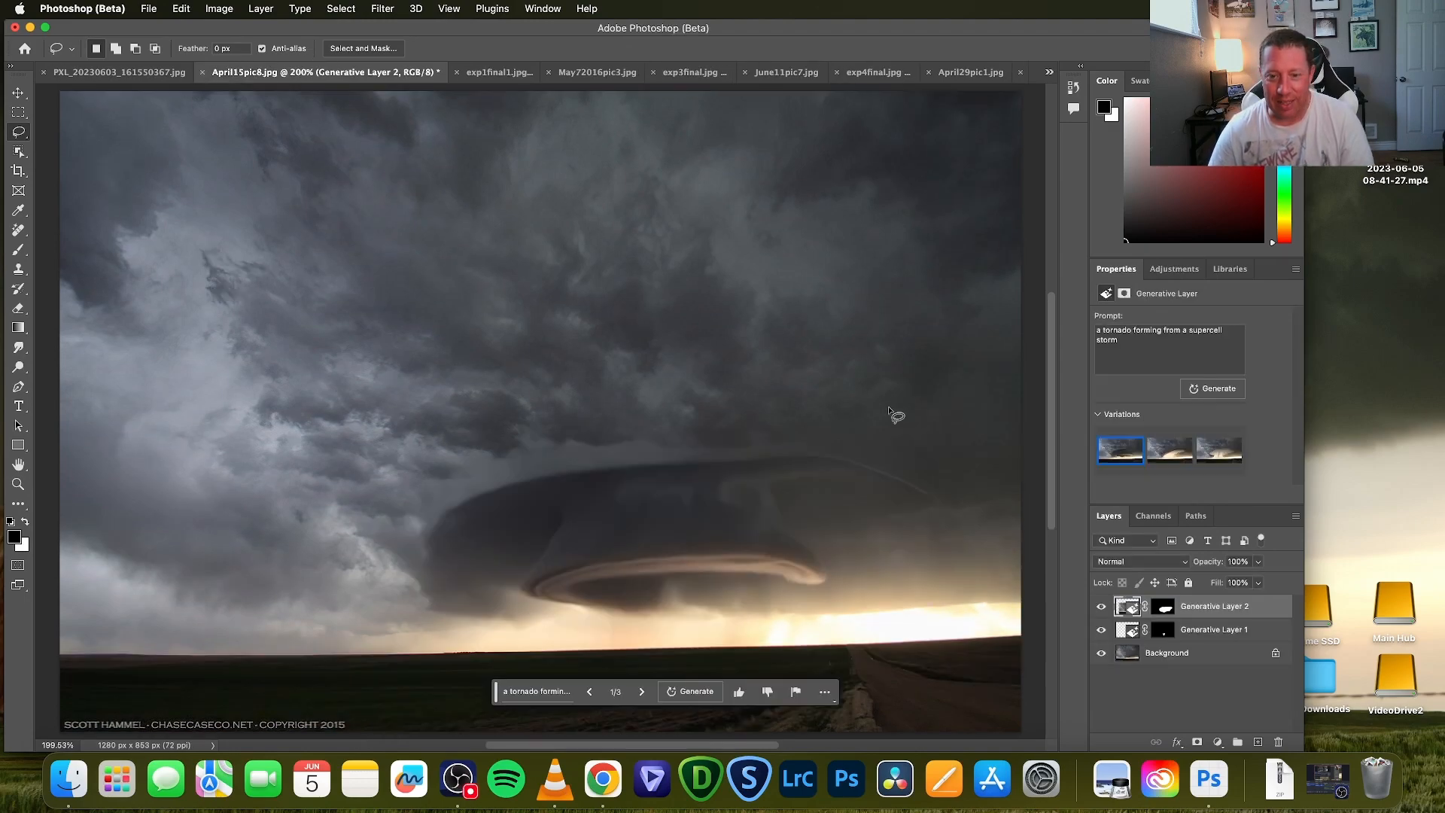
Hide the generative layers to reveal the original, unaltered cloud base
{"action": "left_click", "coordinate": [1099, 606]}
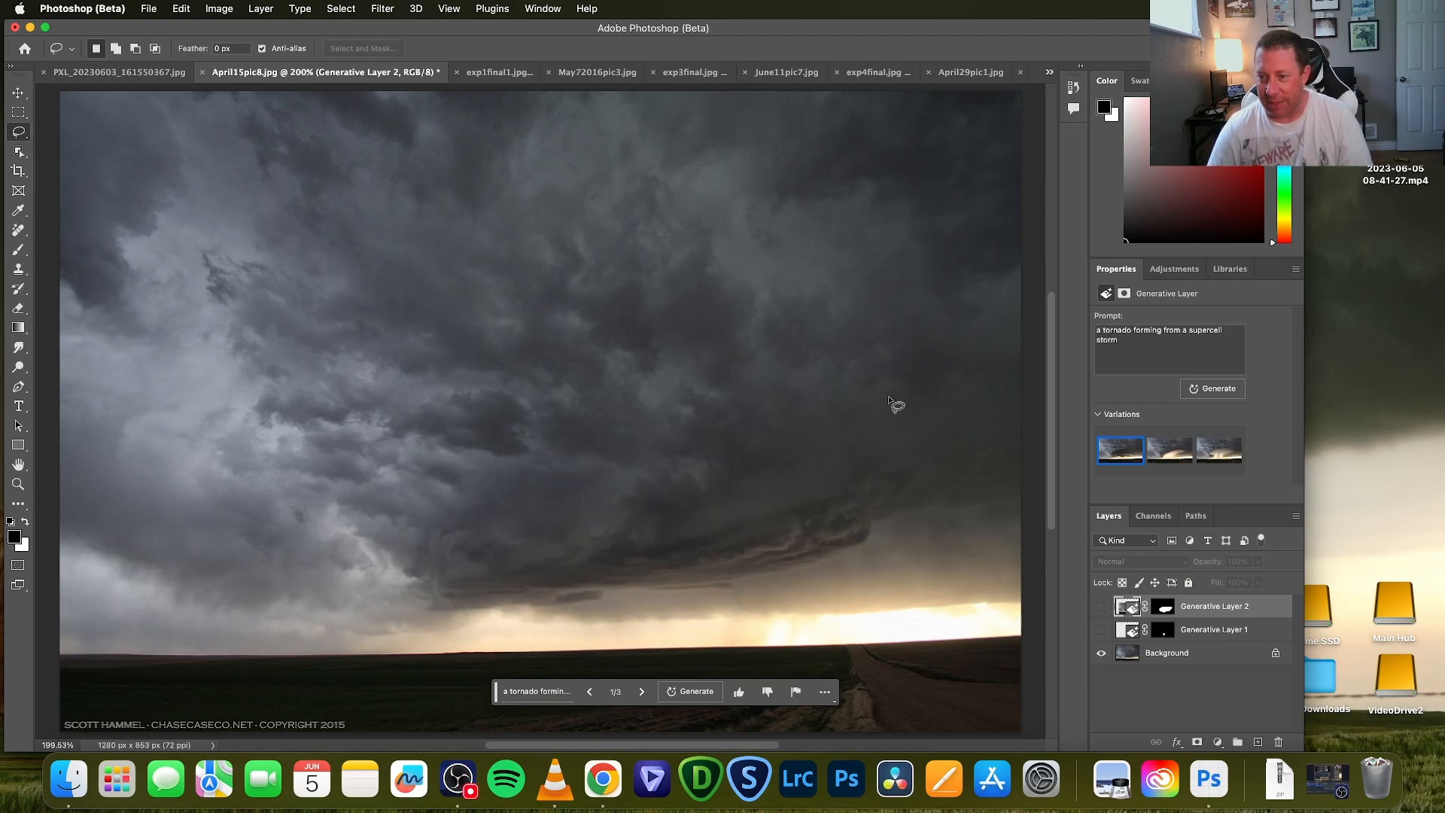
{"action": "mouse_move", "coordinate": [750, 354]}
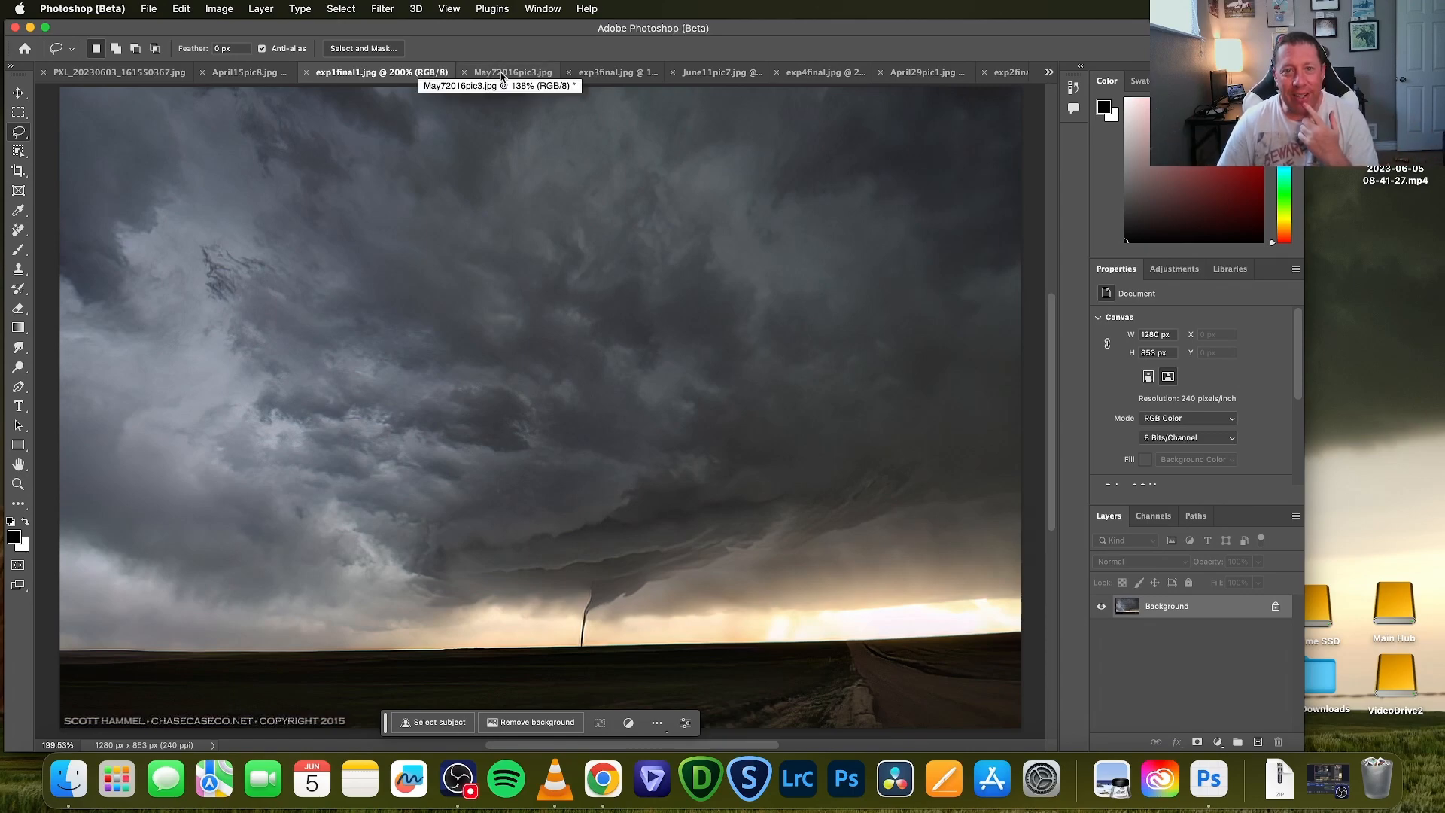
Switch to May72016pic3.jpg, the supercell over golden grassland
{"action": "left_click", "coordinate": [489, 72]}
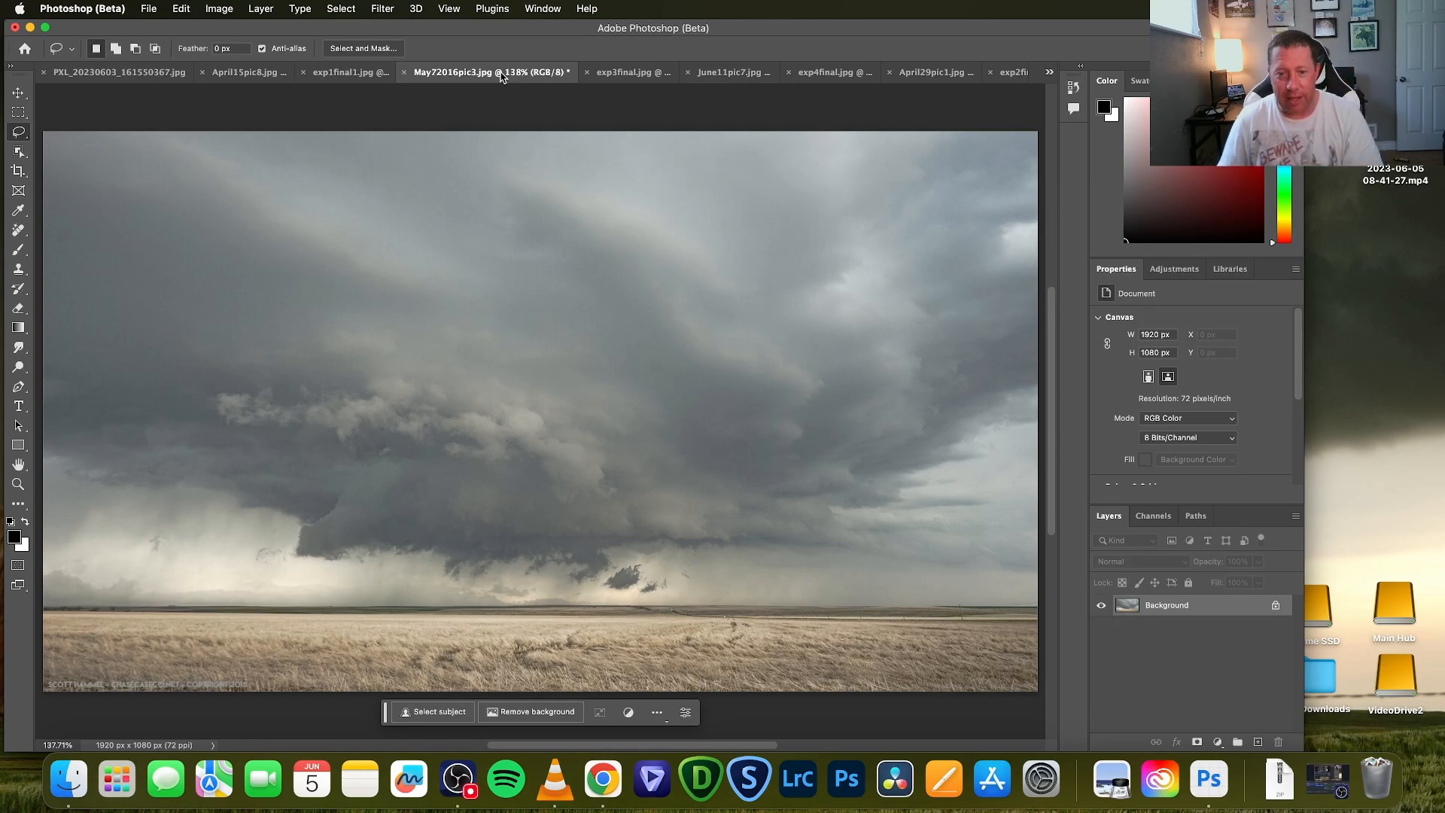
{"action": "mouse_move", "coordinate": [469, 72]}
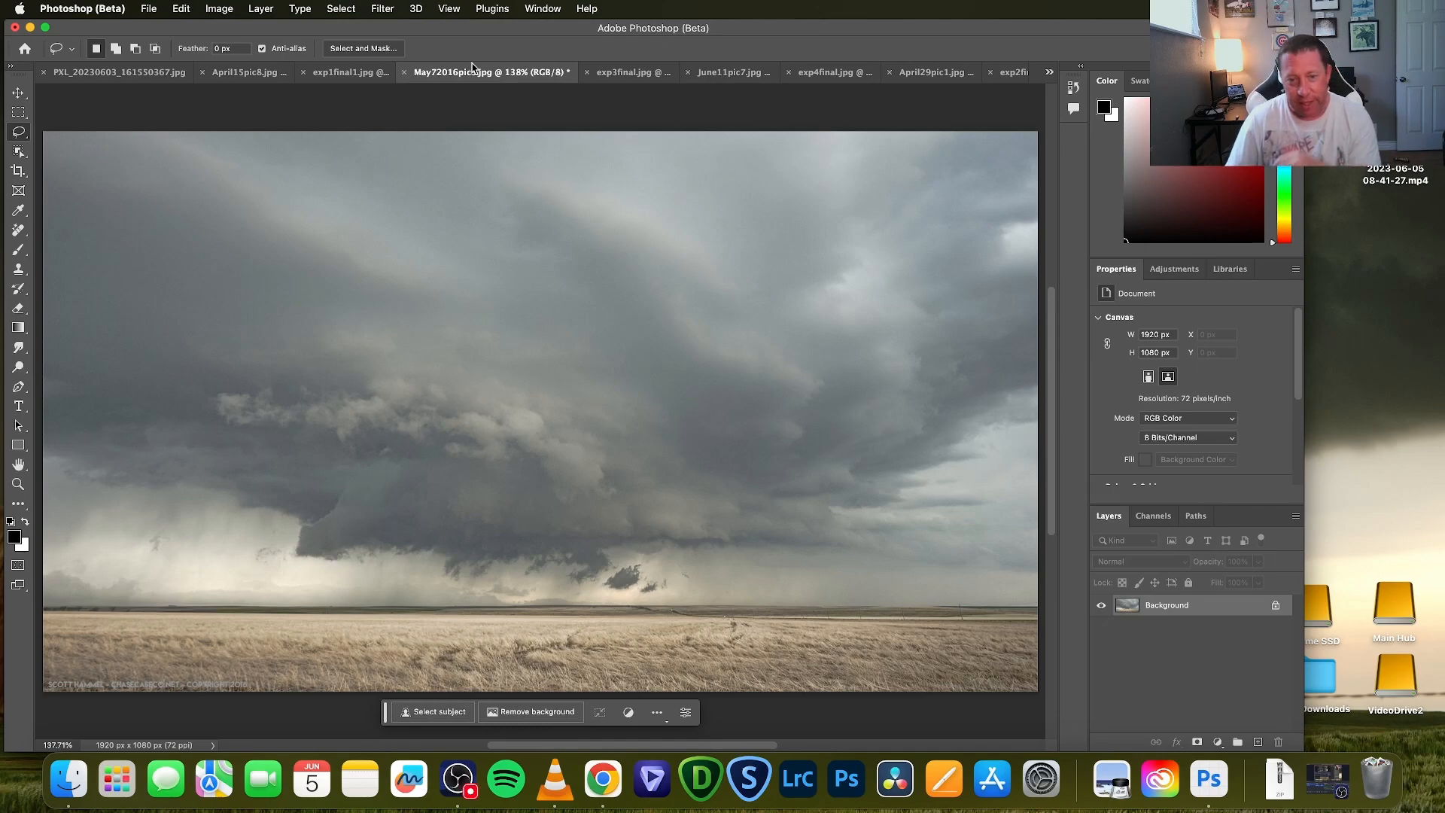
{"action": "mouse_move", "coordinate": [672, 594]}
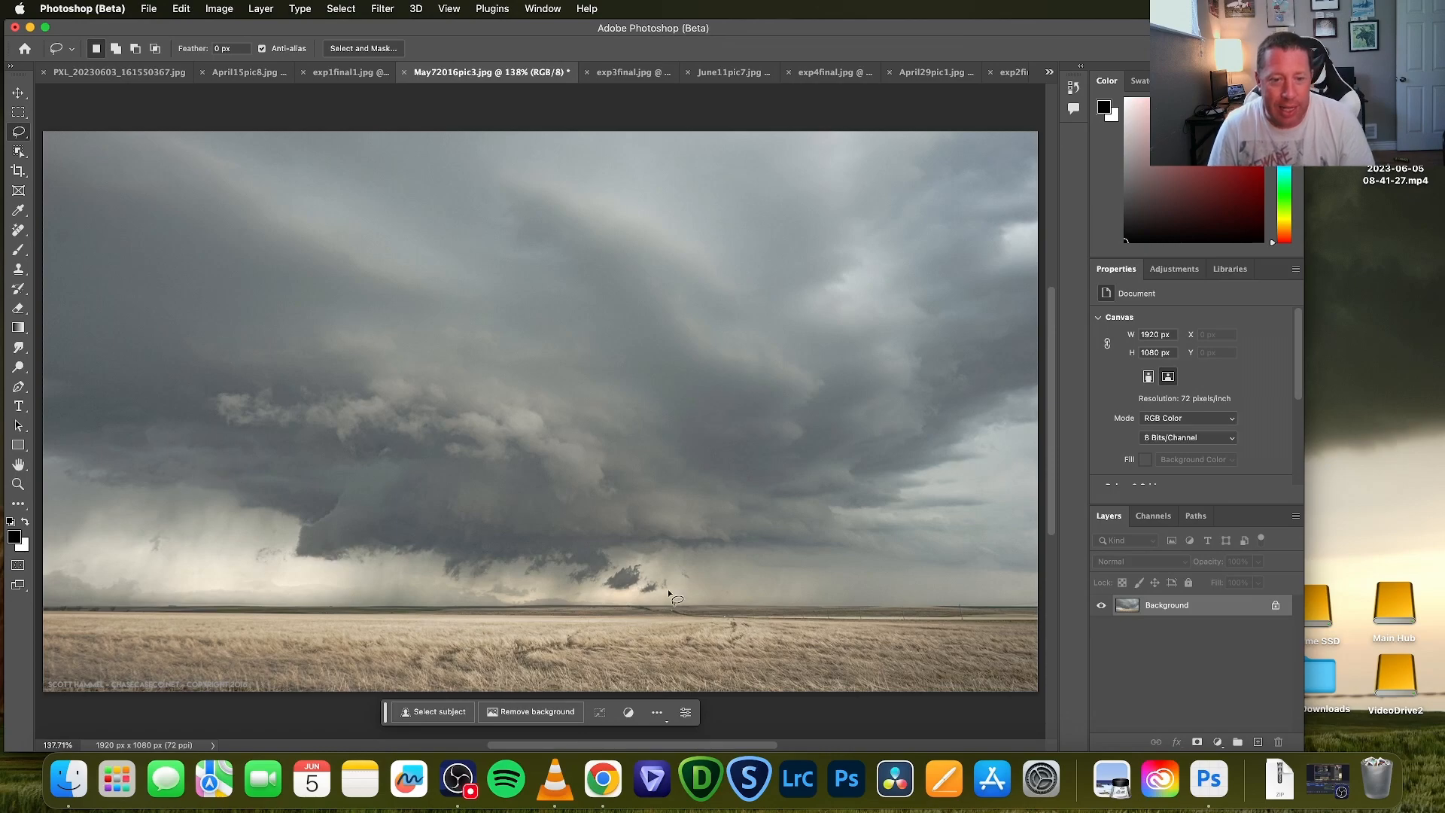
{"action": "mouse_move", "coordinate": [661, 602]}
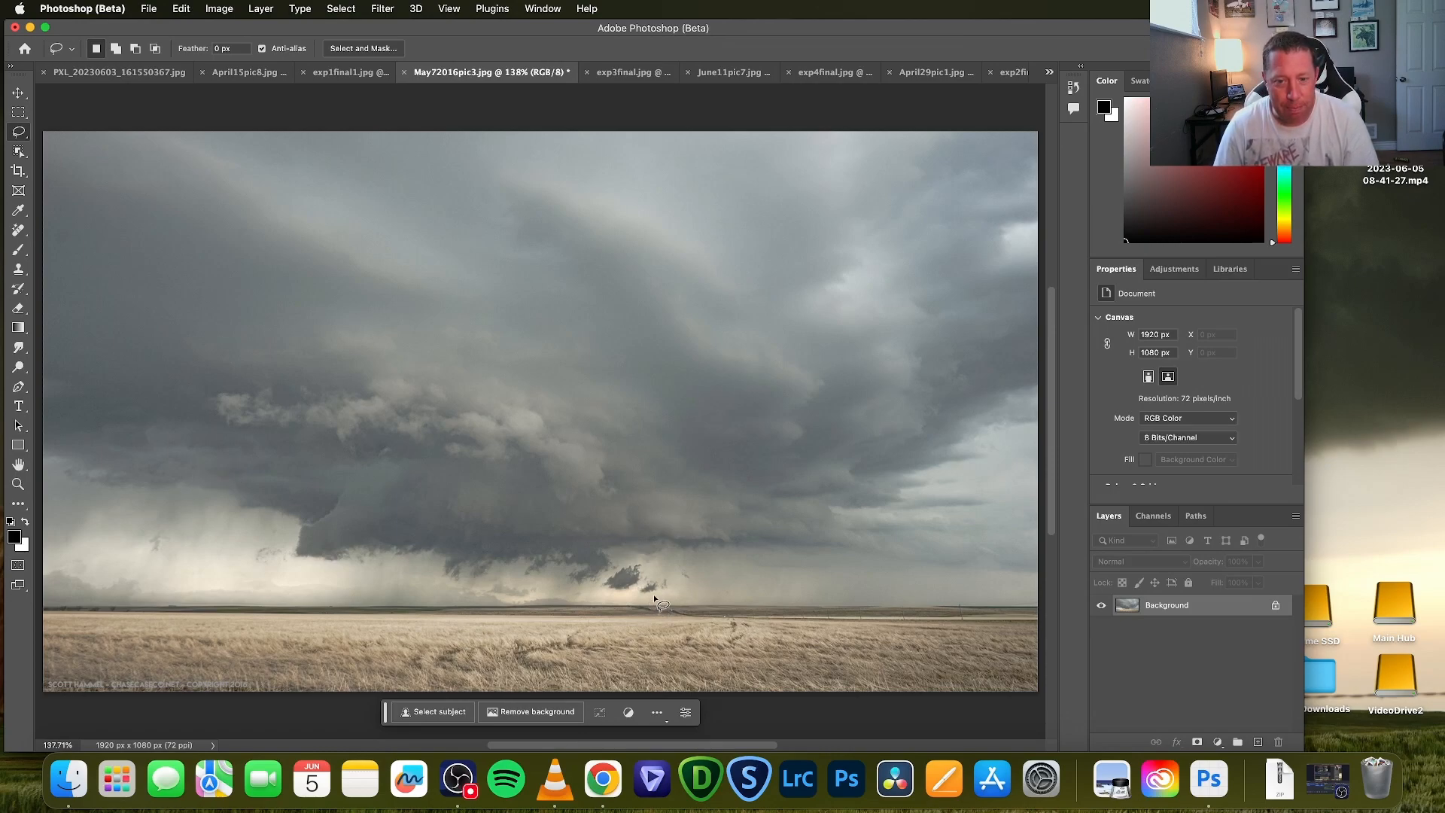
{"action": "mouse_move", "coordinate": [521, 479]}
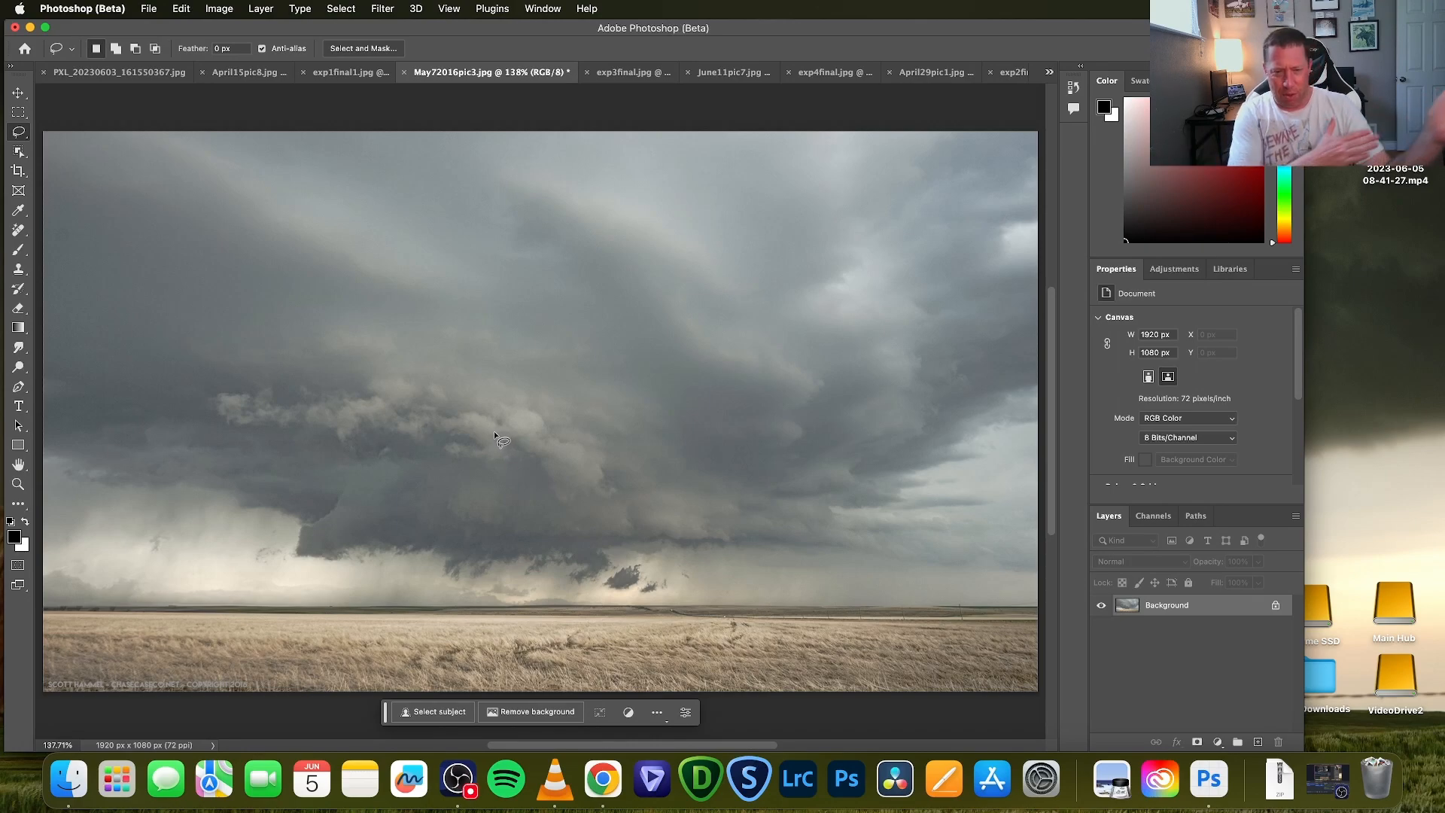
{"action": "mouse_move", "coordinate": [469, 343]}
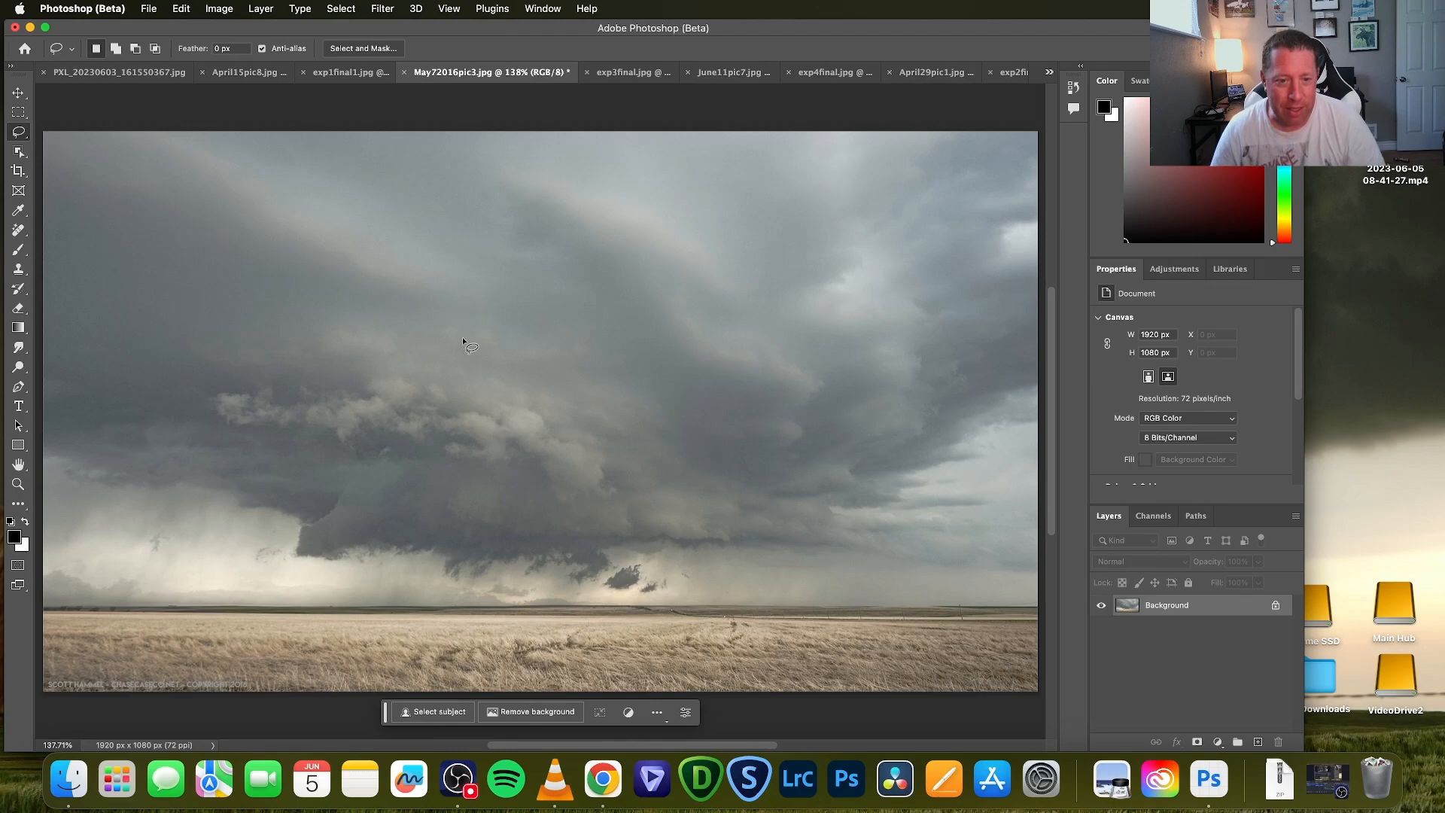
{"action": "mouse_move", "coordinate": [458, 357]}
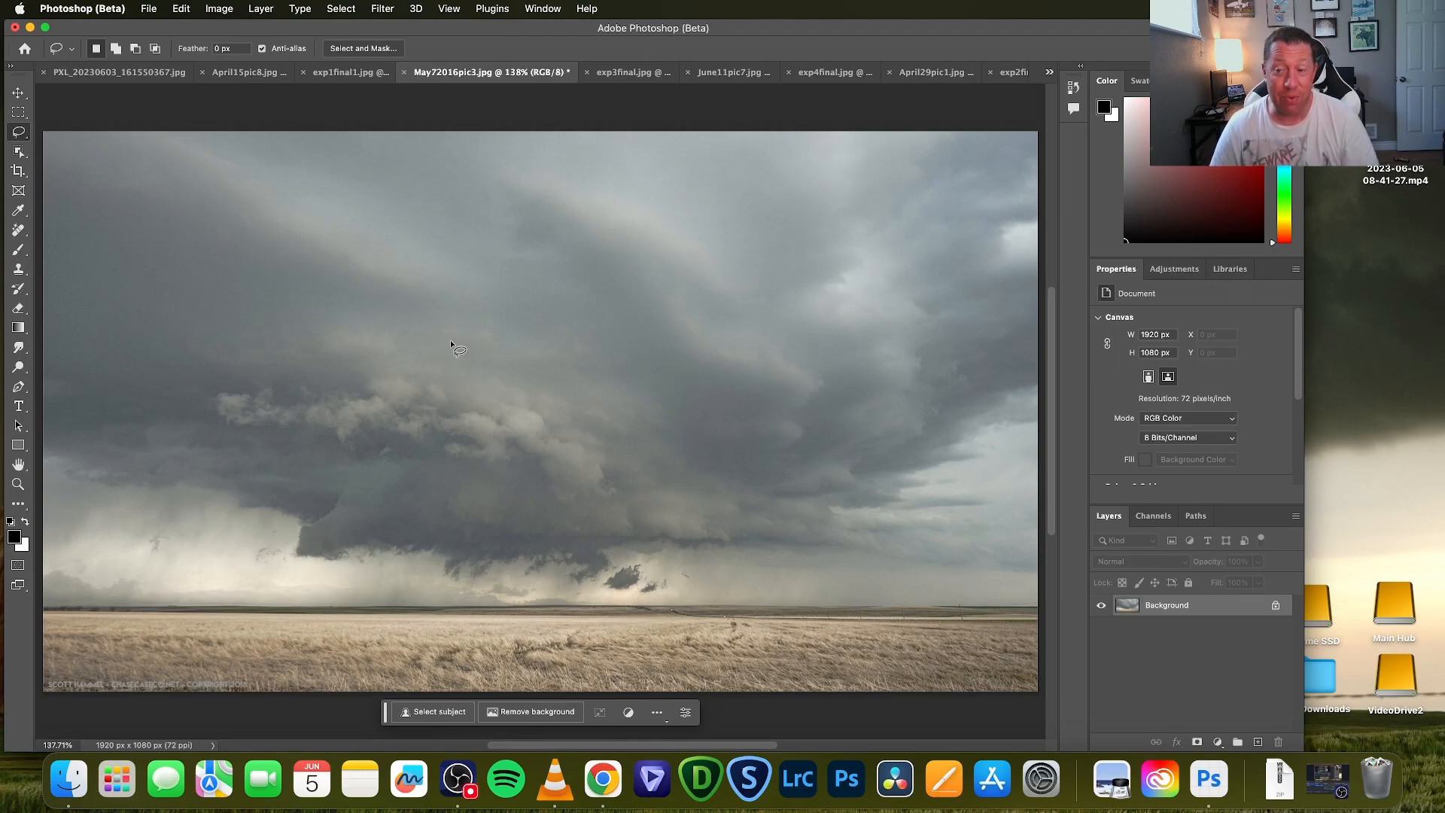
{"action": "mouse_move", "coordinate": [451, 350]}
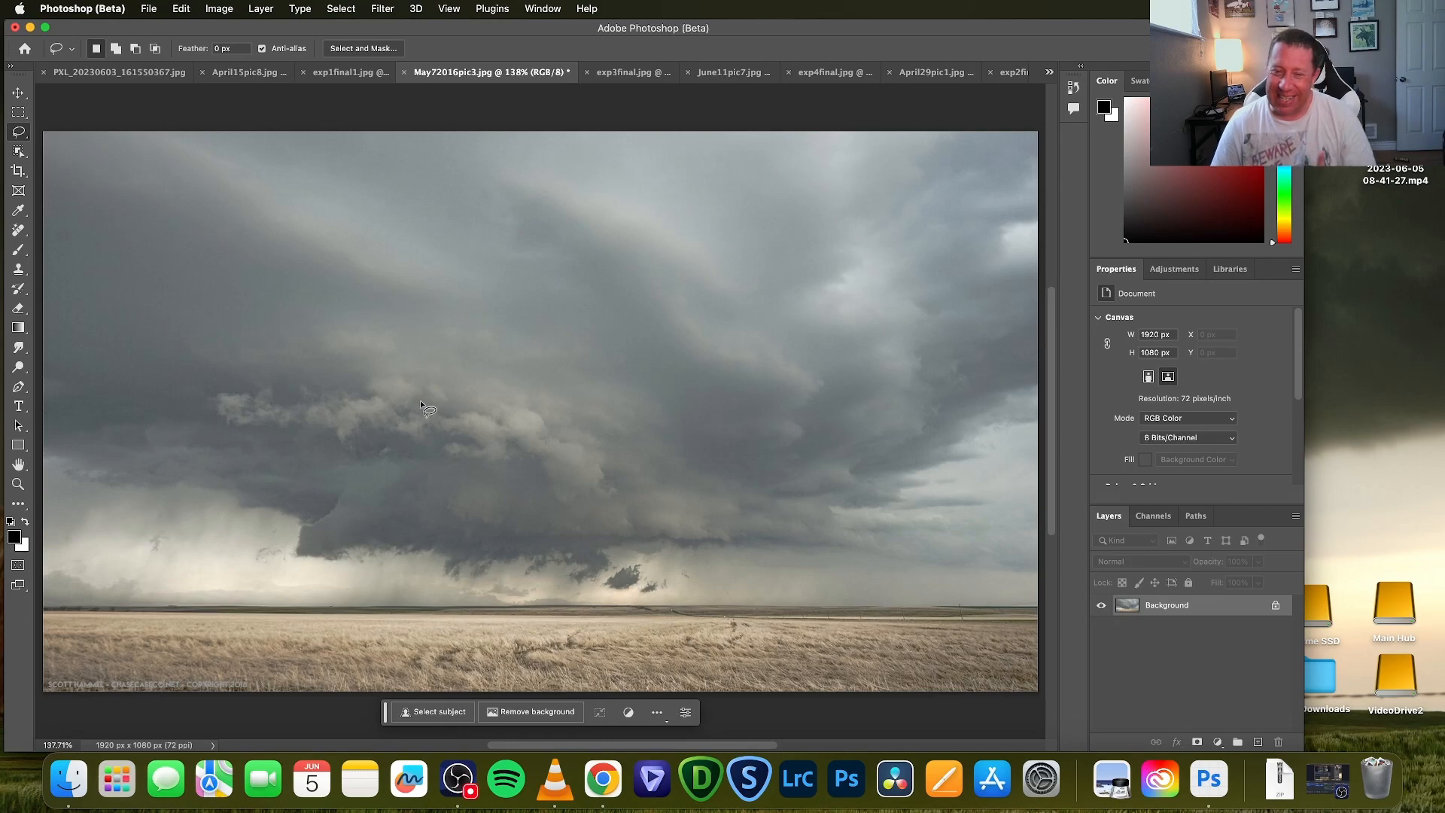
{"action": "mouse_move", "coordinate": [398, 431]}
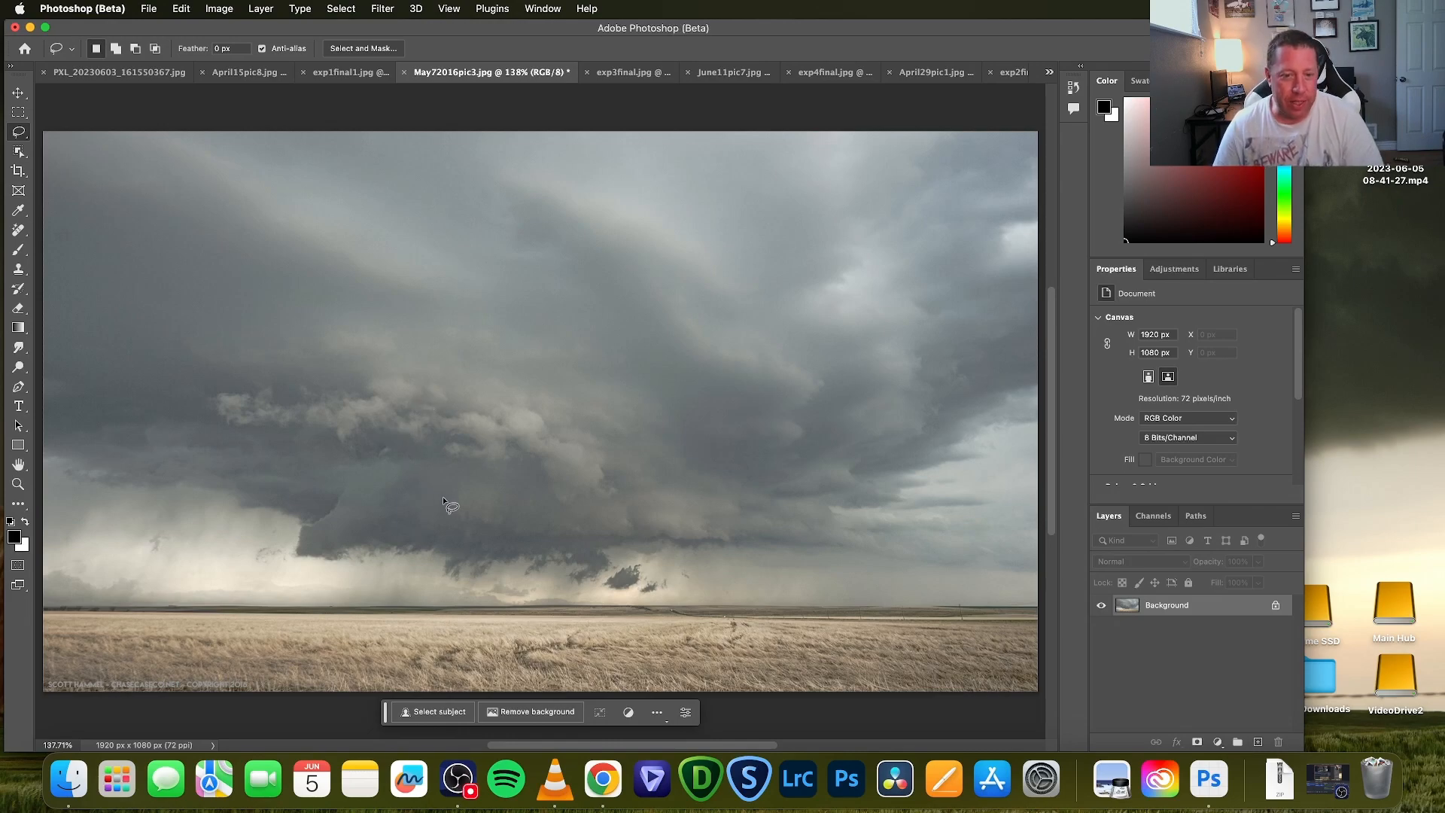
{"action": "mouse_move", "coordinate": [491, 494]}
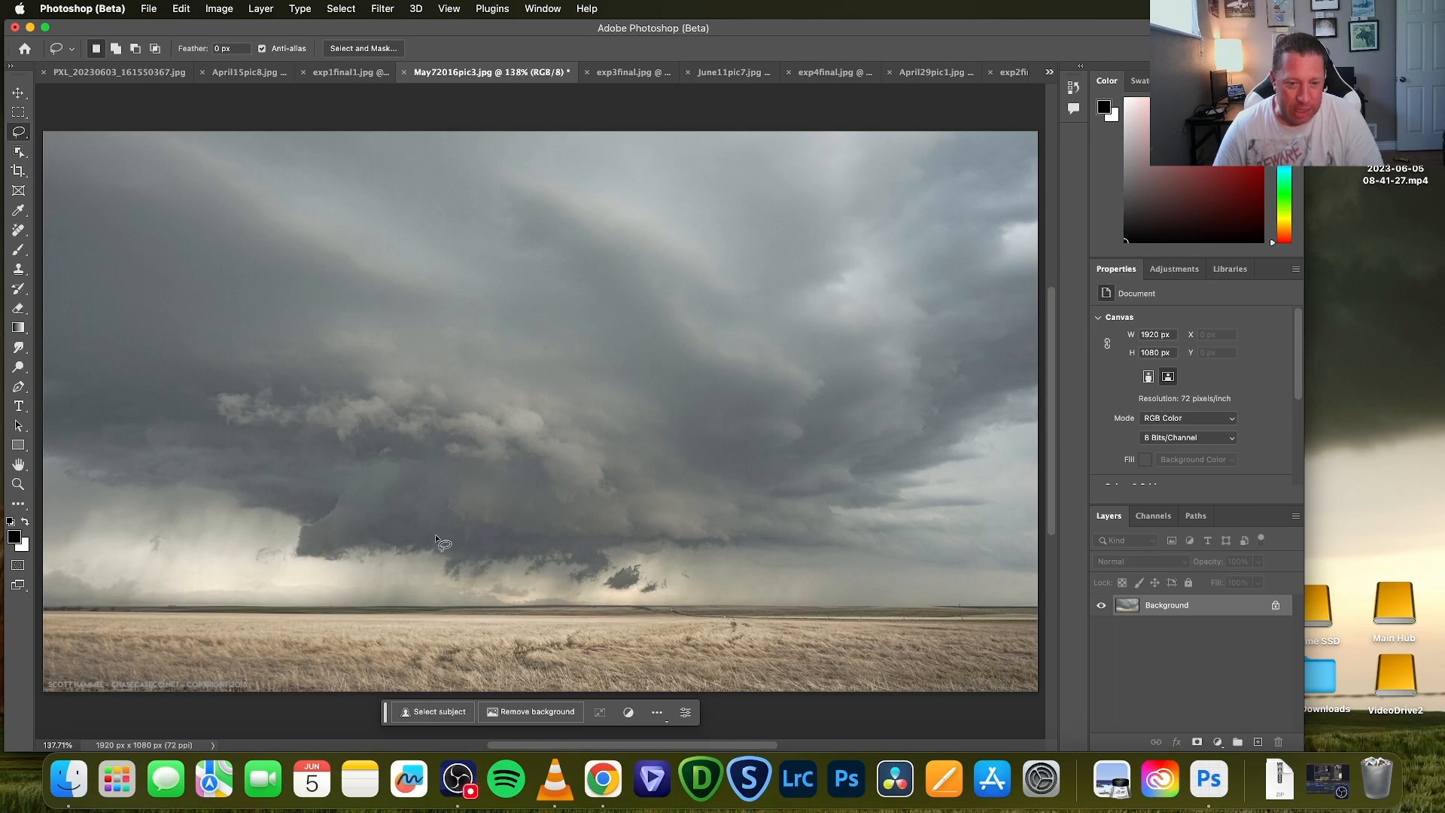
{"action": "mouse_move", "coordinate": [485, 539]}
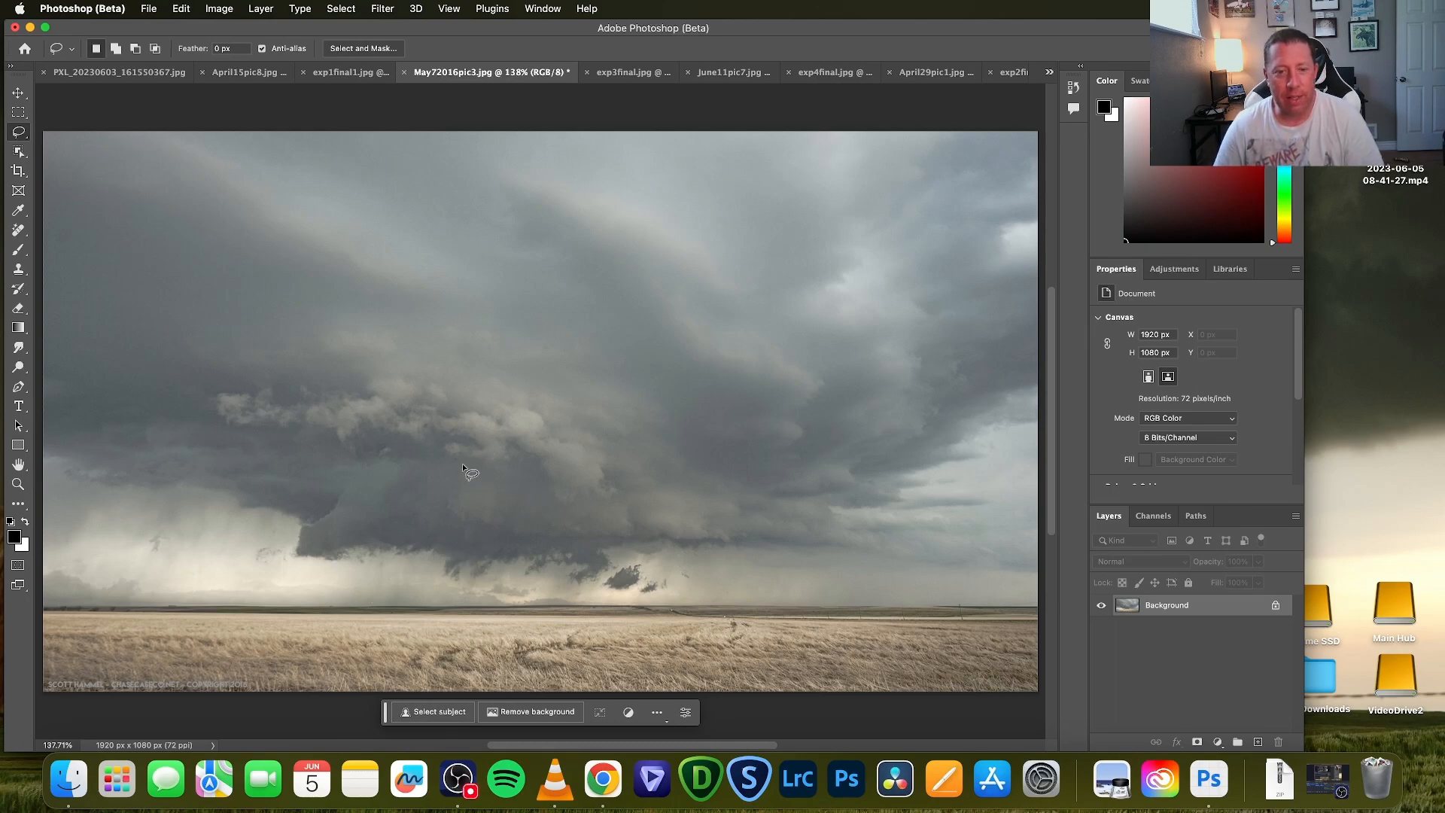
Lasso the area beneath the storm base and generate 'wispy dark tornado forming from storm'
{"action": "left_click_drag", "start_coordinate": [469, 468], "coordinate": [391, 557]}
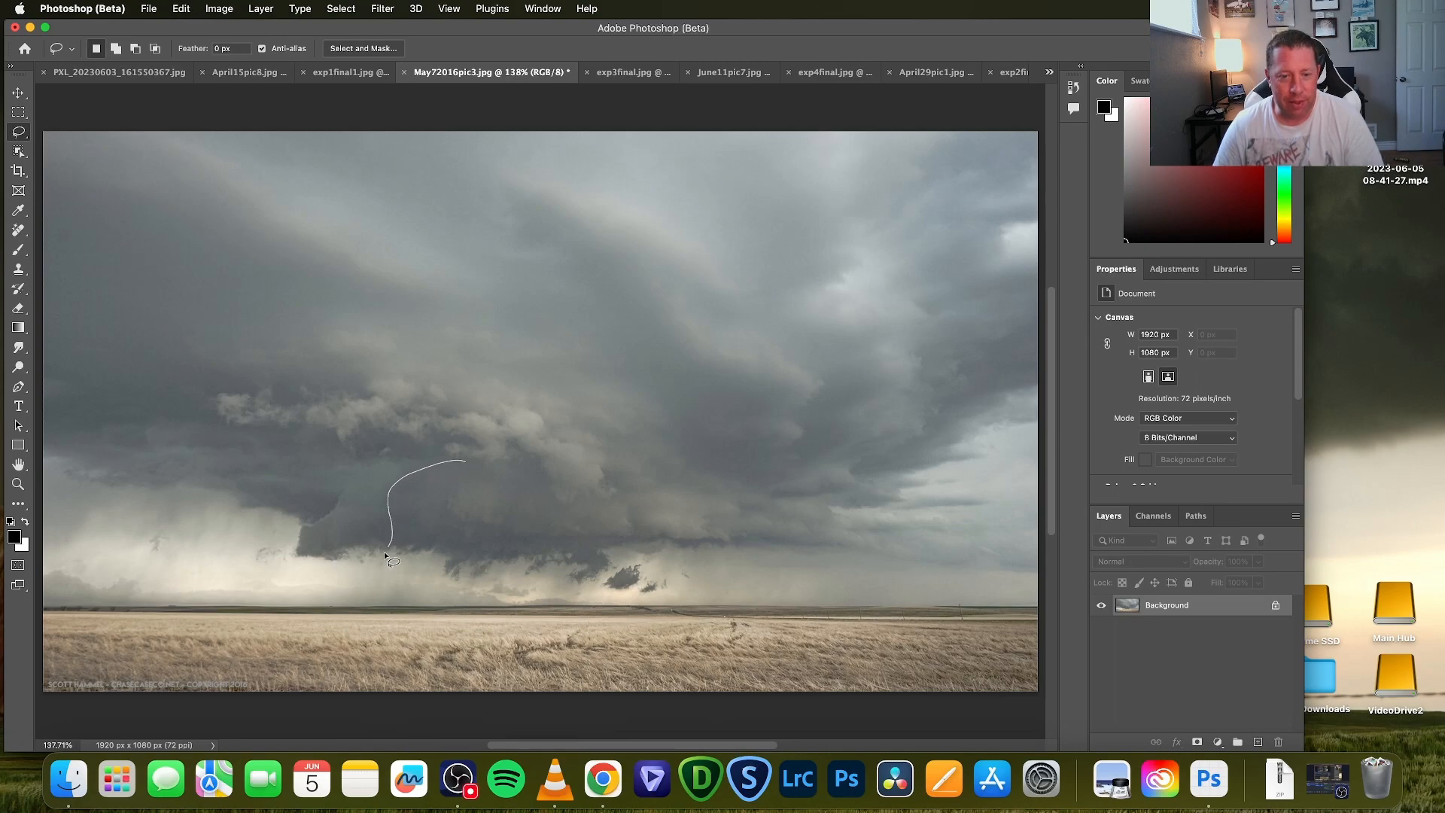
{"action": "left_click_drag", "start_coordinate": [389, 557], "coordinate": [553, 539]}
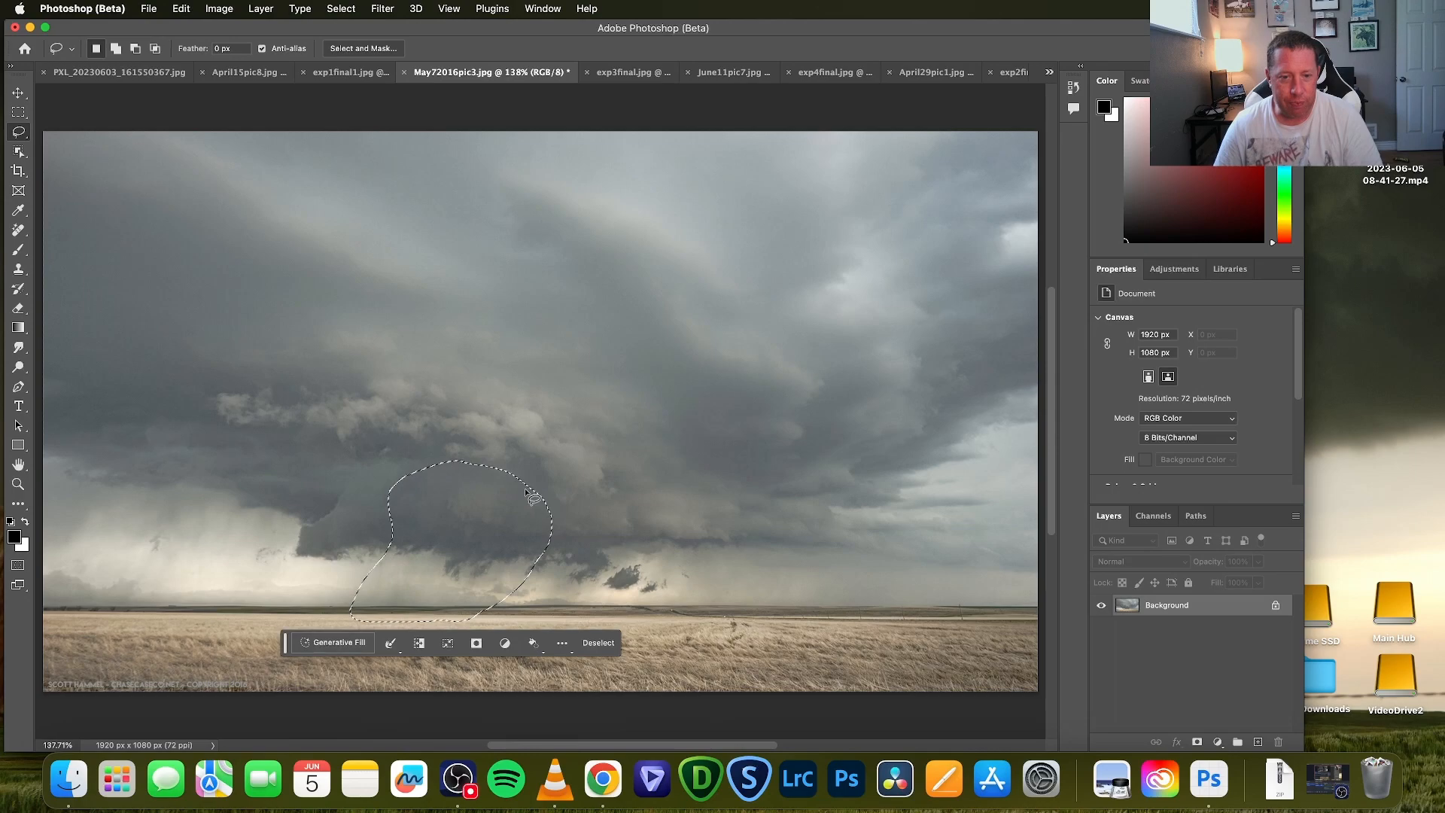
{"action": "left_click", "coordinate": [338, 642]}
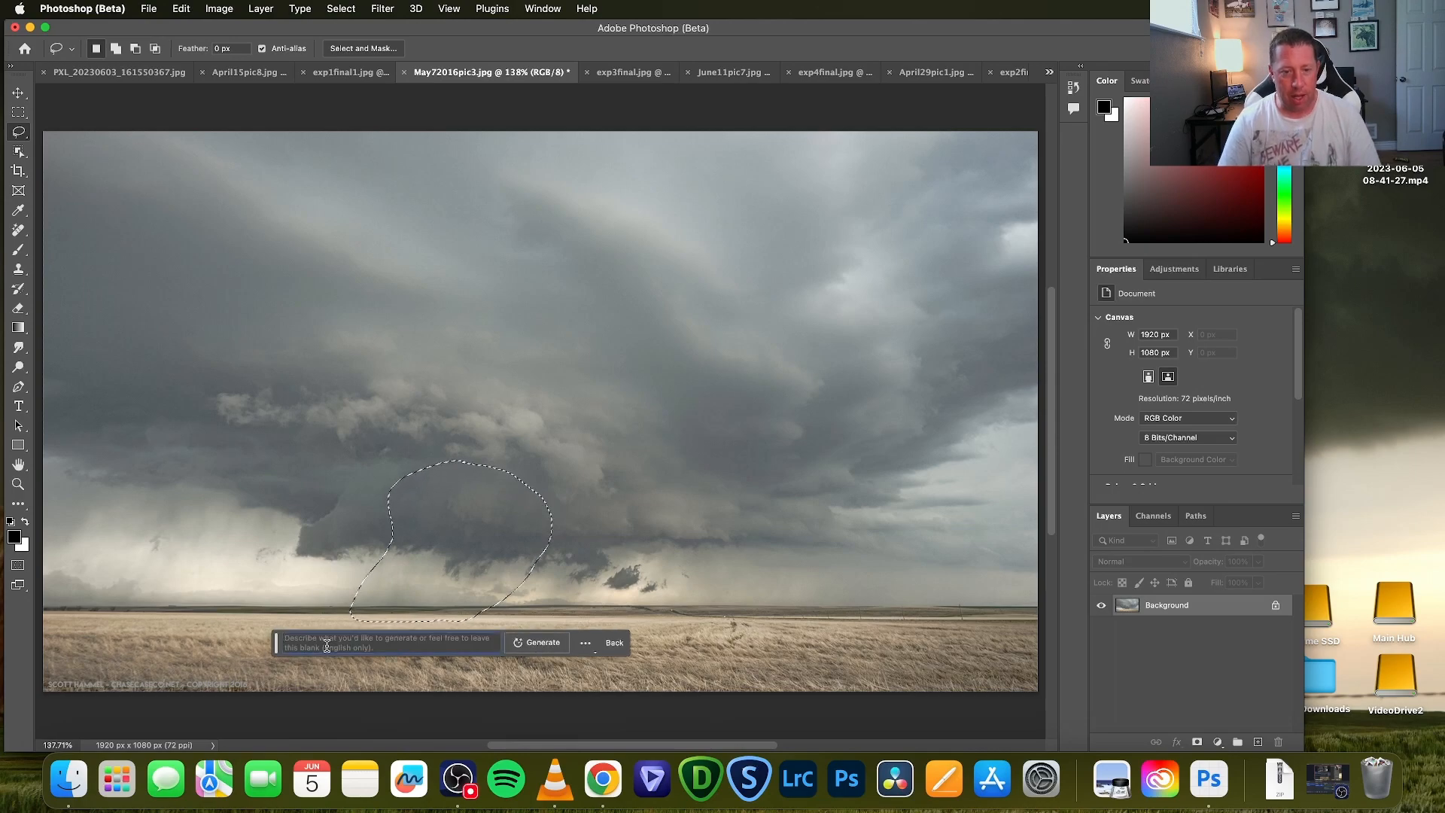
{"action": "type", "text": "wispy dark t"}
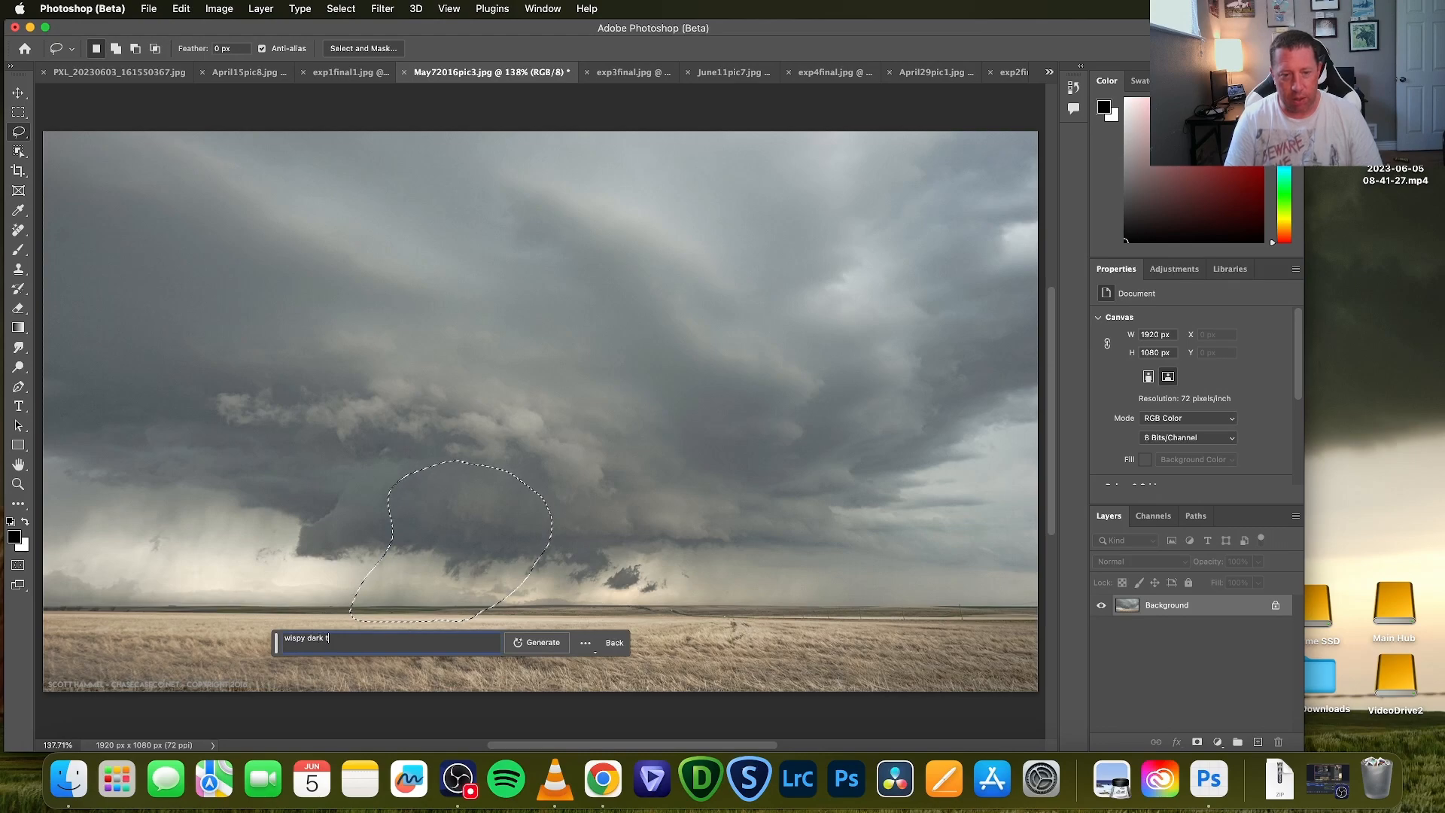
{"action": "type", "text": "ornado forming from storm"}
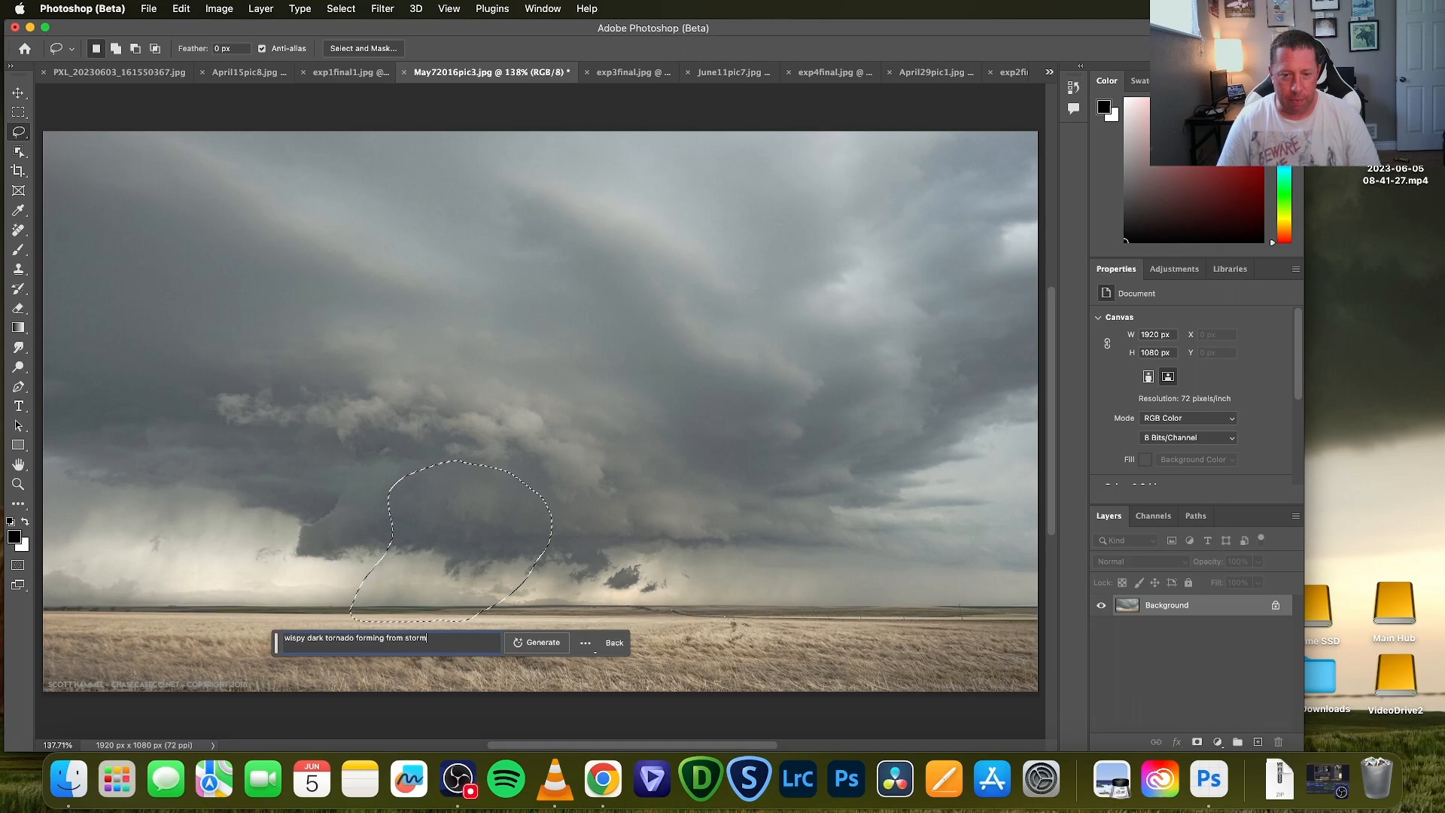
{"action": "left_click", "coordinate": [541, 642]}
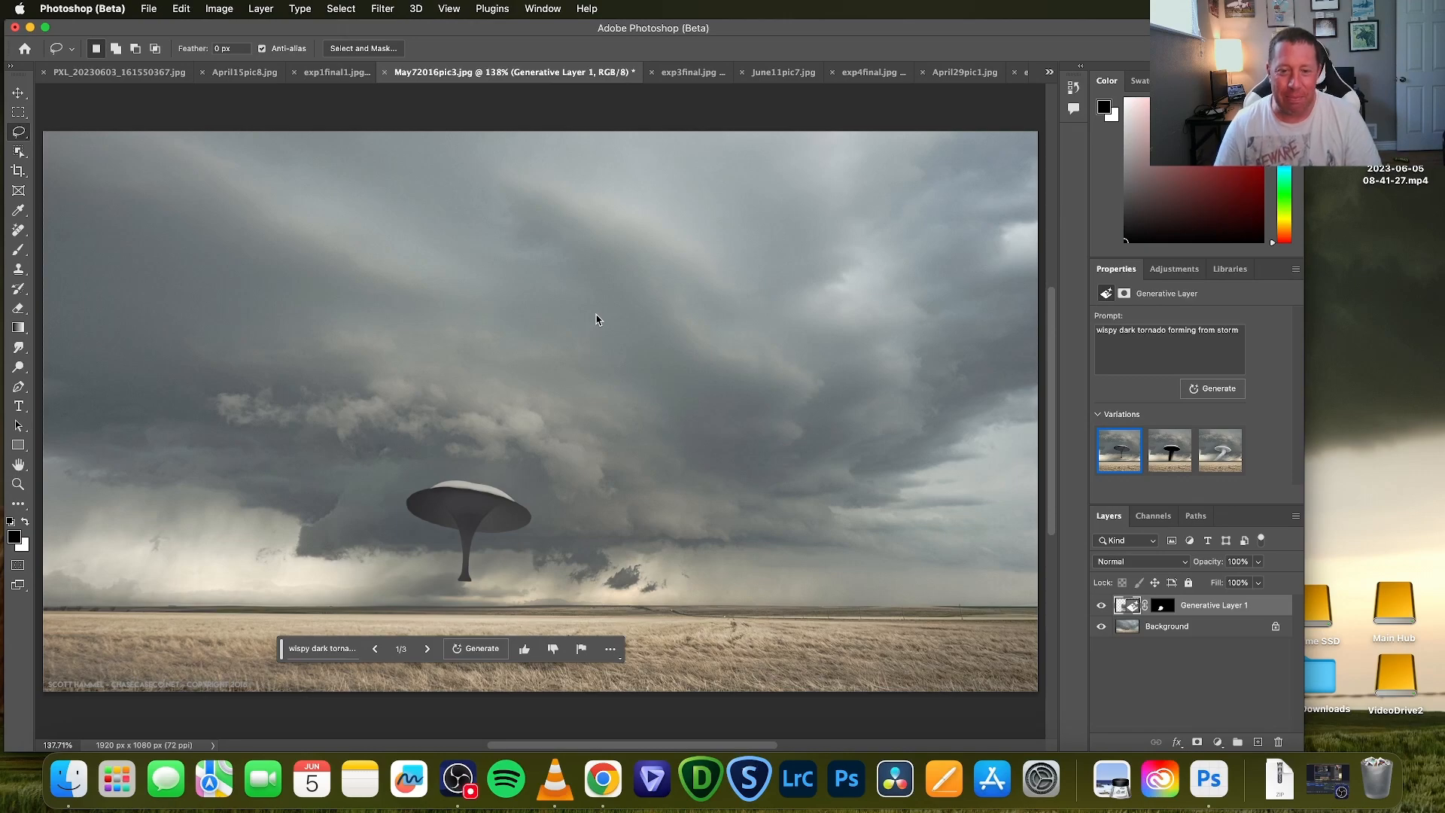
{"action": "mouse_move", "coordinate": [571, 418]}
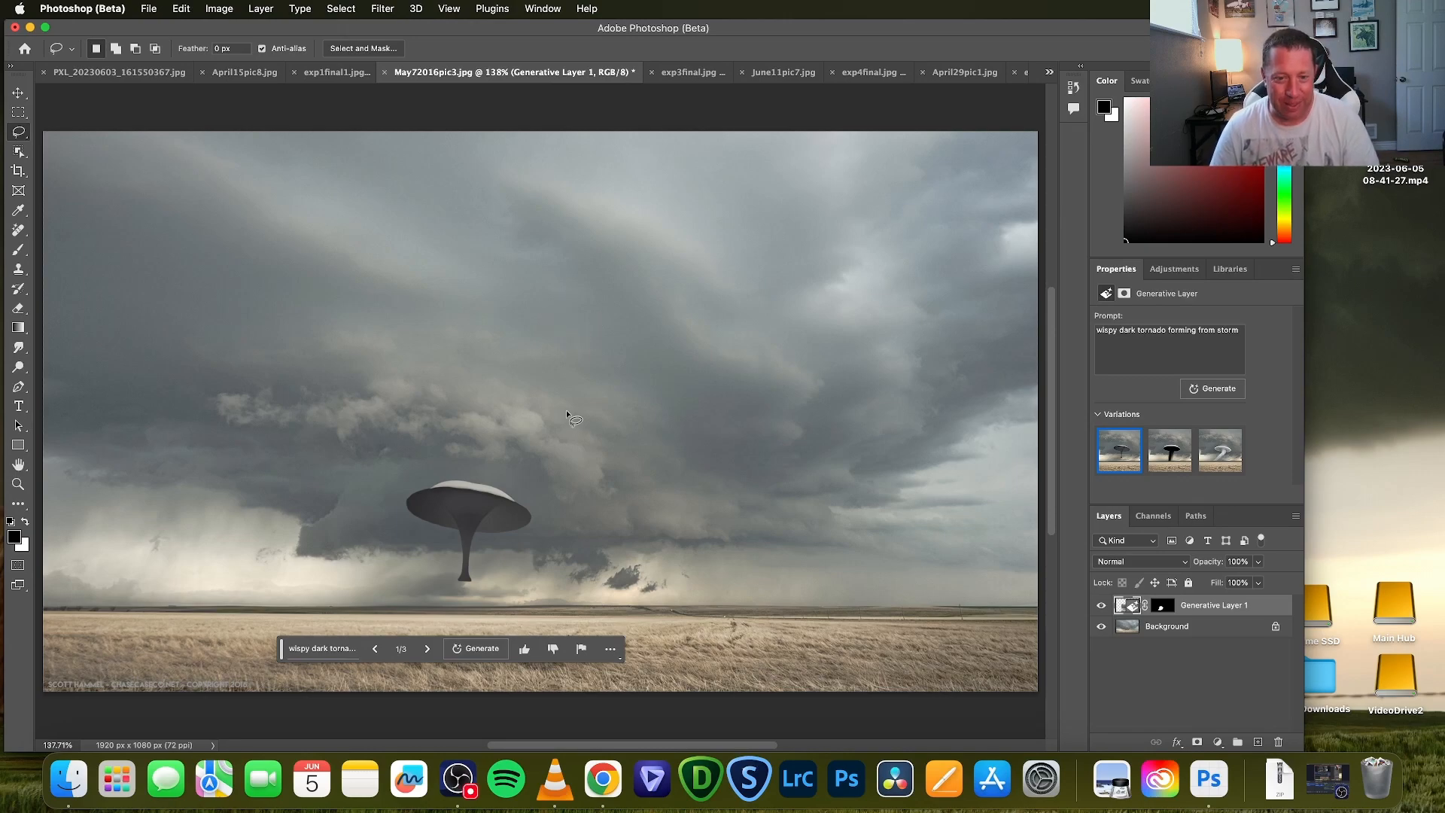
{"action": "mouse_move", "coordinate": [485, 491]}
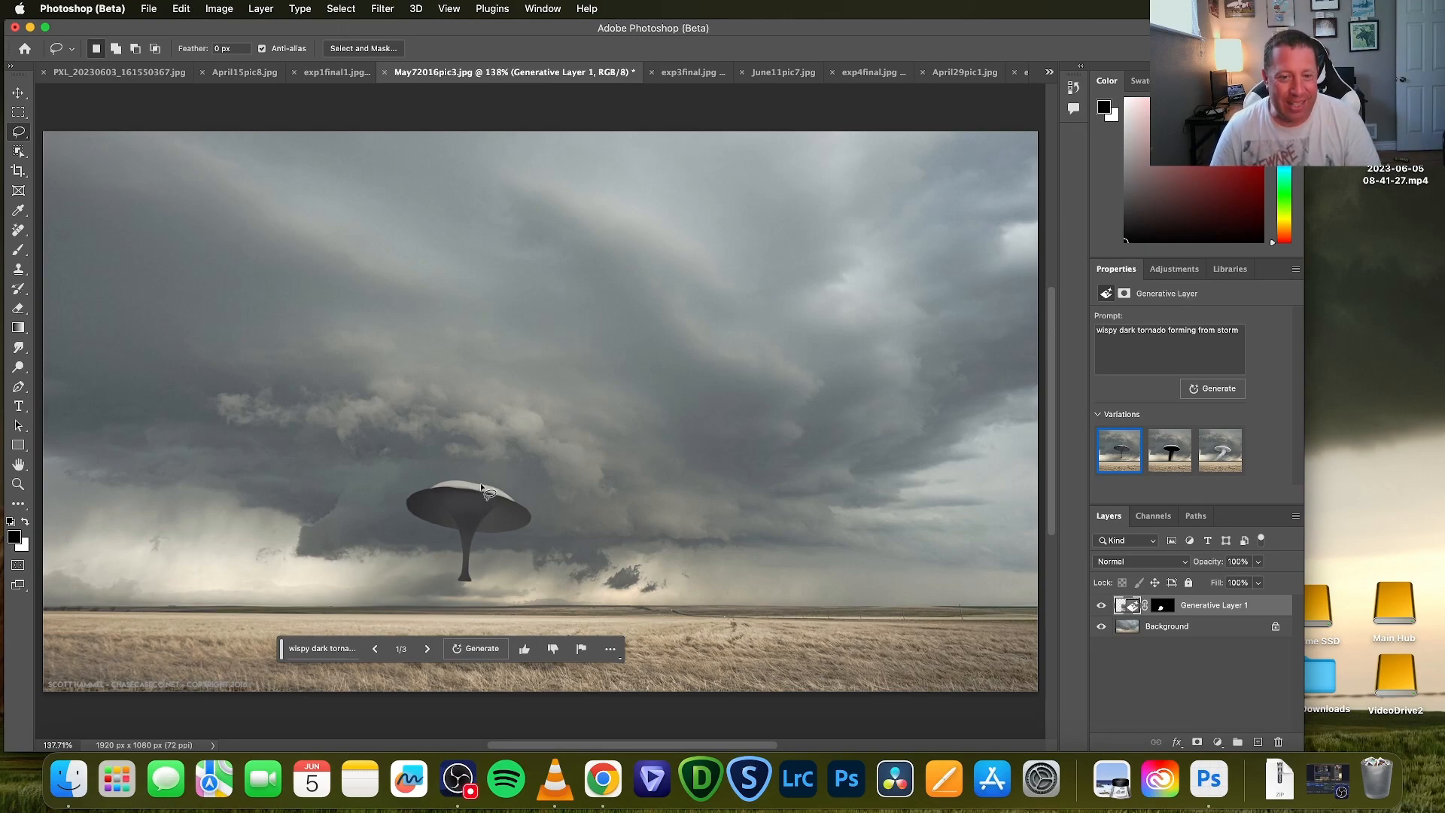
{"action": "mouse_move", "coordinate": [318, 641]}
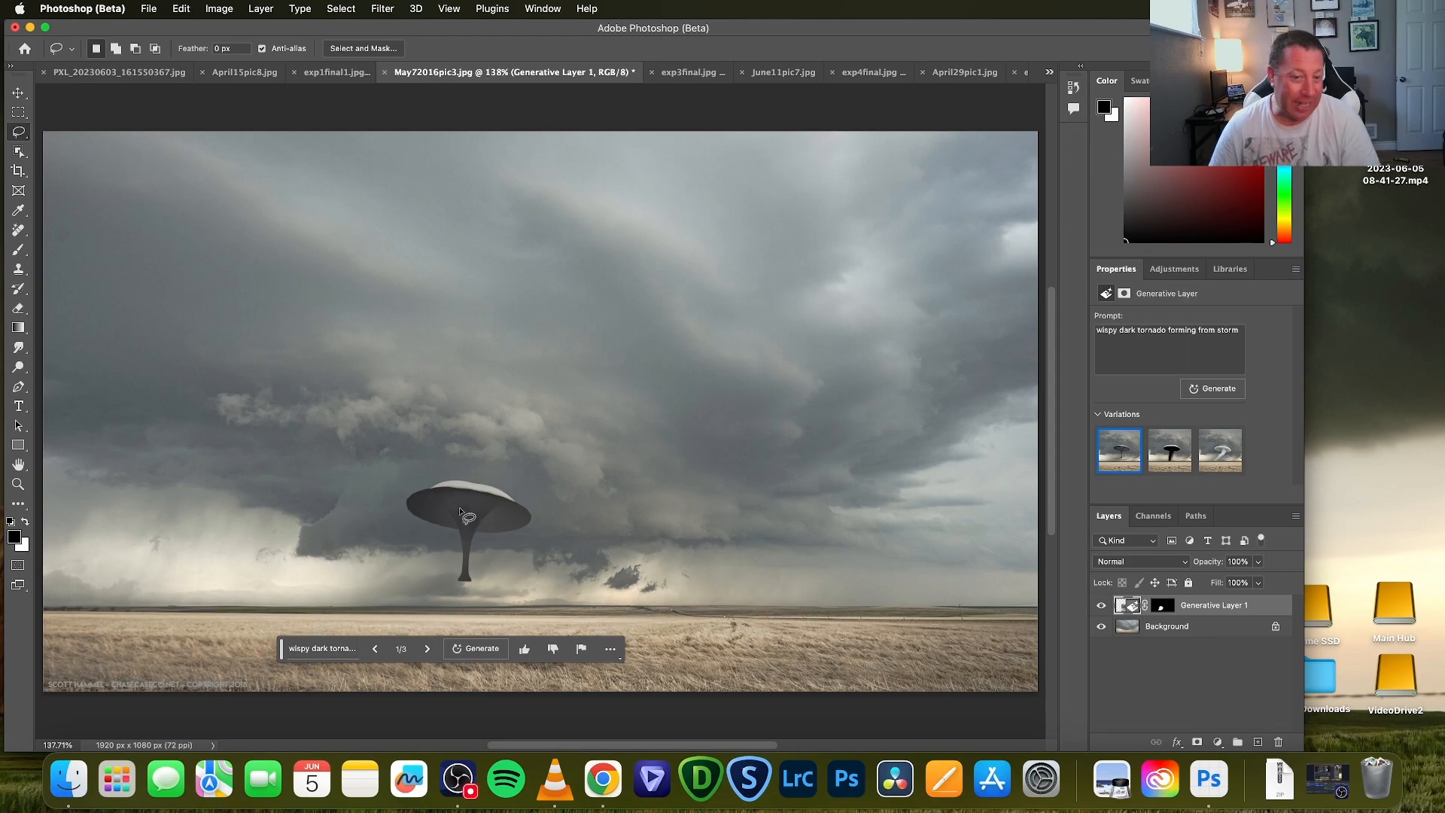
Preview the pale third variation, then pick the dark mushroom-capped second variation
{"action": "left_click", "coordinate": [1219, 451]}
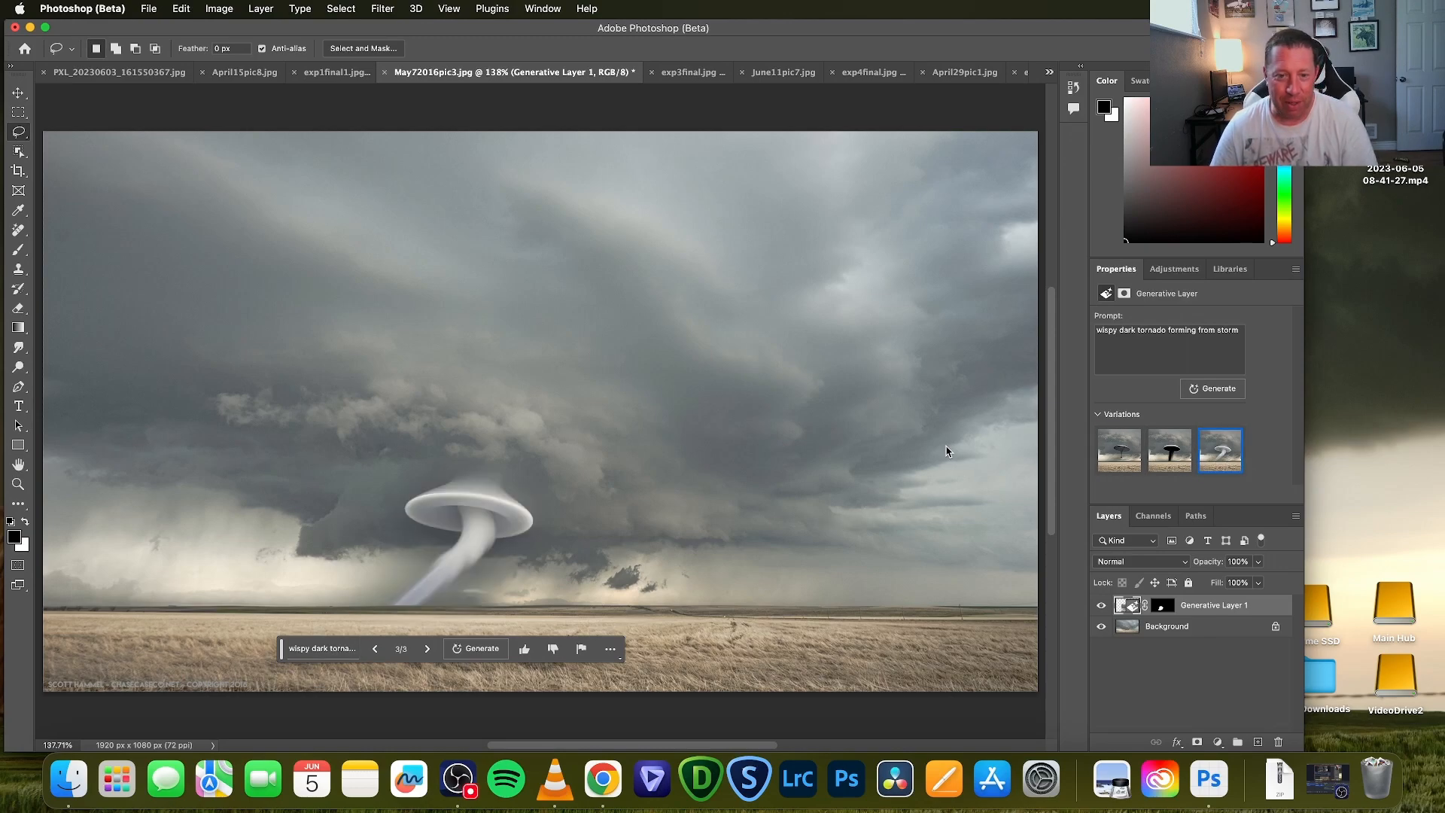
{"action": "mouse_move", "coordinate": [435, 576]}
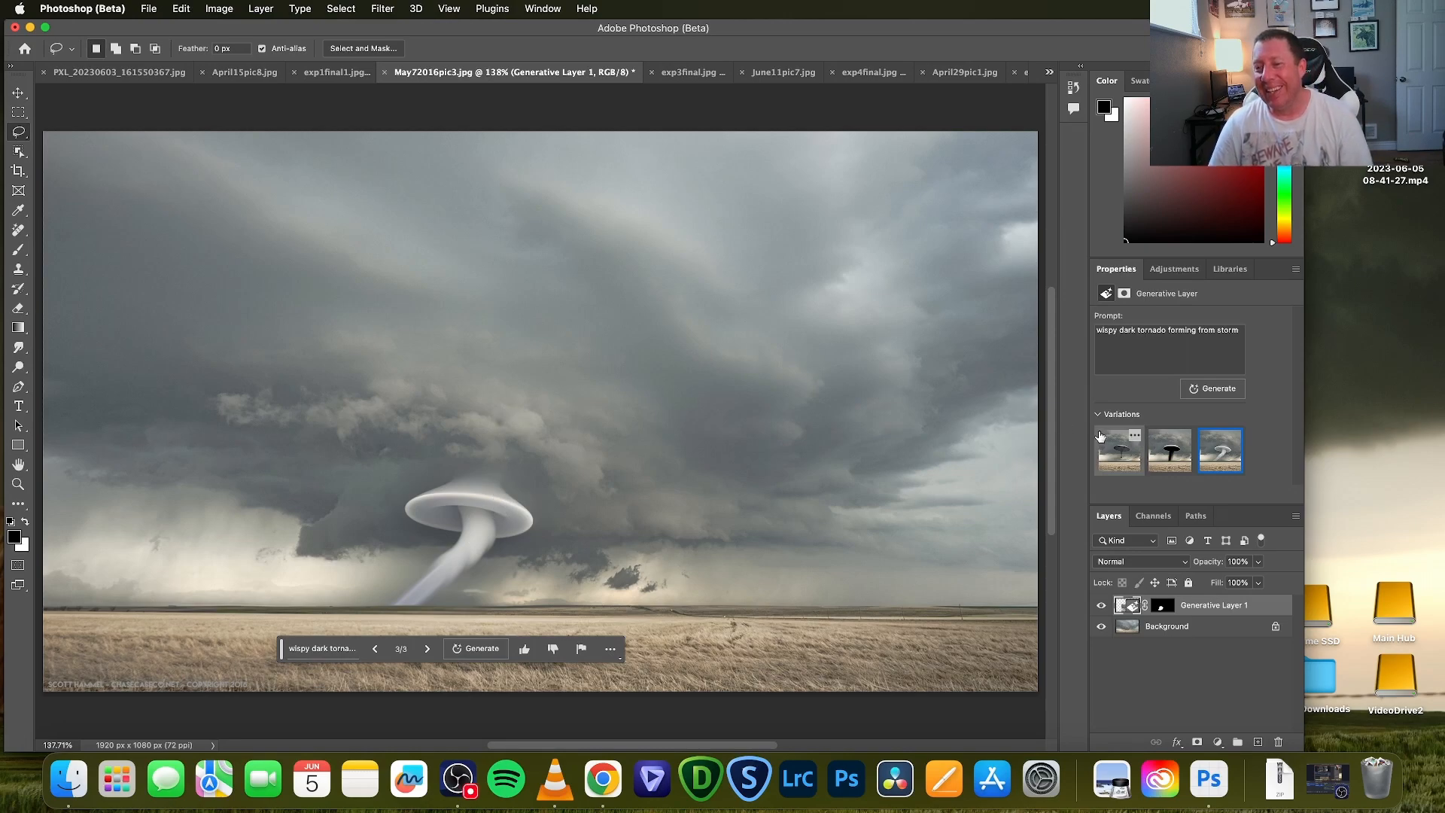
{"action": "left_click", "coordinate": [1168, 452]}
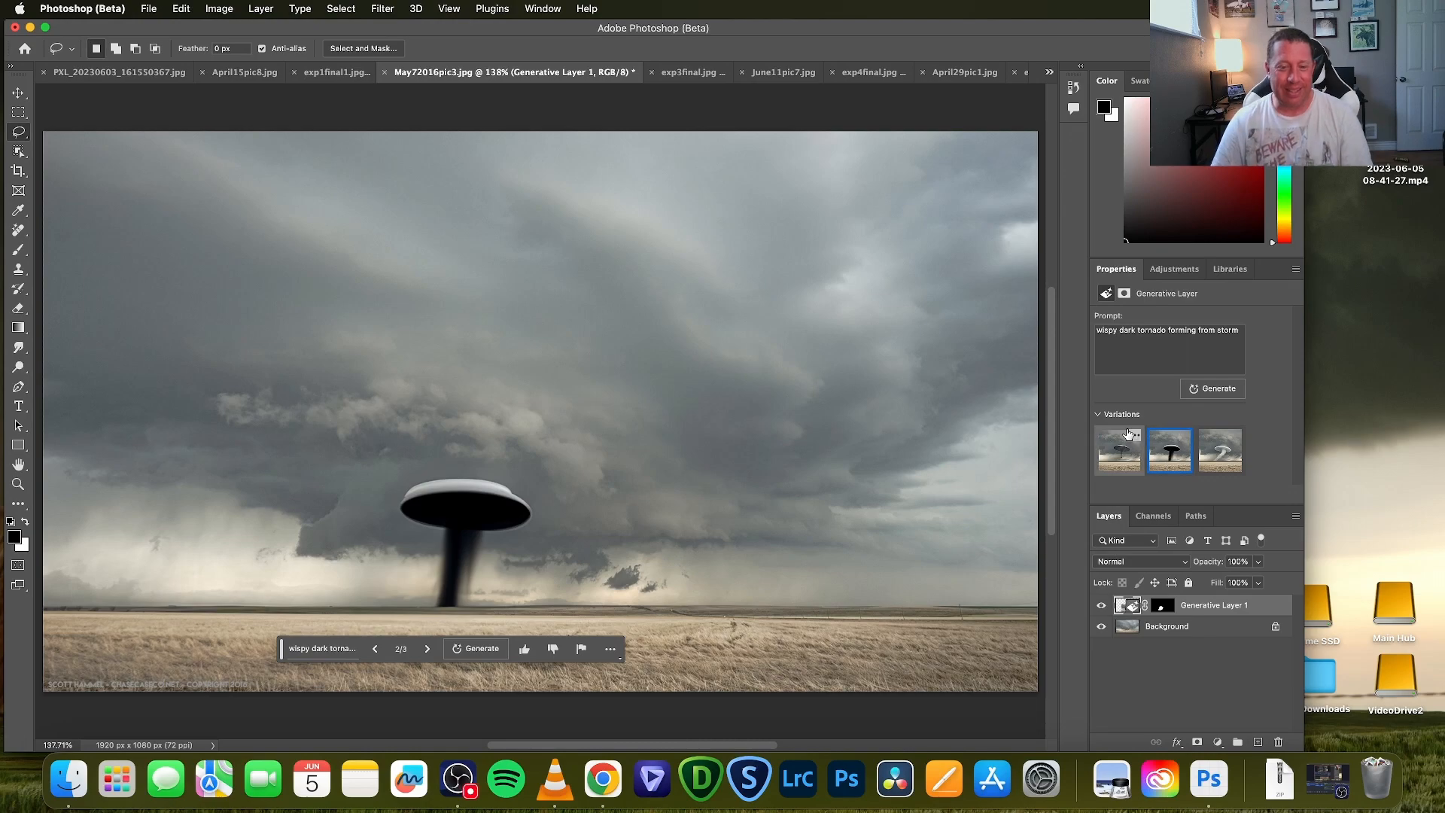
{"action": "mouse_move", "coordinate": [894, 436]}
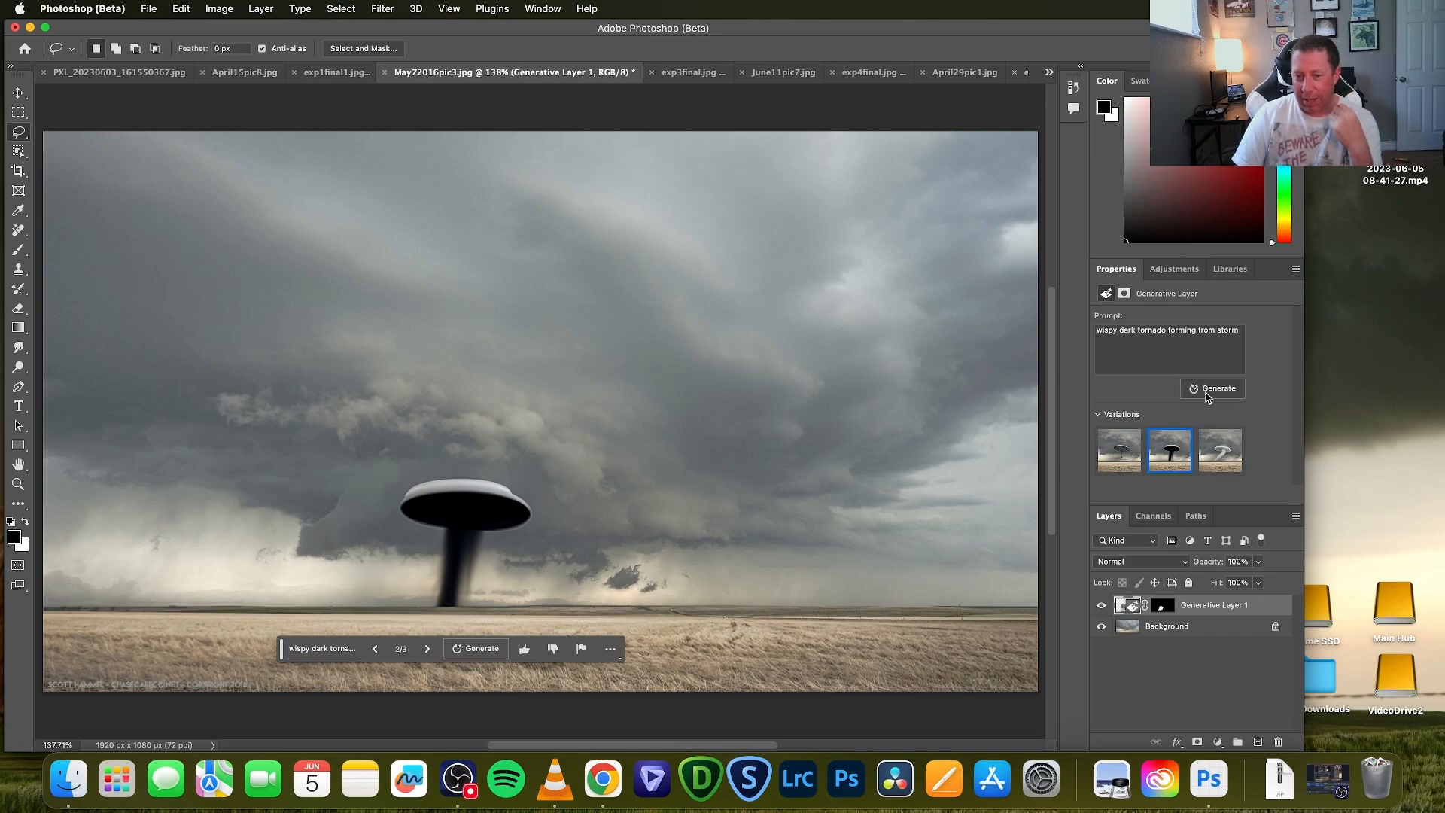
{"action": "mouse_move", "coordinate": [313, 407]}
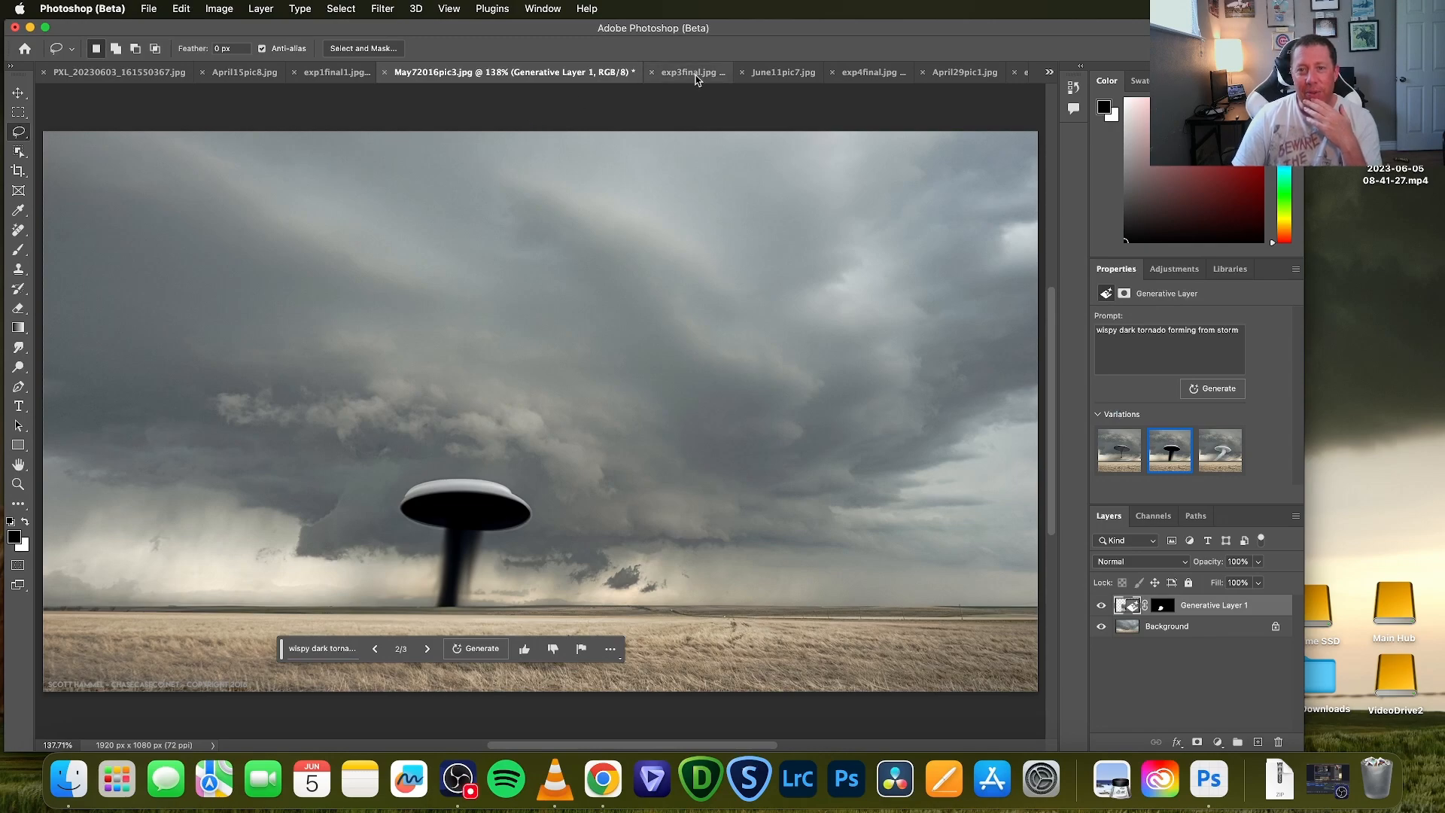
Compare May72016pic3.jpg with exp3final.jpg, ending on the thin tornado over the wheat field
{"action": "left_click", "coordinate": [689, 72]}
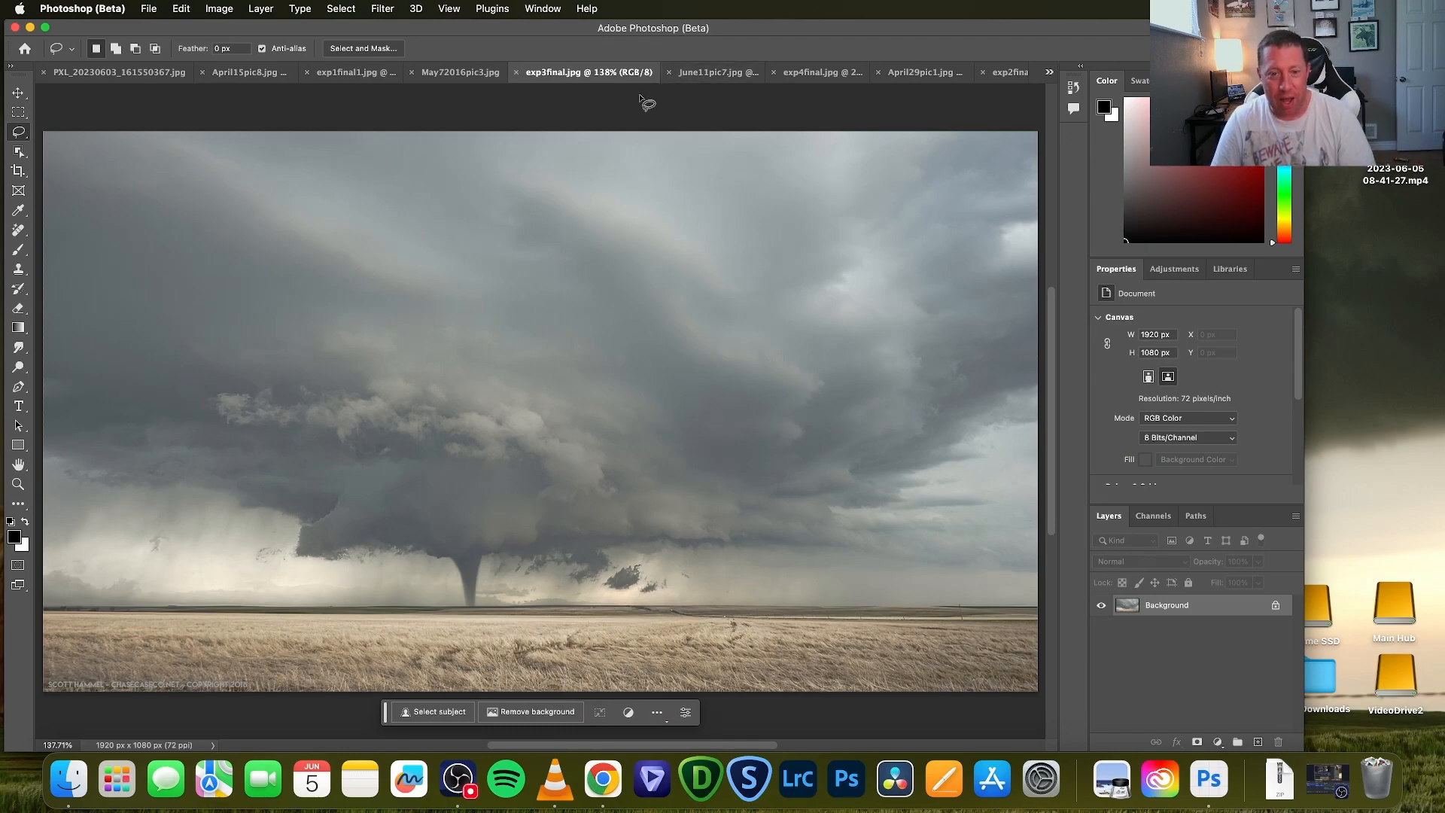
{"action": "mouse_move", "coordinate": [641, 131]}
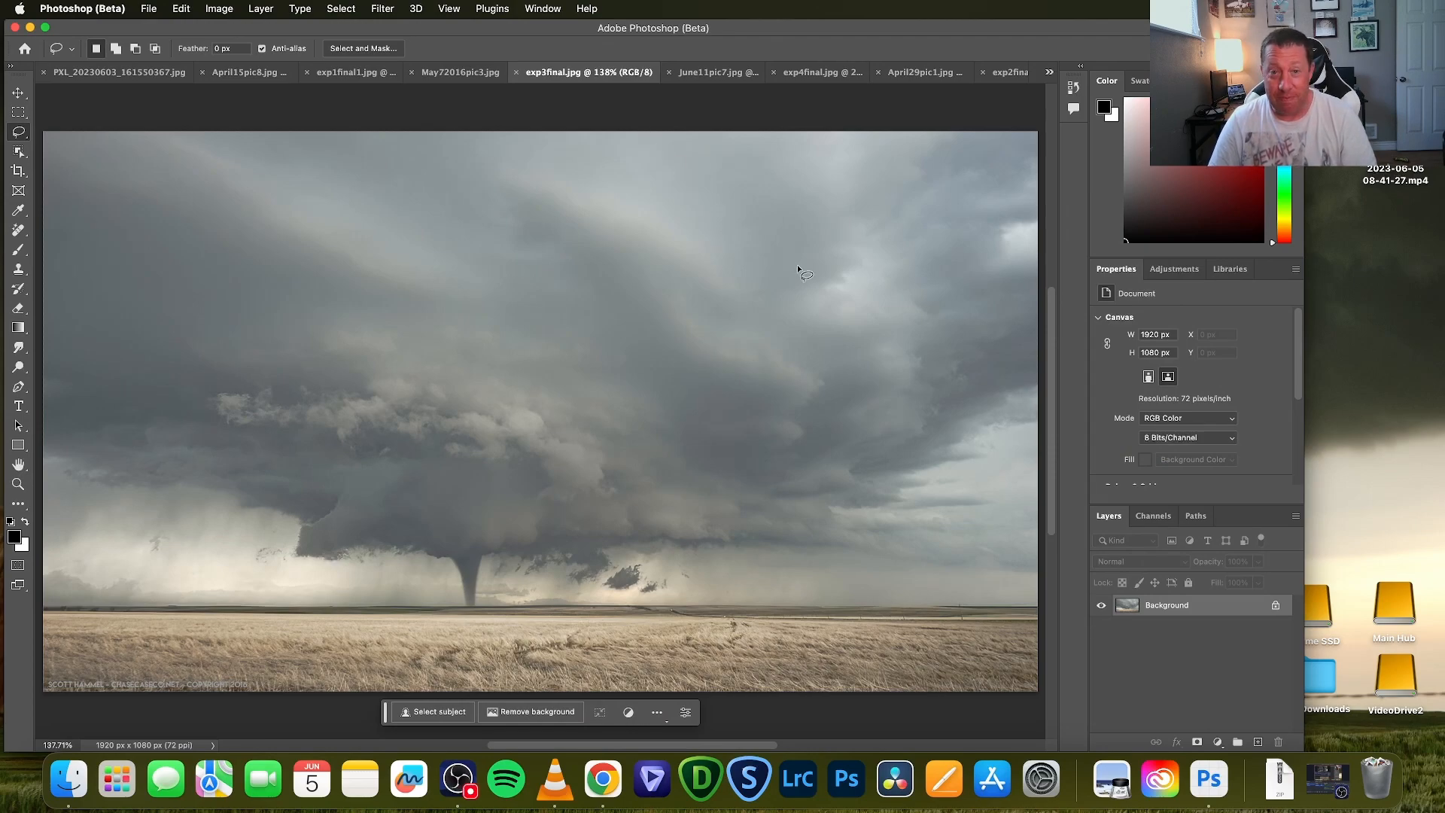
{"action": "left_click", "coordinate": [460, 72]}
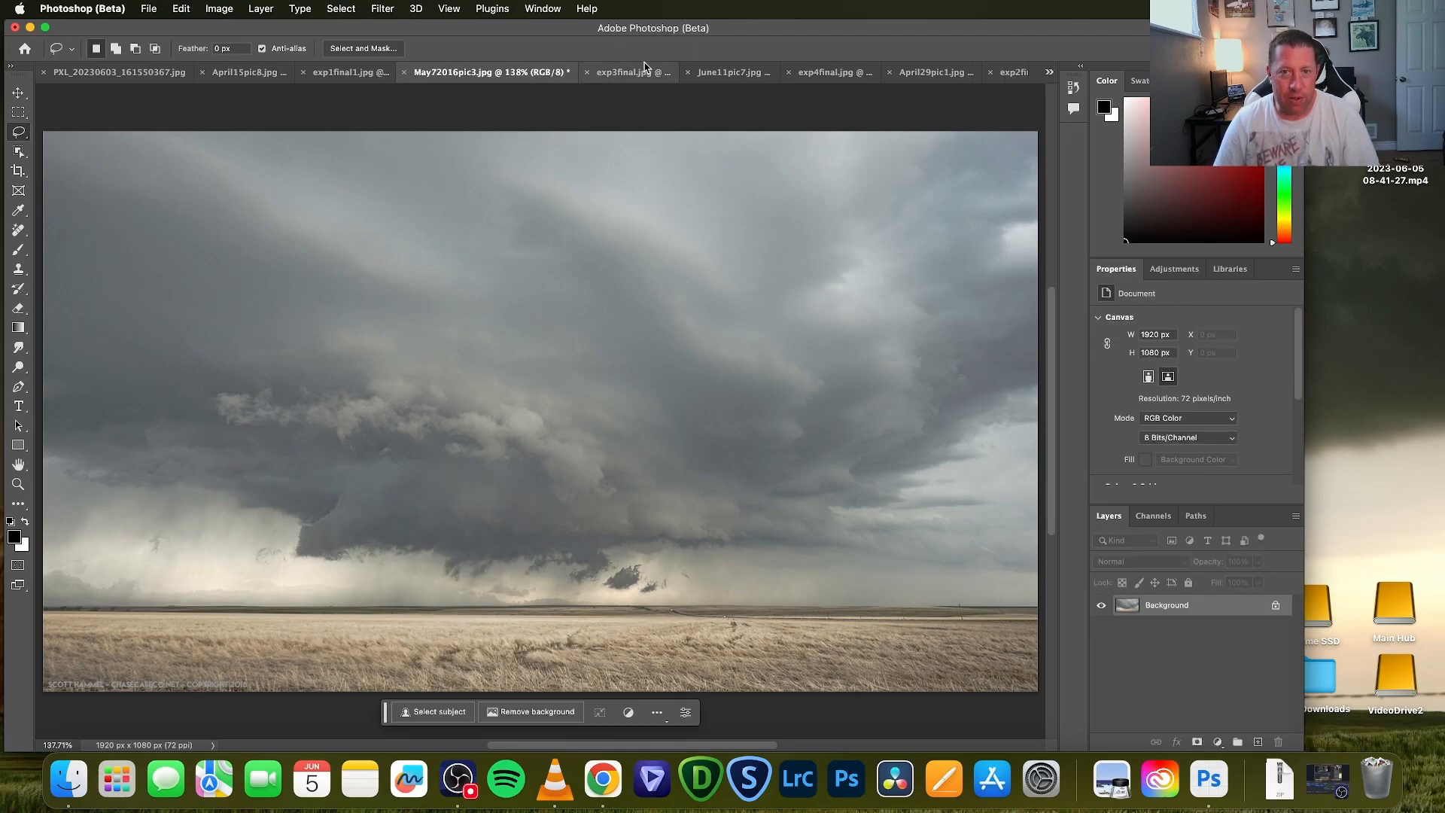
{"action": "left_click", "coordinate": [632, 72]}
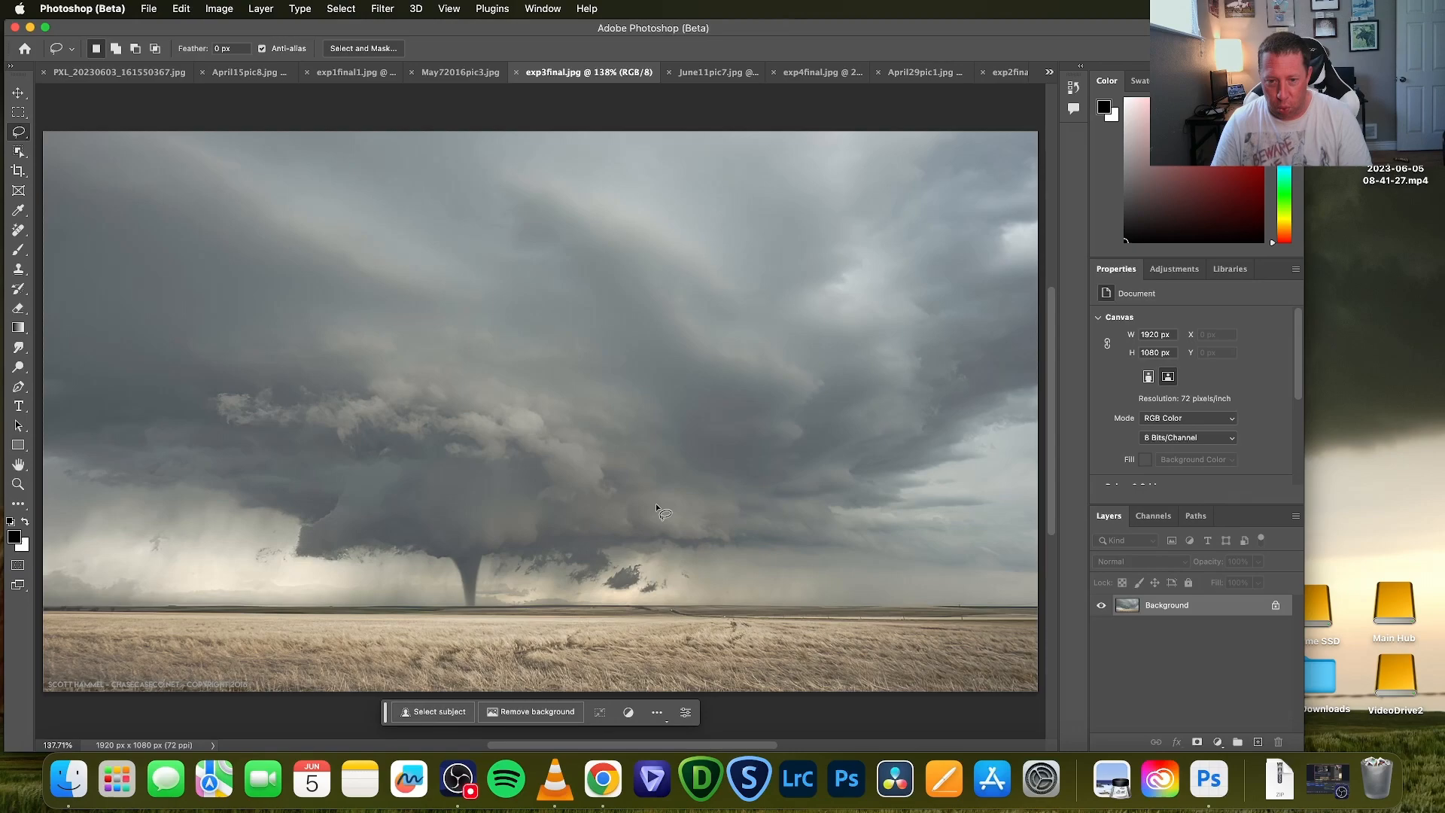
{"action": "mouse_move", "coordinate": [772, 541]}
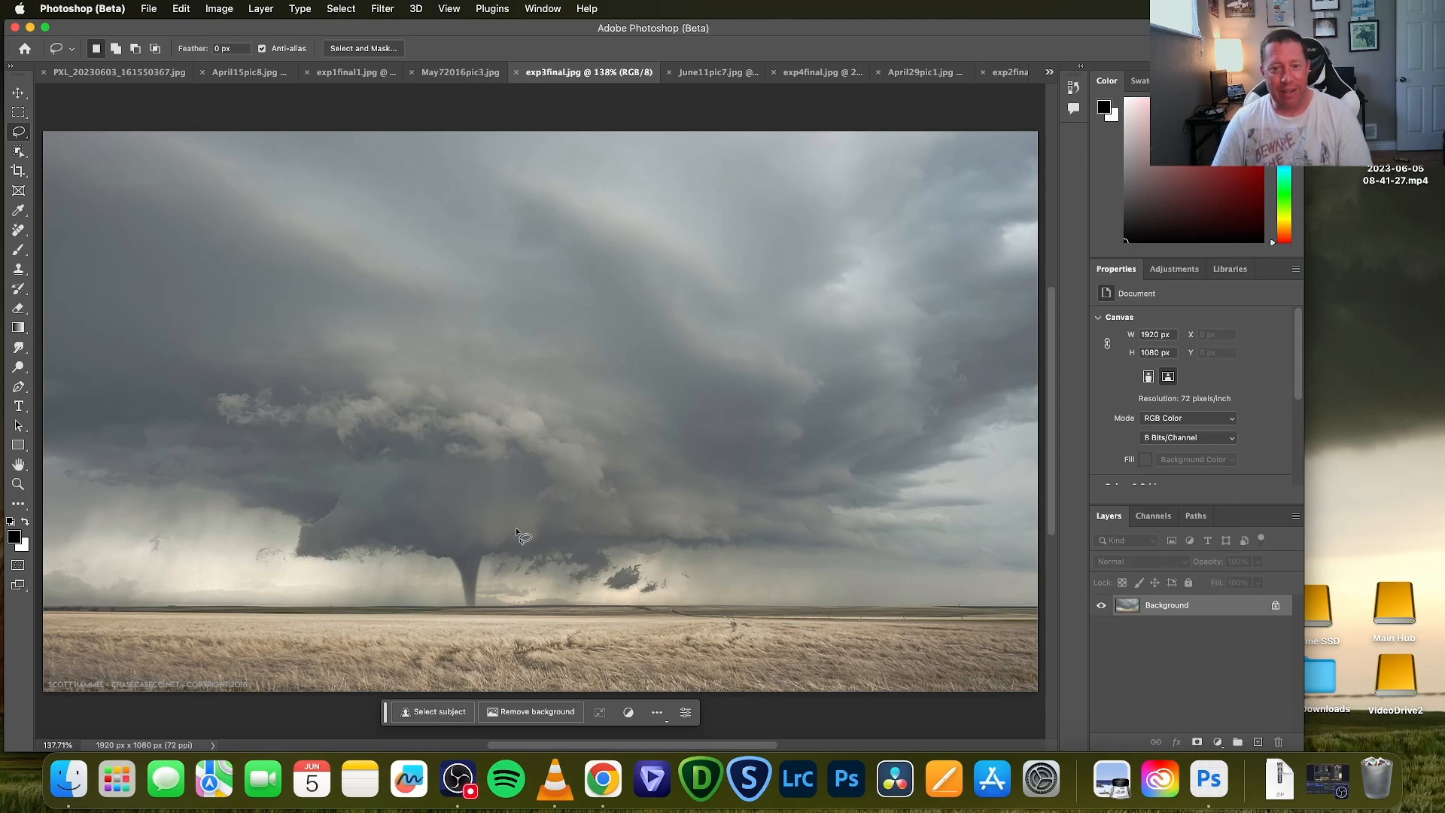
{"action": "mouse_move", "coordinate": [484, 575]}
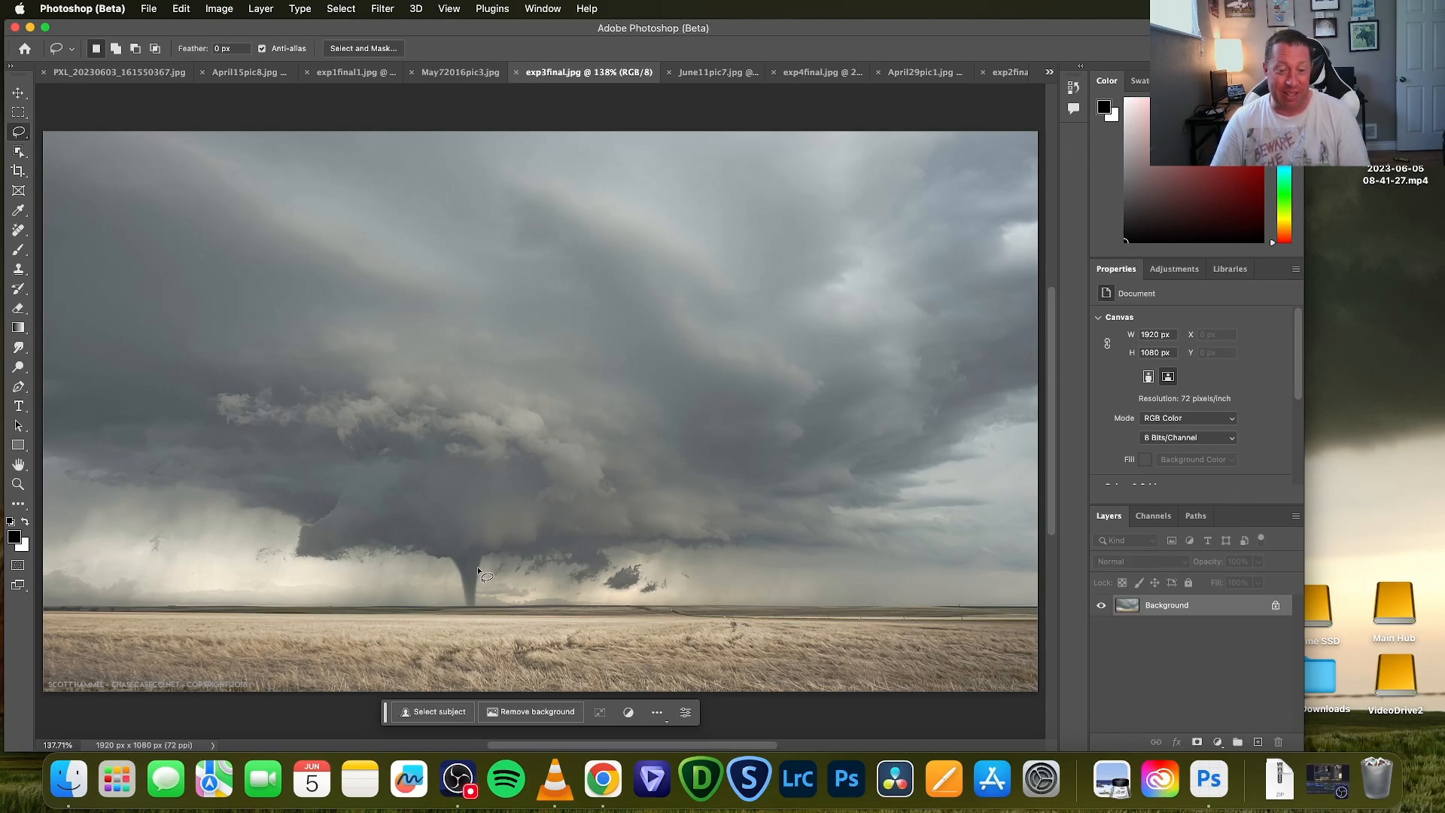
{"action": "mouse_move", "coordinate": [498, 430]}
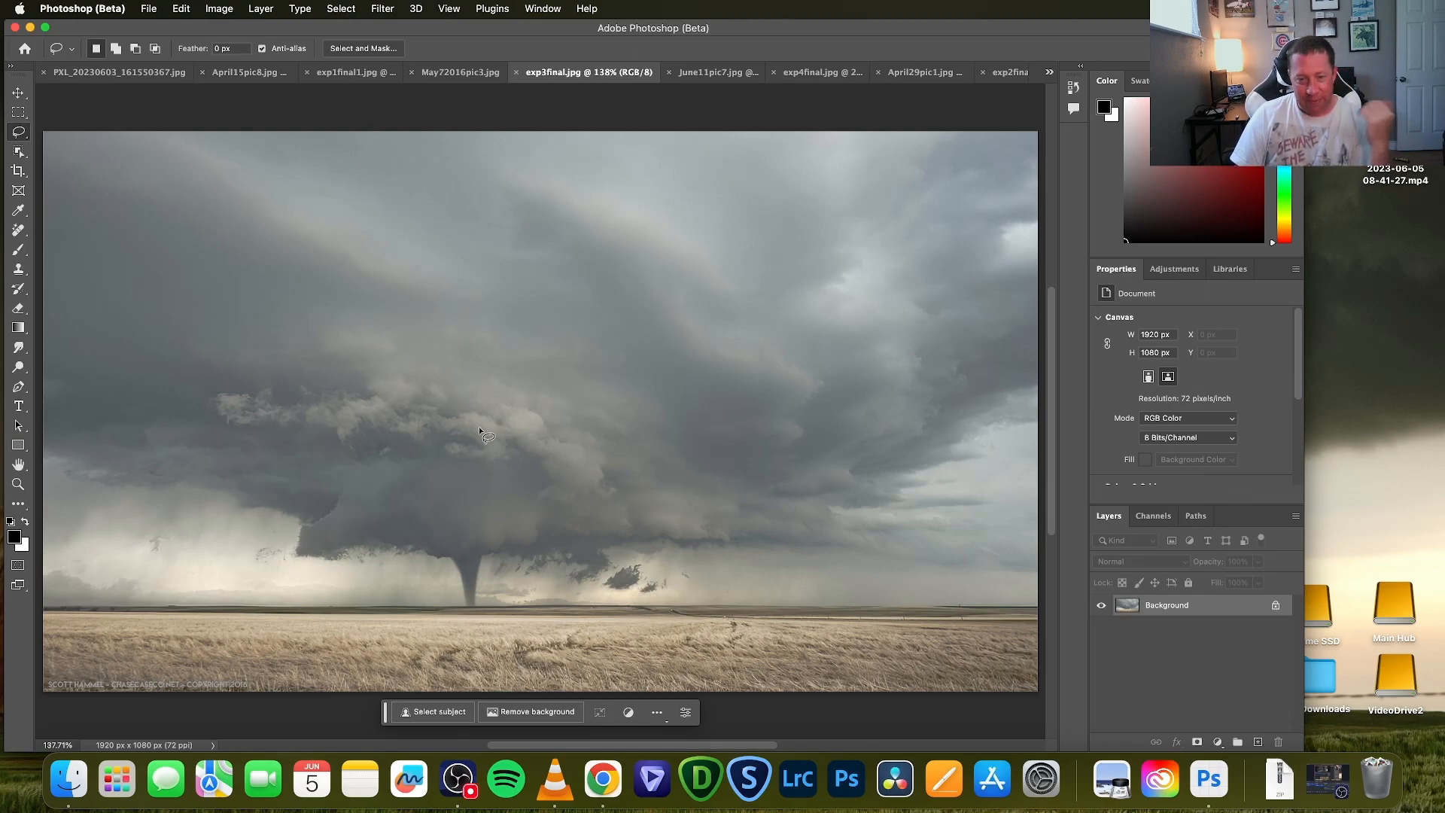
{"action": "mouse_move", "coordinate": [501, 402]}
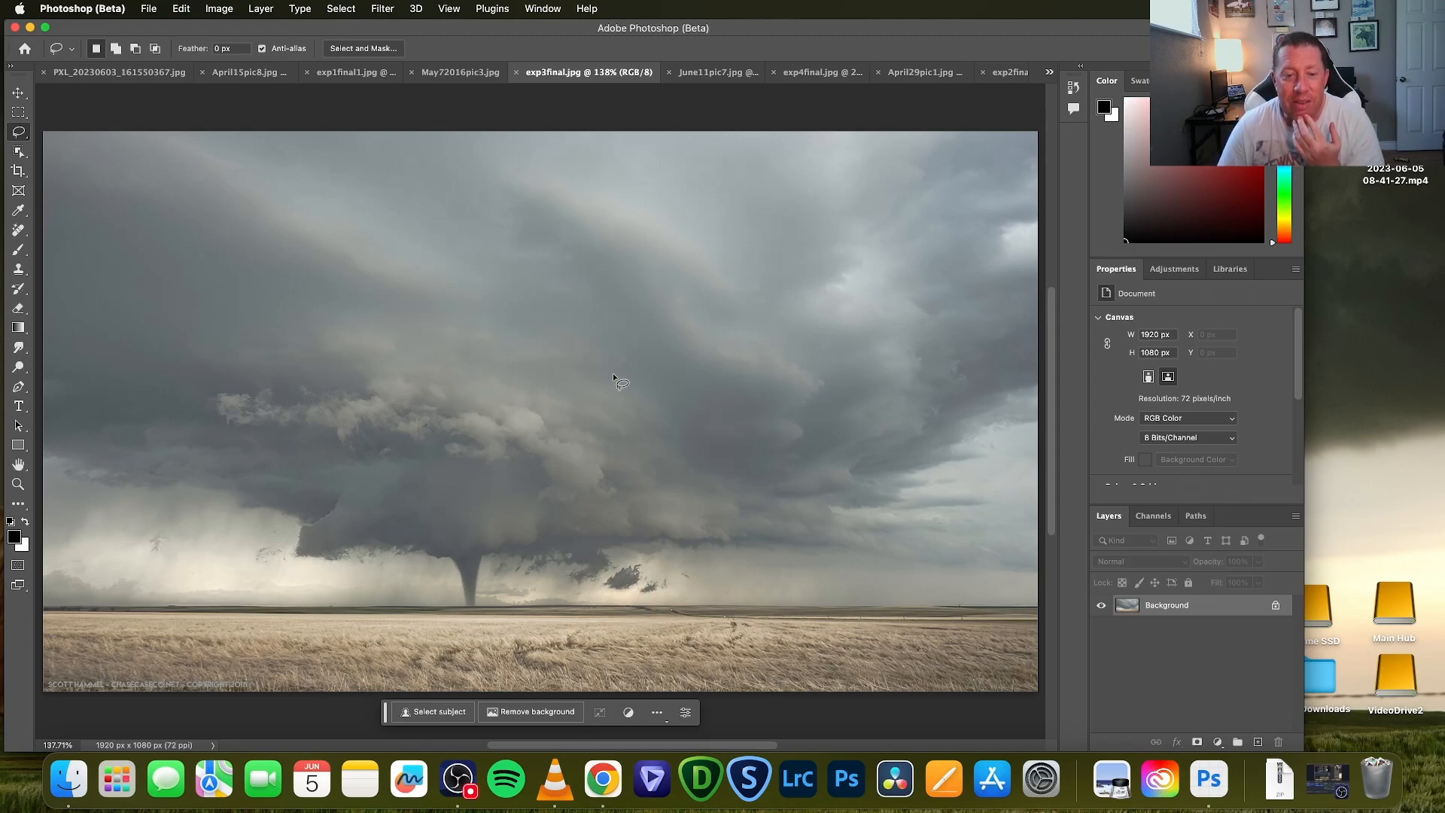
{"action": "mouse_move", "coordinate": [605, 365]}
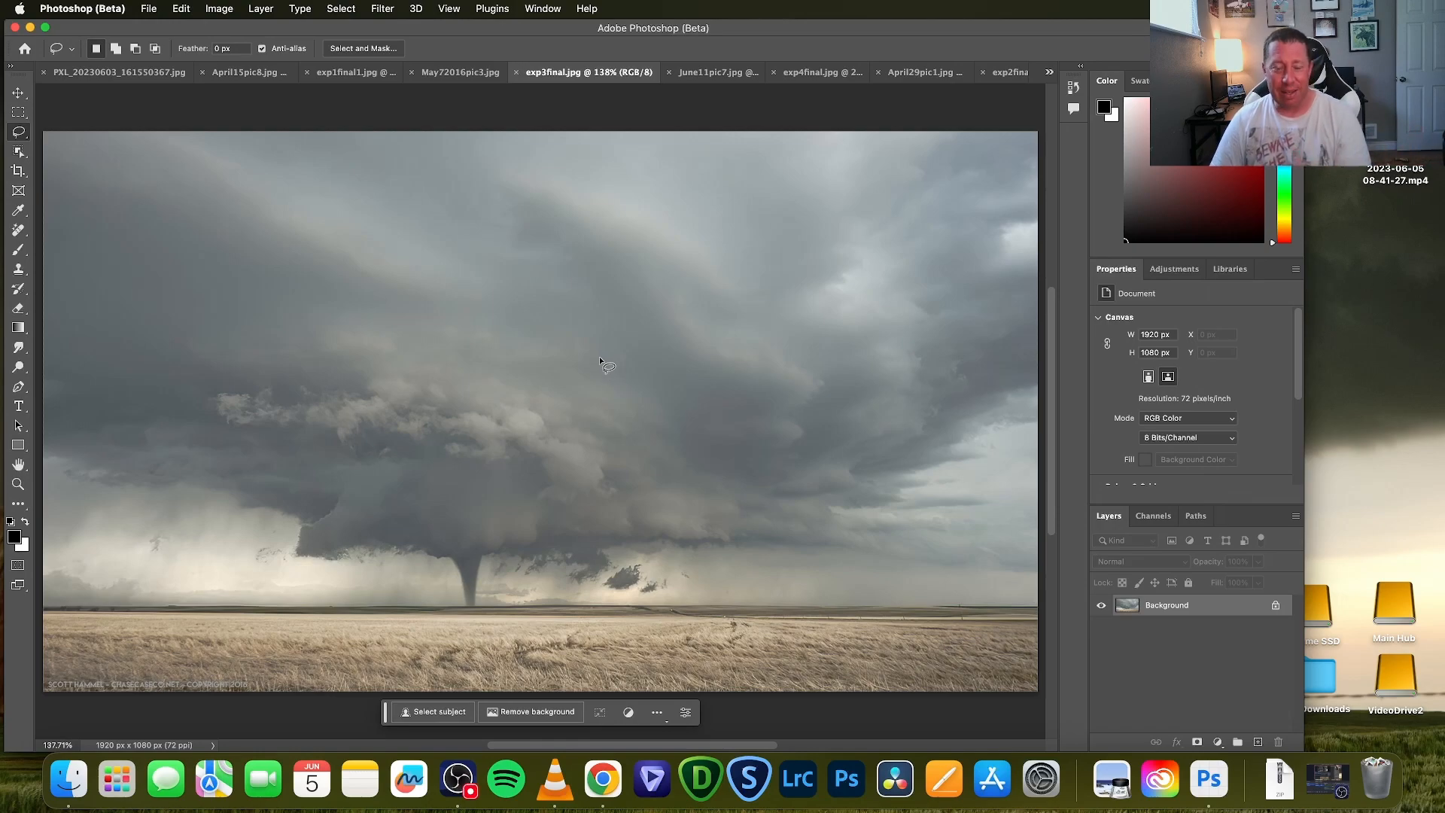
{"action": "mouse_move", "coordinate": [763, 115]}
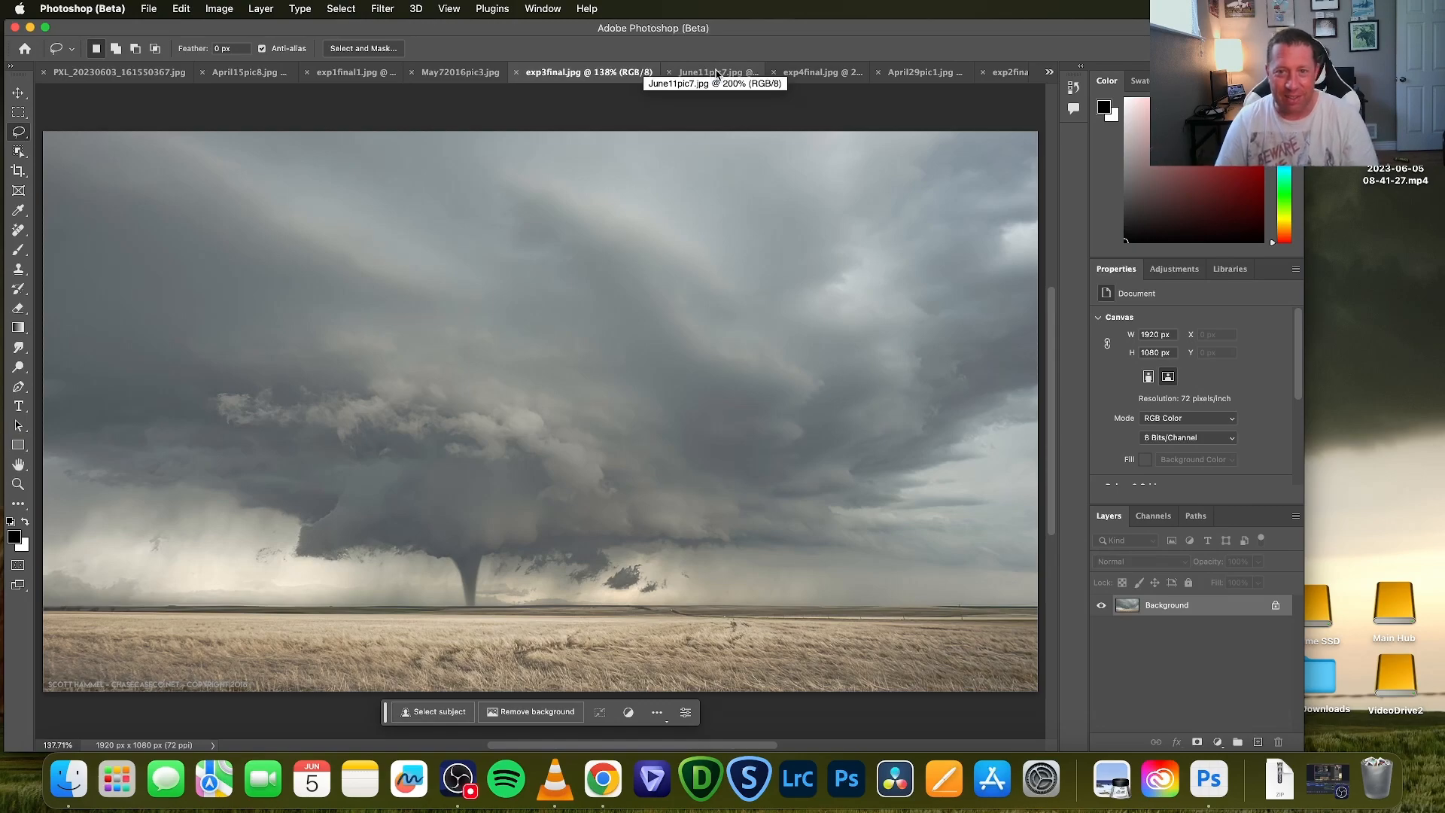
Show June11pic7.jpg, the orange sunset supercell without a tornado
{"action": "left_click", "coordinate": [714, 72]}
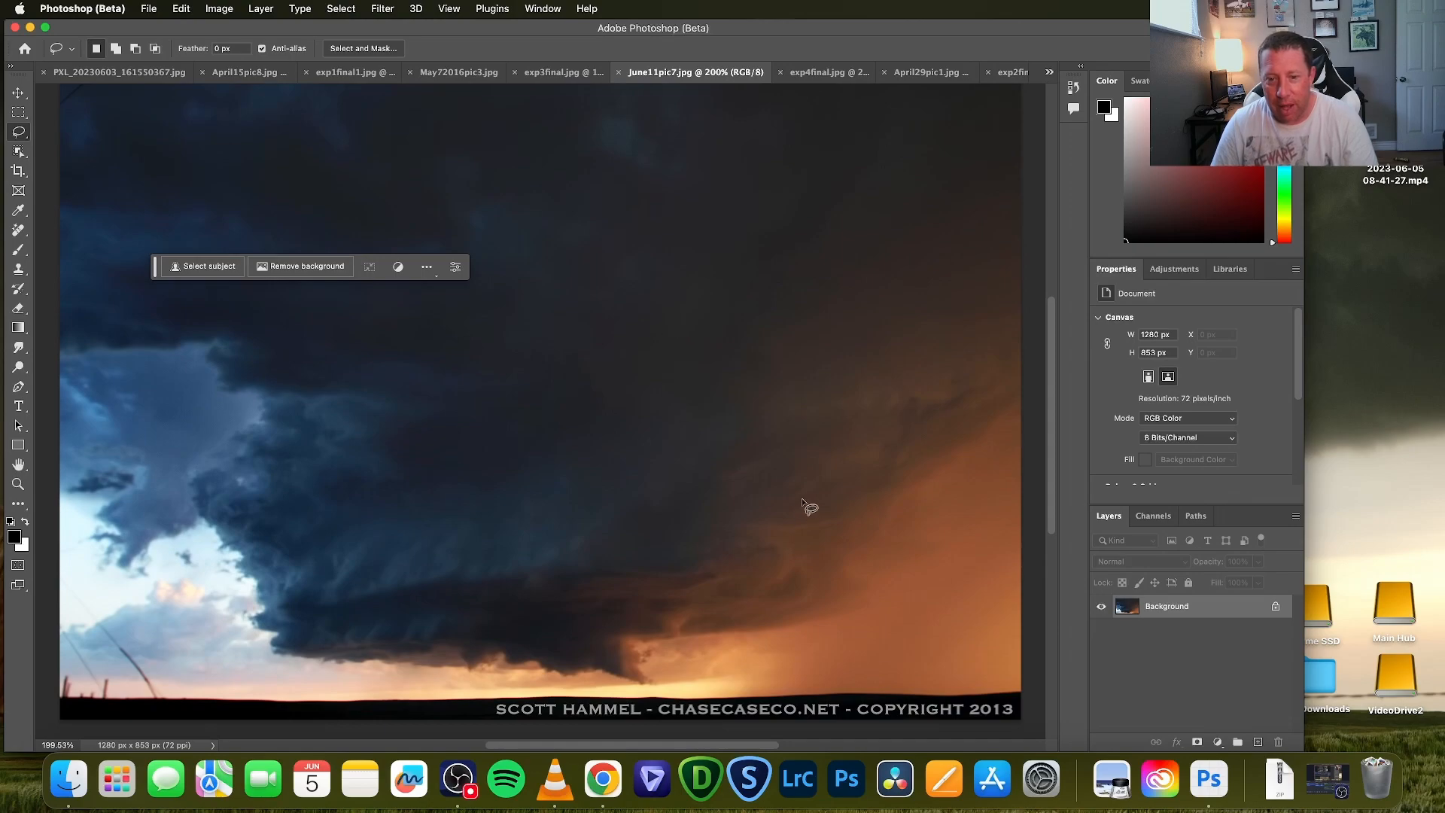
{"action": "mouse_move", "coordinate": [888, 475]}
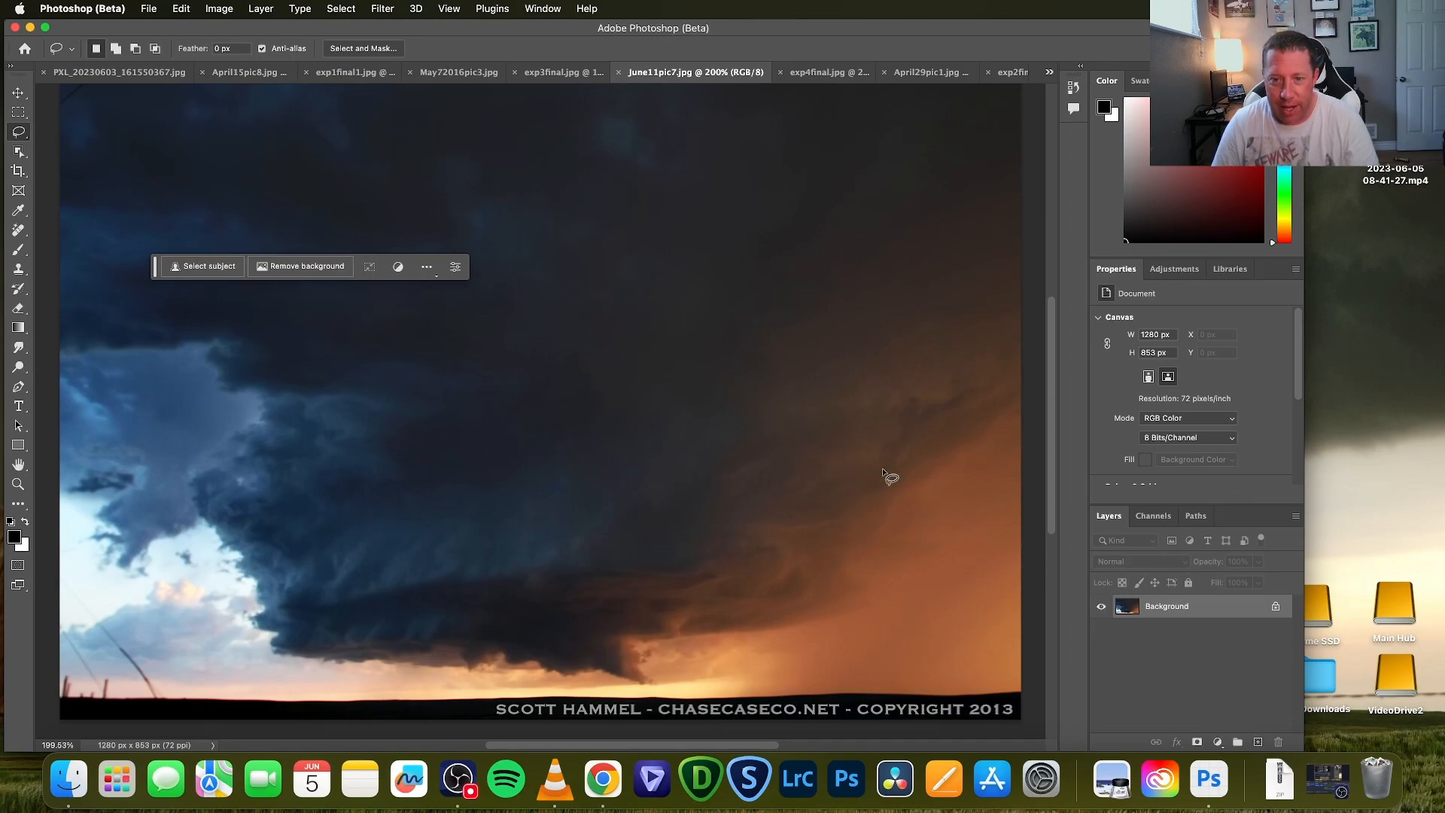
{"action": "mouse_move", "coordinate": [677, 493]}
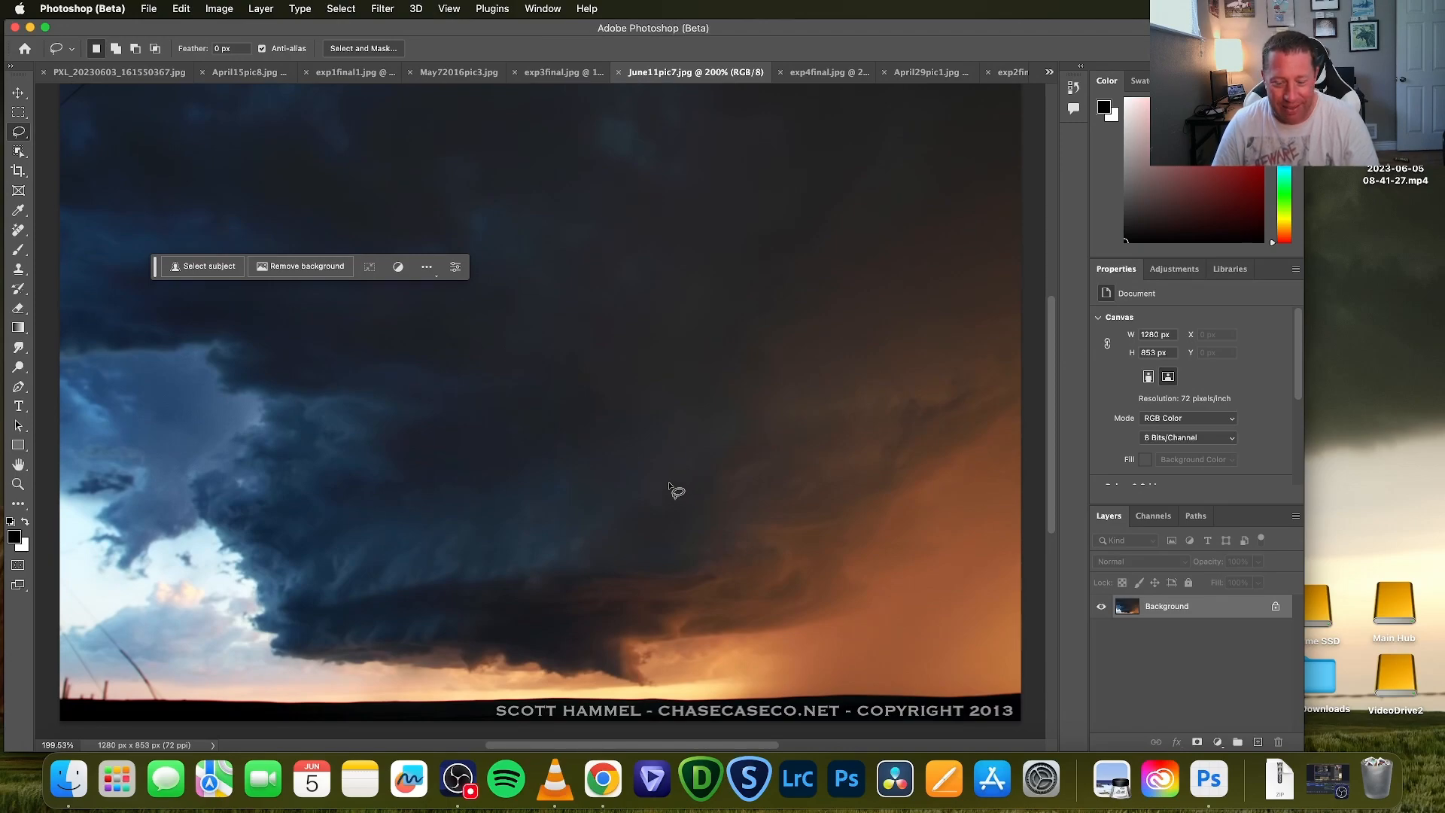
{"action": "mouse_move", "coordinate": [672, 488]}
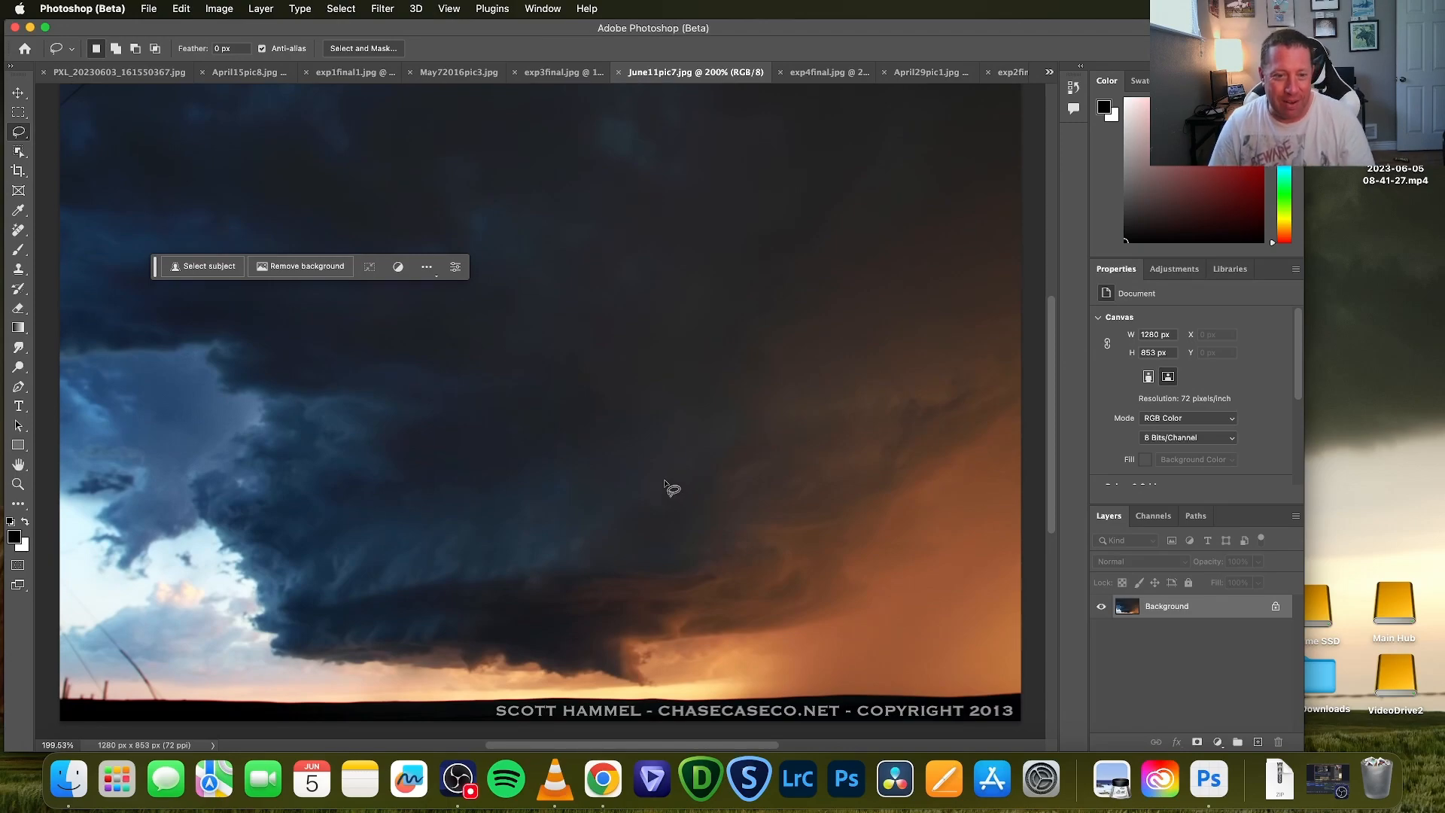
{"action": "mouse_move", "coordinate": [587, 434]}
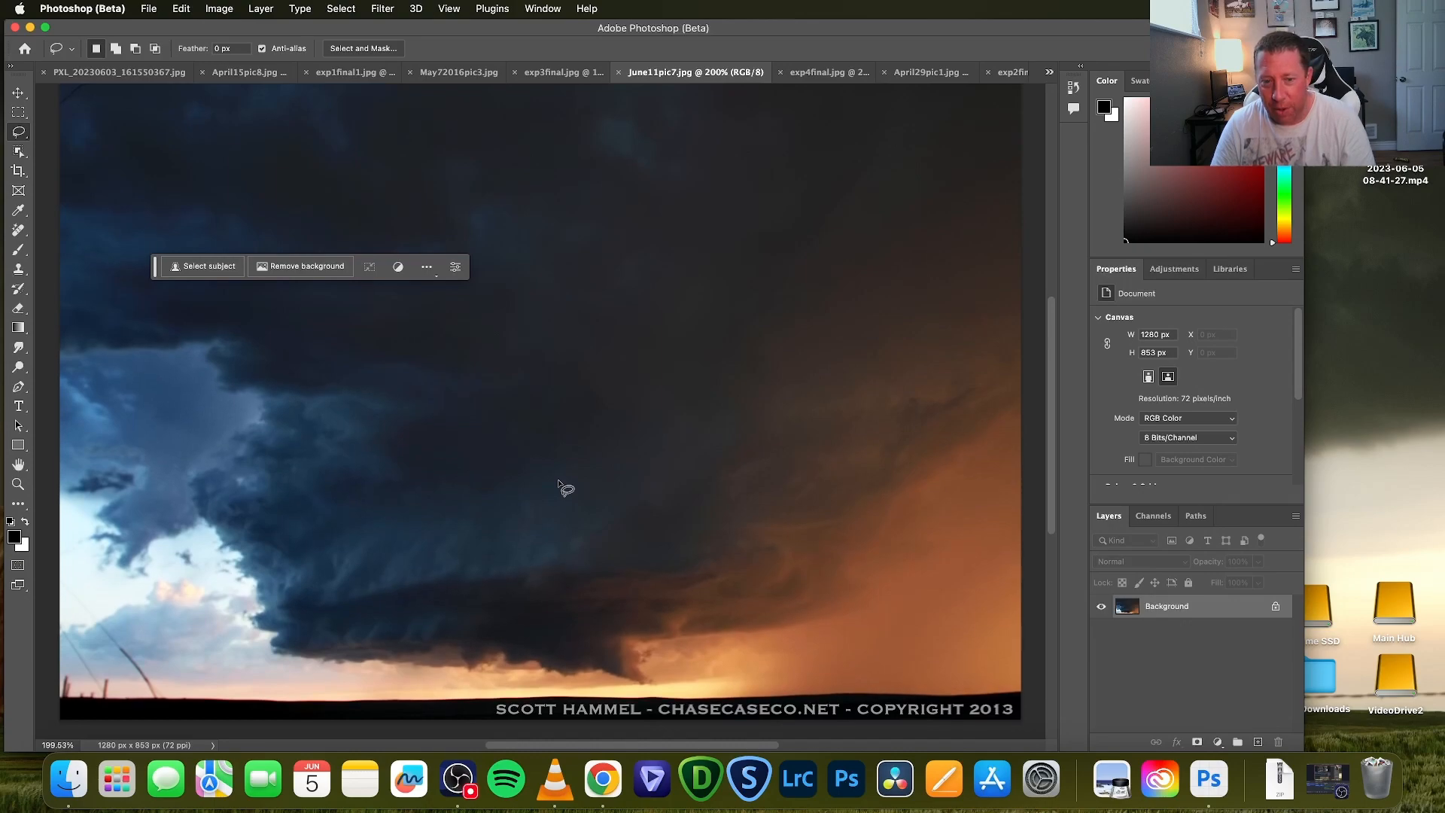
{"action": "mouse_move", "coordinate": [969, 587]}
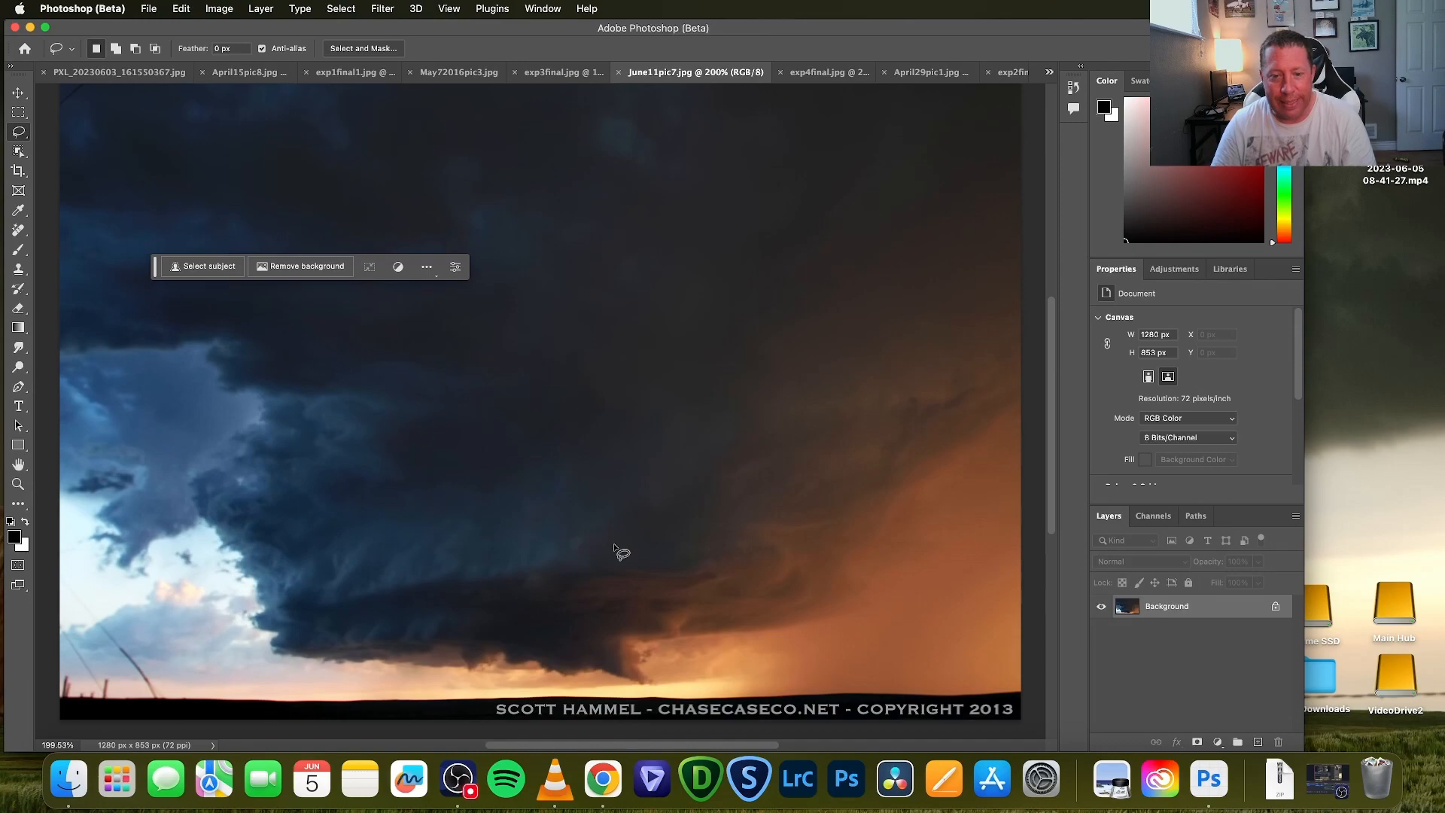
{"action": "mouse_move", "coordinate": [509, 661]}
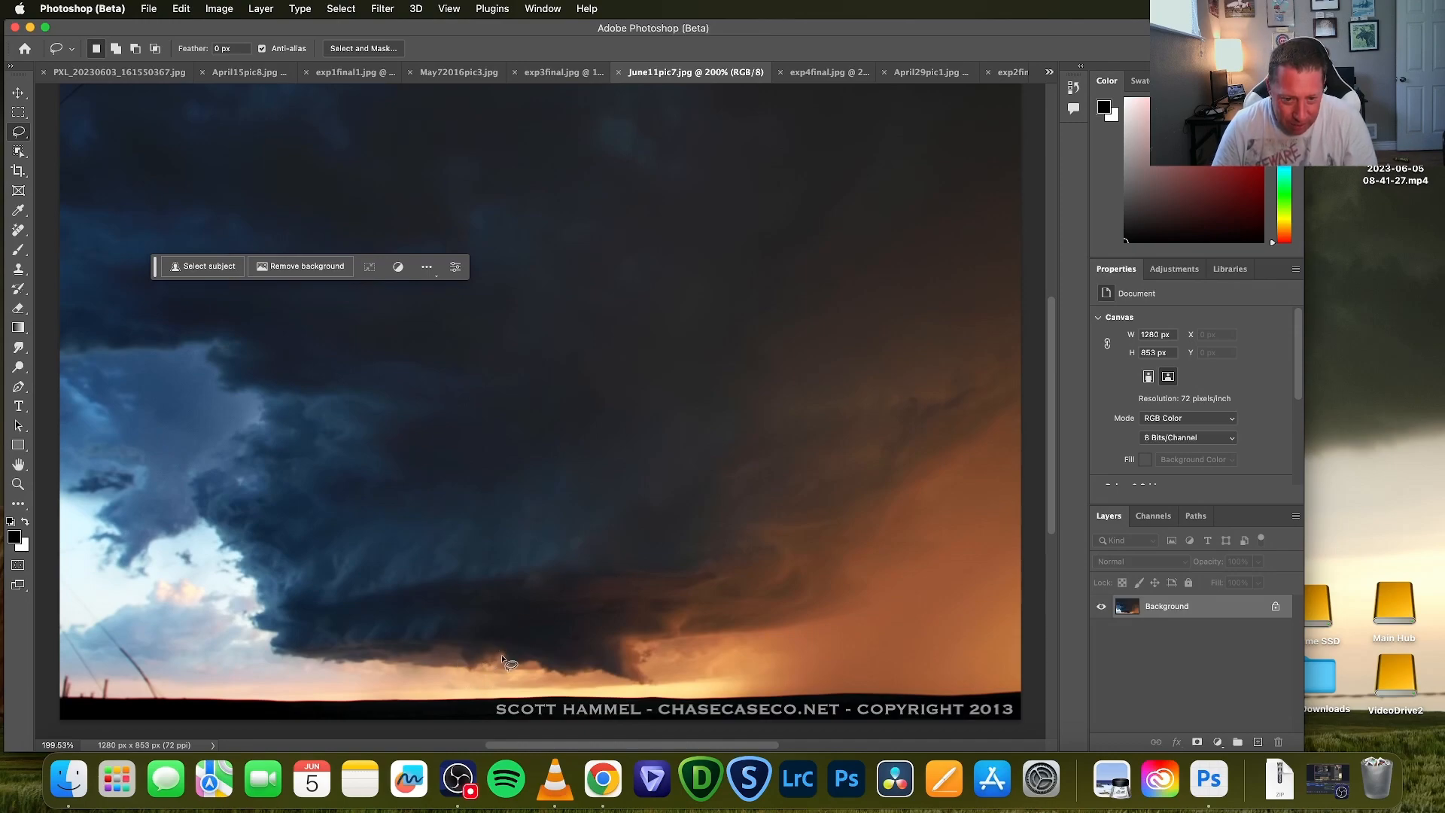
{"action": "mouse_move", "coordinate": [567, 585]}
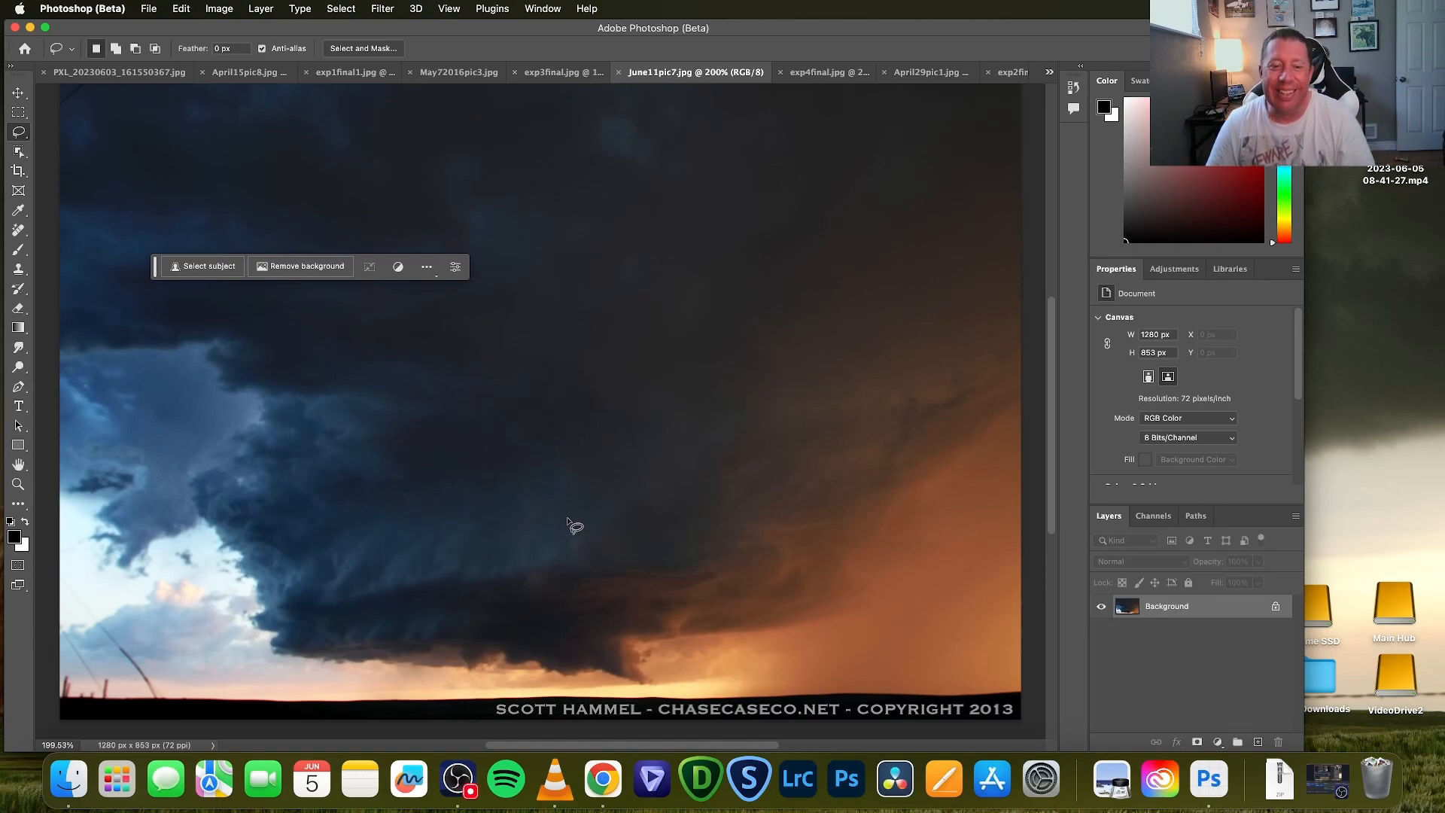
{"action": "mouse_move", "coordinate": [459, 640]}
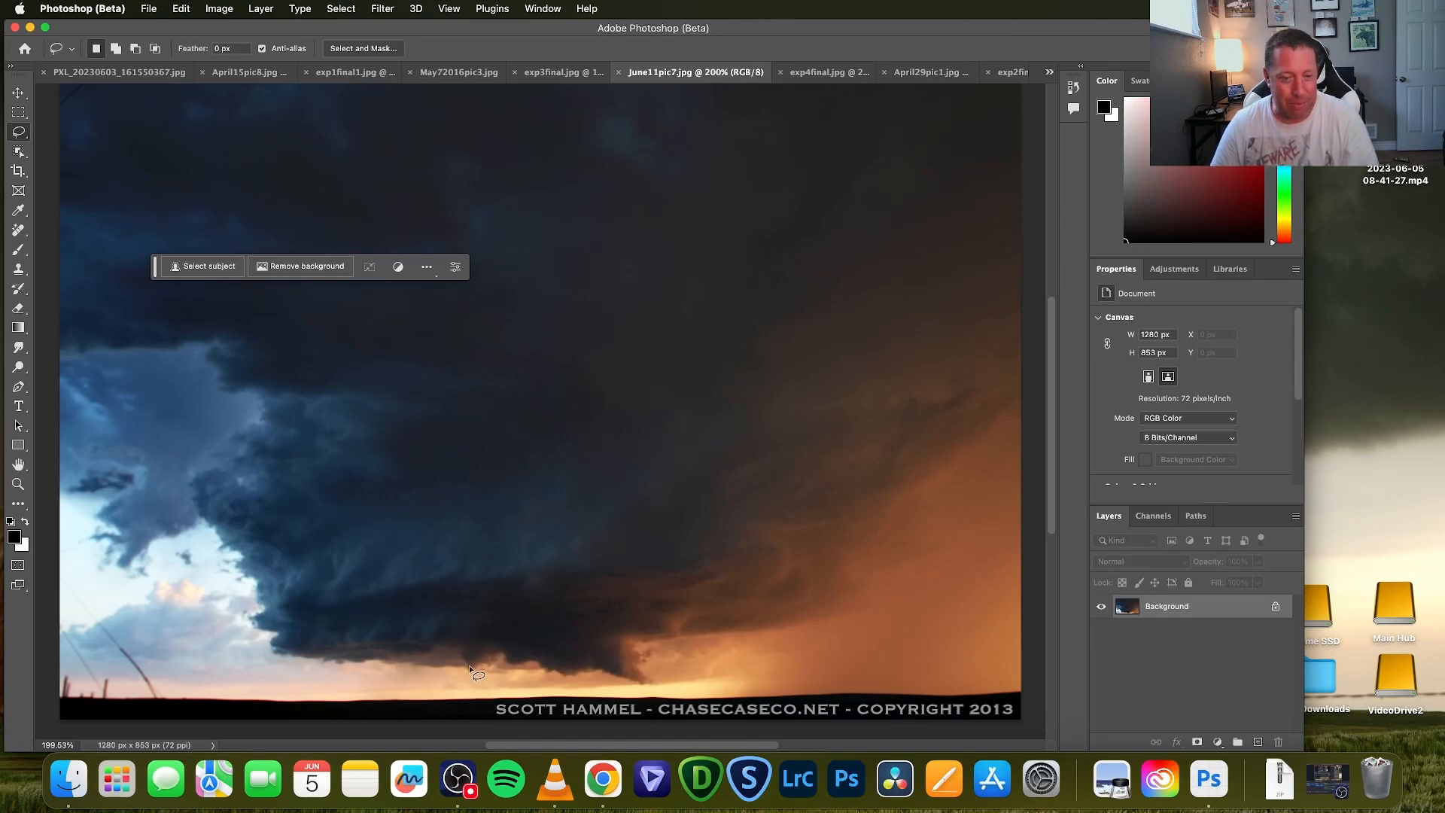
{"action": "mouse_move", "coordinate": [473, 616]}
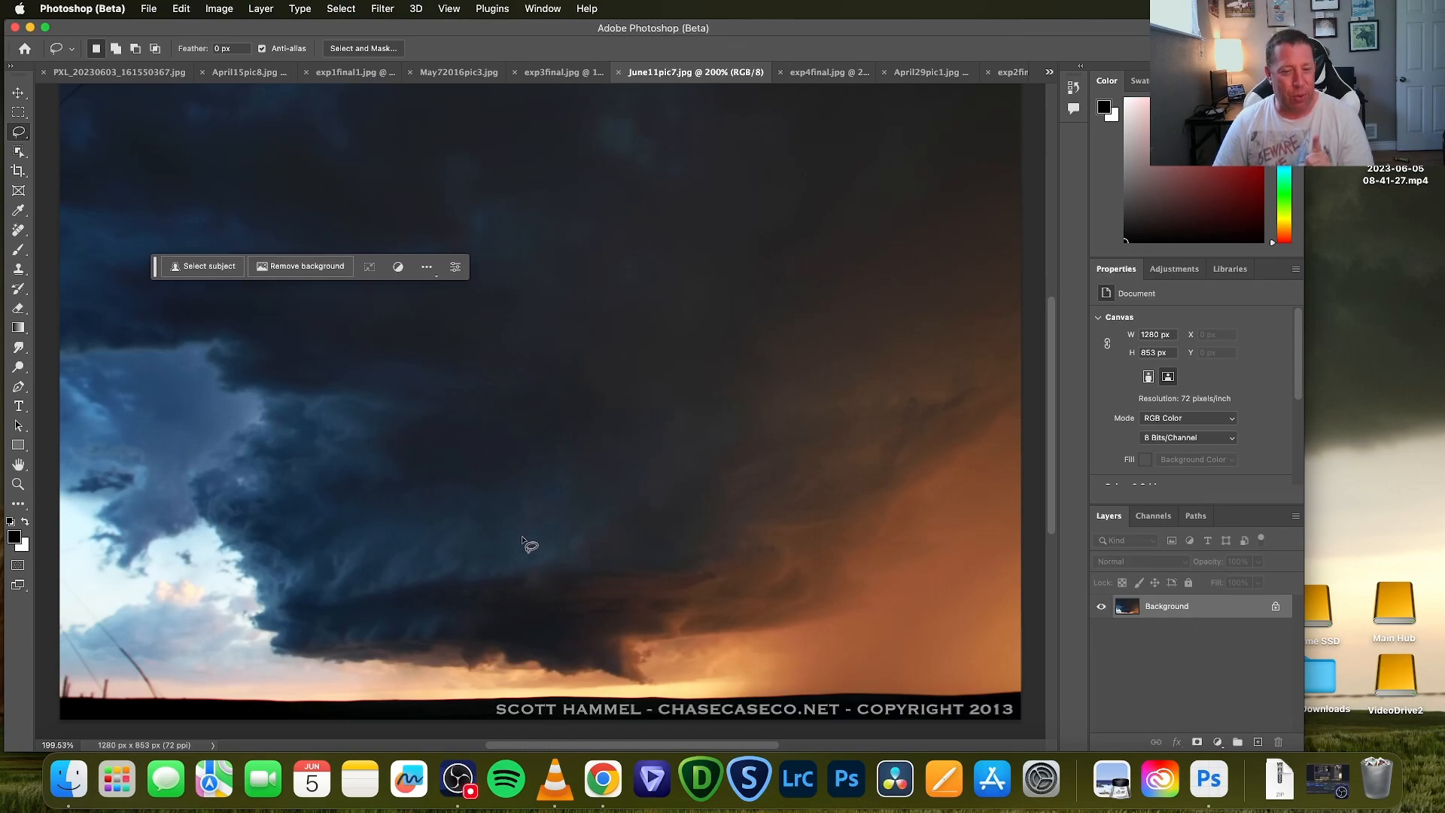
{"action": "mouse_move", "coordinate": [826, 102]}
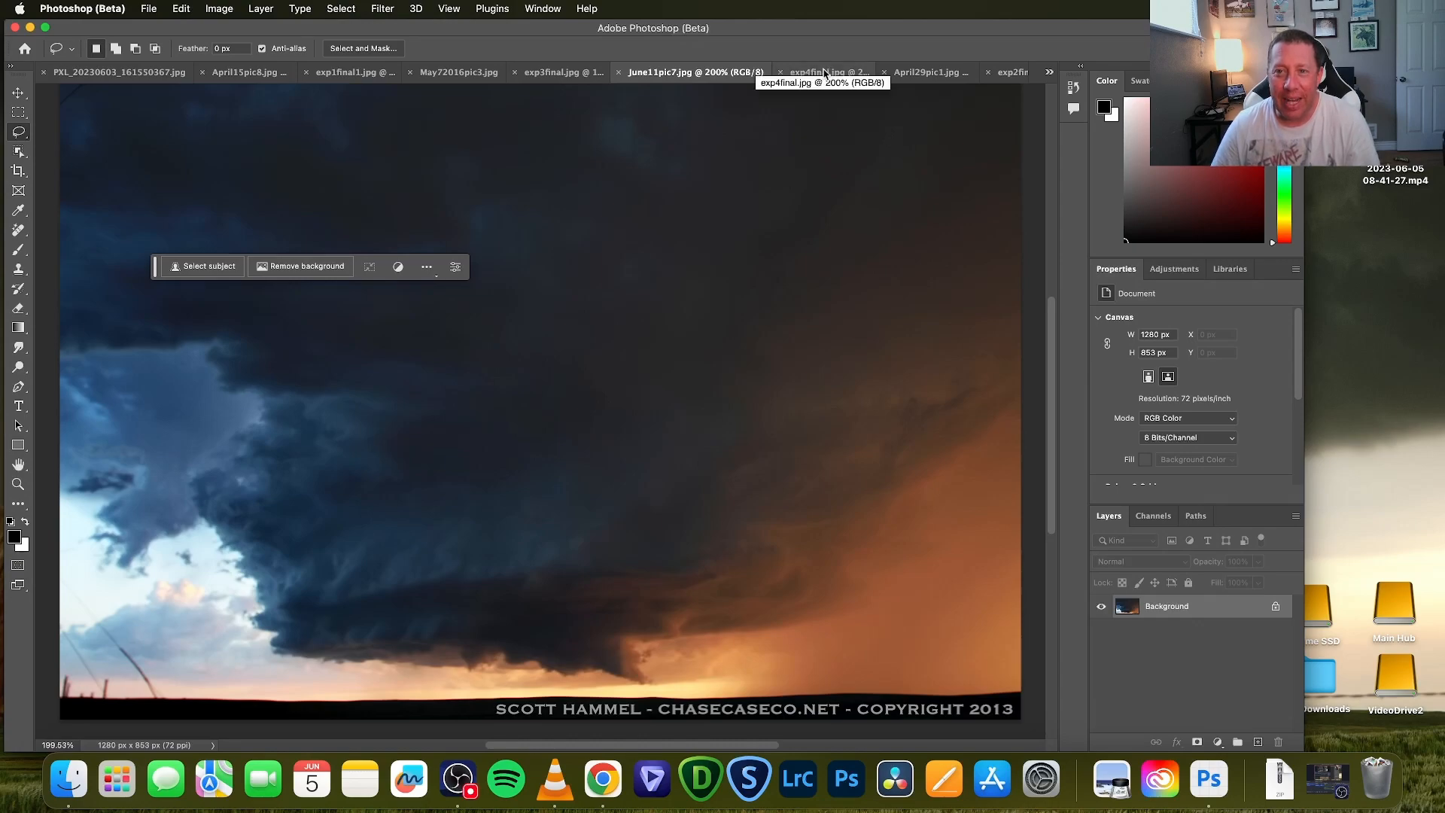
{"action": "left_click", "coordinate": [796, 73]}
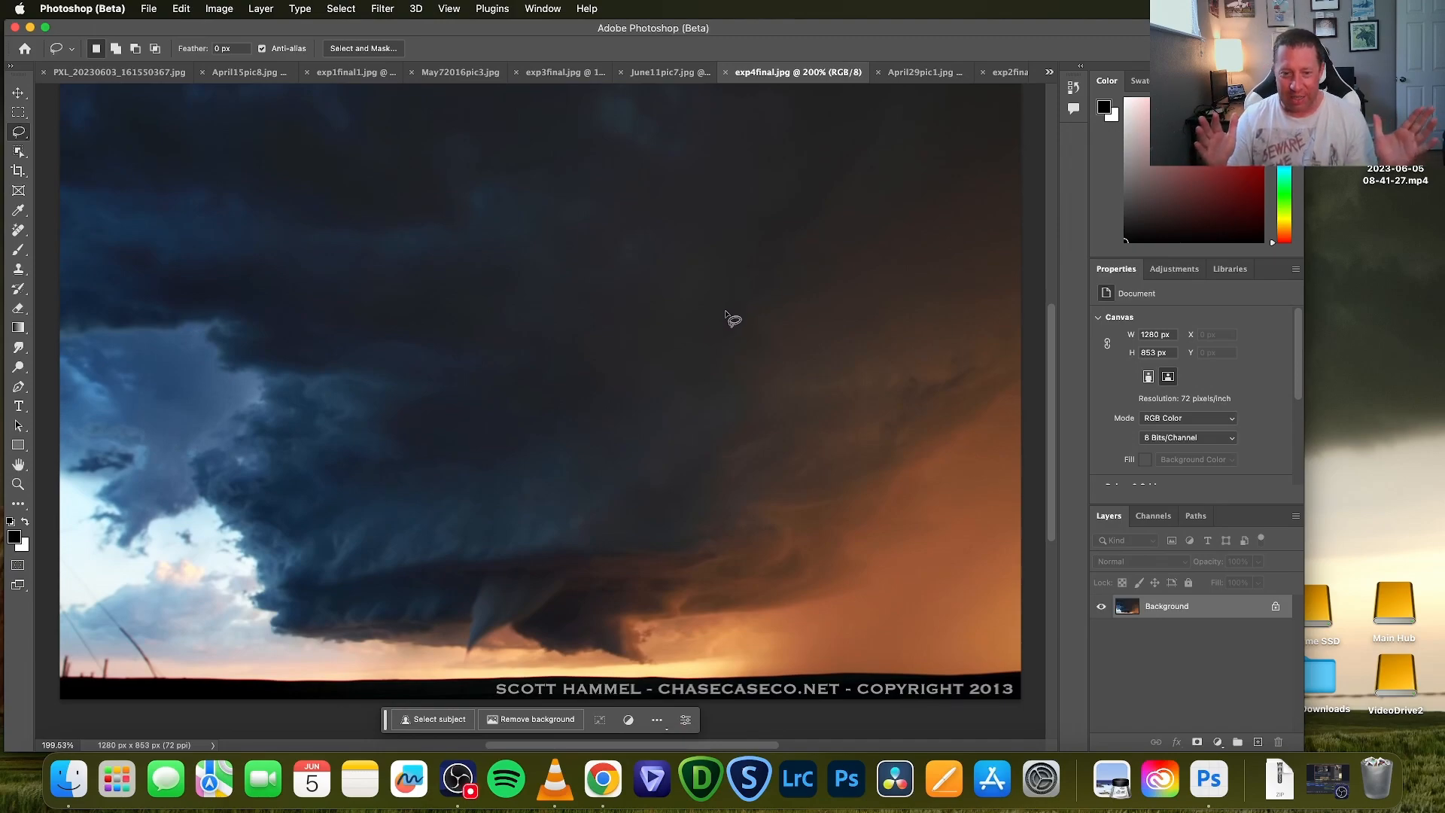
{"action": "mouse_move", "coordinate": [673, 510]}
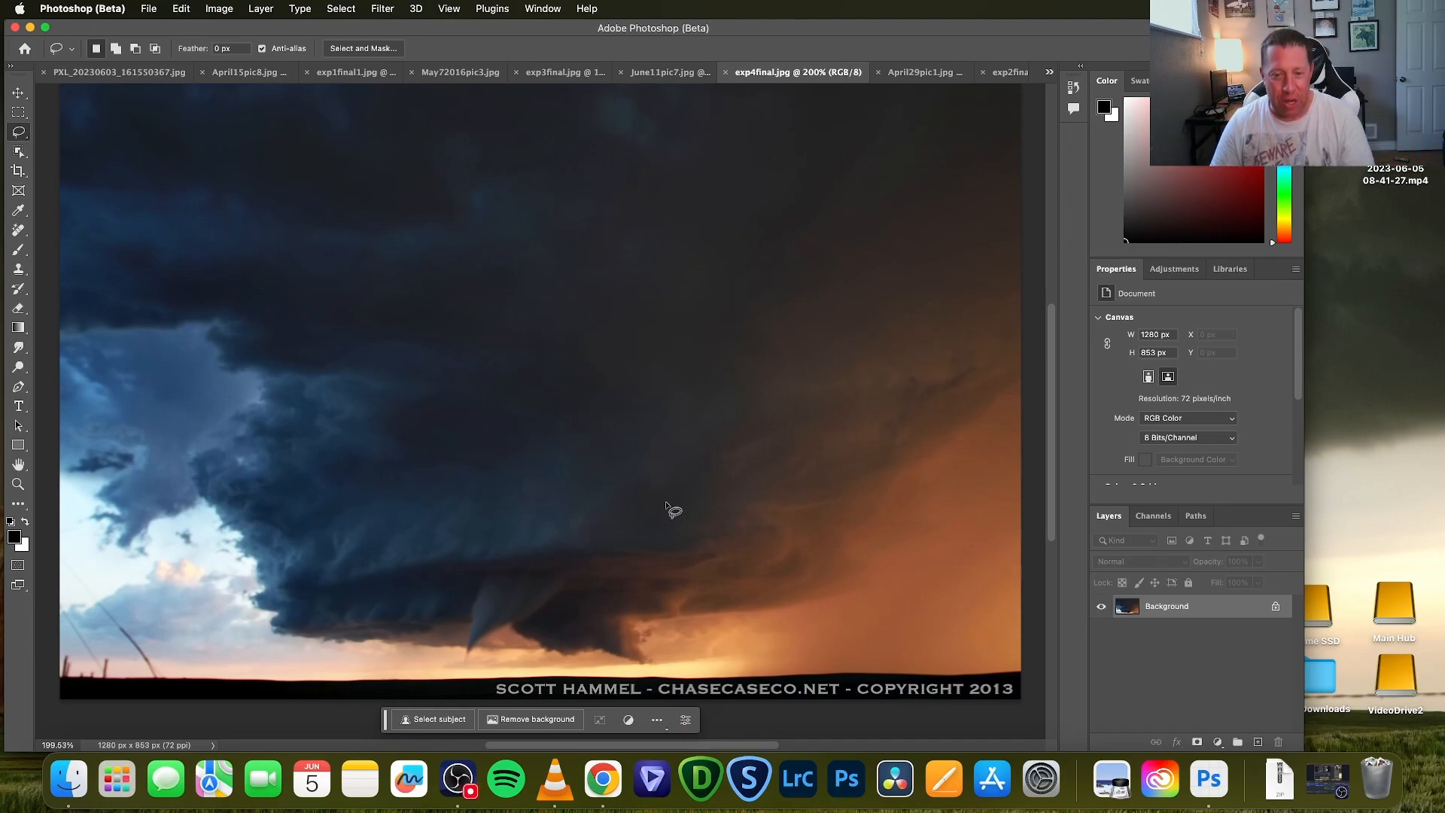
{"action": "mouse_move", "coordinate": [548, 580]}
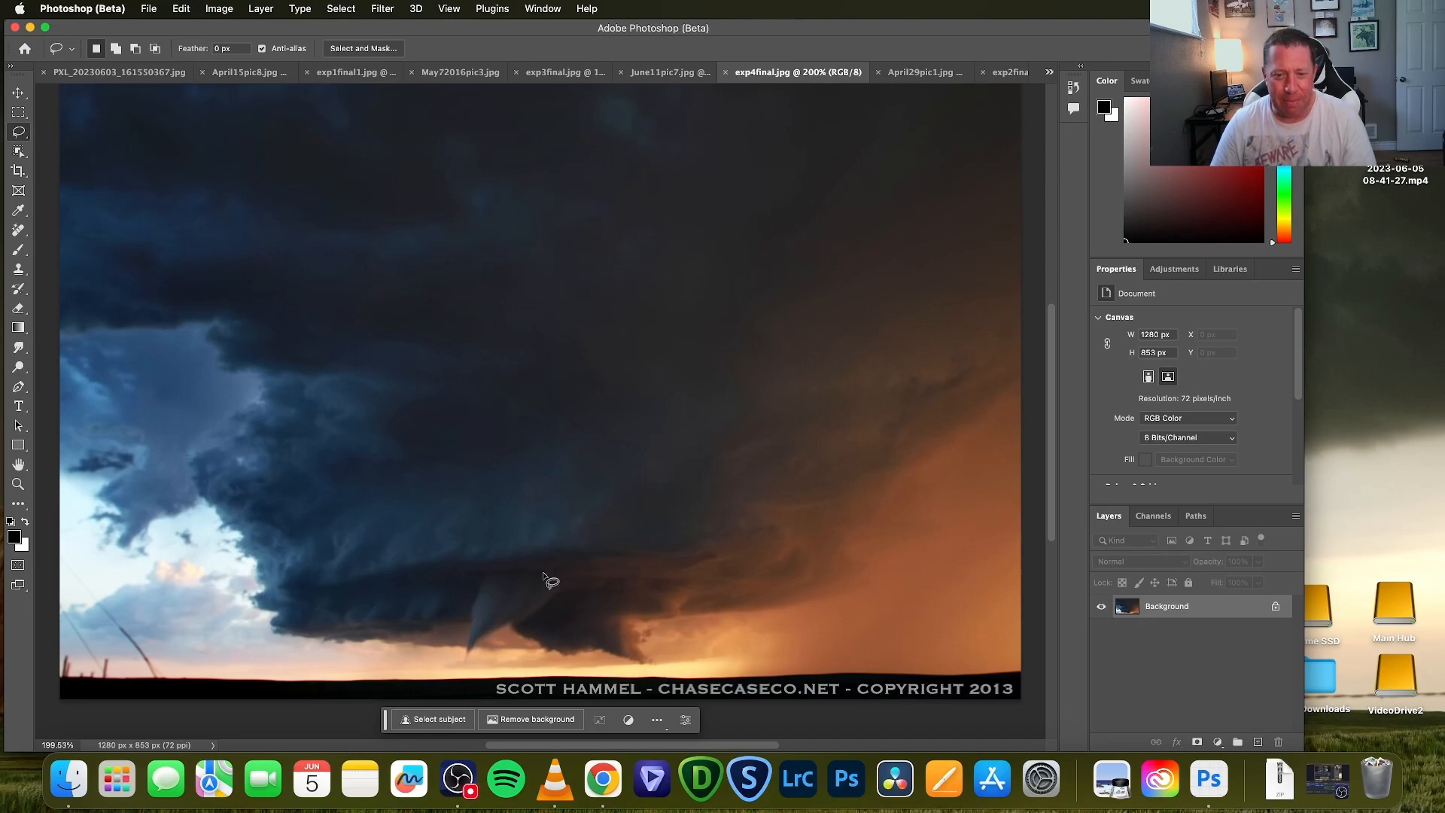
{"action": "mouse_move", "coordinate": [550, 578]}
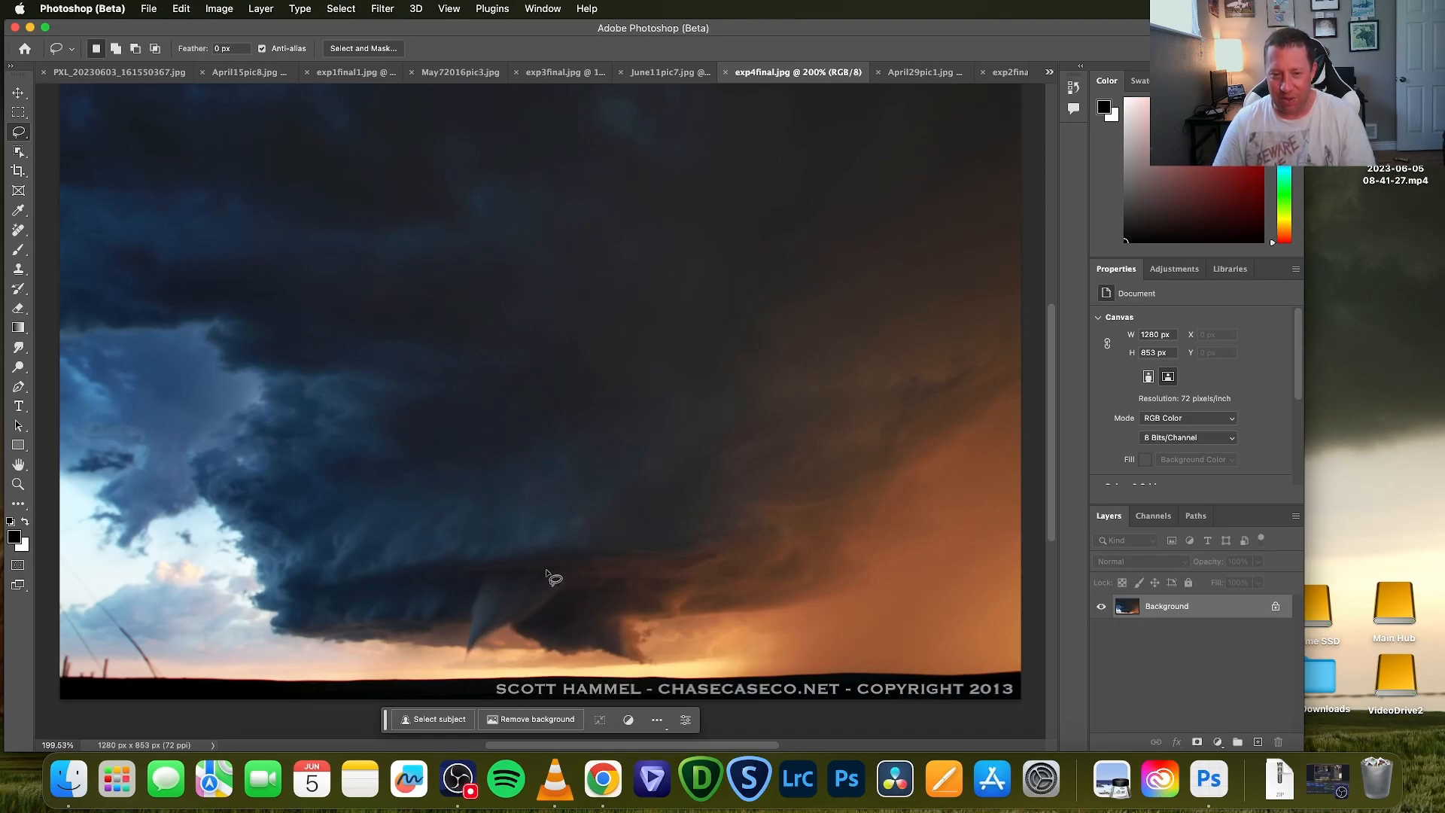
{"action": "mouse_move", "coordinate": [549, 578]}
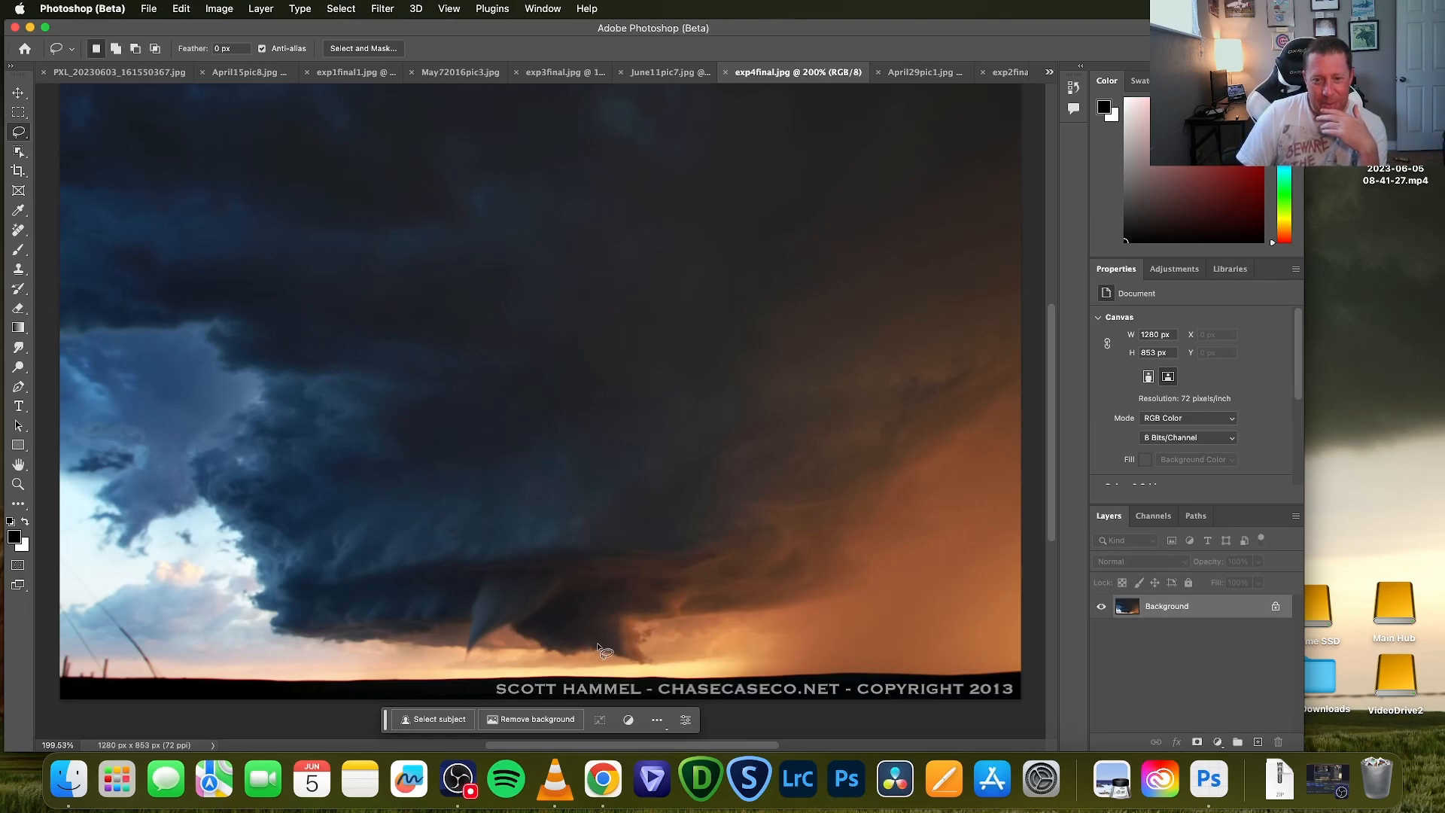
{"action": "mouse_move", "coordinate": [619, 637]}
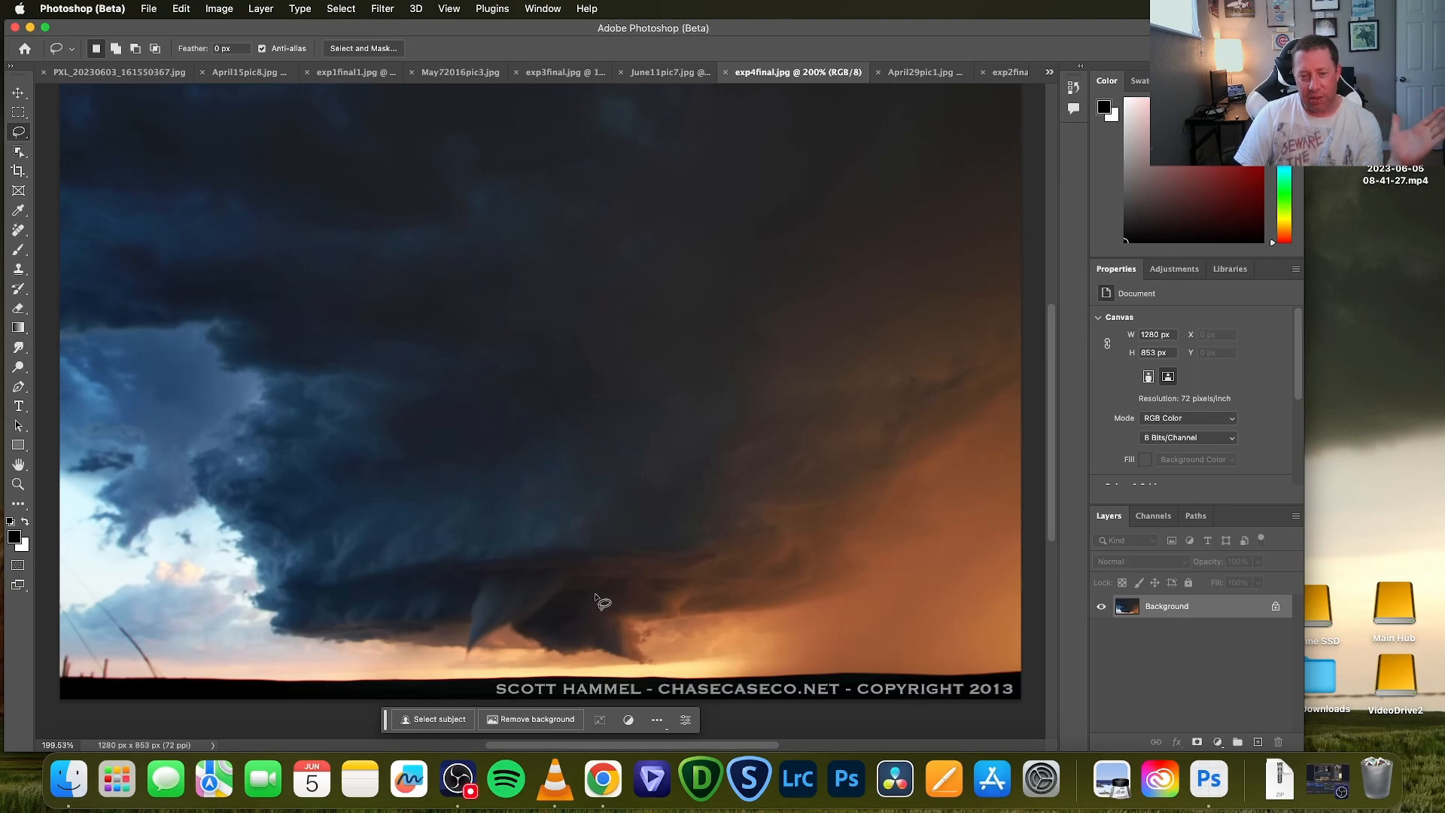
{"action": "mouse_move", "coordinate": [899, 619]}
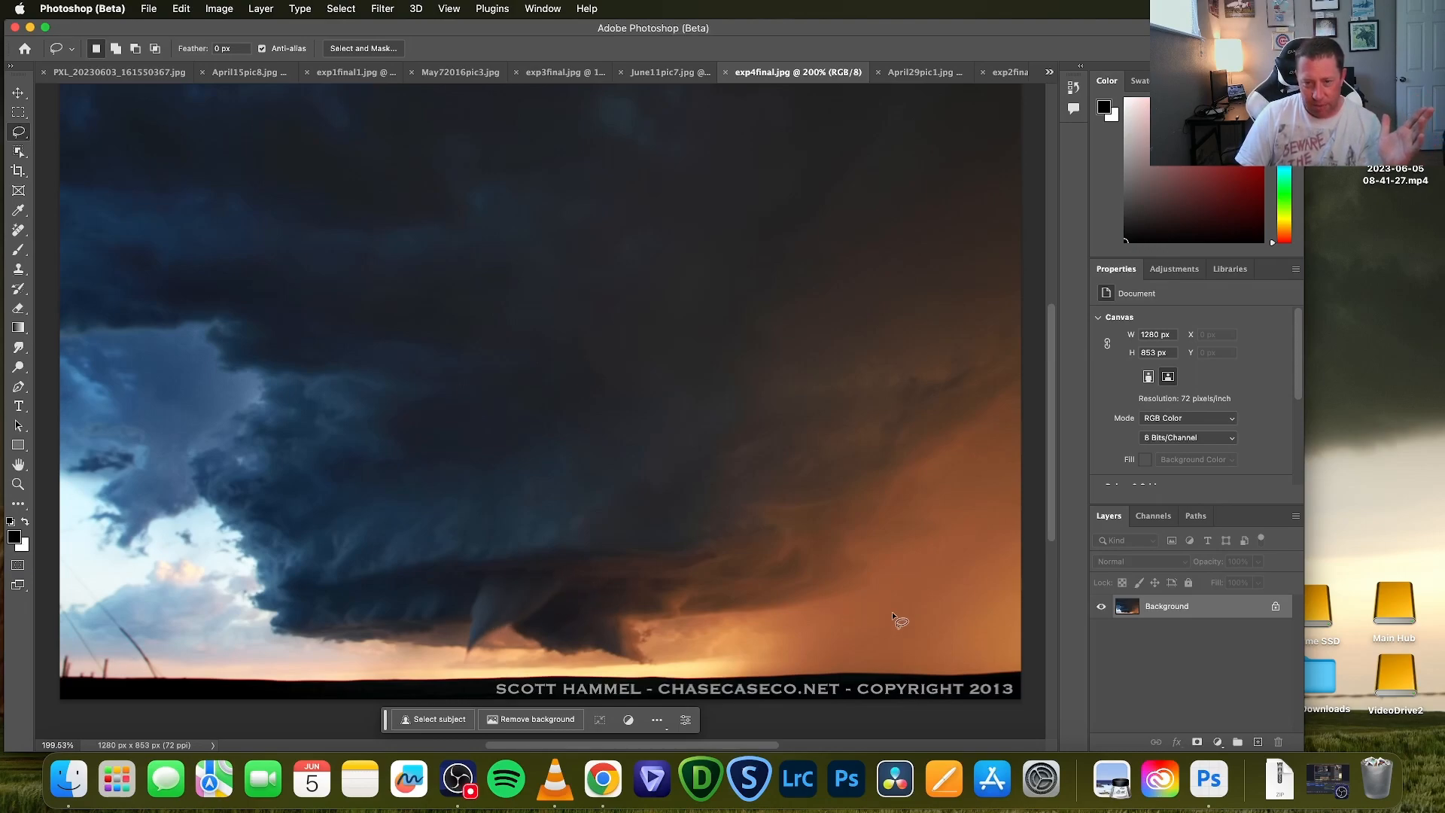
{"action": "mouse_move", "coordinate": [878, 597]}
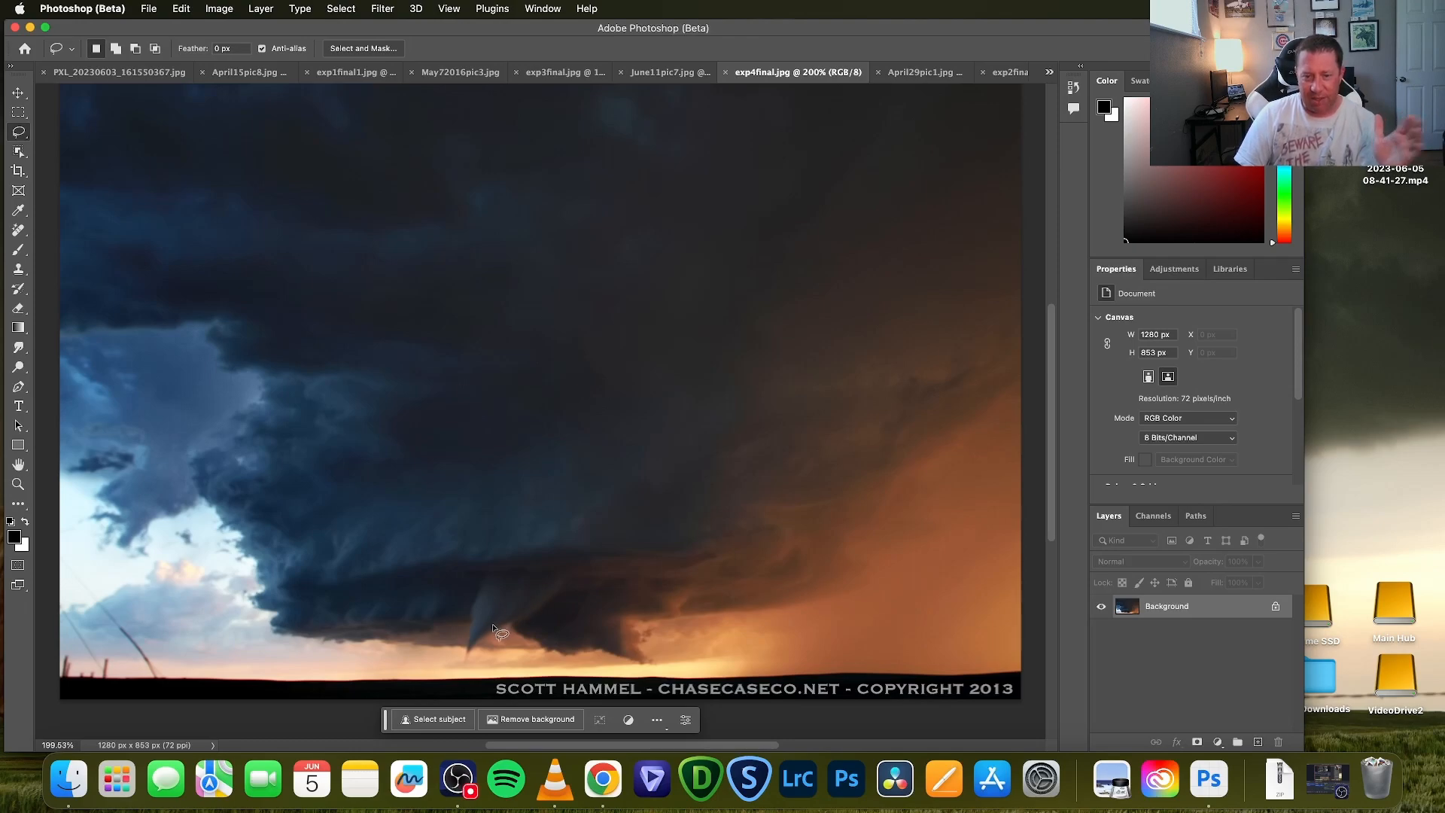
{"action": "mouse_move", "coordinate": [553, 617]}
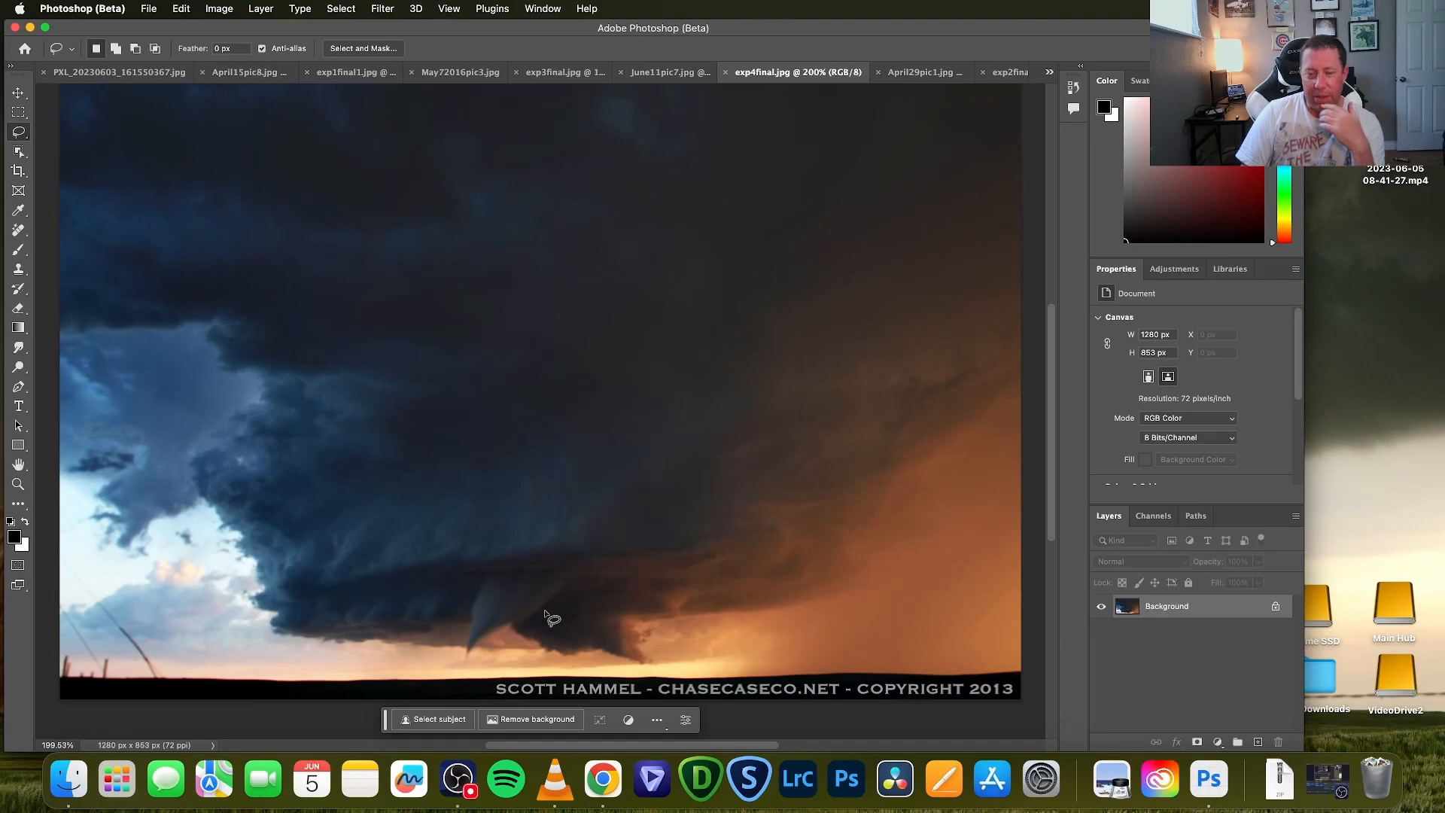
{"action": "mouse_move", "coordinate": [505, 632]}
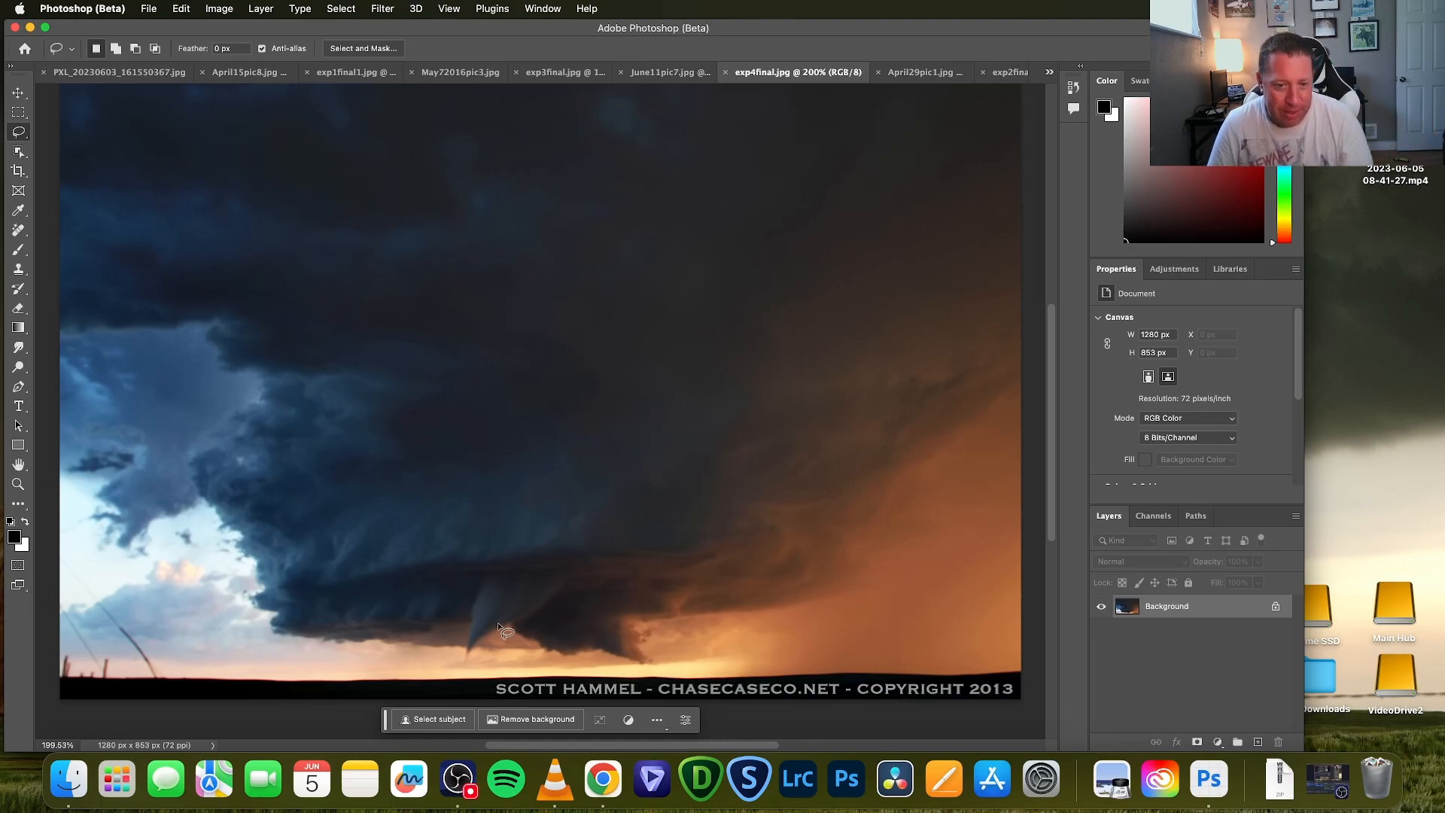
{"action": "mouse_move", "coordinate": [731, 605]}
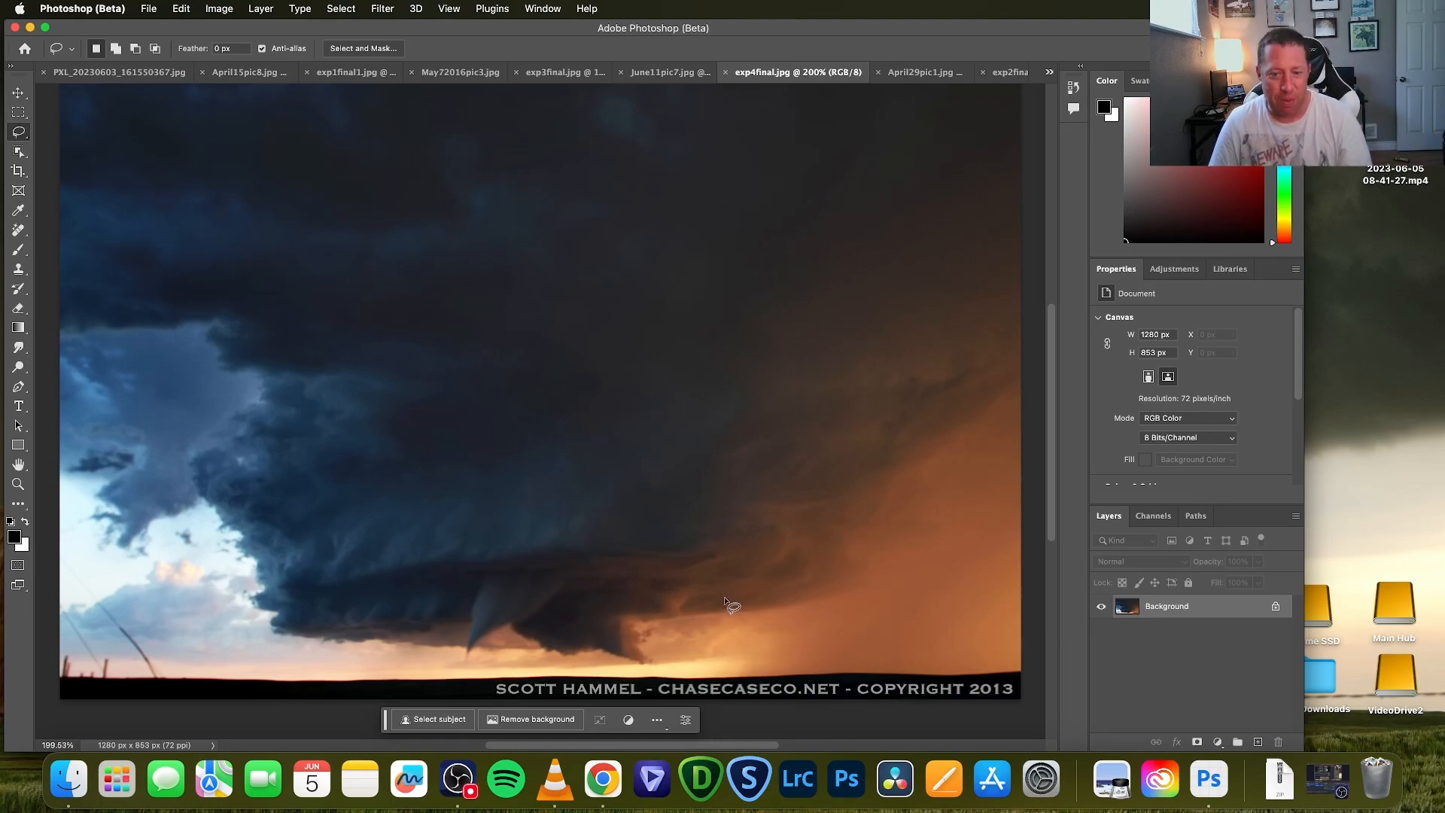
{"action": "mouse_move", "coordinate": [631, 604]}
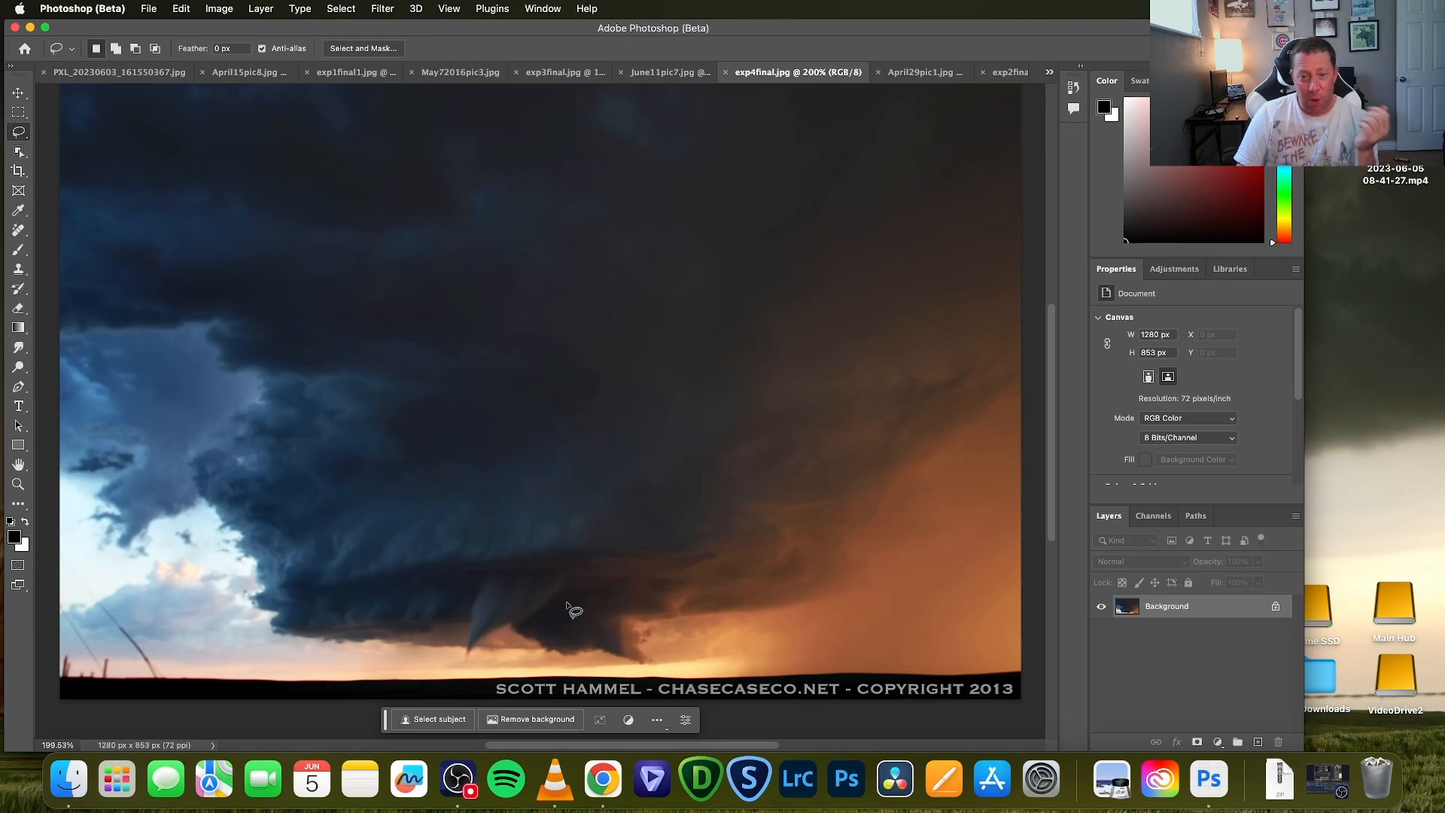
{"action": "mouse_move", "coordinate": [485, 606]}
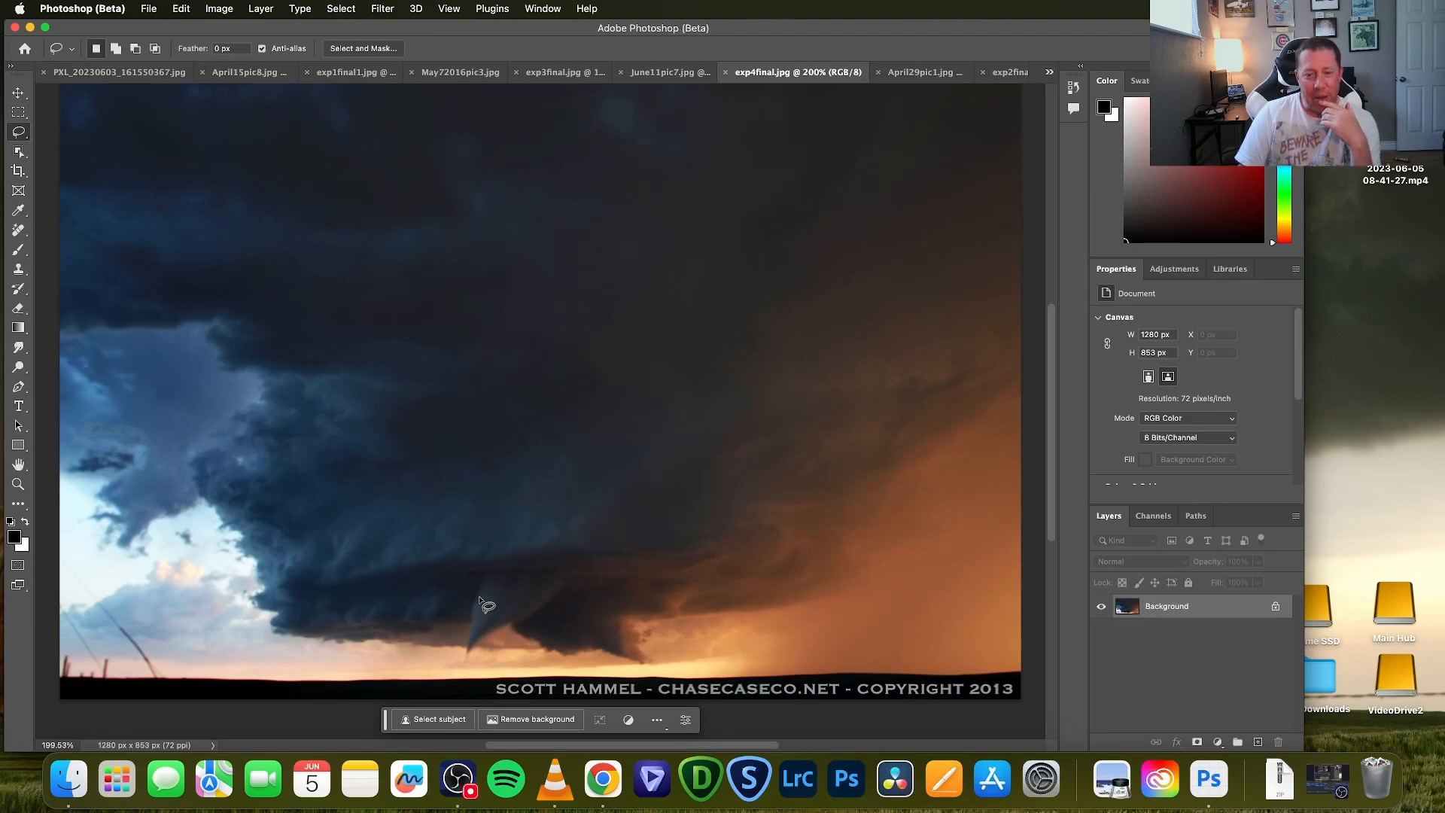
{"action": "mouse_move", "coordinate": [657, 443]}
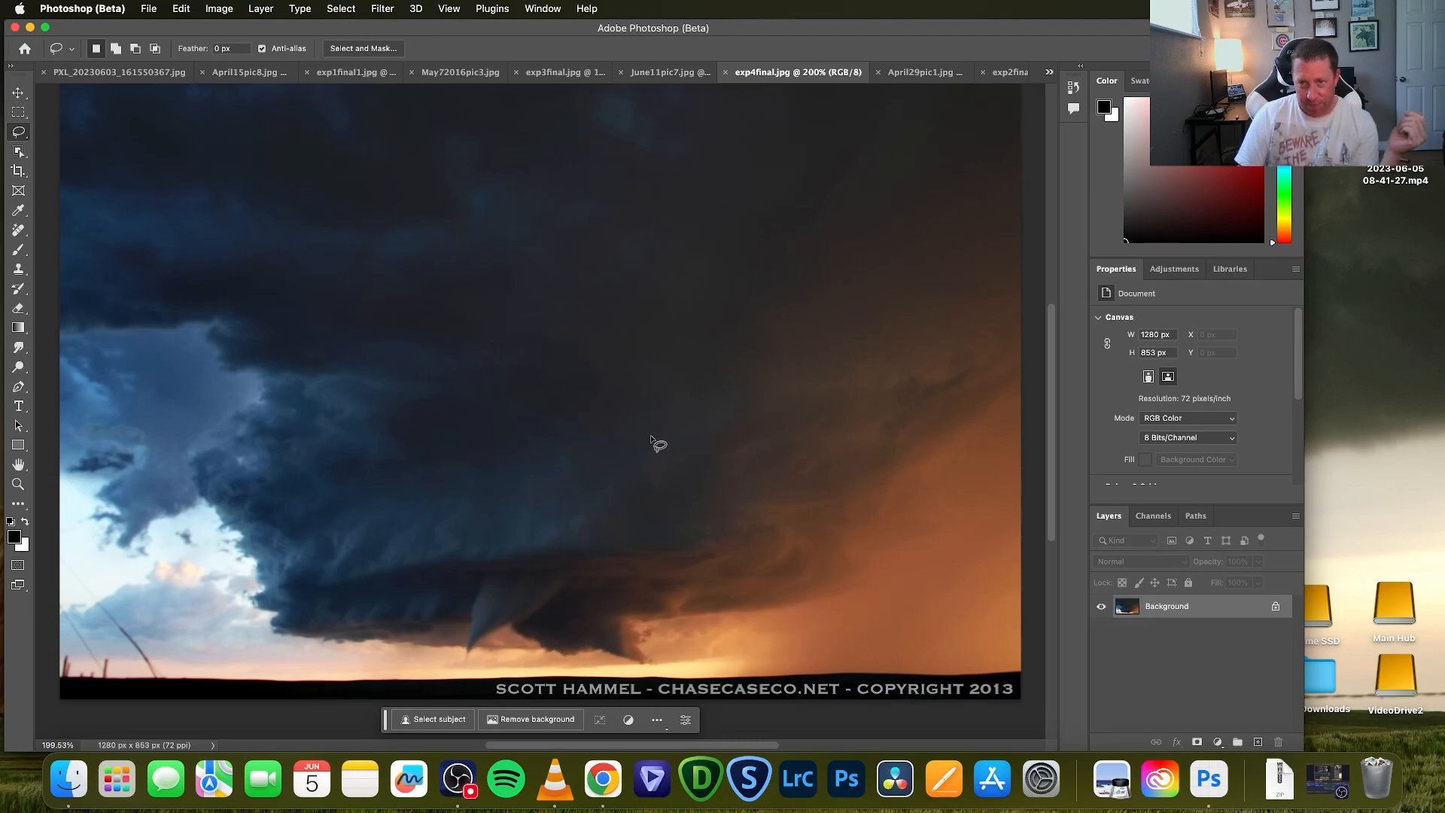
{"action": "mouse_move", "coordinate": [917, 72]}
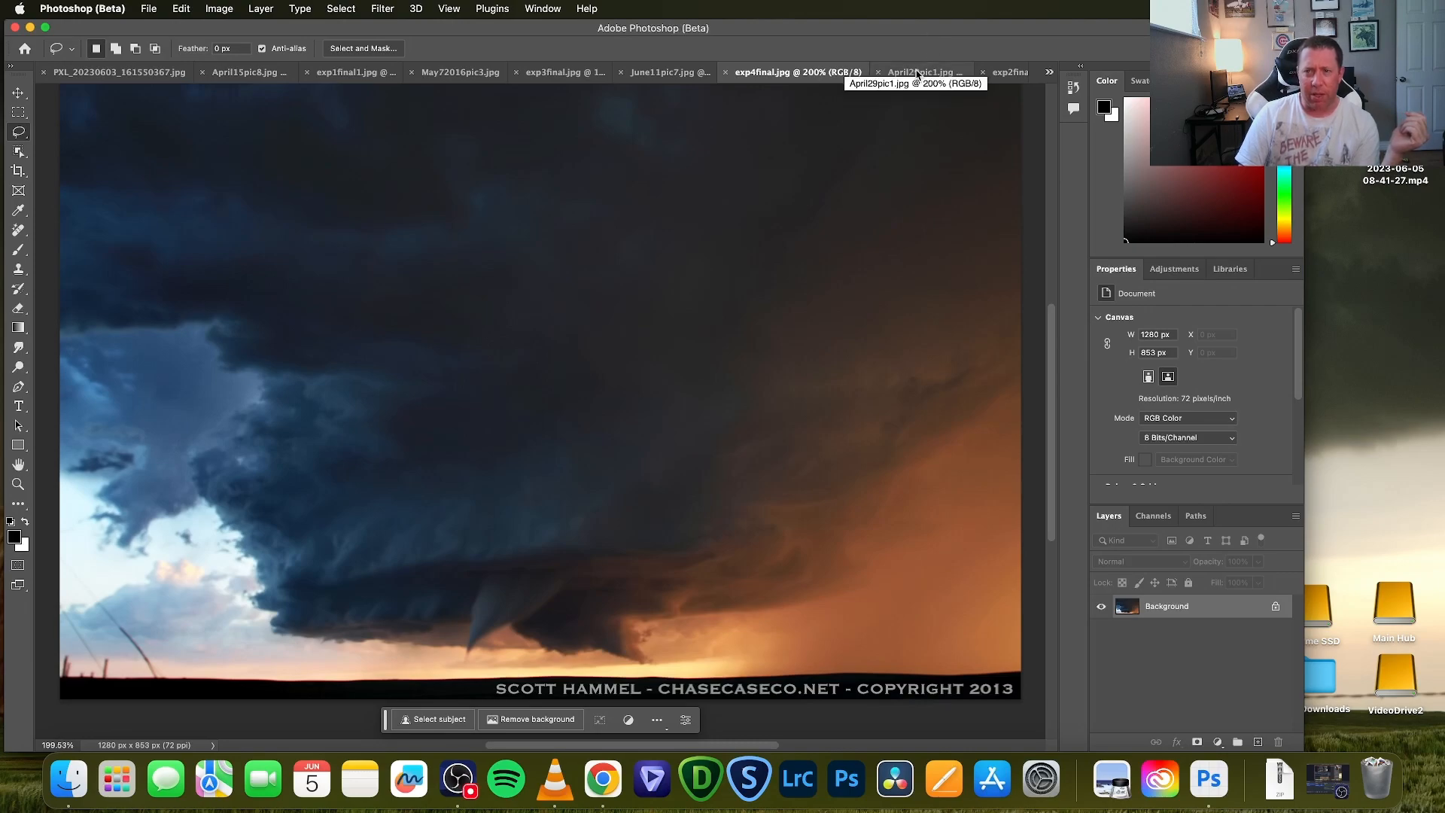
Show April29pic1.jpg, the grey shelf cloud over dark plains
{"action": "left_click", "coordinate": [915, 72]}
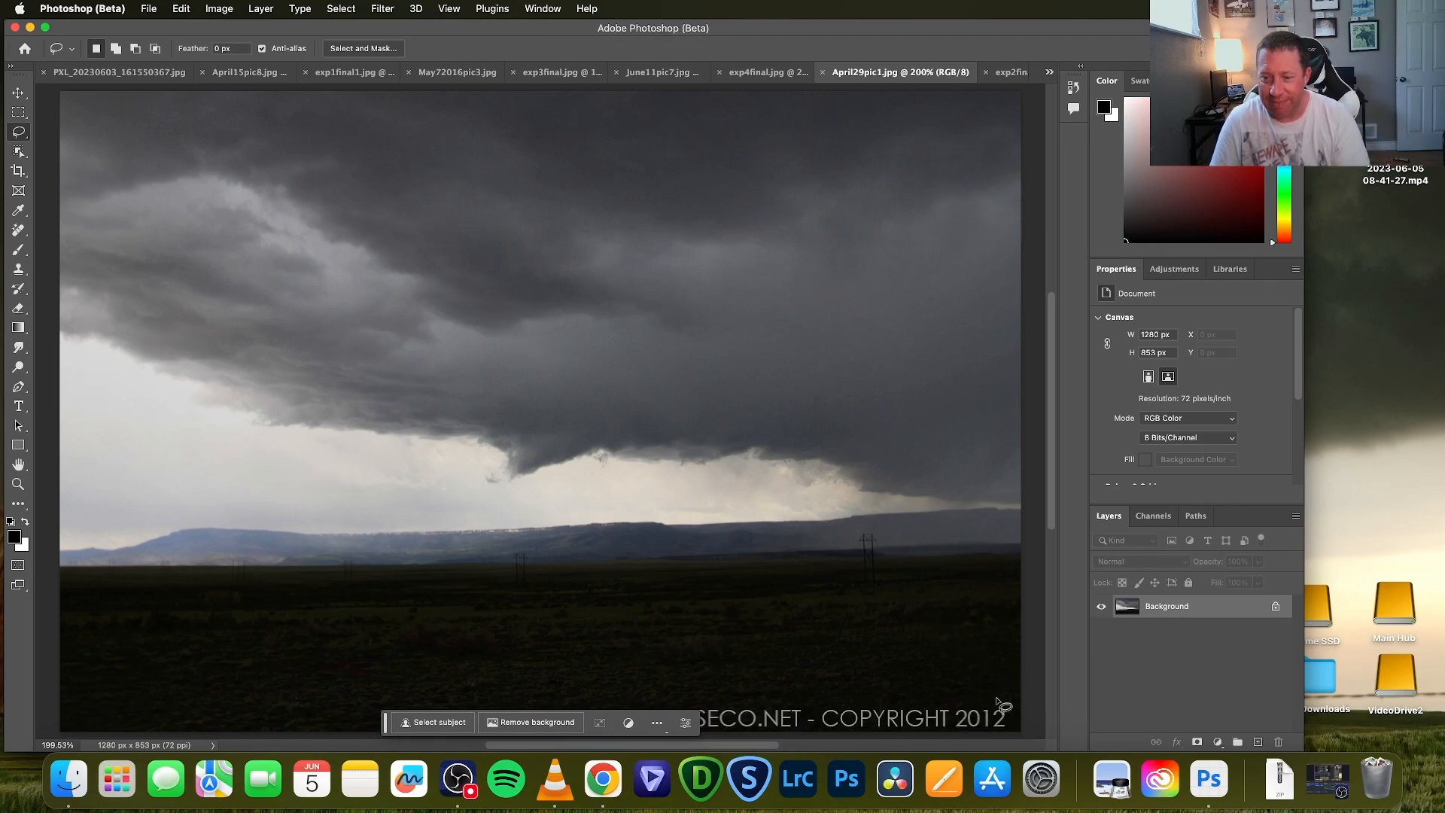
{"action": "mouse_move", "coordinate": [670, 317]}
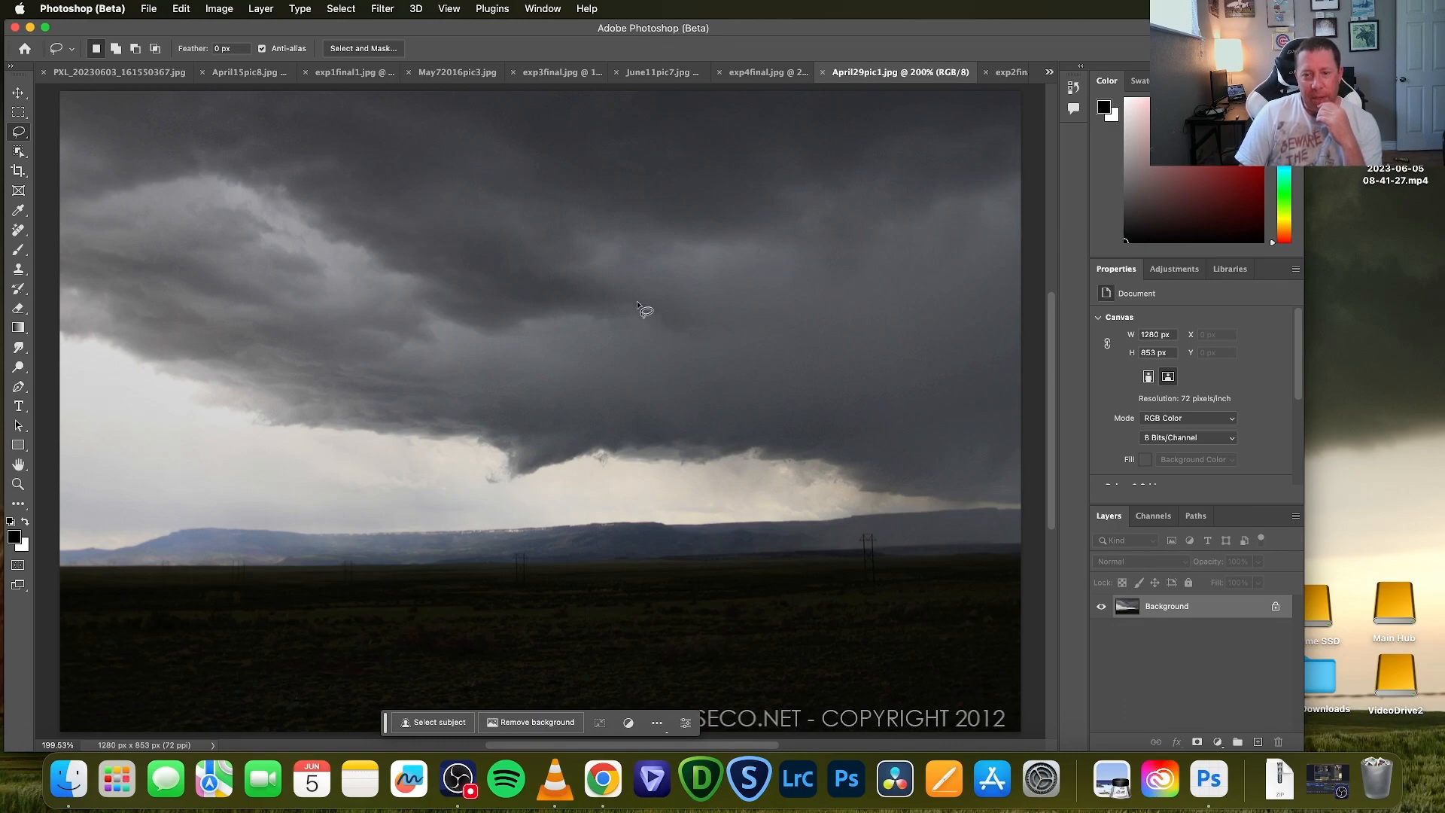
{"action": "mouse_move", "coordinate": [628, 306]}
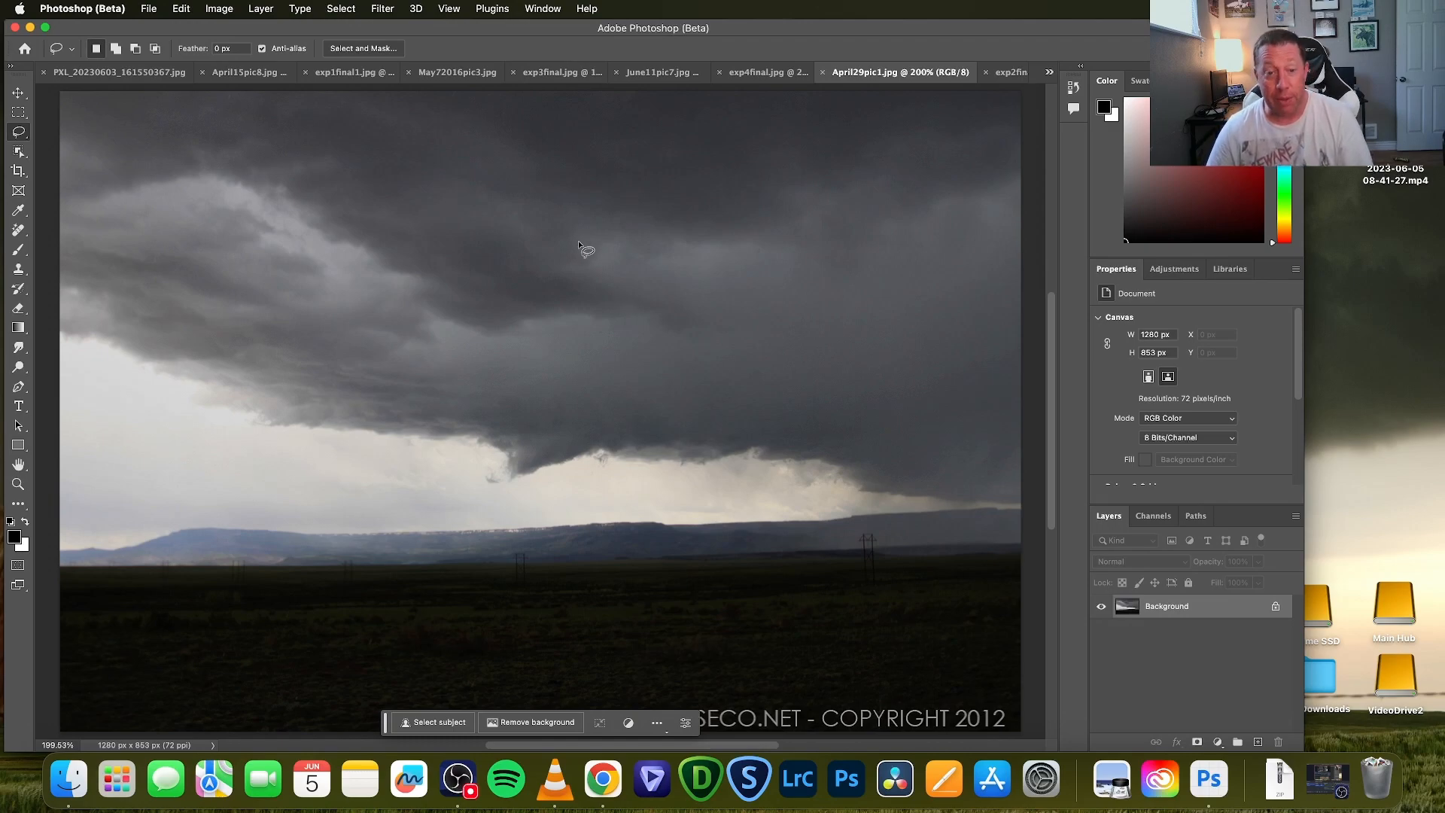
{"action": "mouse_move", "coordinate": [332, 349]}
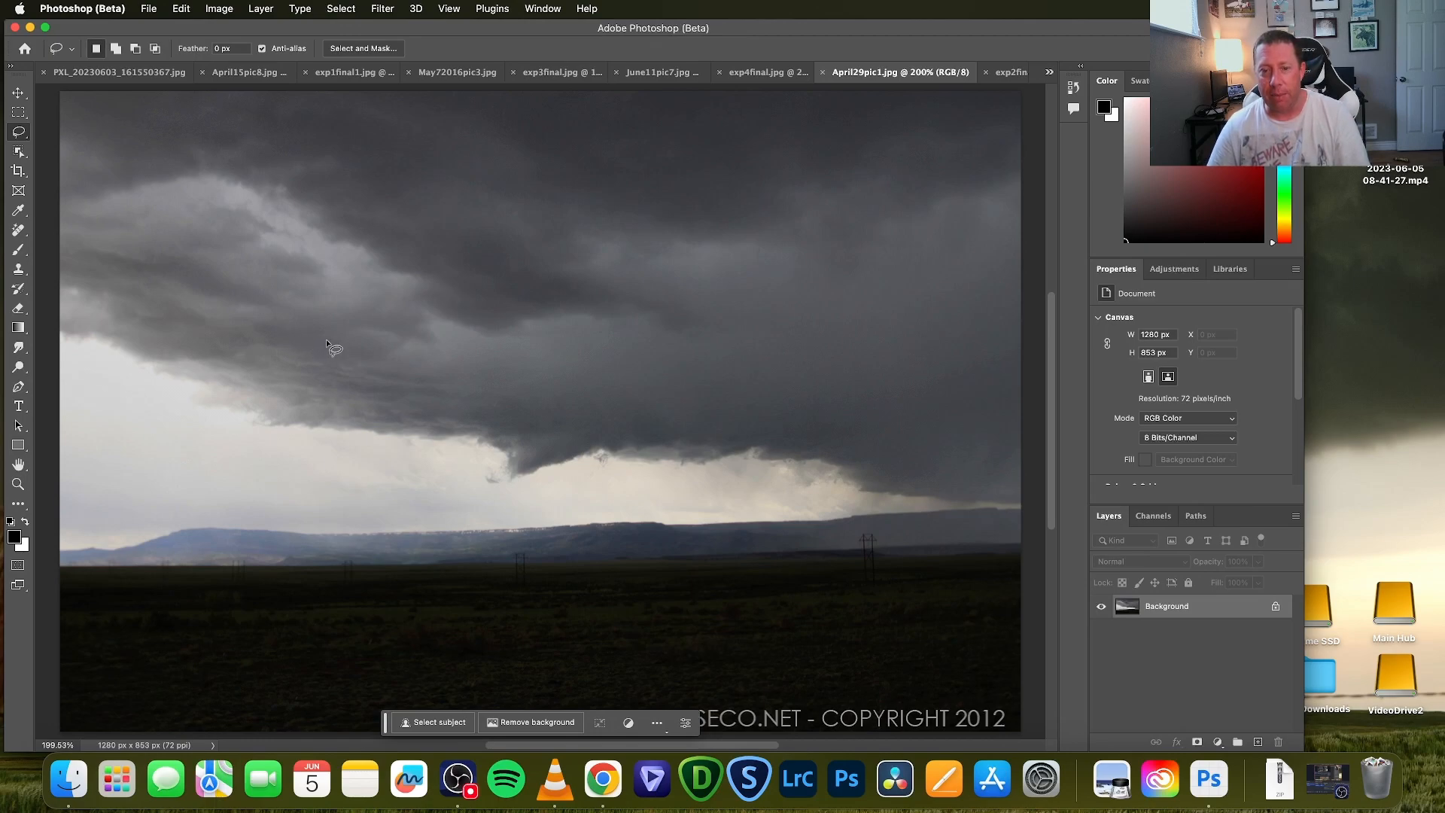
{"action": "mouse_move", "coordinate": [776, 434]}
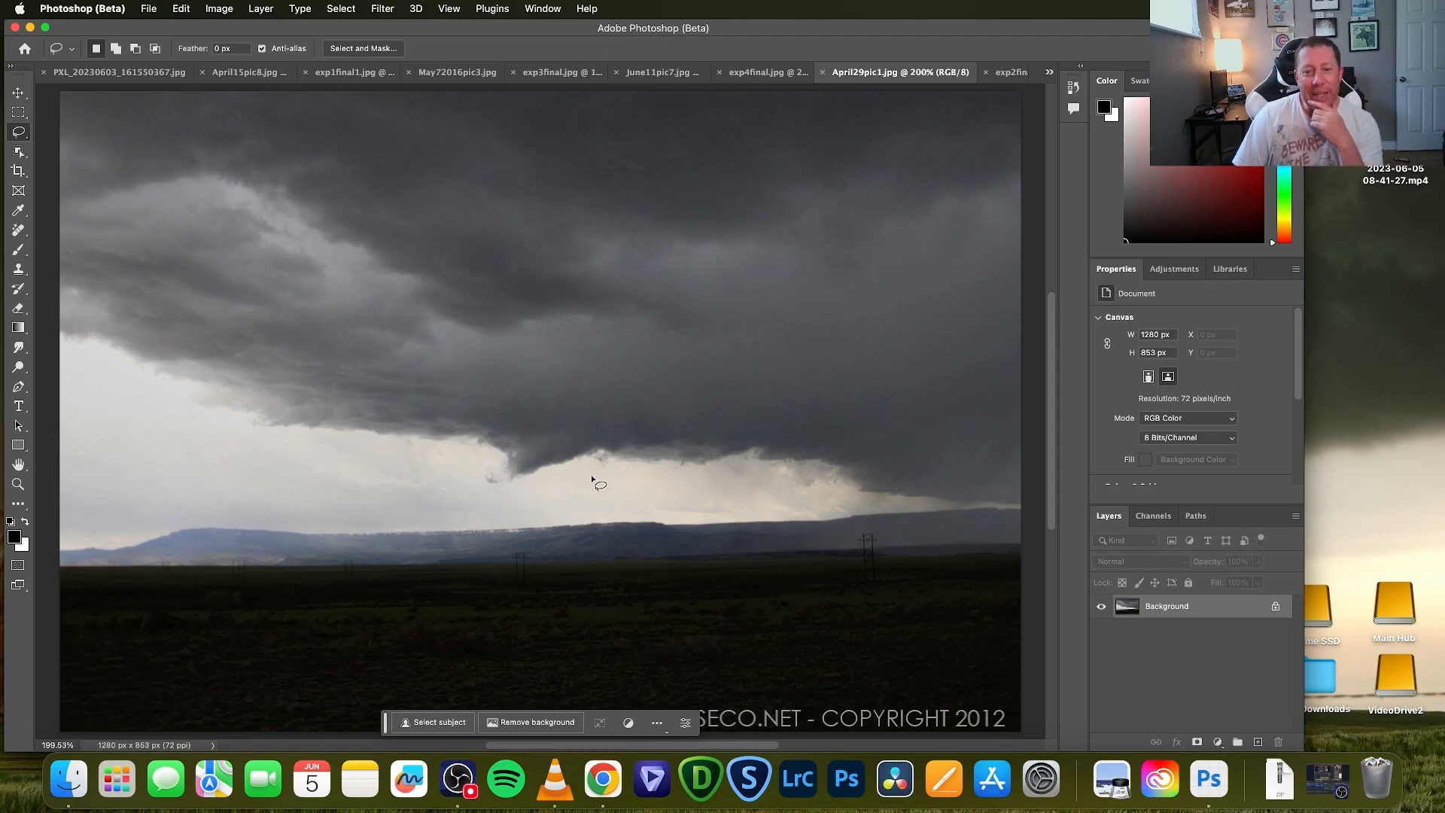
{"action": "mouse_move", "coordinate": [576, 473]}
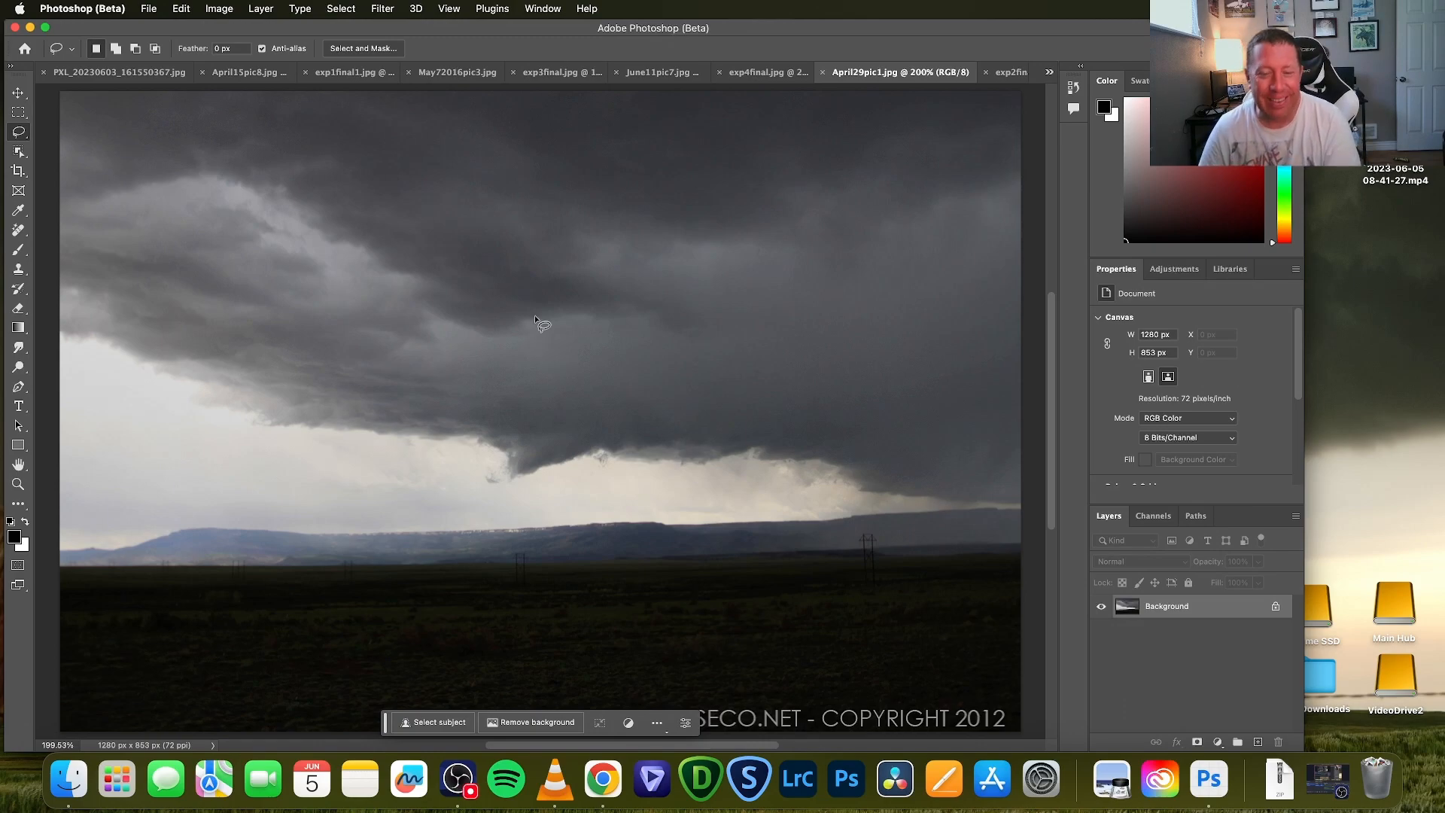
{"action": "mouse_move", "coordinate": [599, 423]}
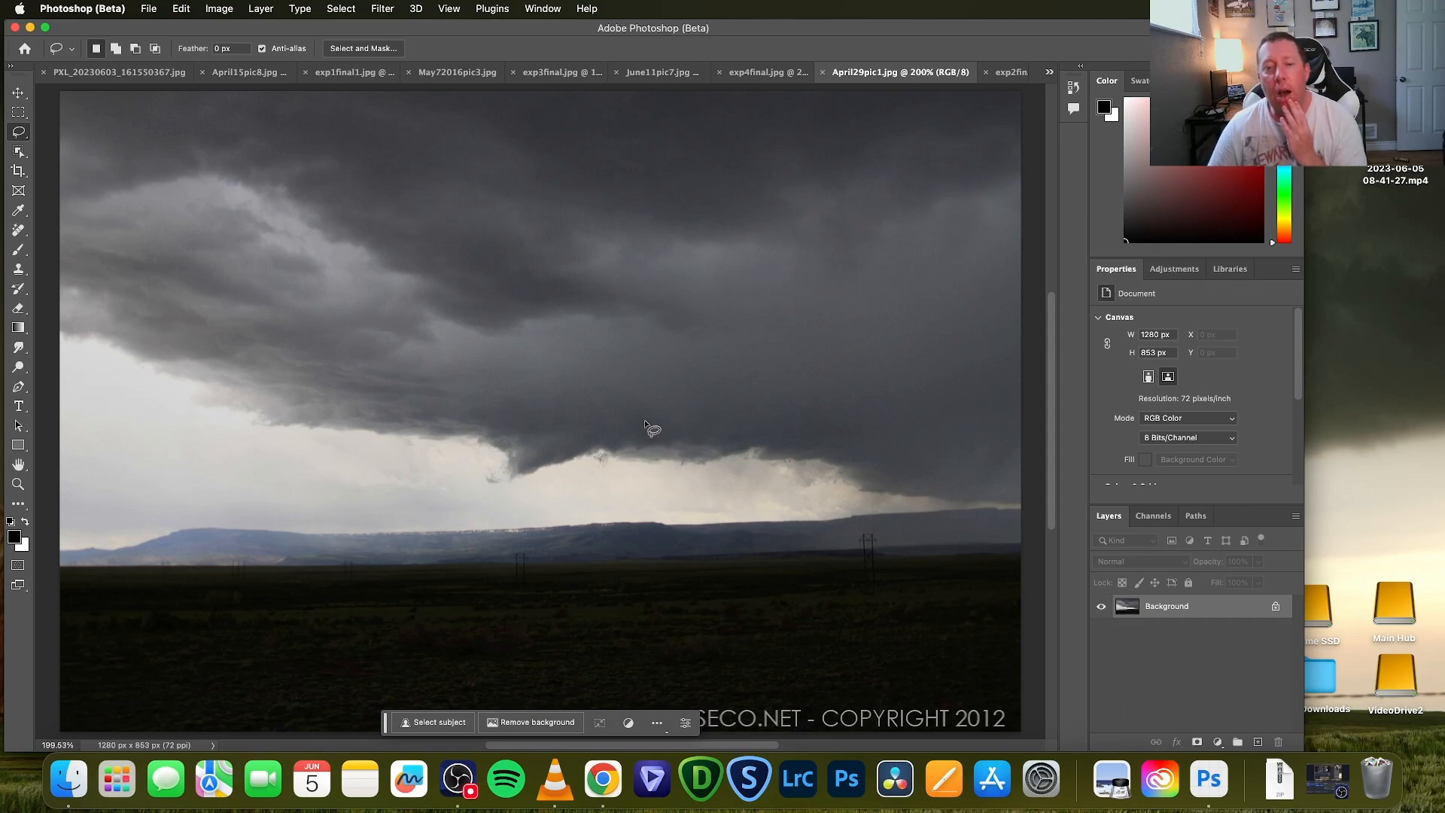
{"action": "mouse_move", "coordinate": [477, 498]}
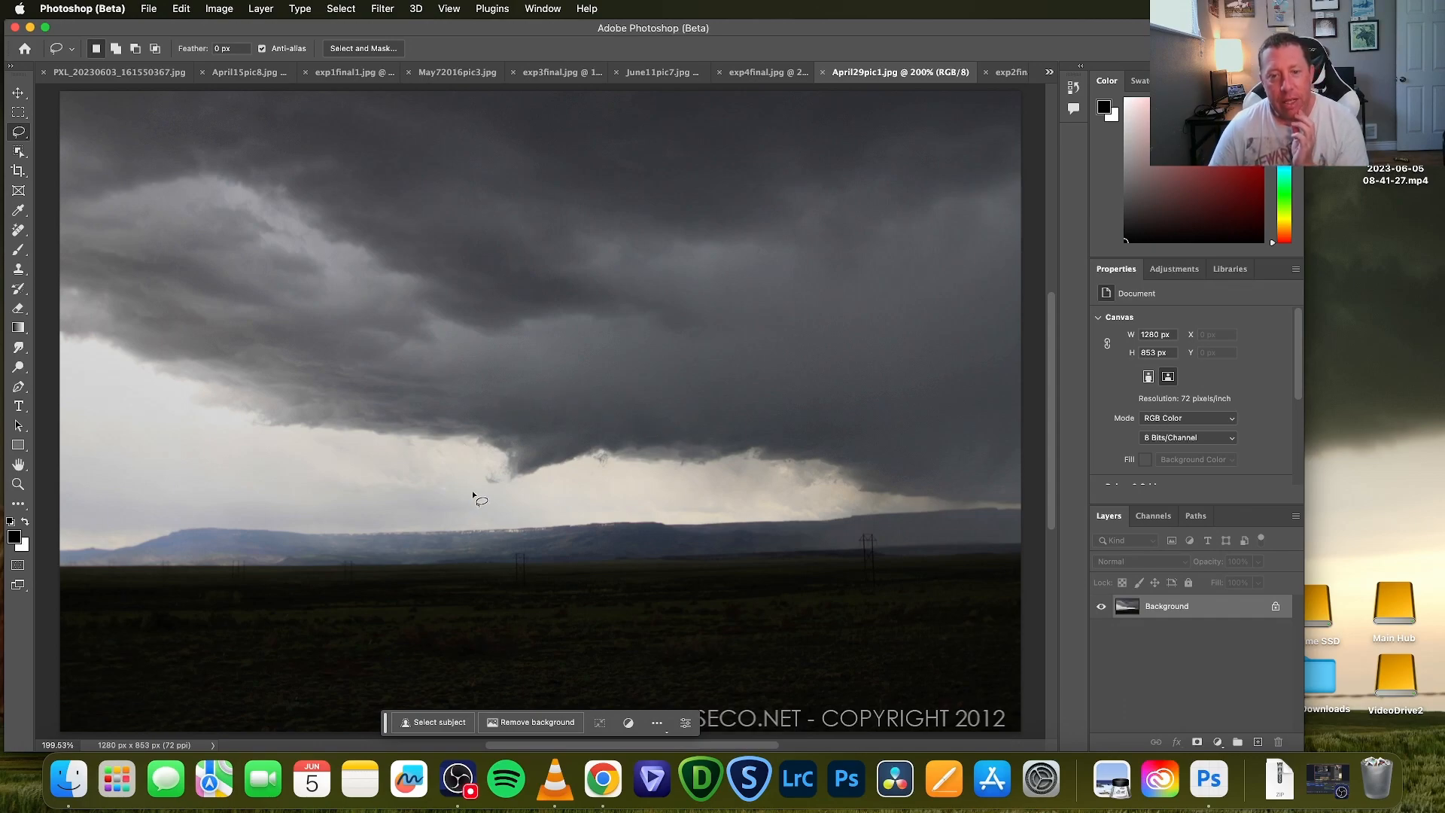
{"action": "mouse_move", "coordinate": [559, 402]}
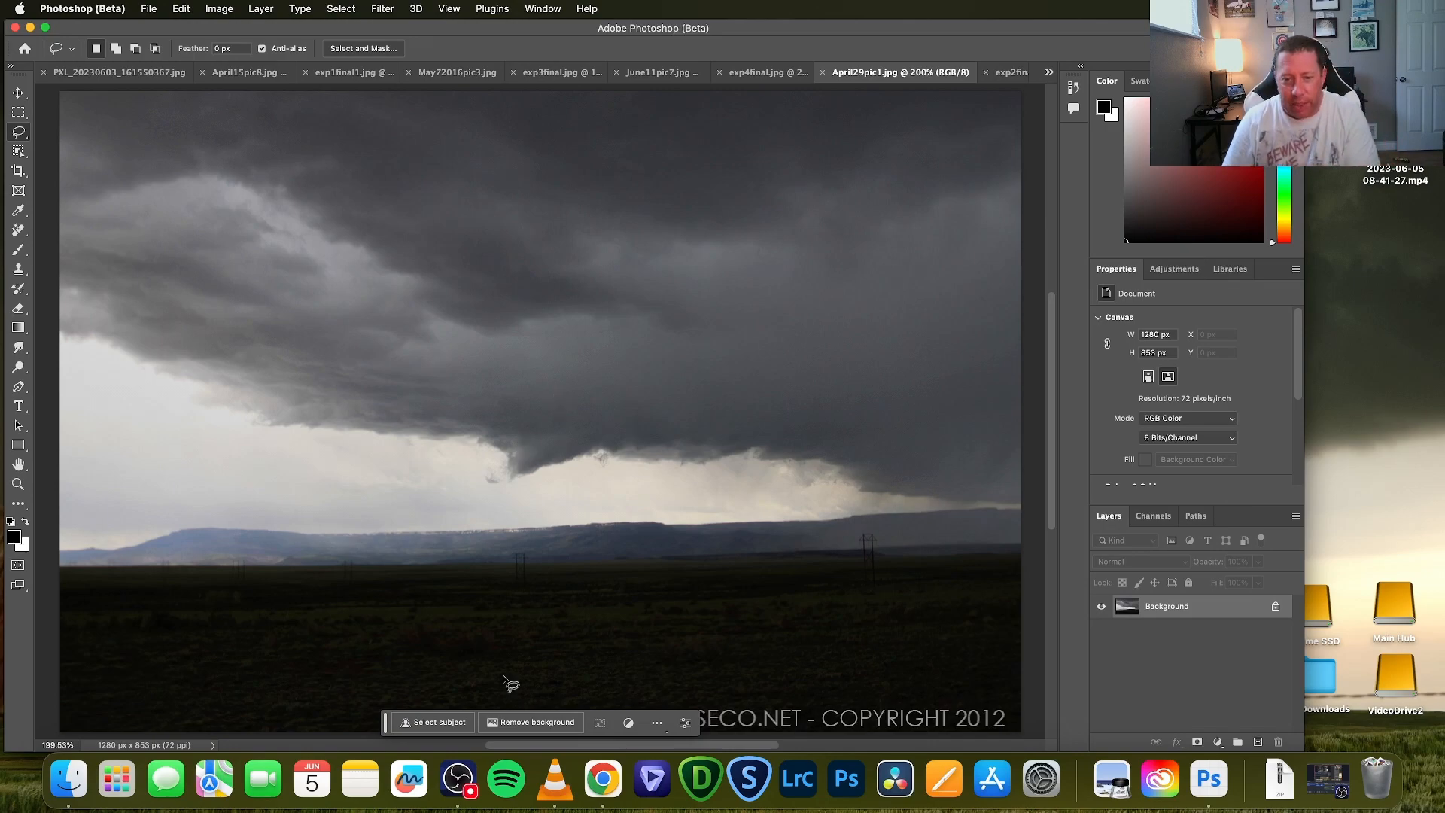
{"action": "mouse_move", "coordinate": [509, 576]}
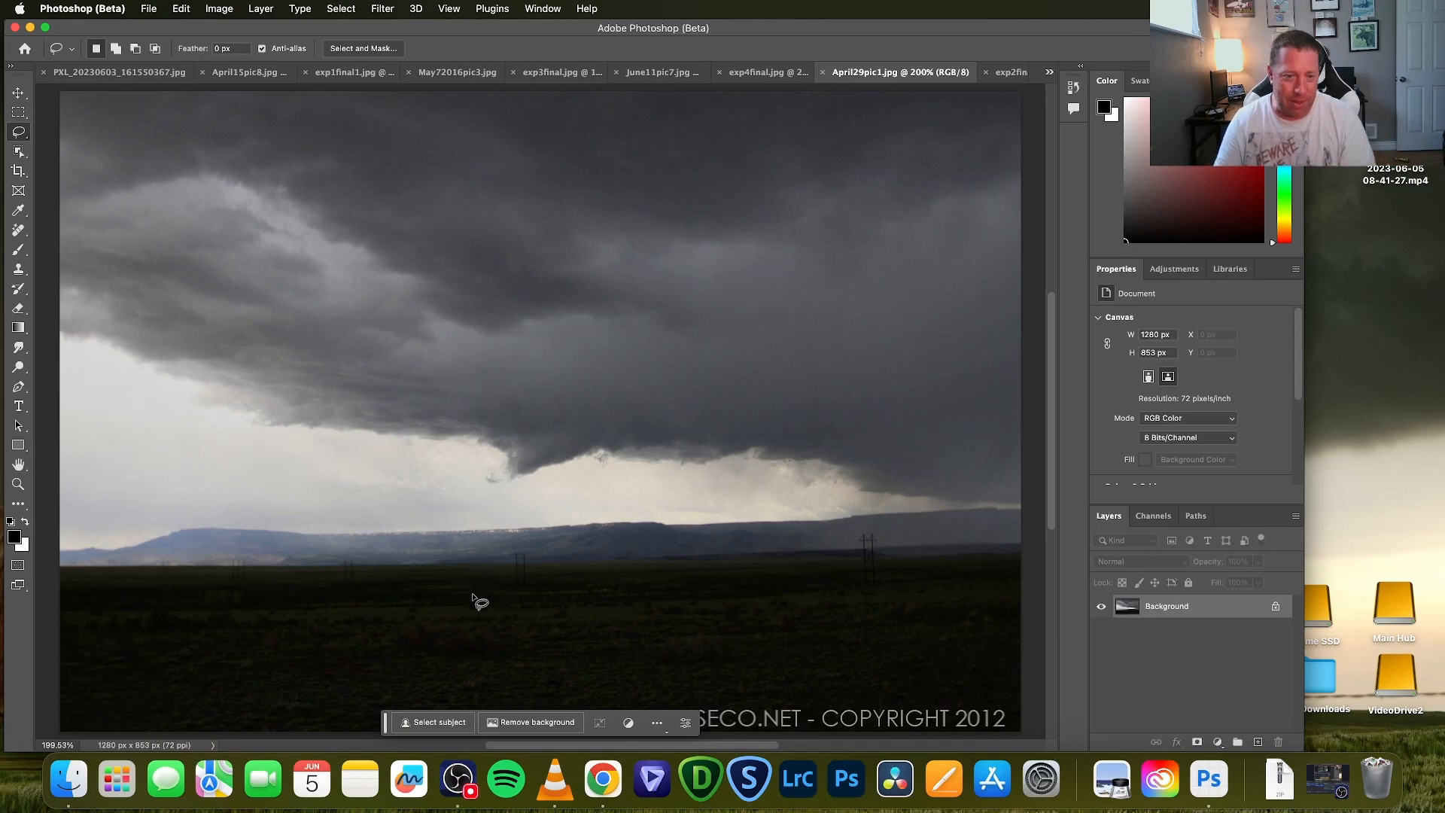
{"action": "mouse_move", "coordinate": [734, 231]}
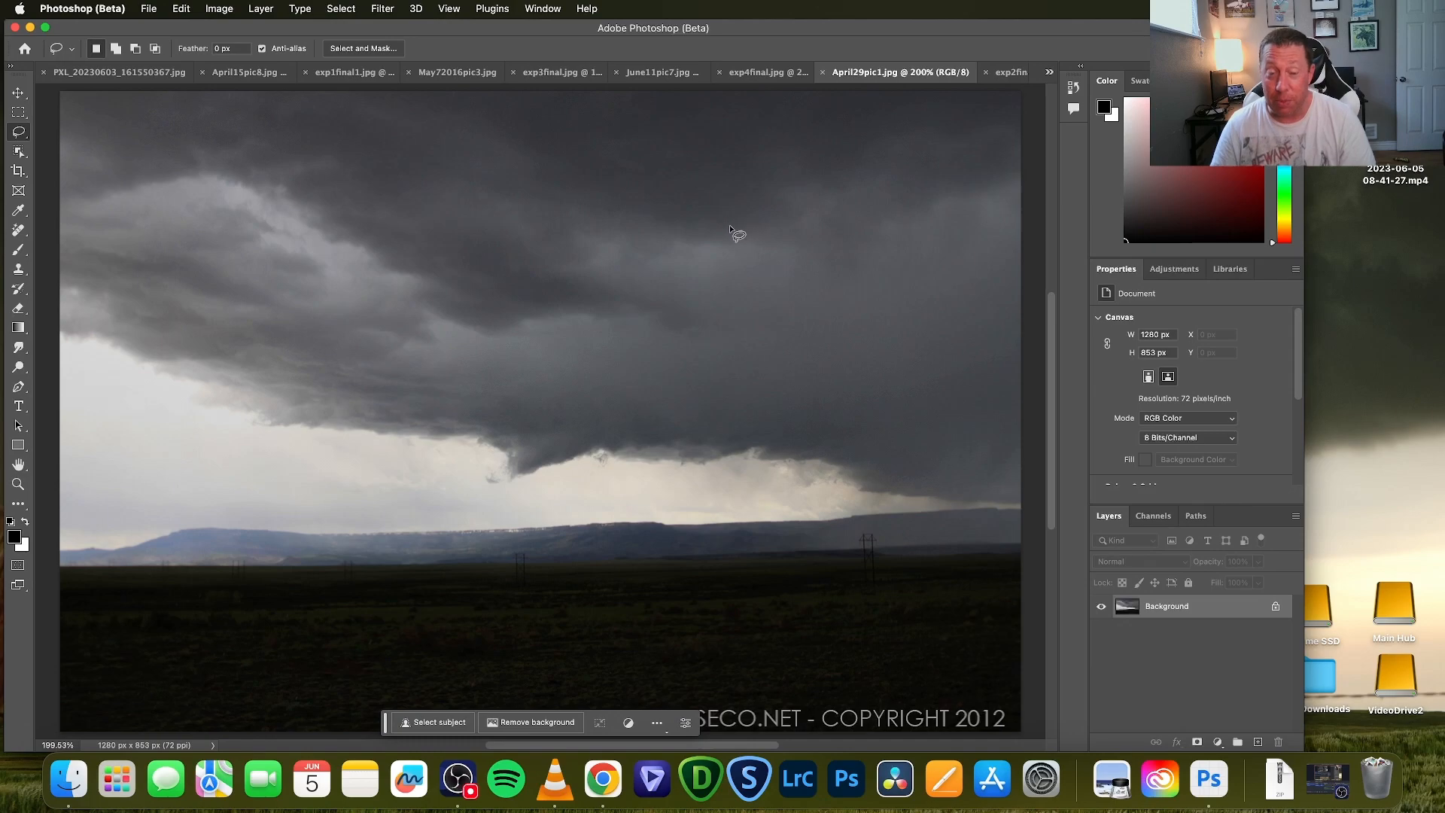
{"action": "mouse_move", "coordinate": [691, 286]}
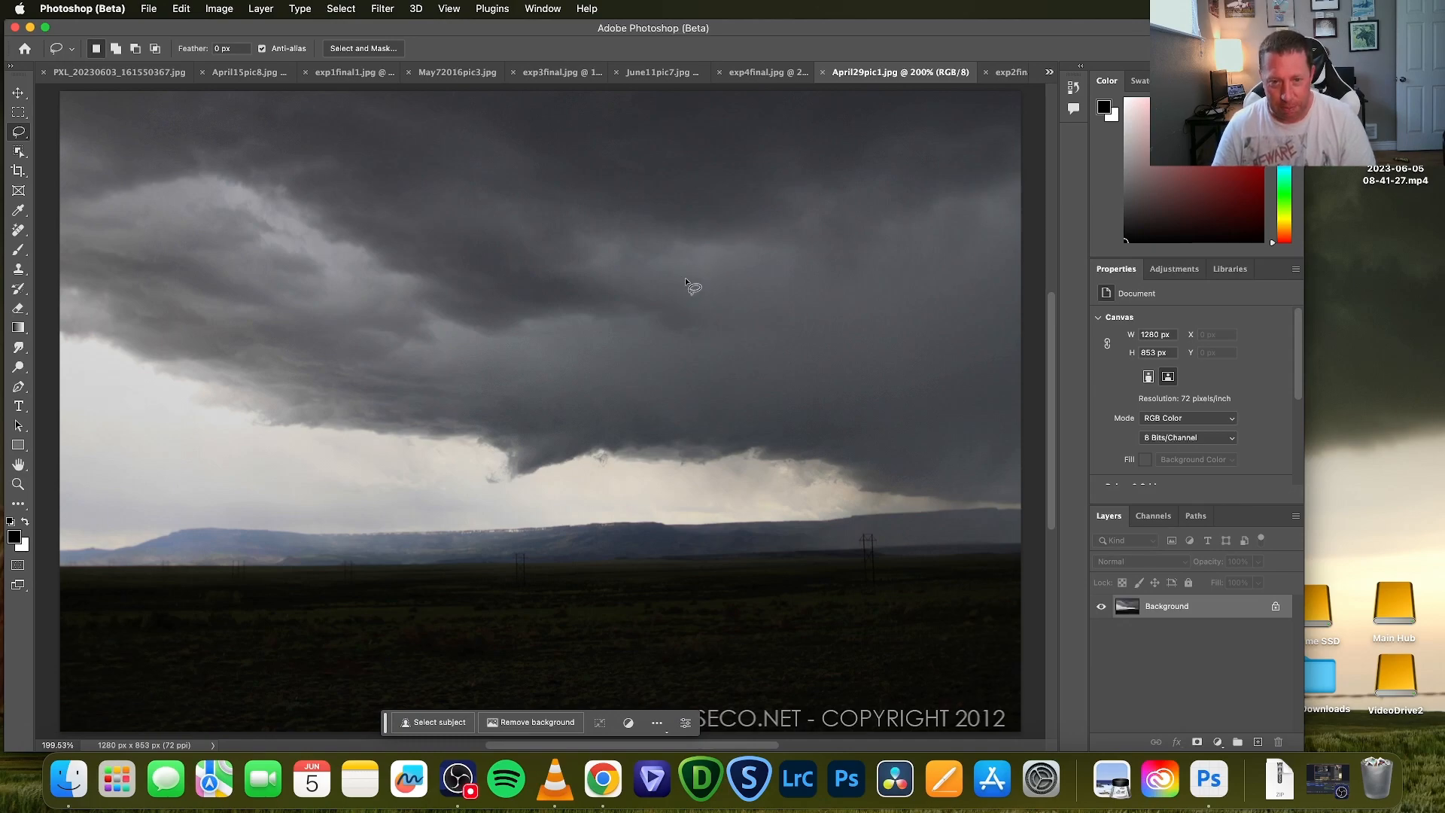
{"action": "mouse_move", "coordinate": [496, 497]}
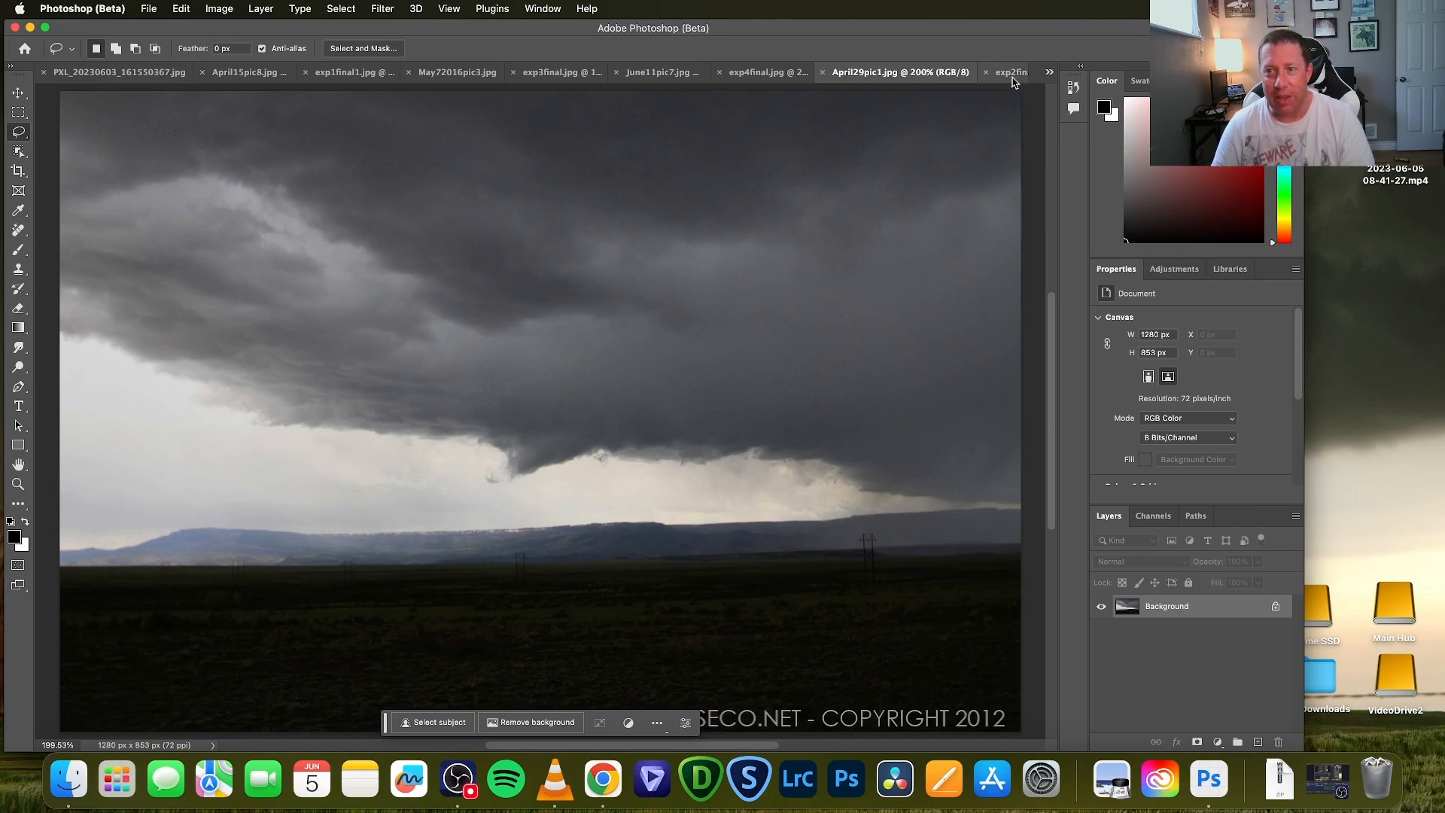
Show exp2final.jpg with the slender funnel and dust plume
{"action": "left_click", "coordinate": [1004, 72]}
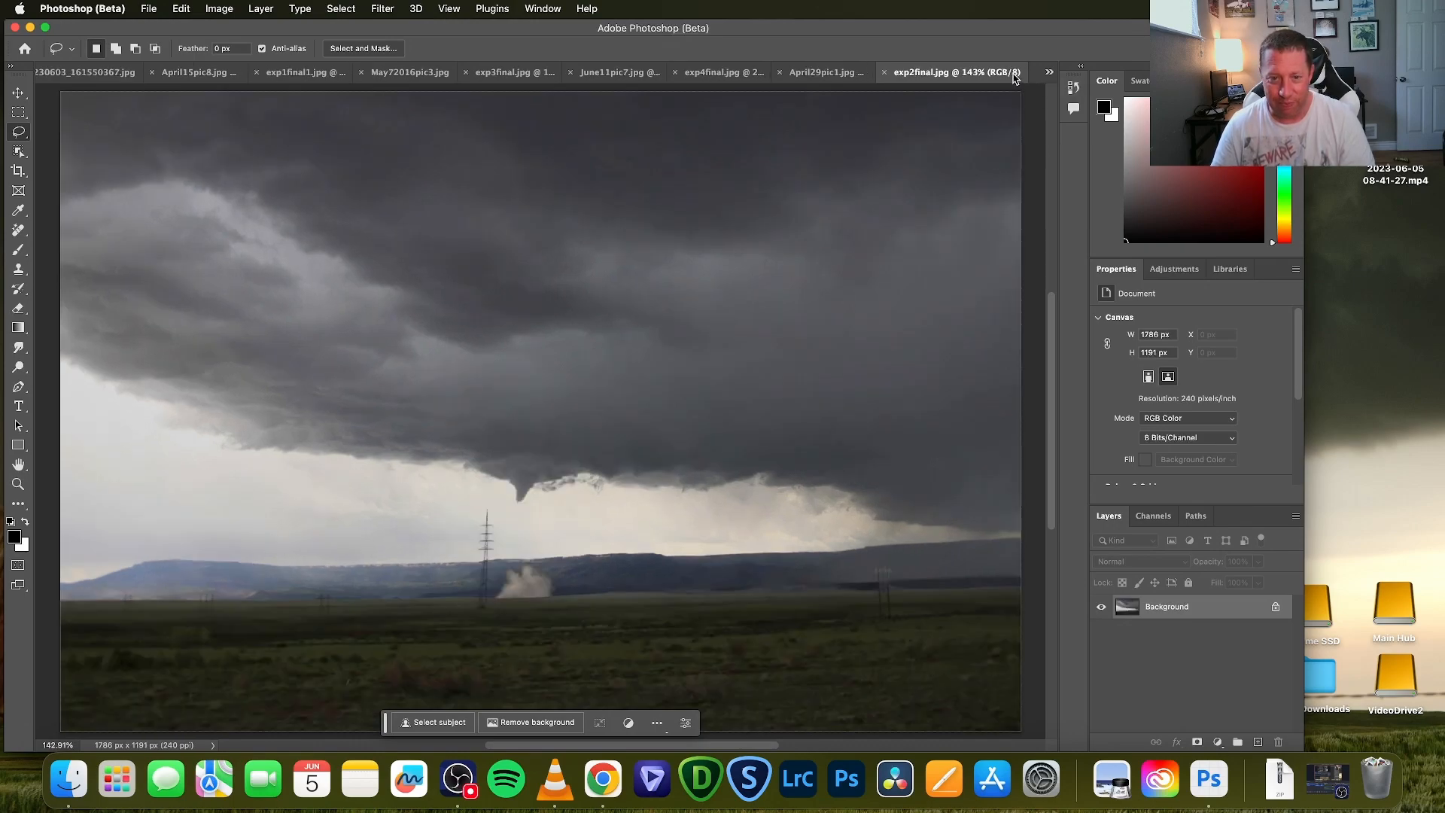
{"action": "mouse_move", "coordinate": [1003, 86]}
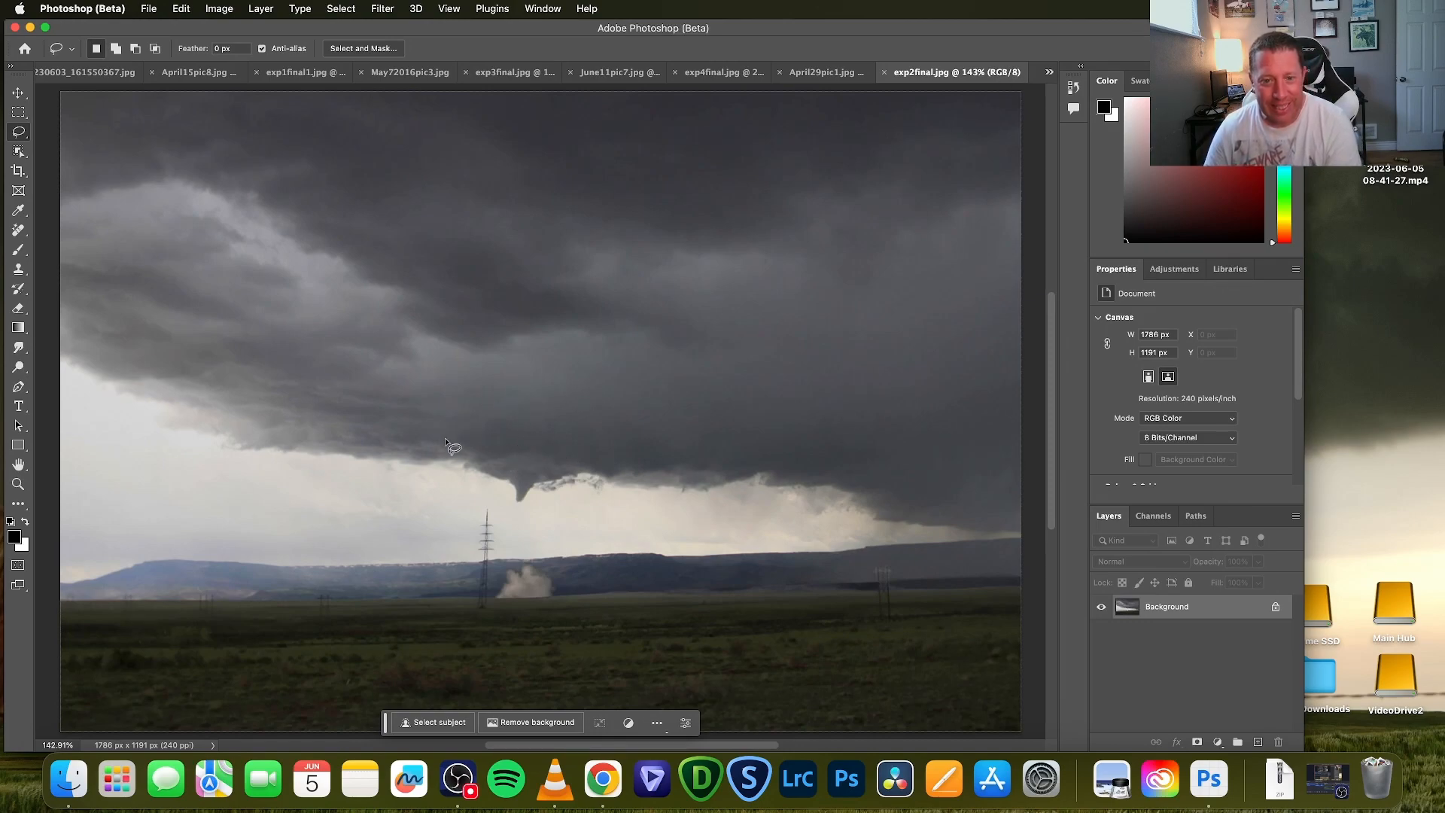
{"action": "mouse_move", "coordinate": [575, 511]}
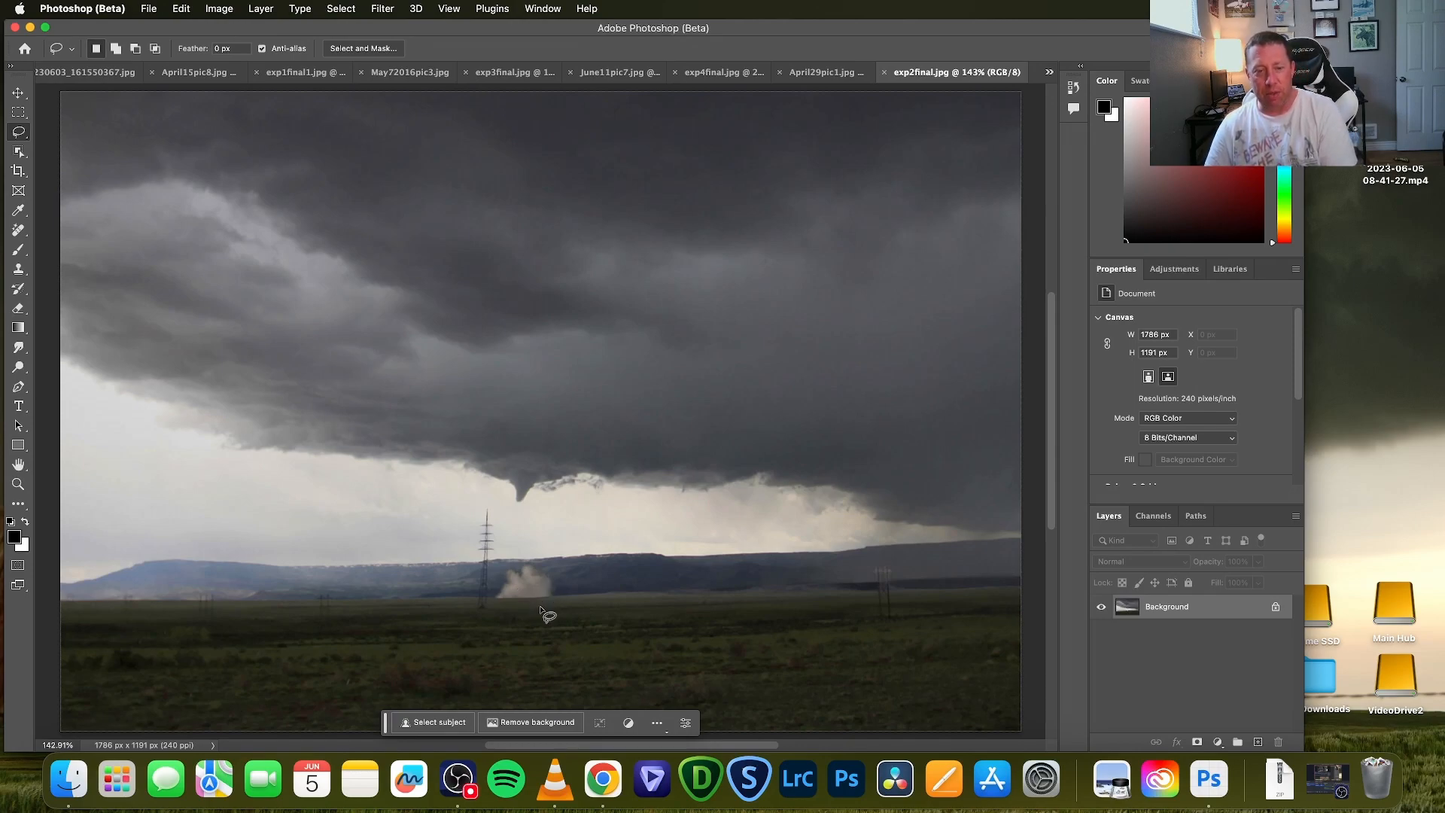
{"action": "mouse_move", "coordinate": [605, 585]}
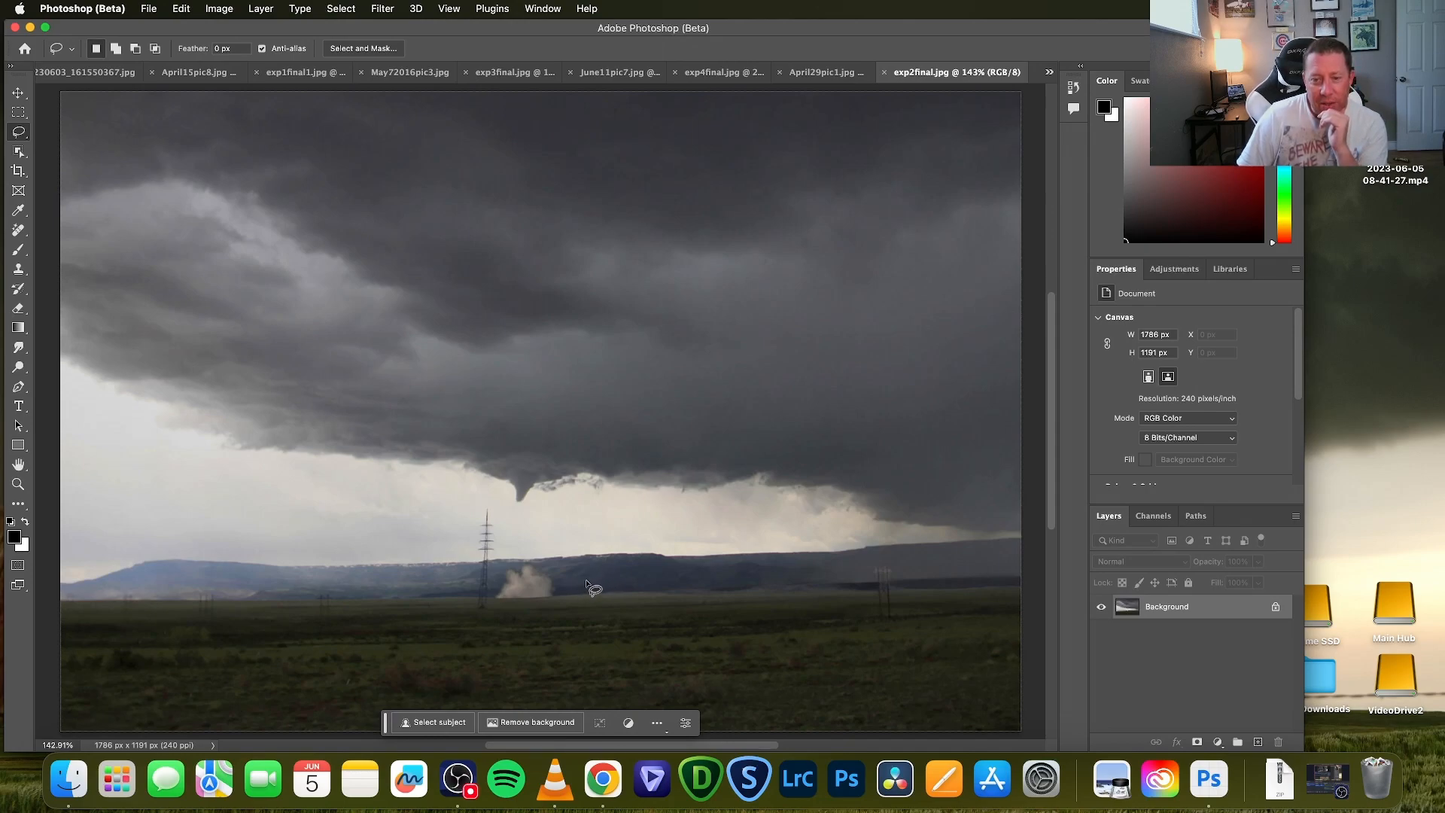
Lasso a small ground patch just right of the dust plume
{"action": "left_click_drag", "start_coordinate": [590, 576], "coordinate": [608, 594]}
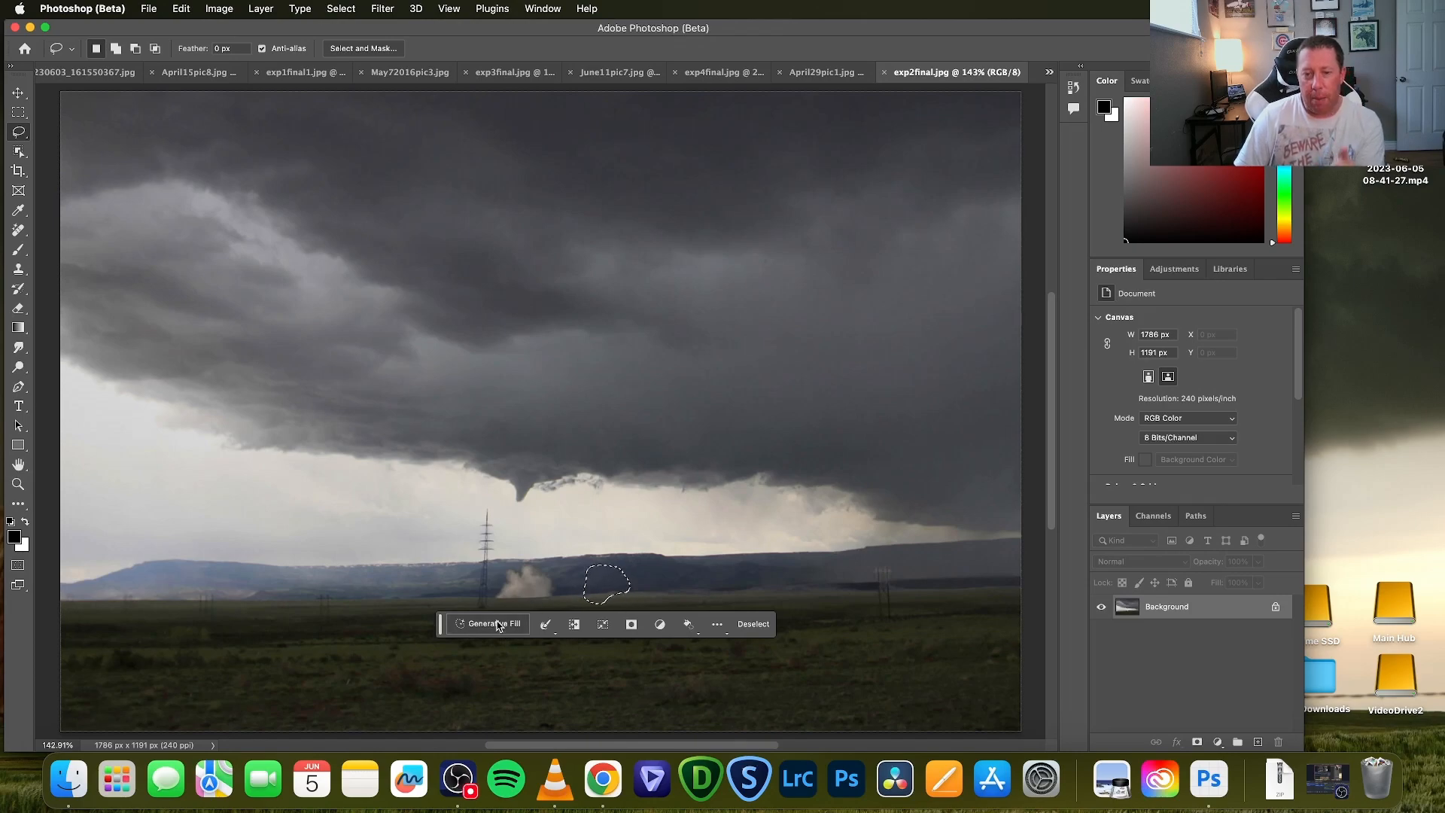
{"action": "mouse_move", "coordinate": [489, 624]}
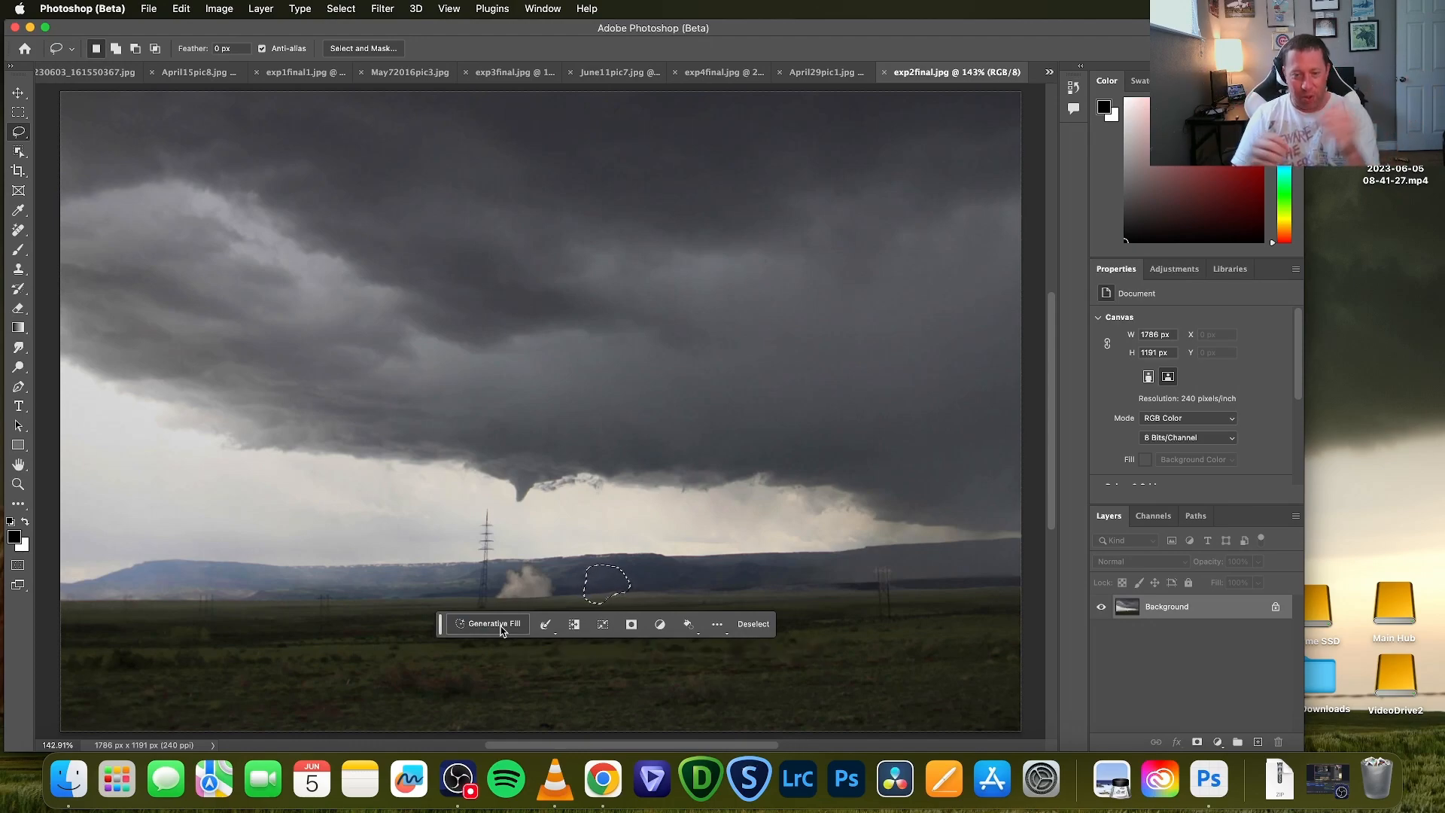
{"action": "mouse_move", "coordinate": [413, 487]}
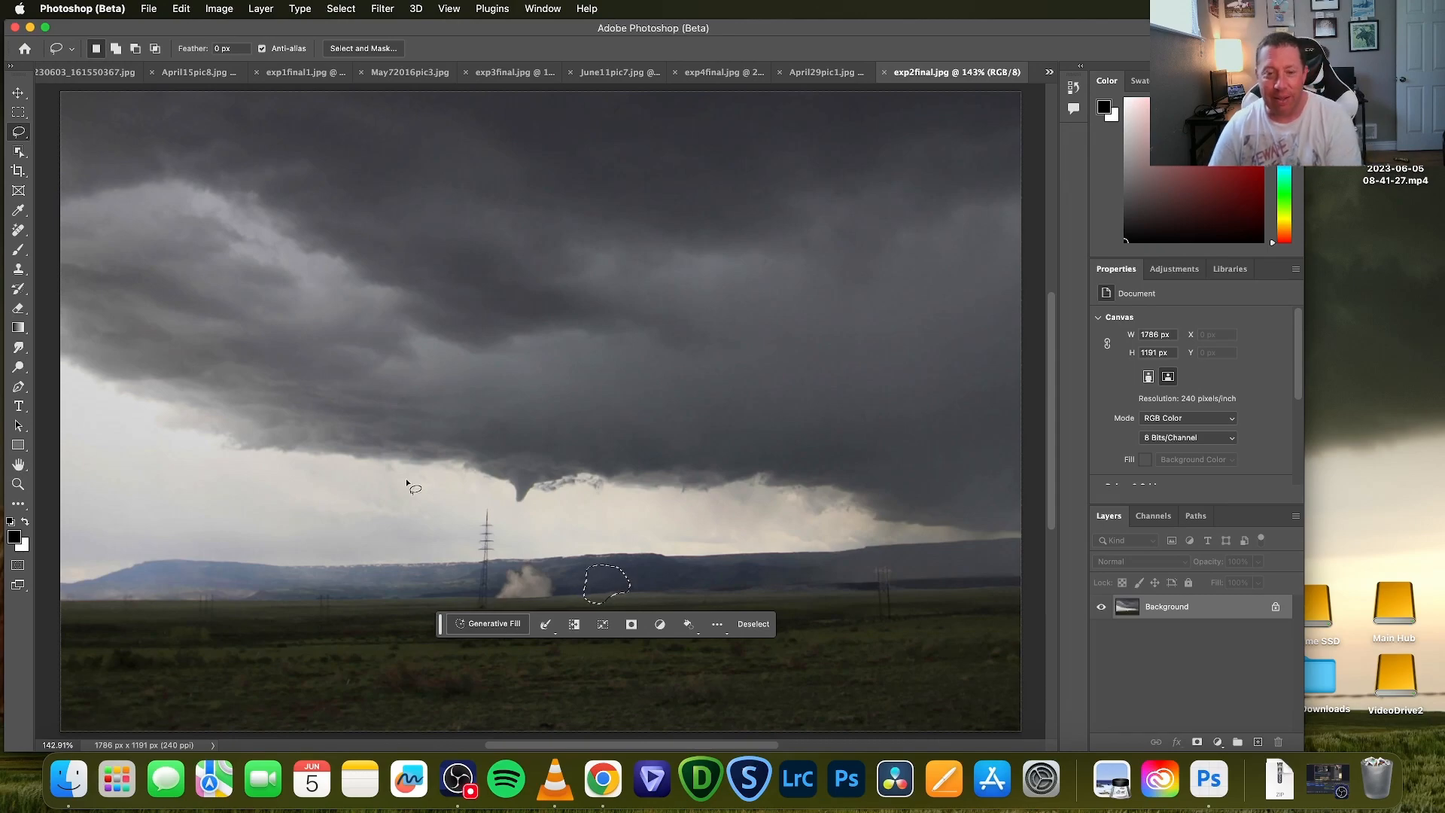
{"action": "mouse_move", "coordinate": [650, 504]}
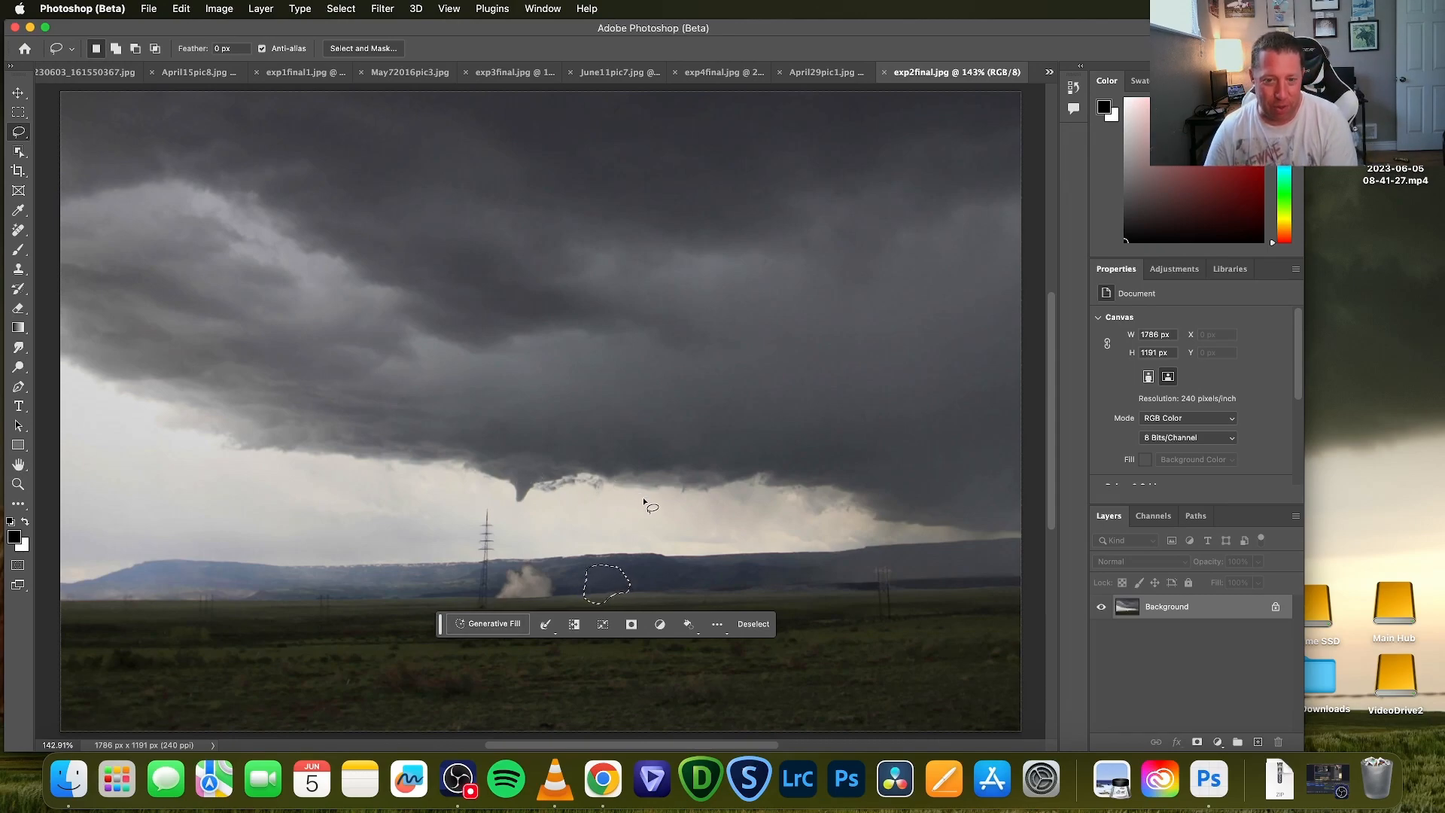
{"action": "mouse_move", "coordinate": [588, 538]}
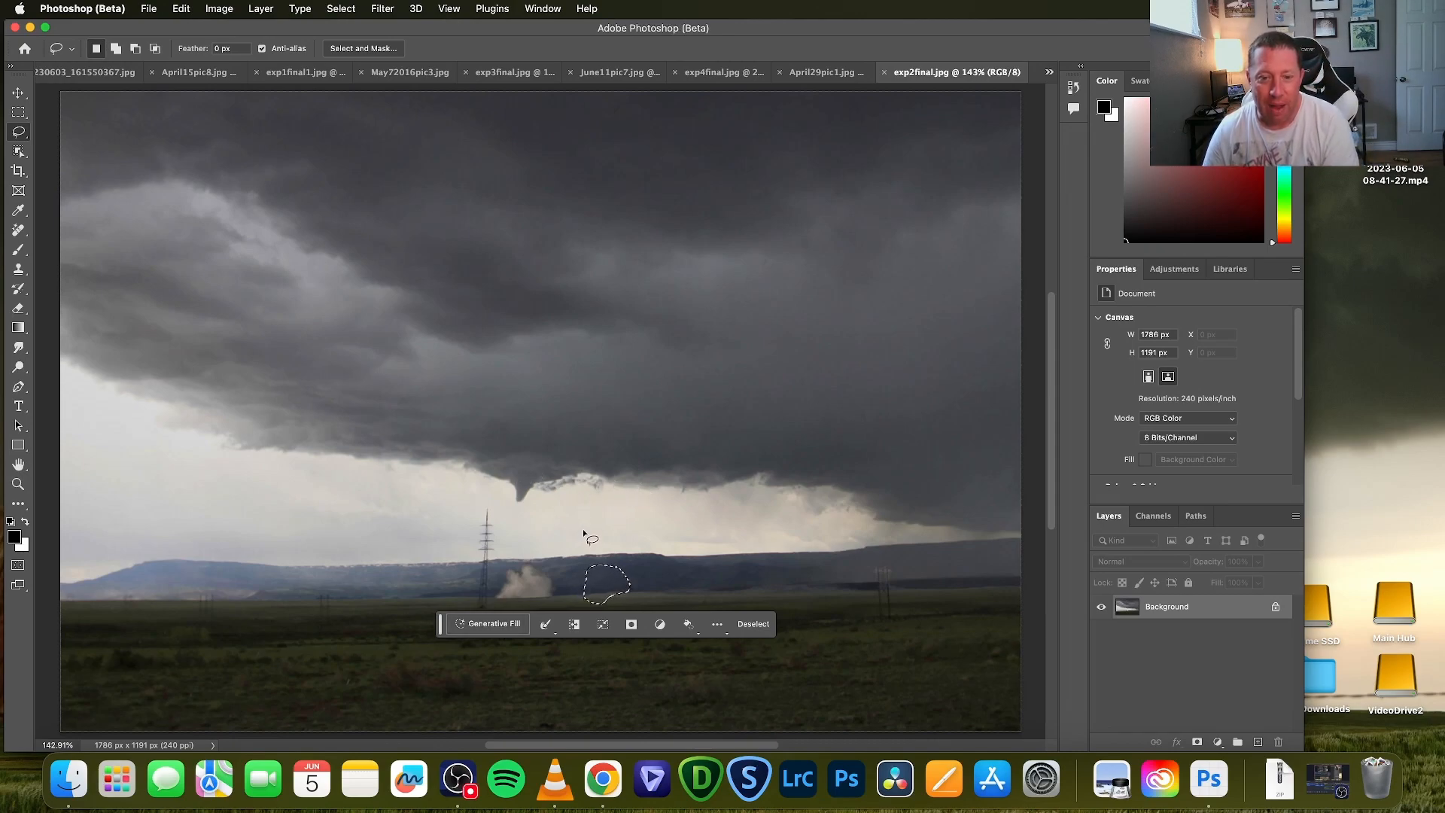
{"action": "mouse_move", "coordinate": [524, 590]}
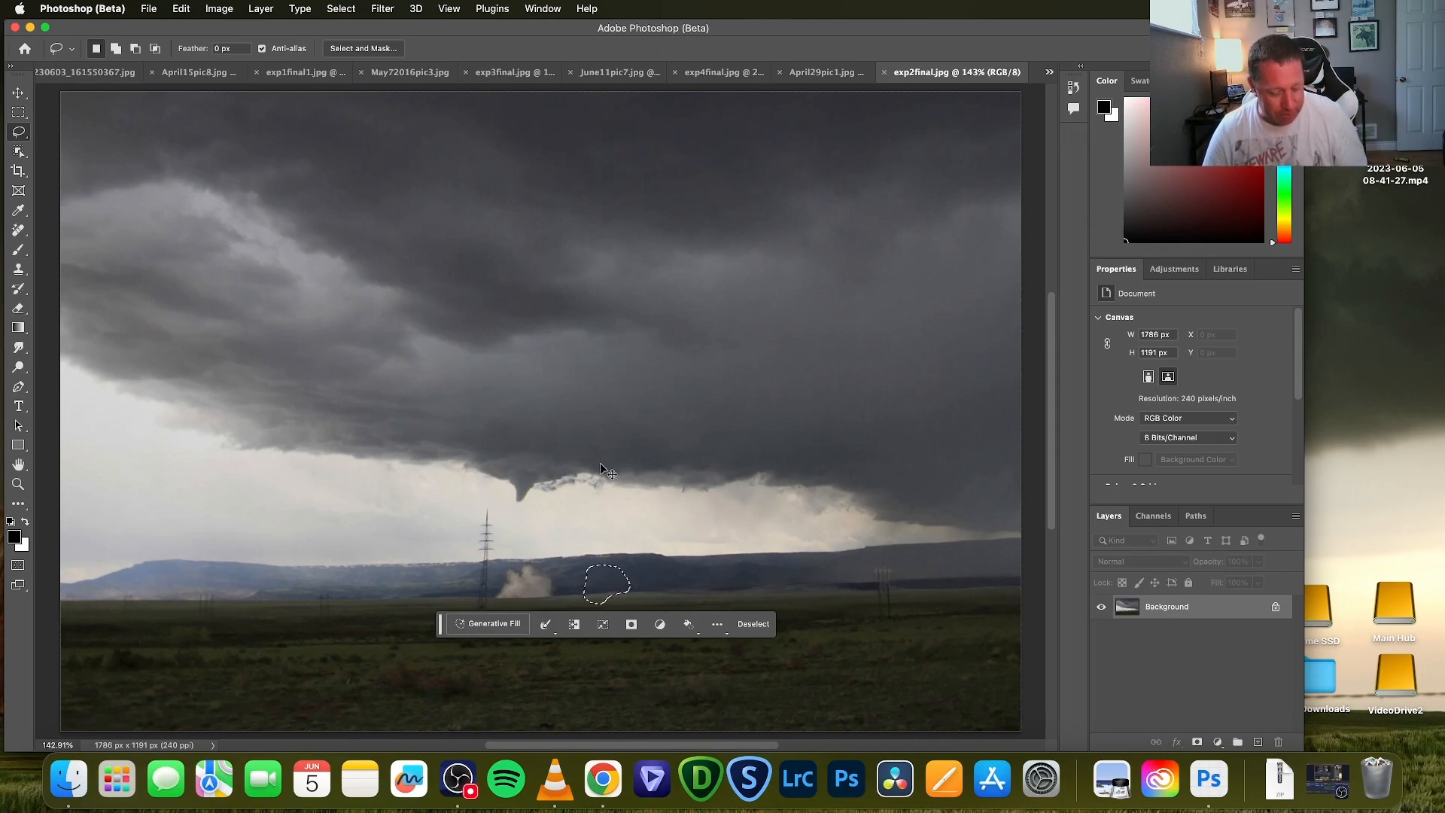
{"action": "left_click", "coordinate": [751, 623]}
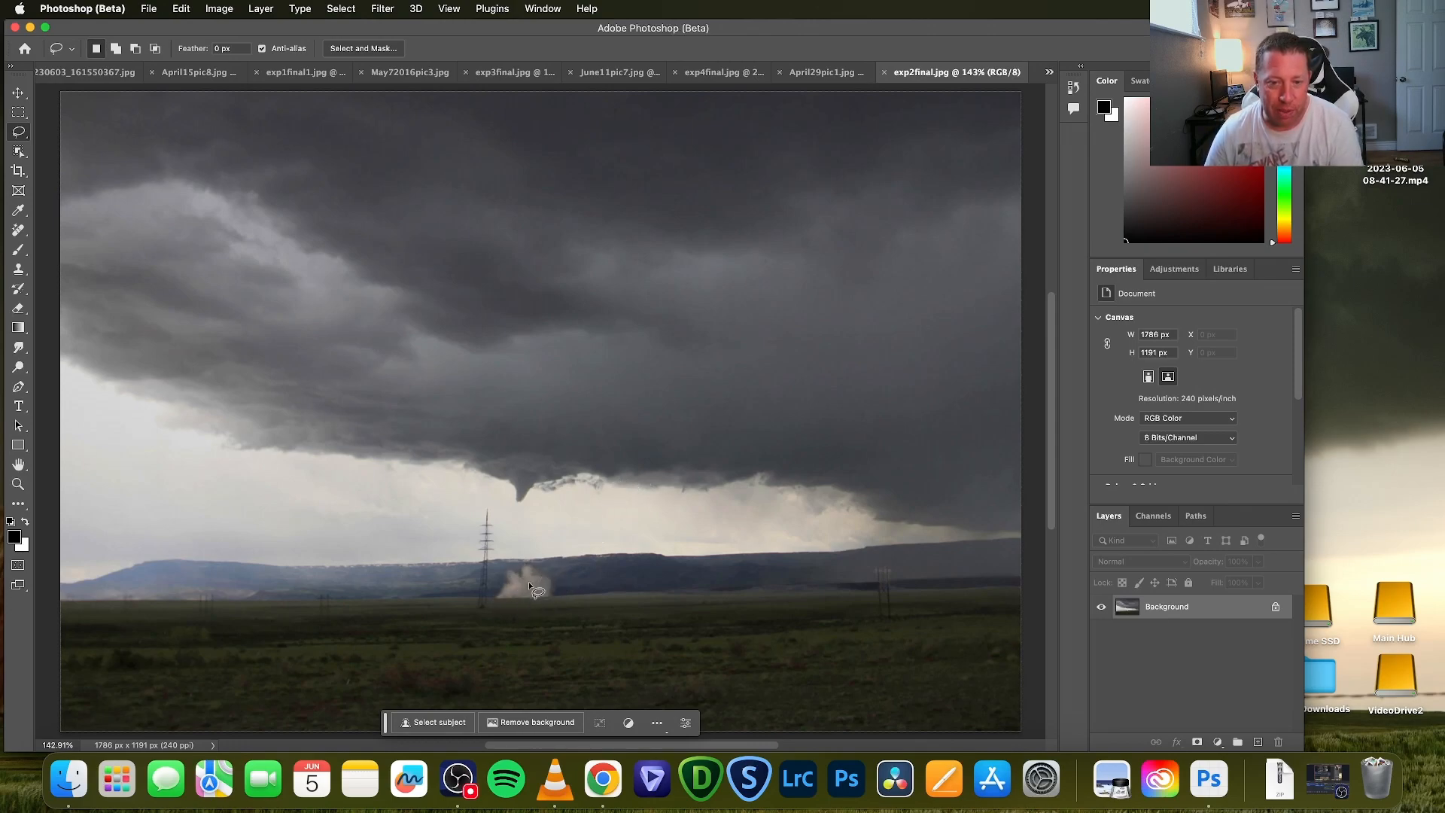
{"action": "mouse_move", "coordinate": [534, 603]}
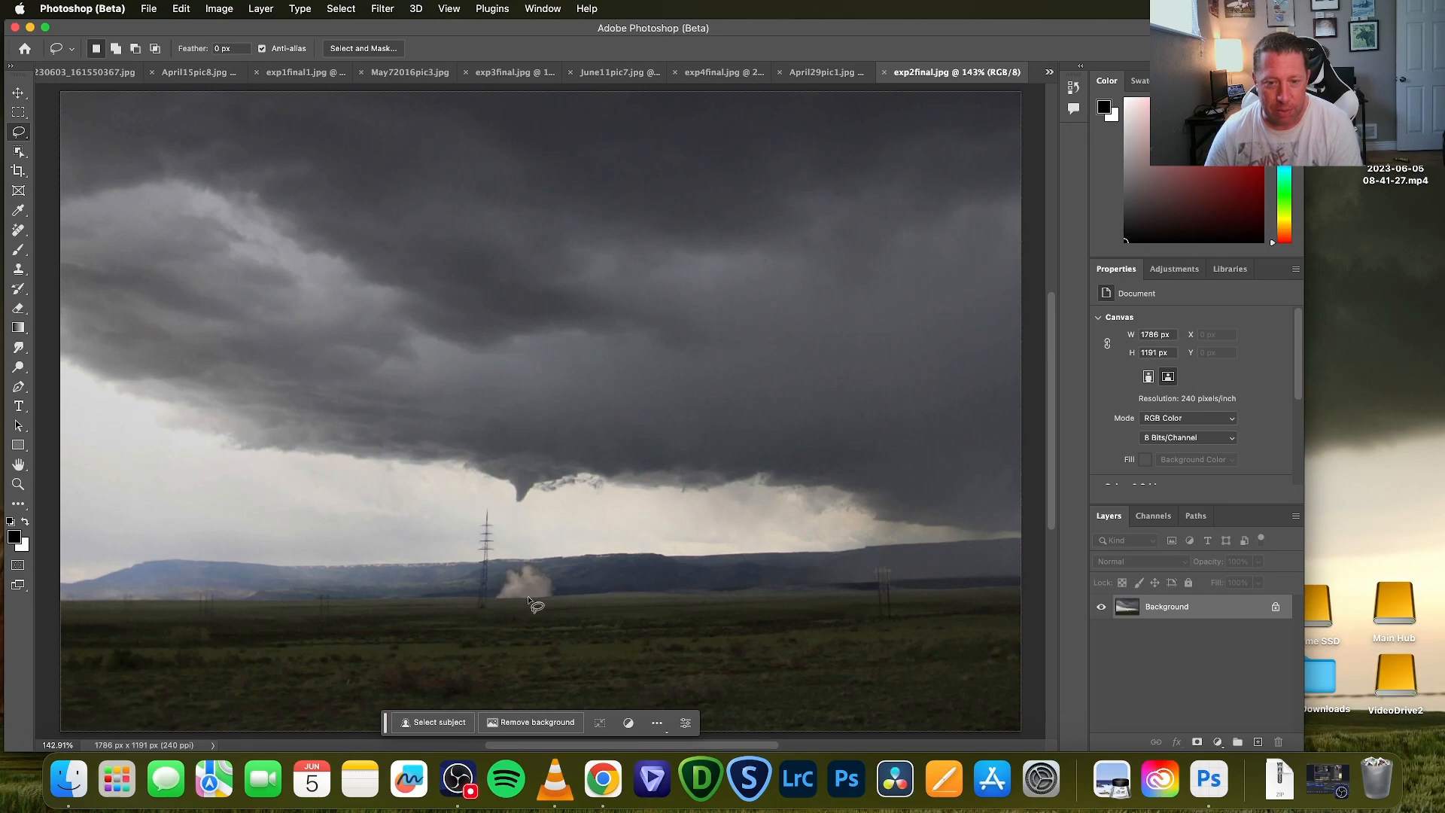
{"action": "mouse_move", "coordinate": [517, 567]}
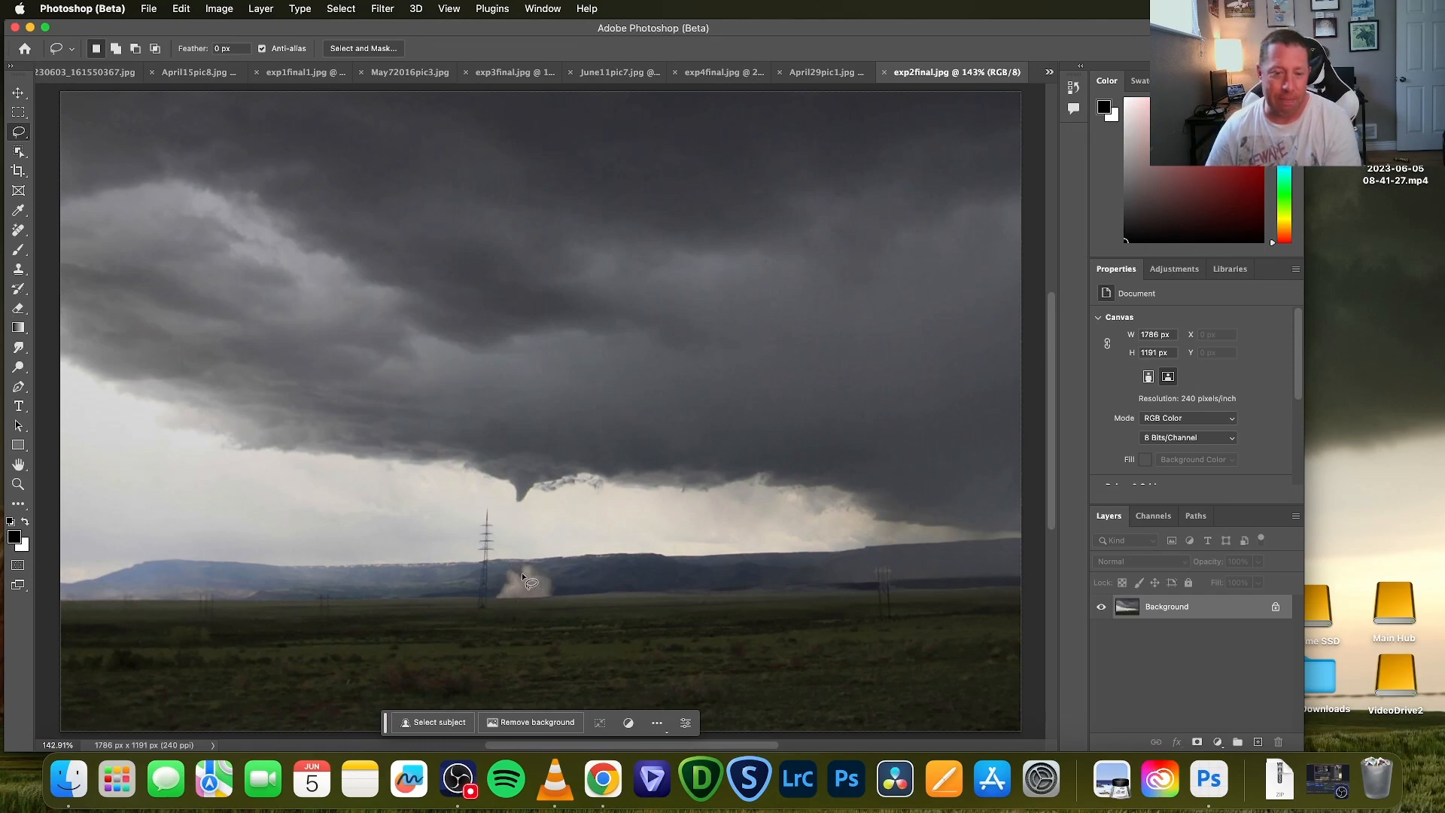
{"action": "mouse_move", "coordinate": [569, 592]}
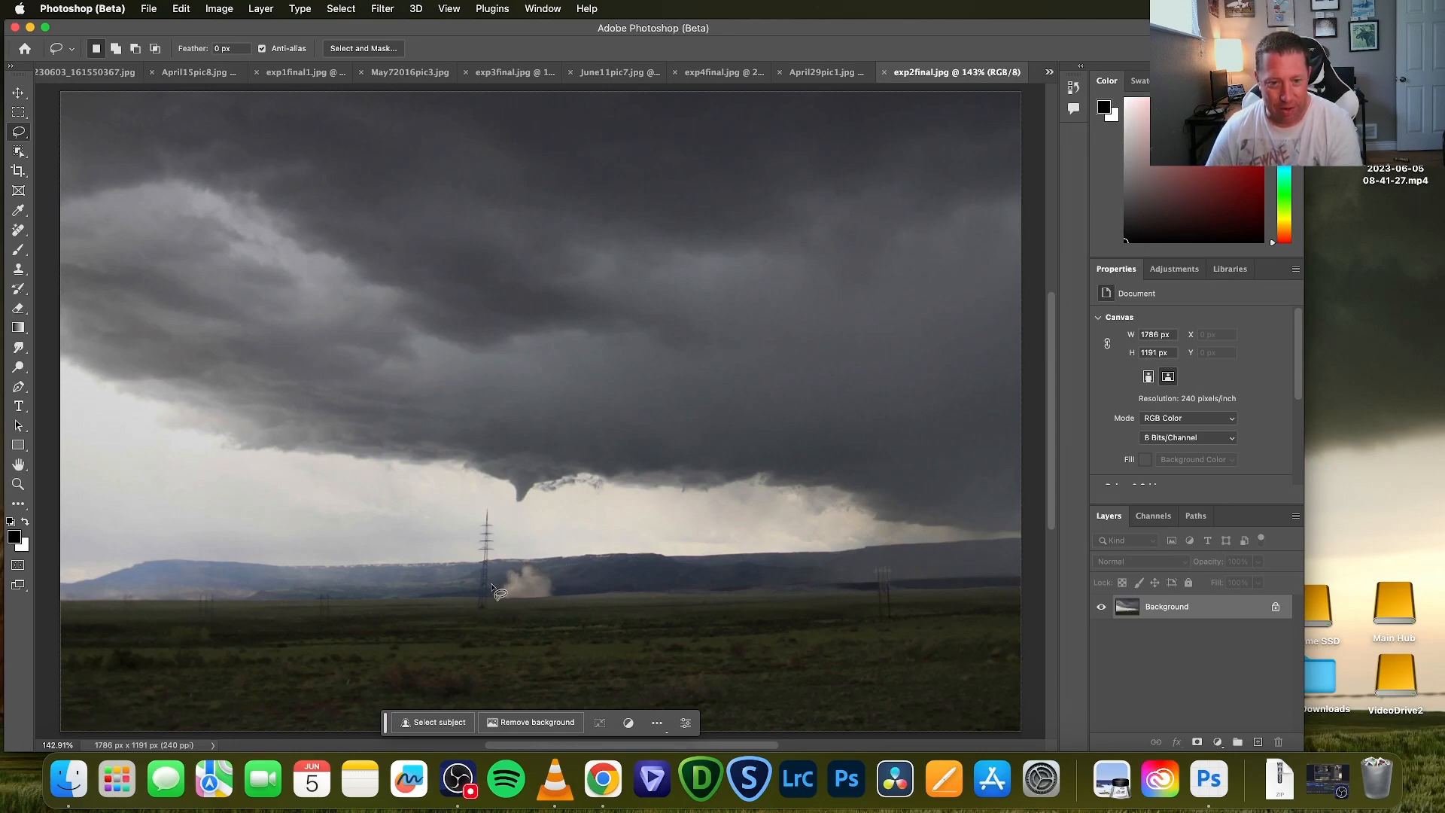
{"action": "mouse_move", "coordinate": [511, 419]}
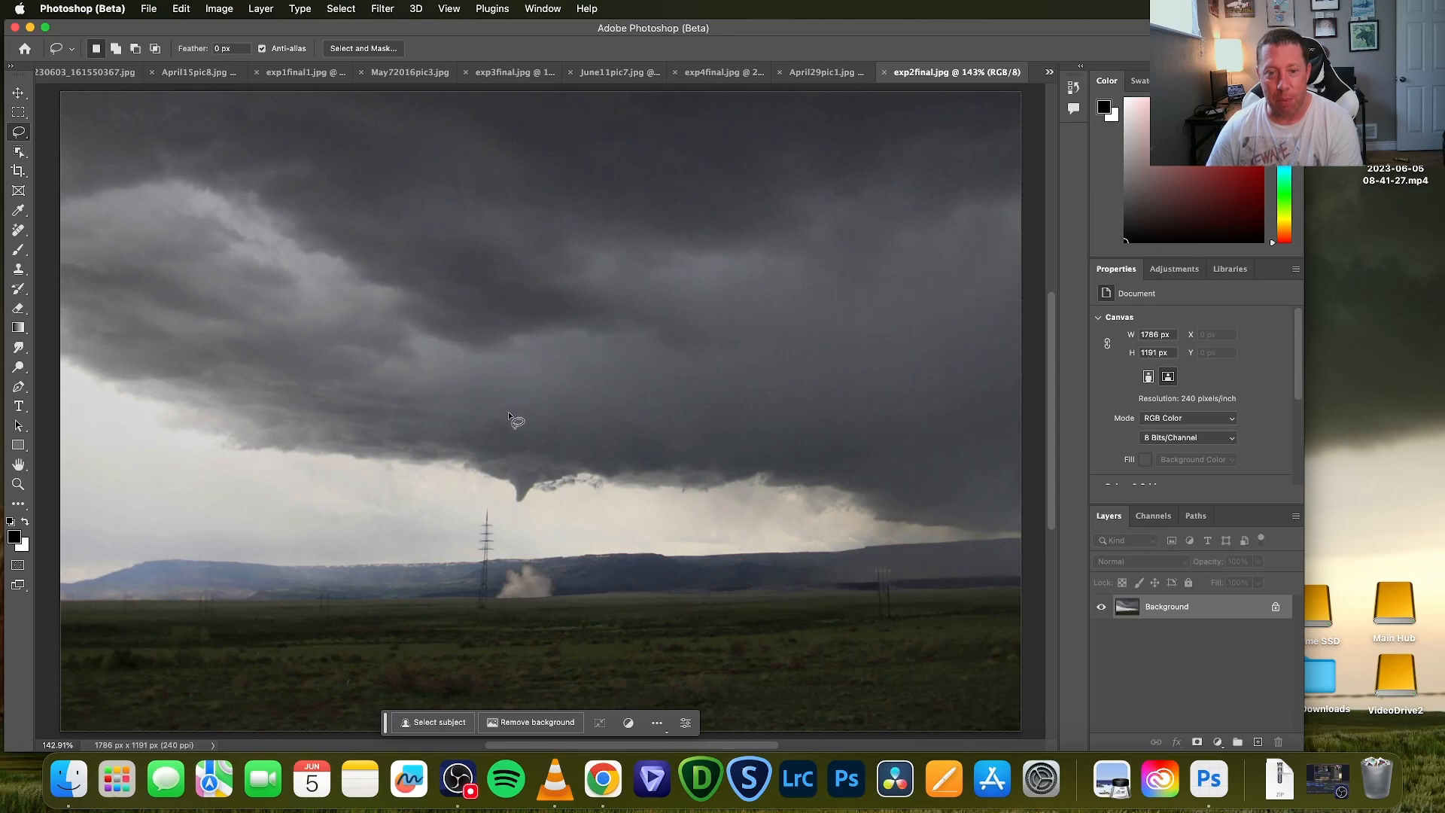
{"action": "mouse_move", "coordinate": [506, 431]}
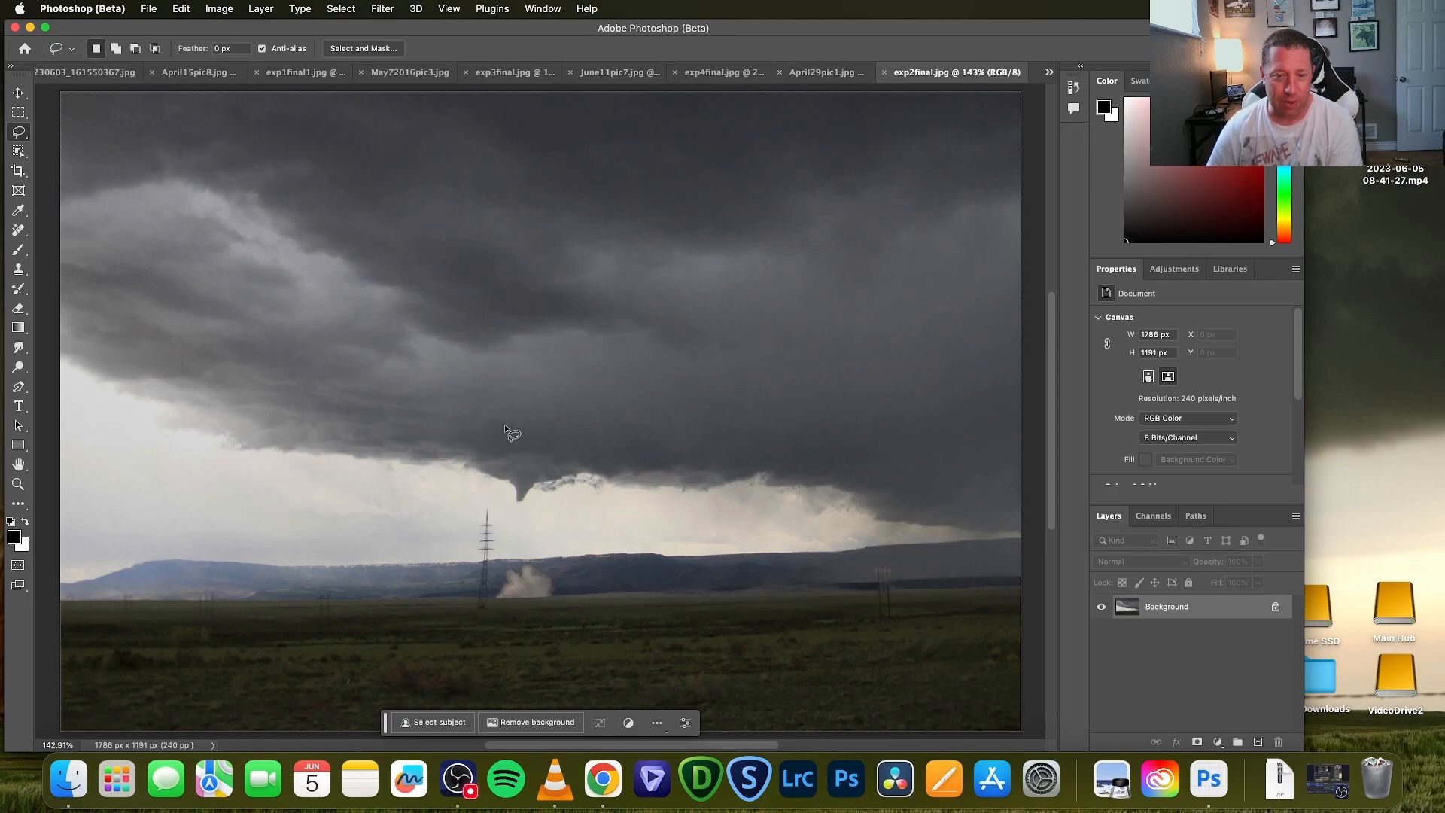
{"action": "mouse_move", "coordinate": [509, 422]}
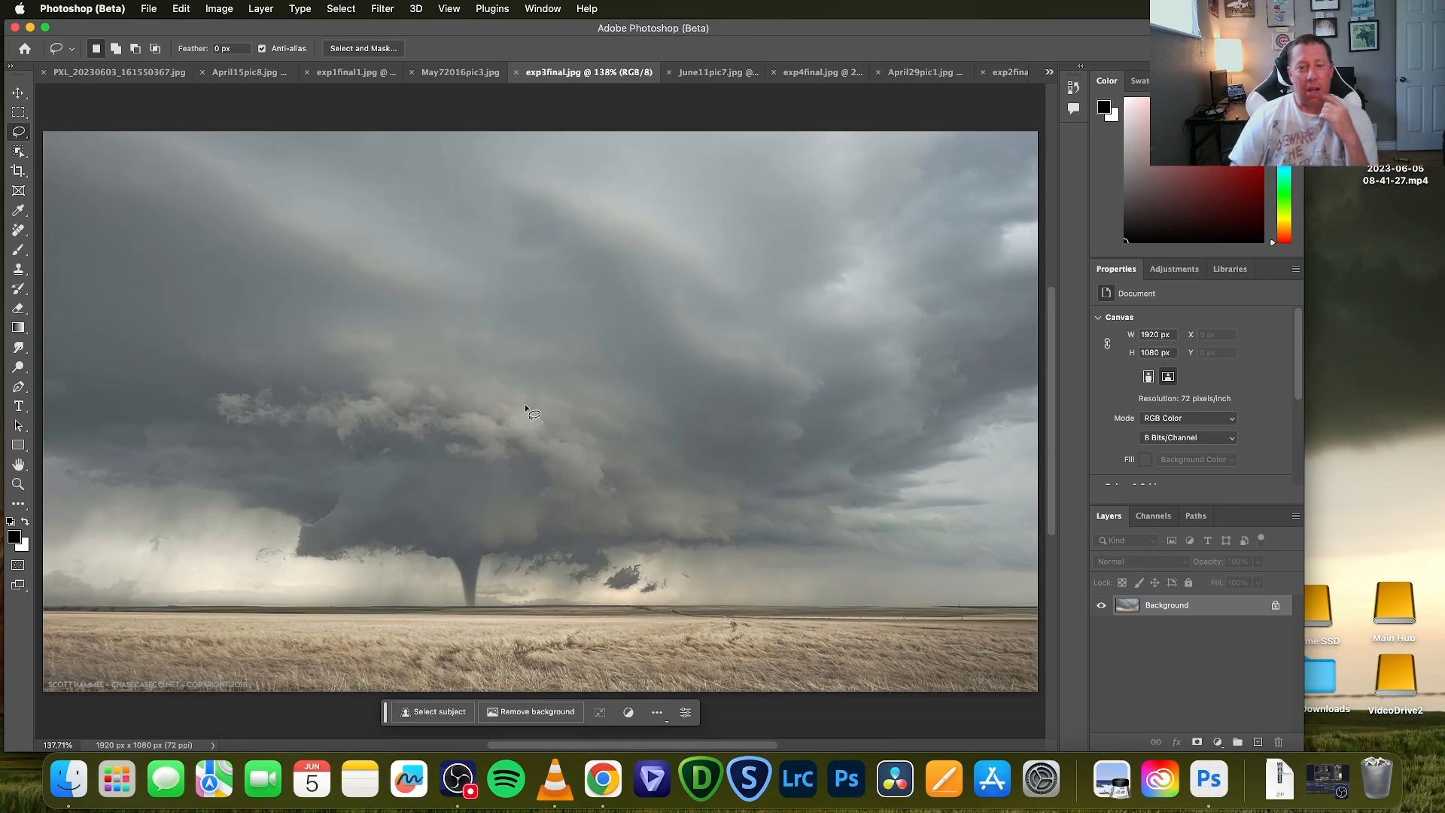
{"action": "mouse_move", "coordinate": [496, 543]}
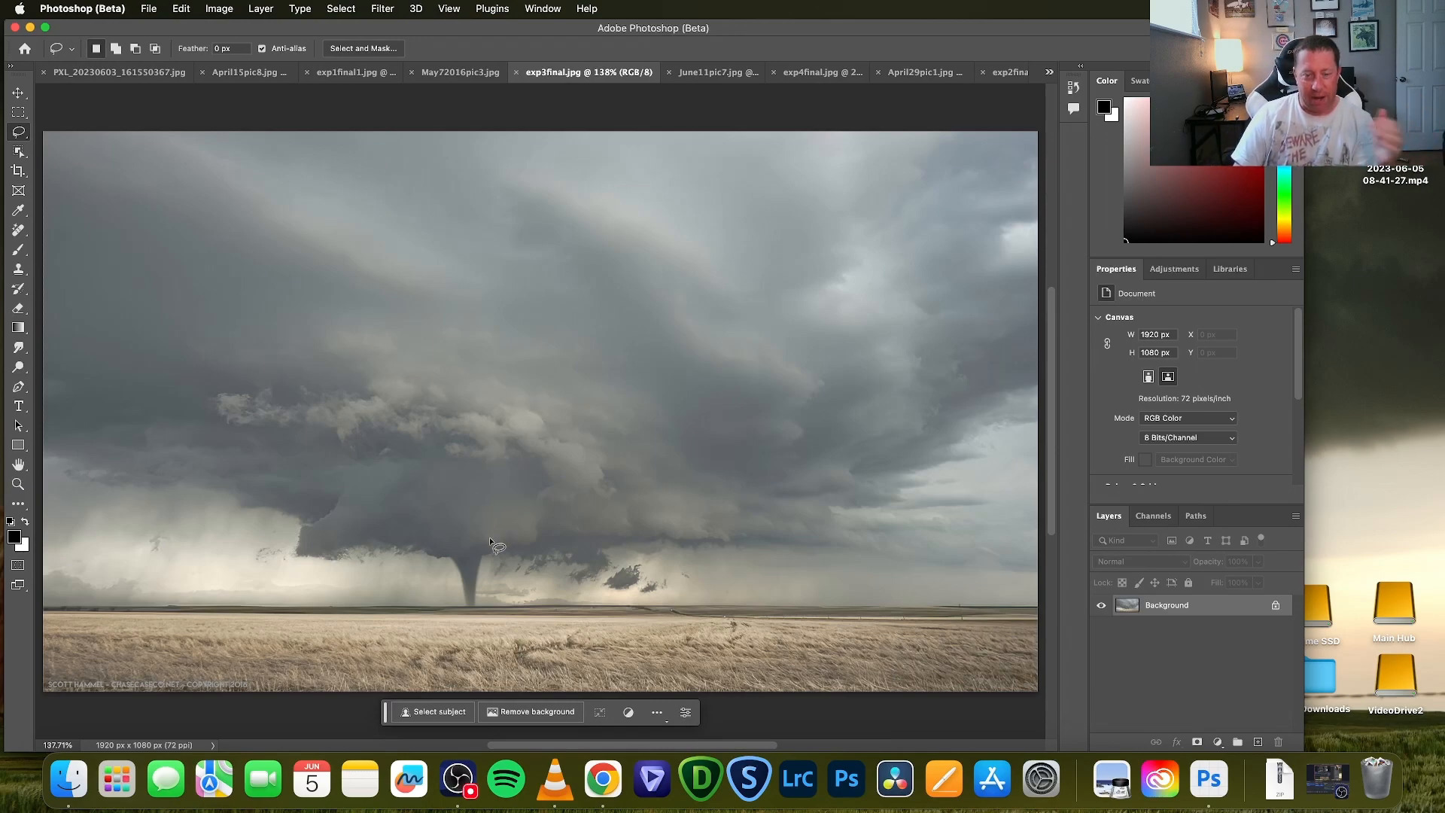
{"action": "mouse_move", "coordinate": [435, 230]}
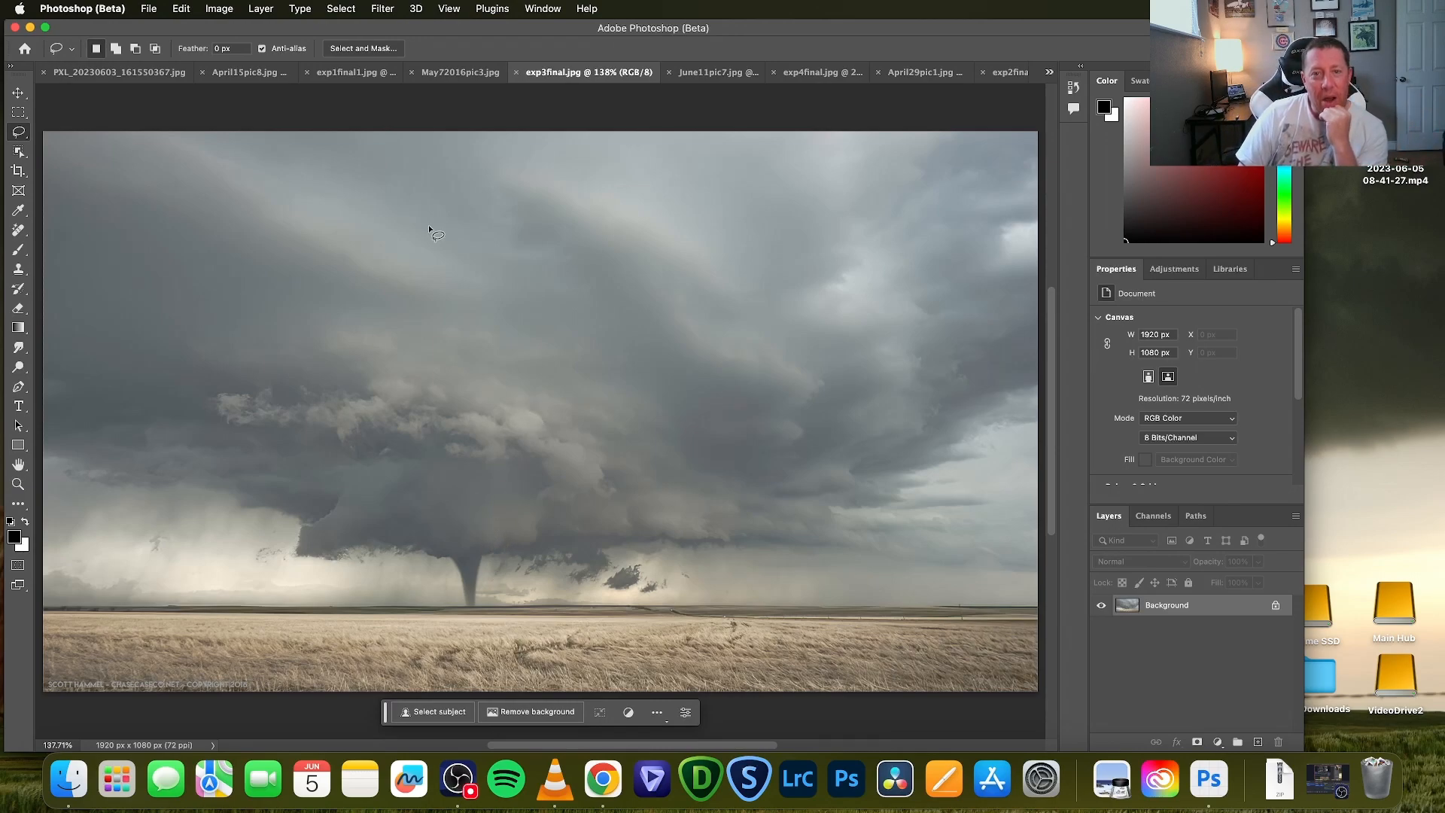
Show exp1final.jpg, the dark storm with a thin rope tornado
{"action": "left_click", "coordinate": [354, 73]}
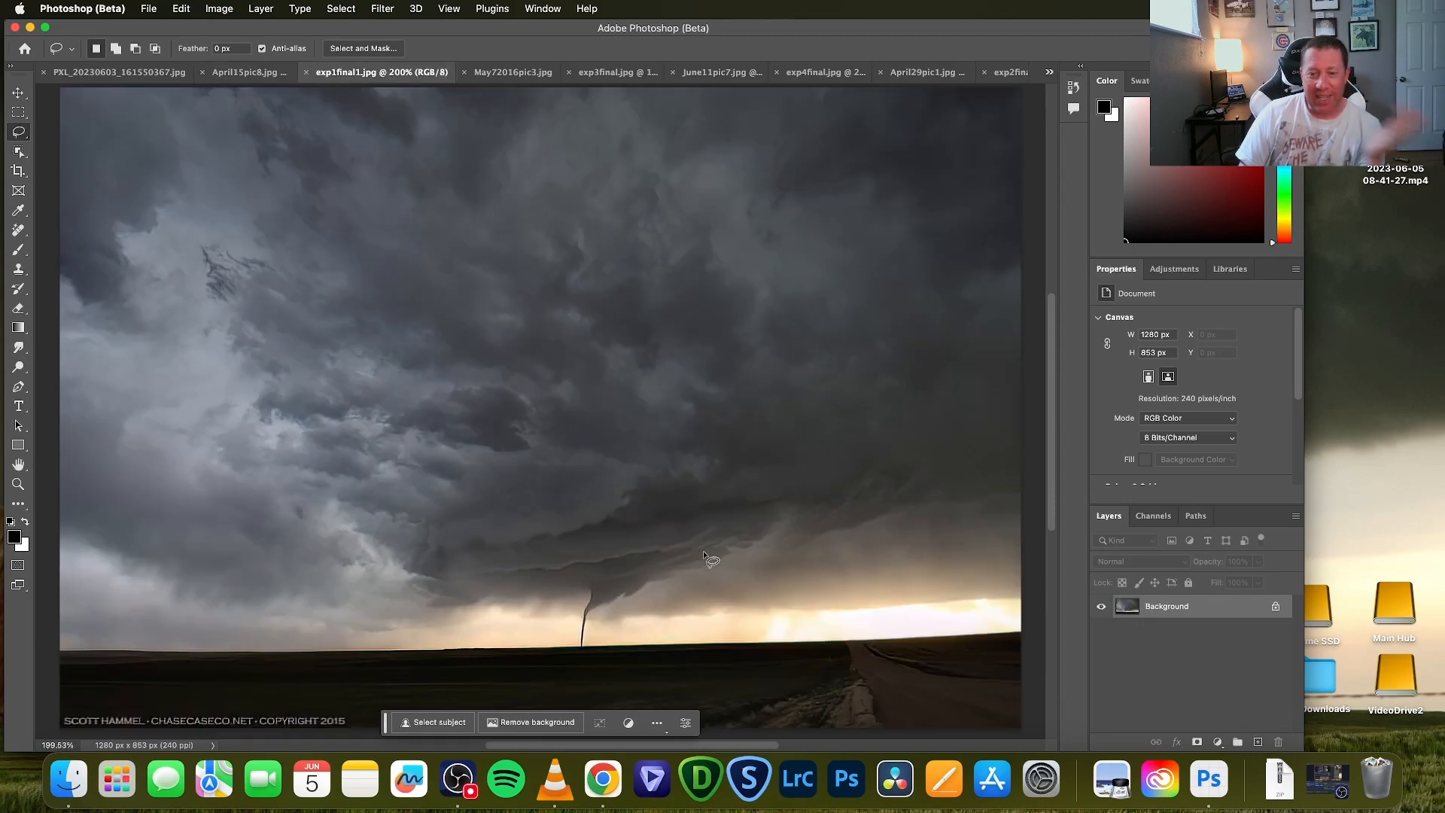
{"action": "mouse_move", "coordinate": [544, 465]}
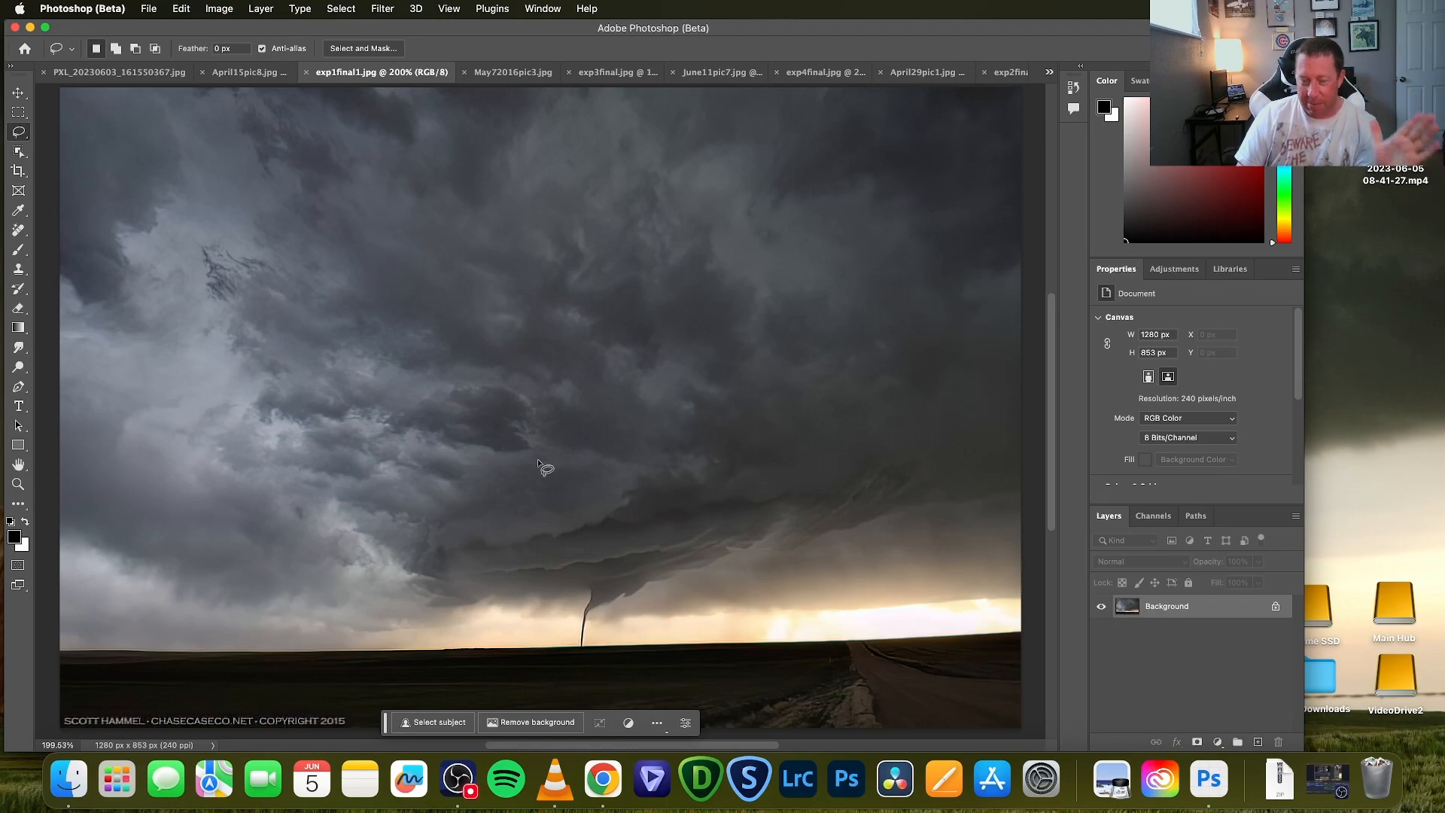
{"action": "mouse_move", "coordinate": [631, 431]}
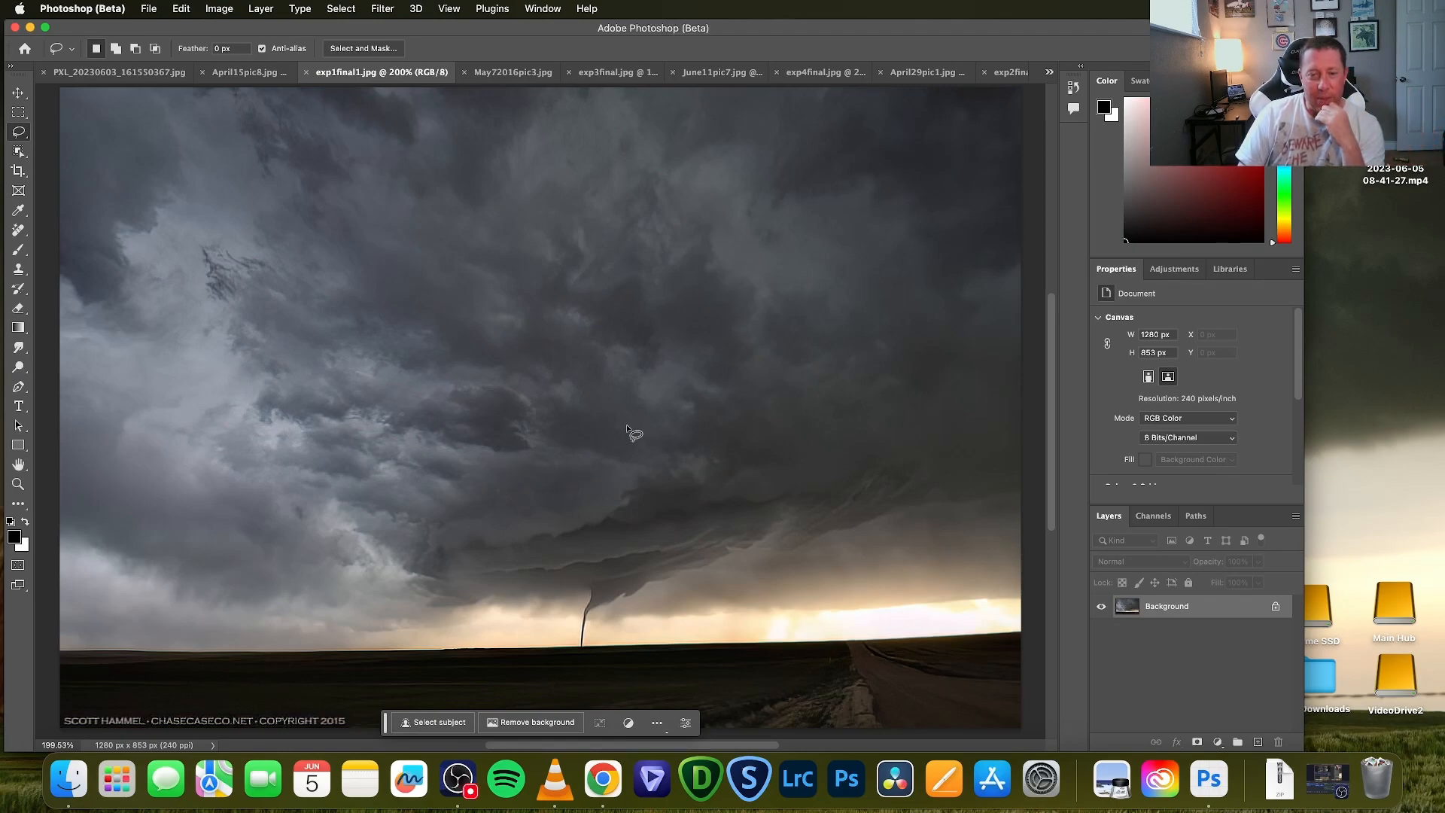
{"action": "mouse_move", "coordinate": [569, 424]}
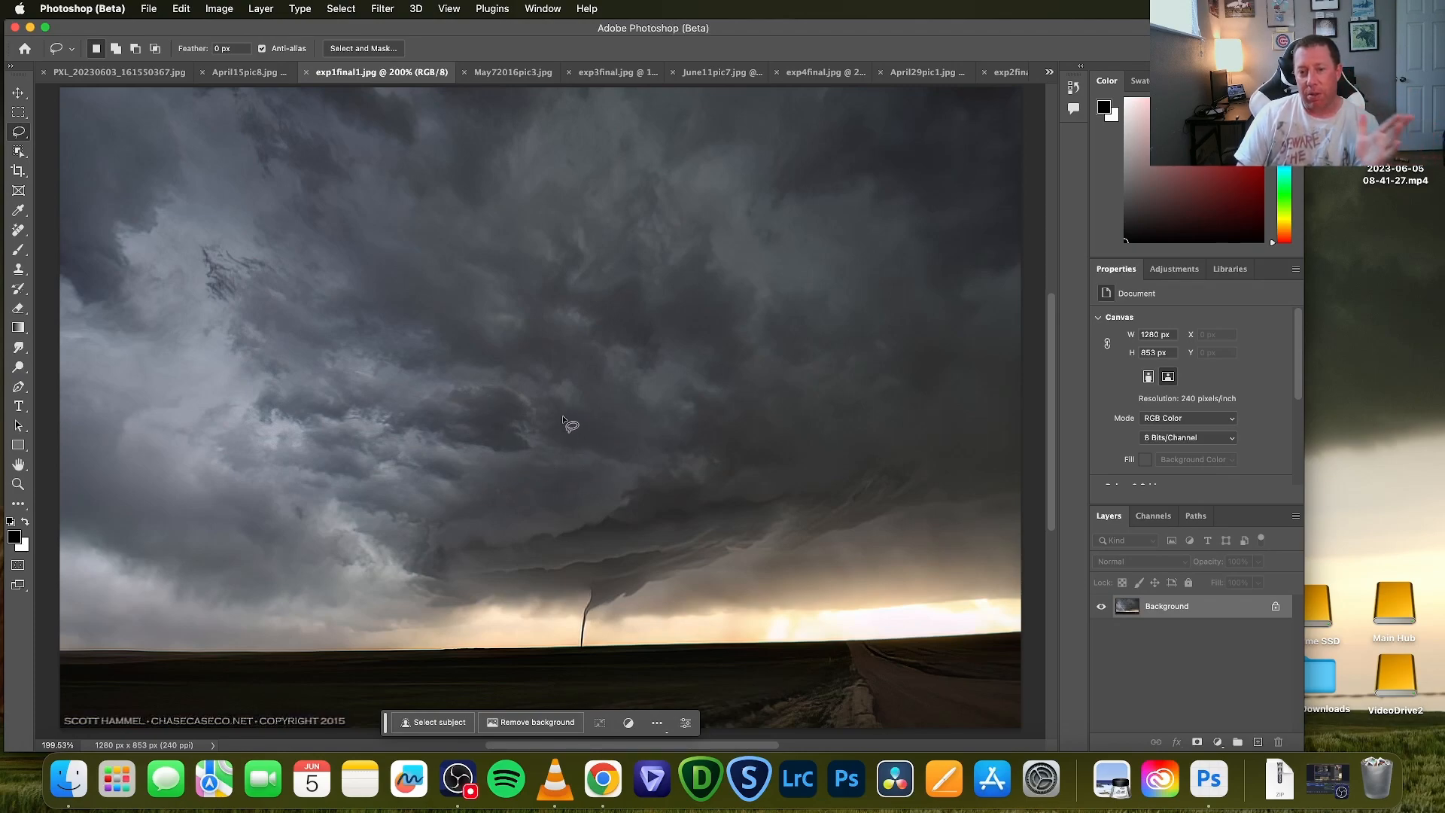
{"action": "mouse_move", "coordinate": [532, 468]}
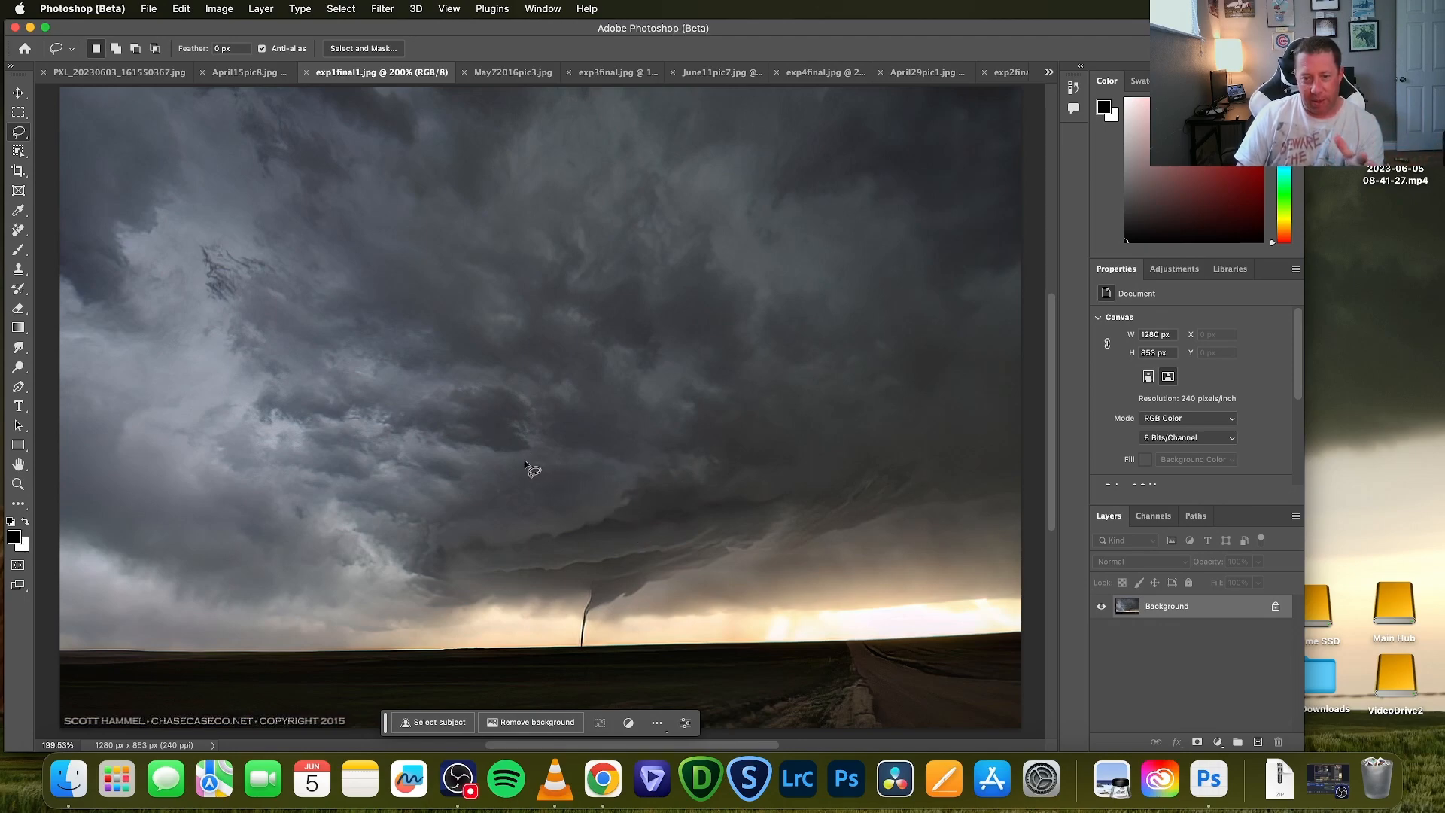
{"action": "mouse_move", "coordinate": [556, 479]}
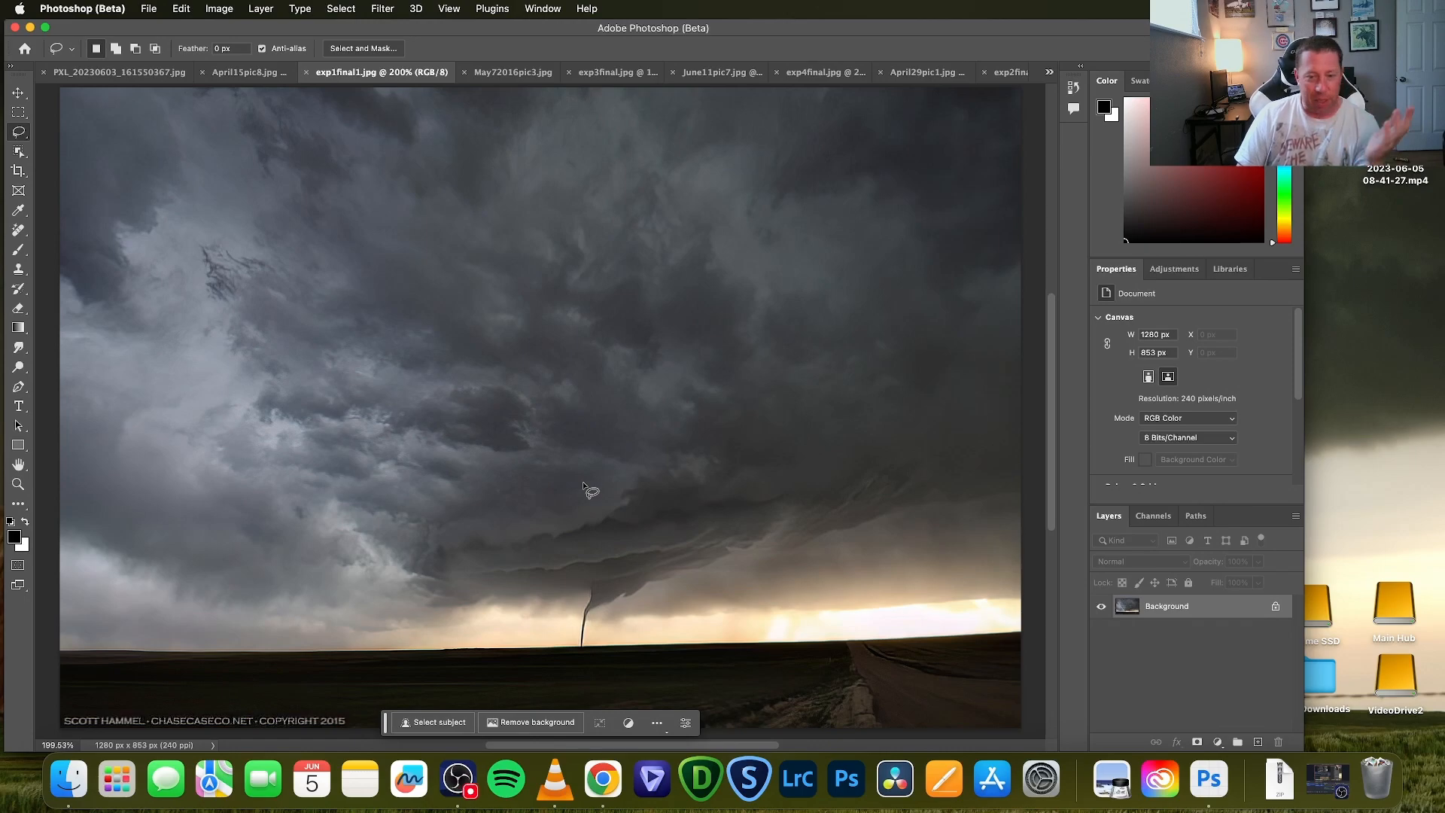
{"action": "mouse_move", "coordinate": [627, 459]}
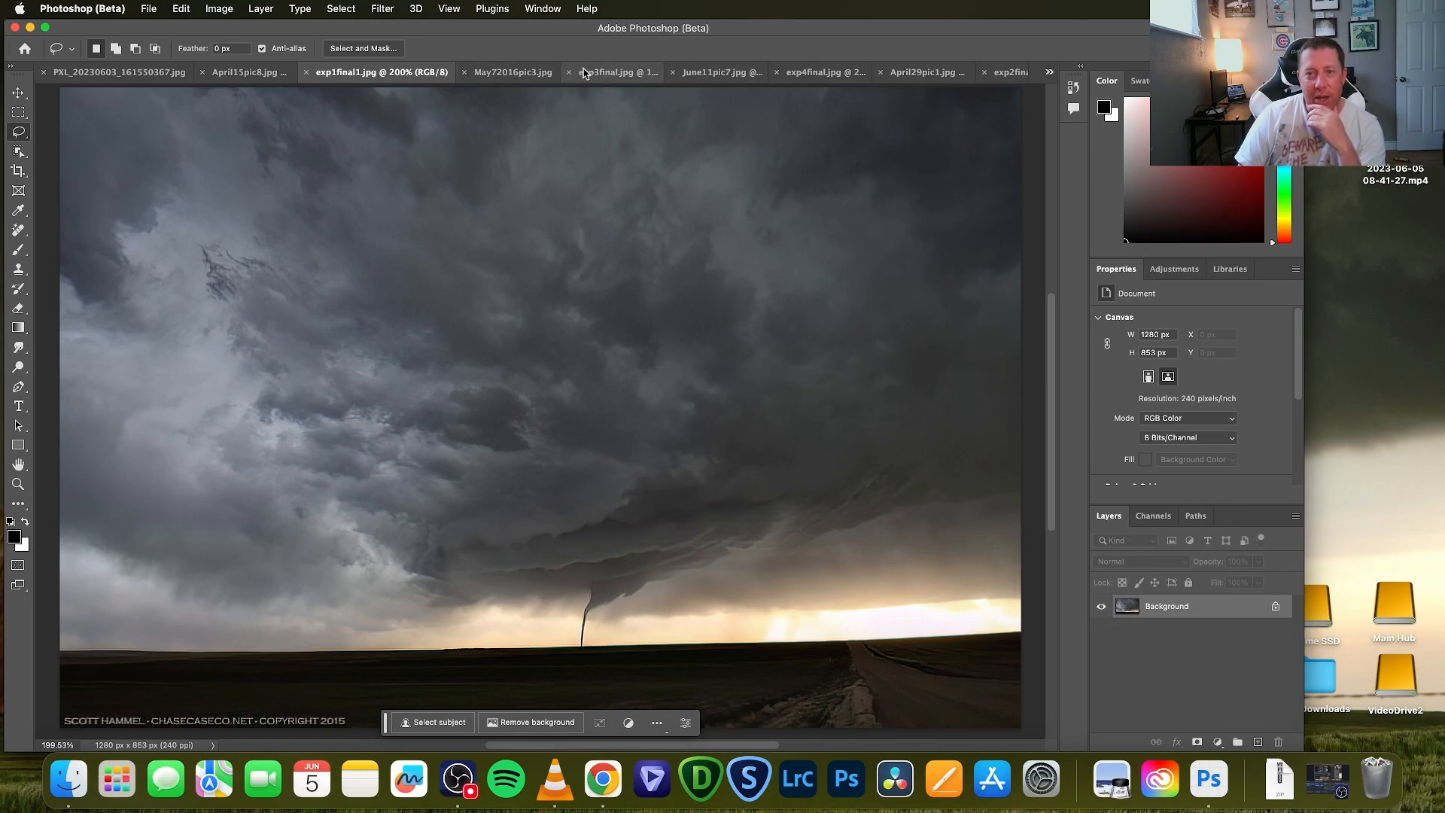
Glance at exp3final.jpg, then show exp4final.jpg, the sunset supercell with funnel
{"action": "left_click", "coordinate": [613, 72]}
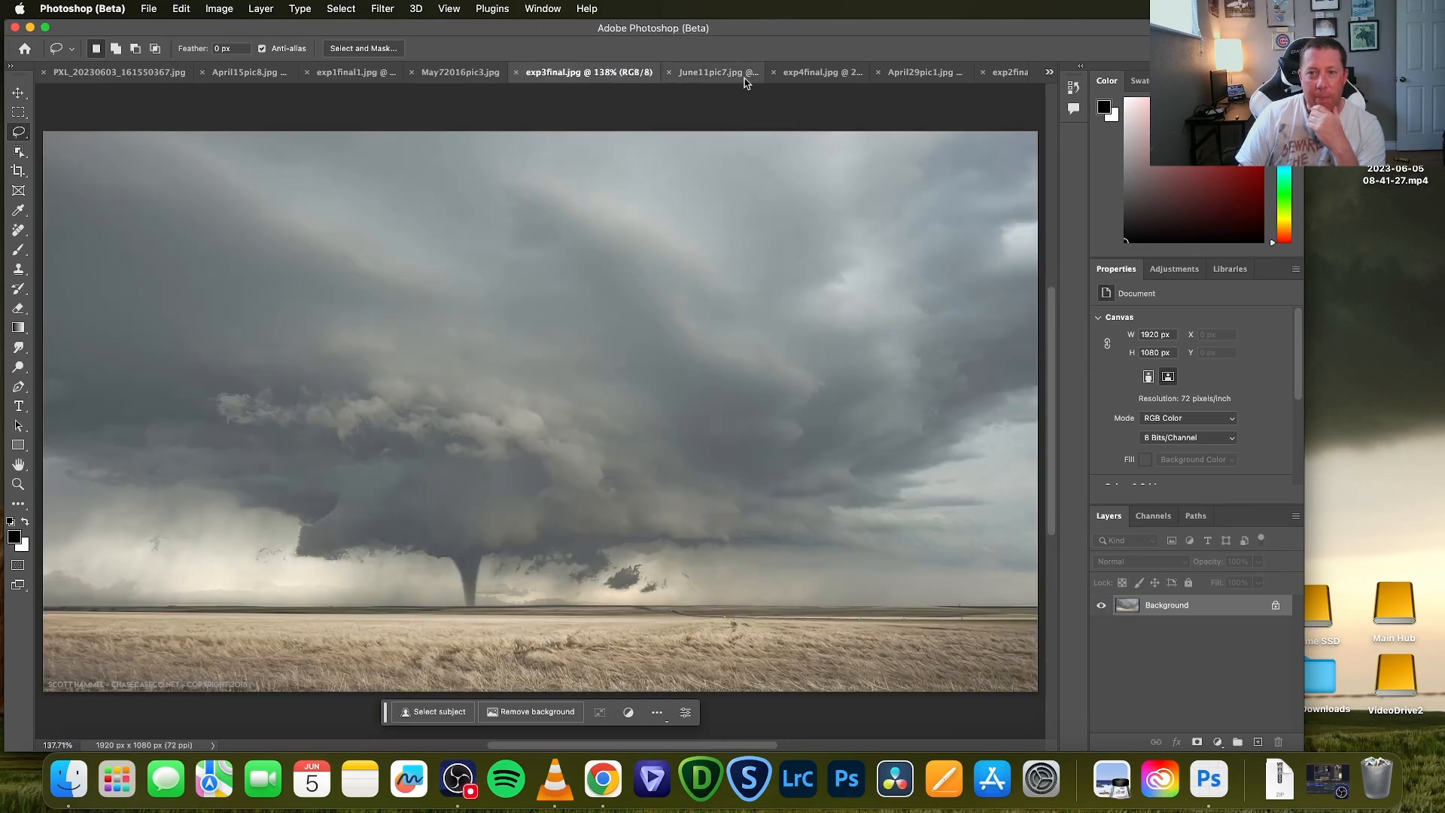
{"action": "left_click", "coordinate": [818, 72]}
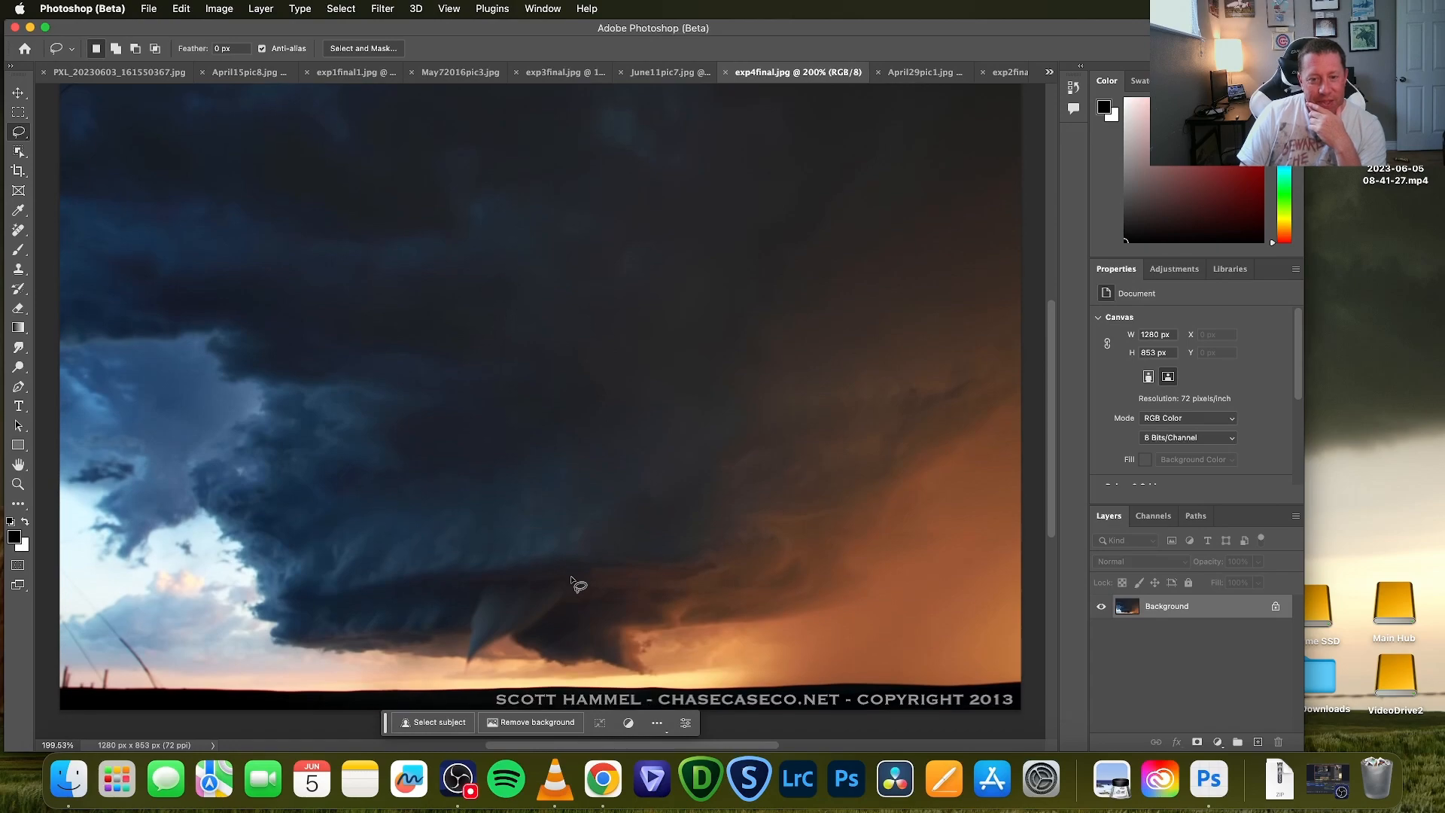
{"action": "mouse_move", "coordinate": [562, 560]}
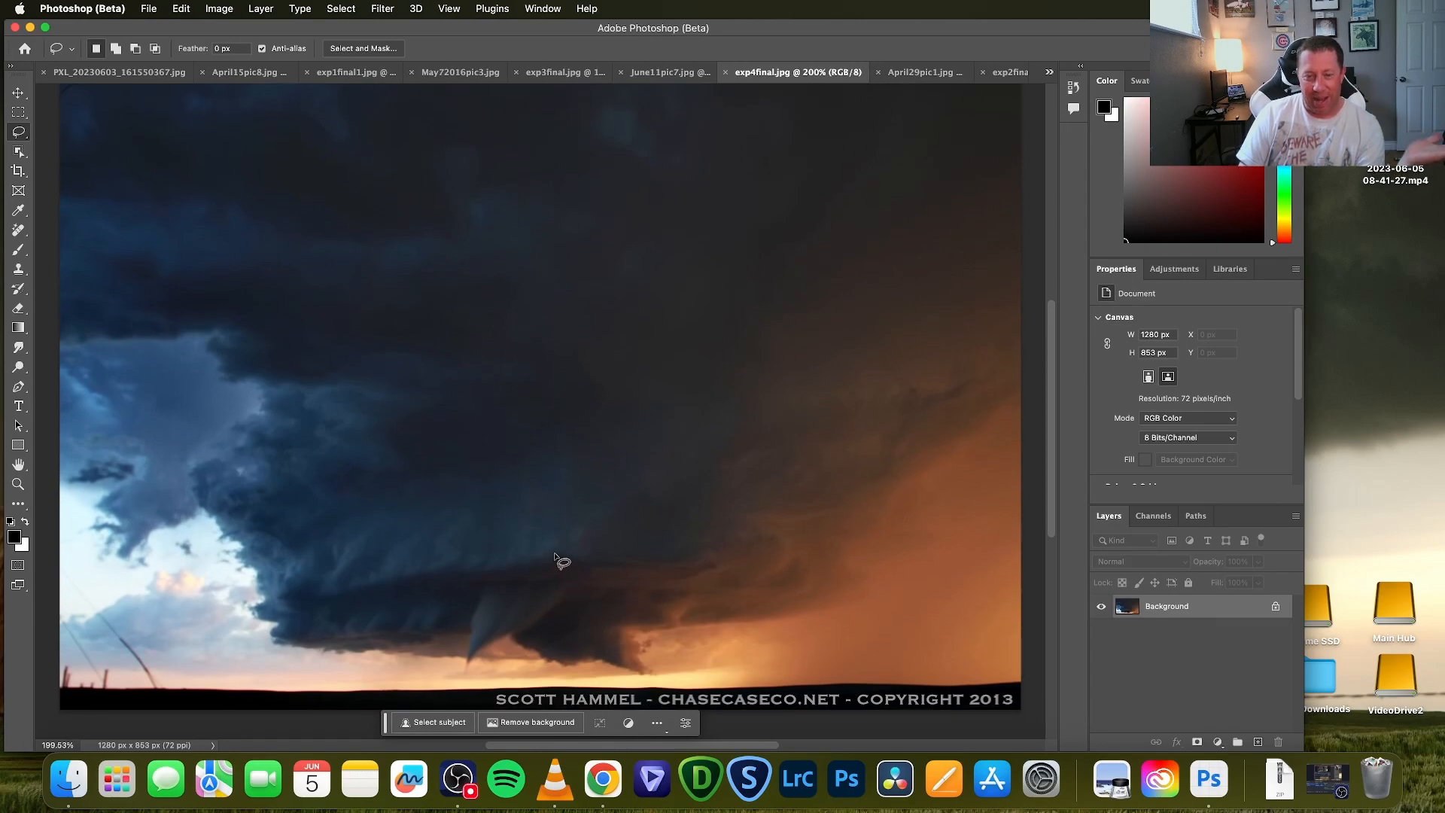
{"action": "mouse_move", "coordinate": [538, 553]}
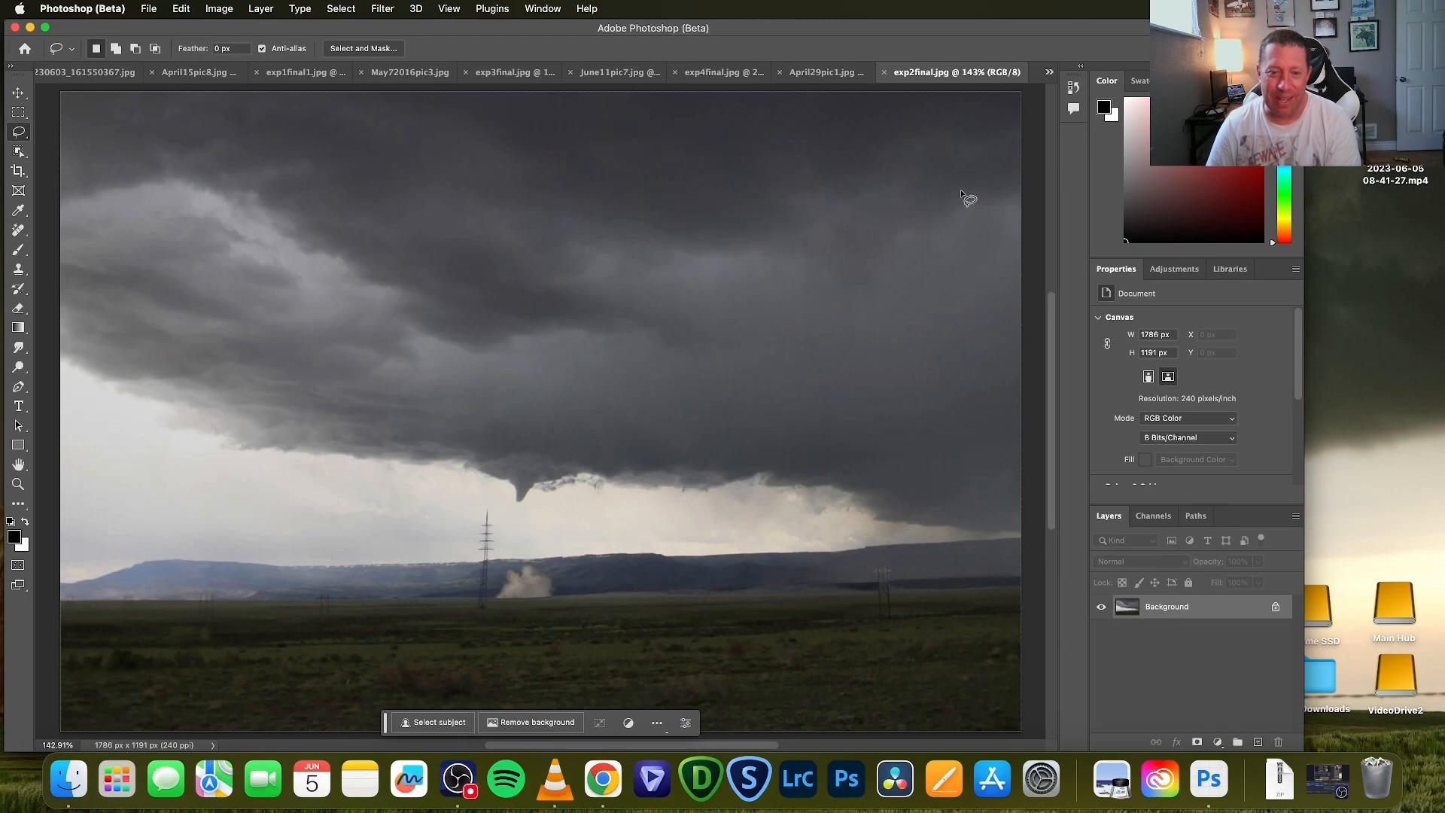
{"action": "mouse_move", "coordinate": [830, 271]}
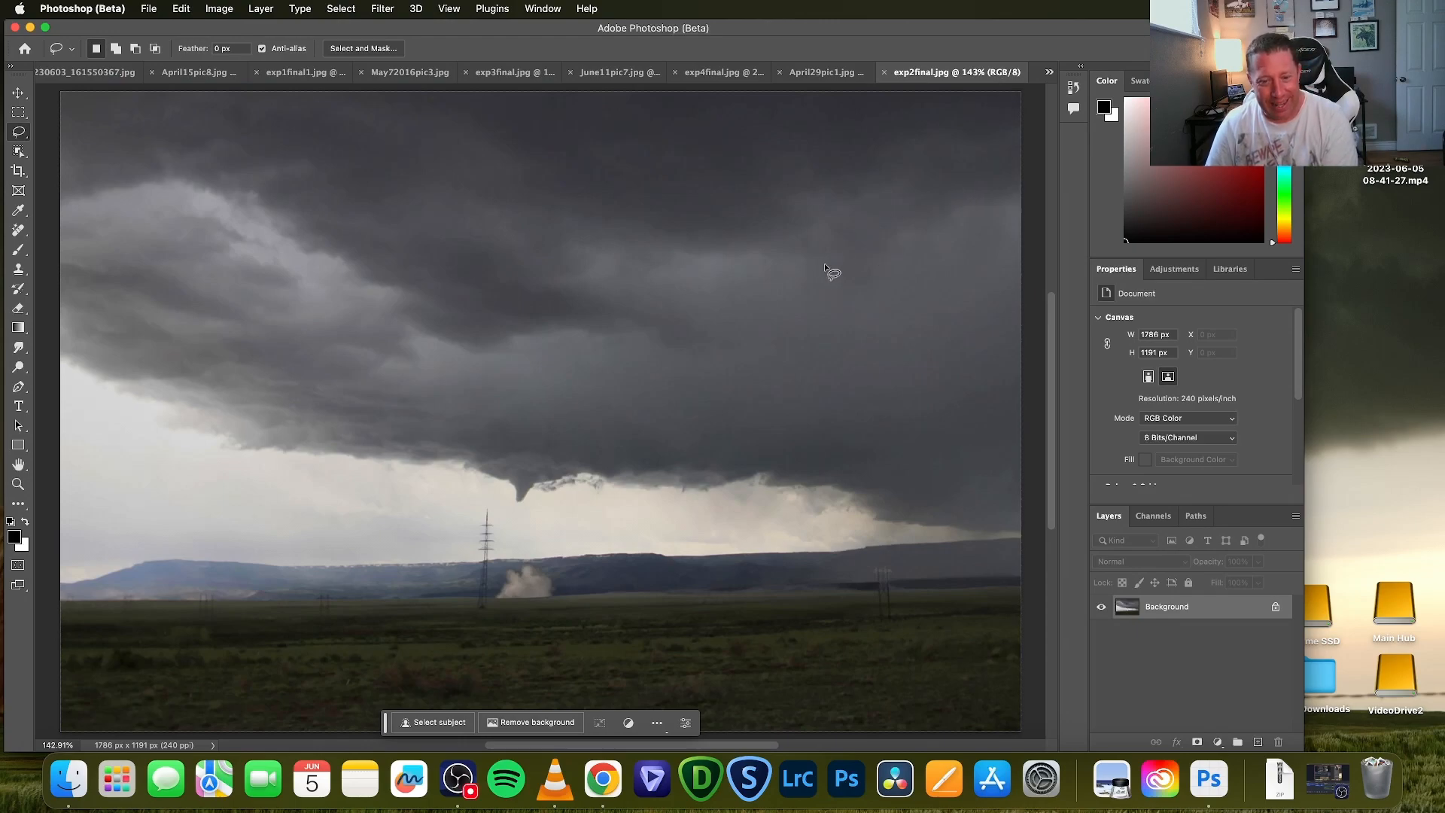
{"action": "mouse_move", "coordinate": [516, 595]}
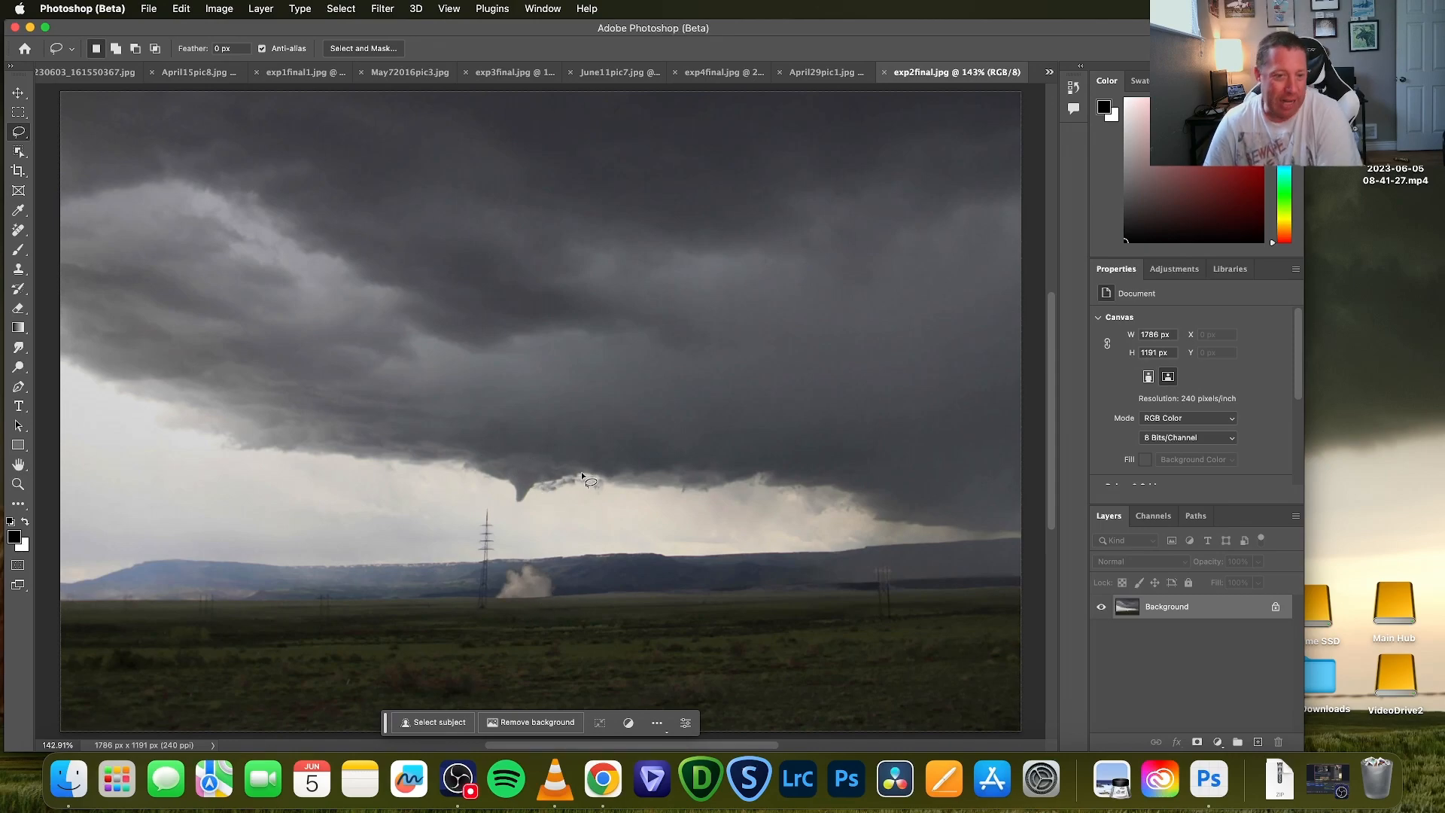
{"action": "mouse_move", "coordinate": [633, 502]}
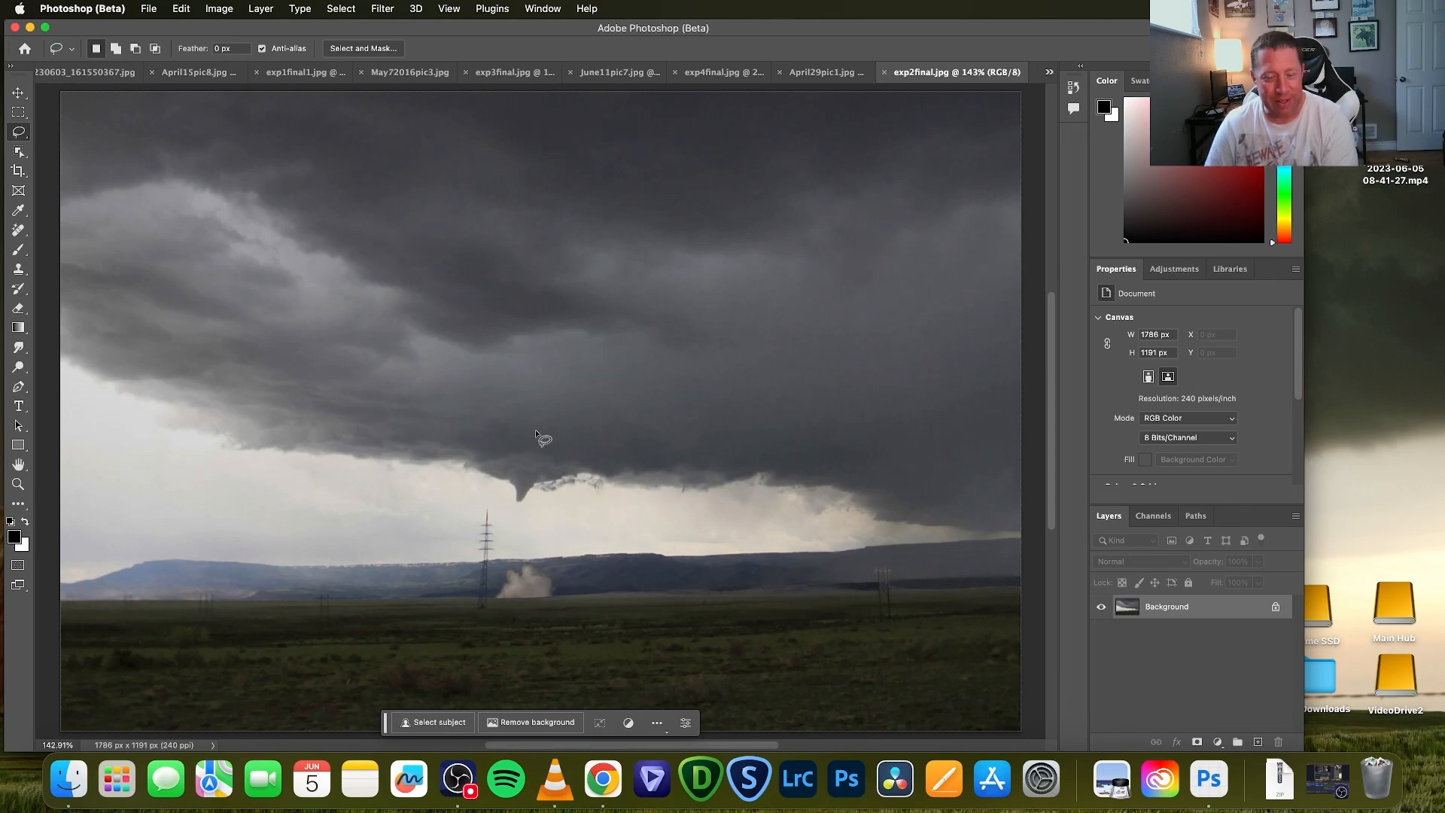
{"action": "mouse_move", "coordinate": [572, 472]}
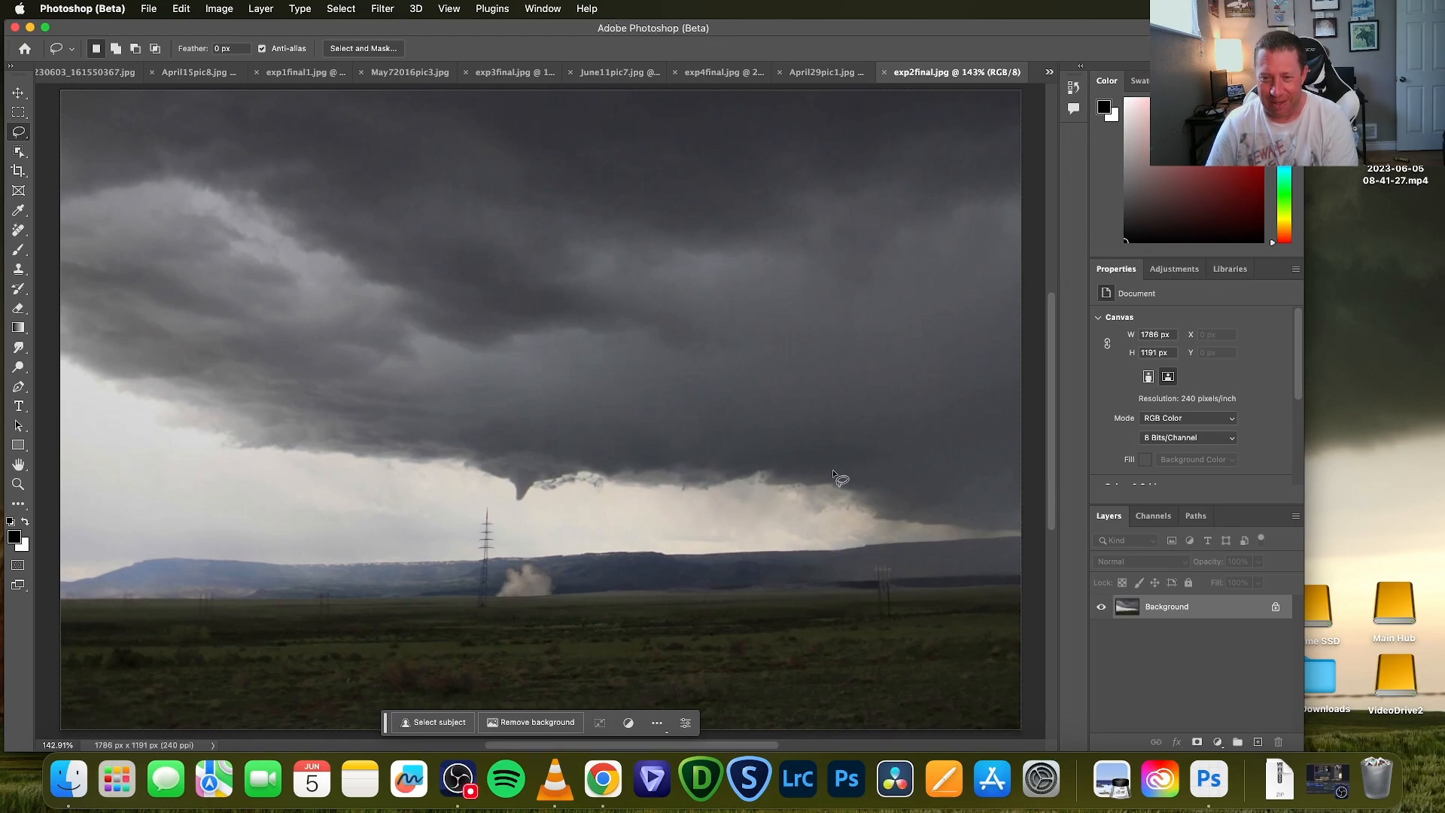
{"action": "mouse_move", "coordinate": [757, 574]}
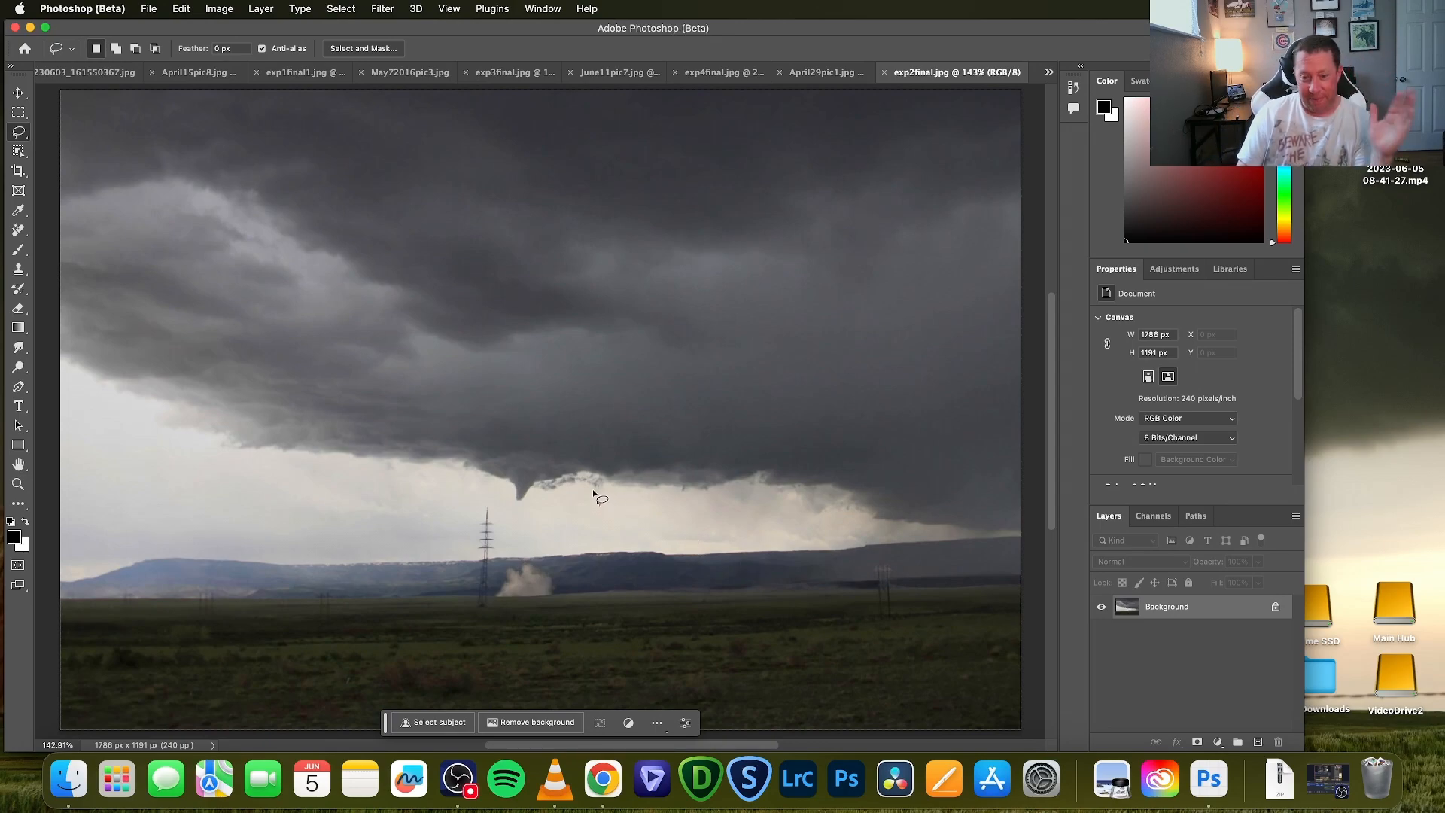
{"action": "mouse_move", "coordinate": [558, 138]}
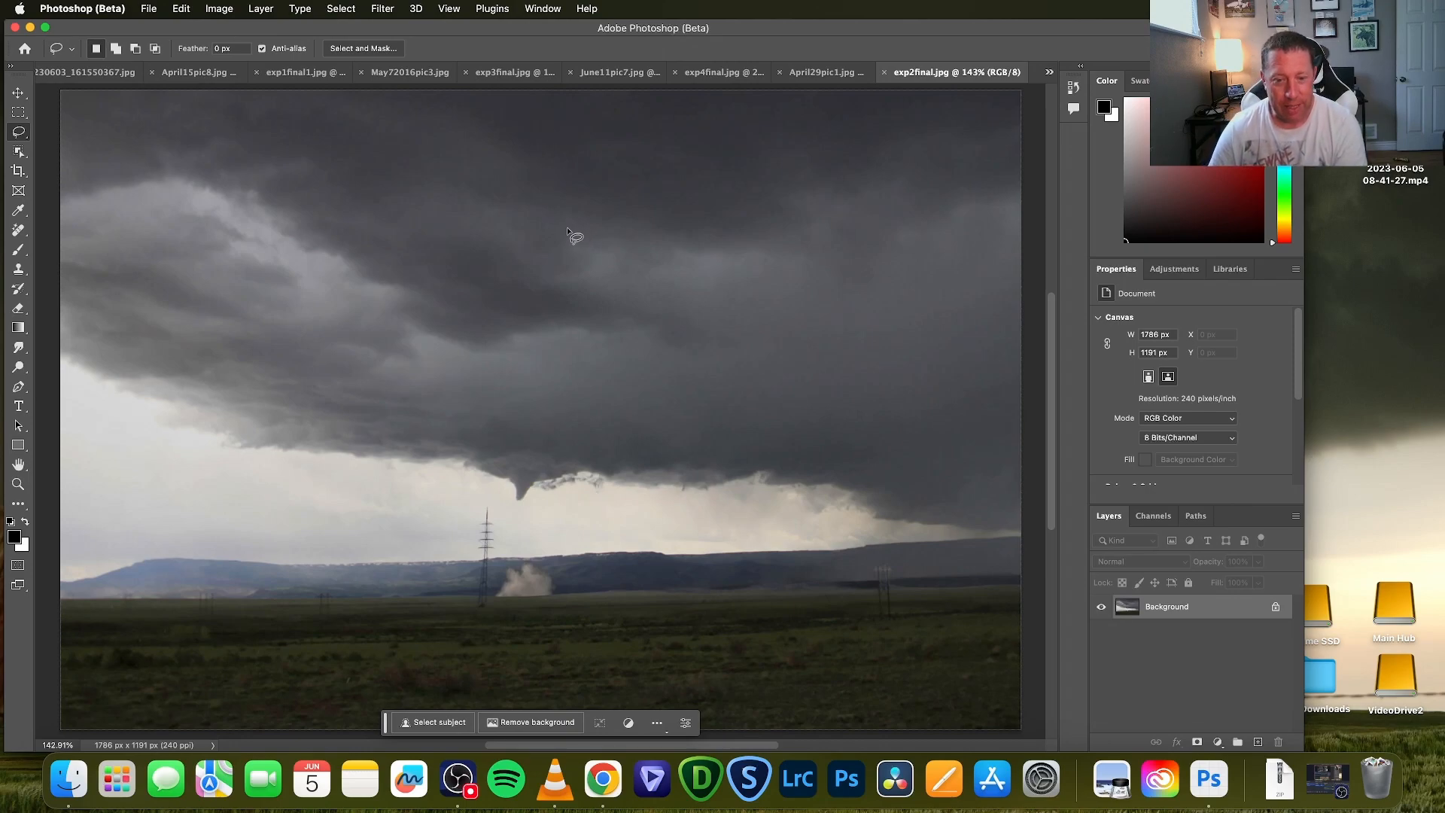
{"action": "mouse_move", "coordinate": [570, 238]}
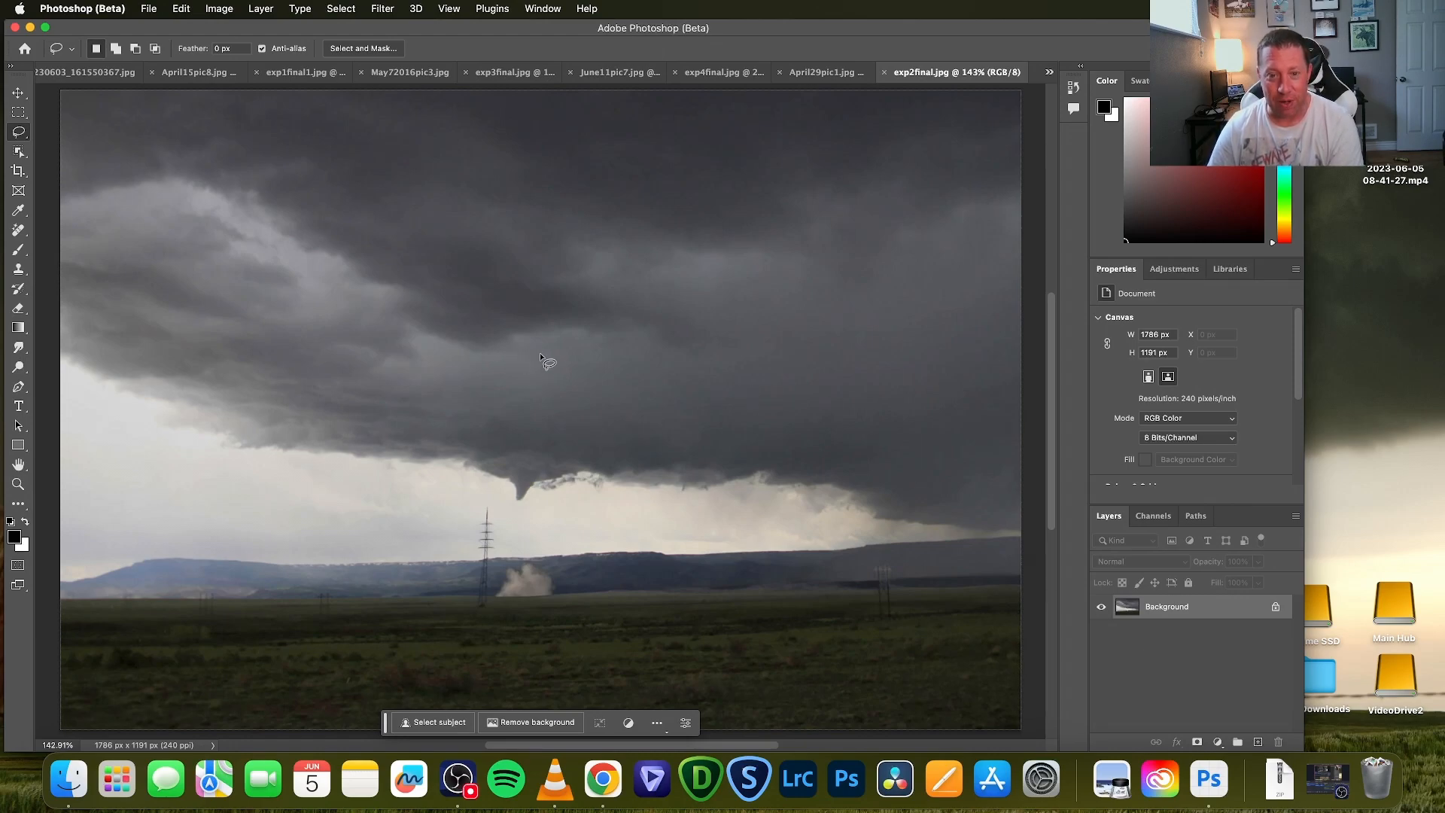
{"action": "mouse_move", "coordinate": [550, 367]}
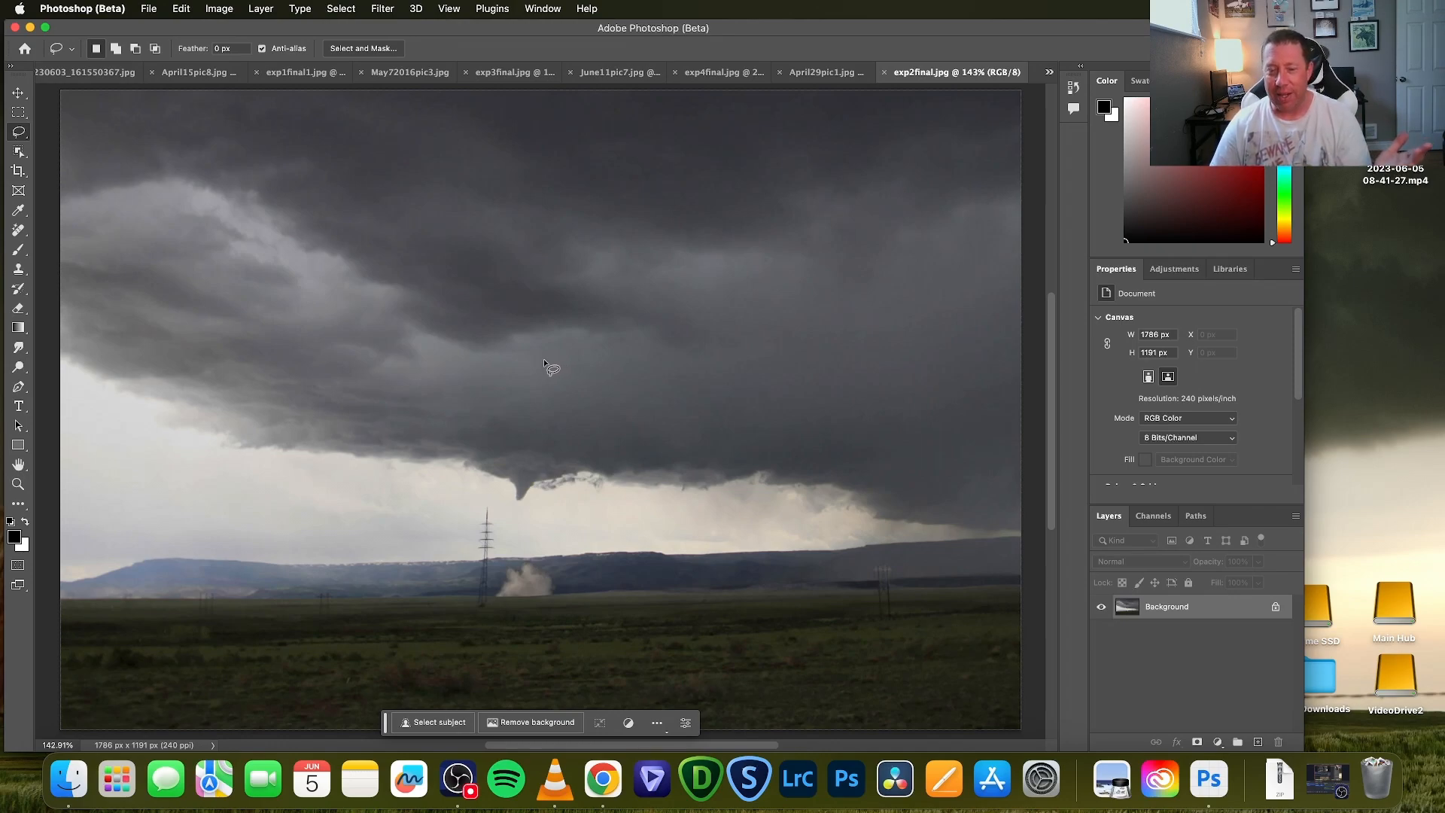
{"action": "mouse_move", "coordinate": [492, 514]}
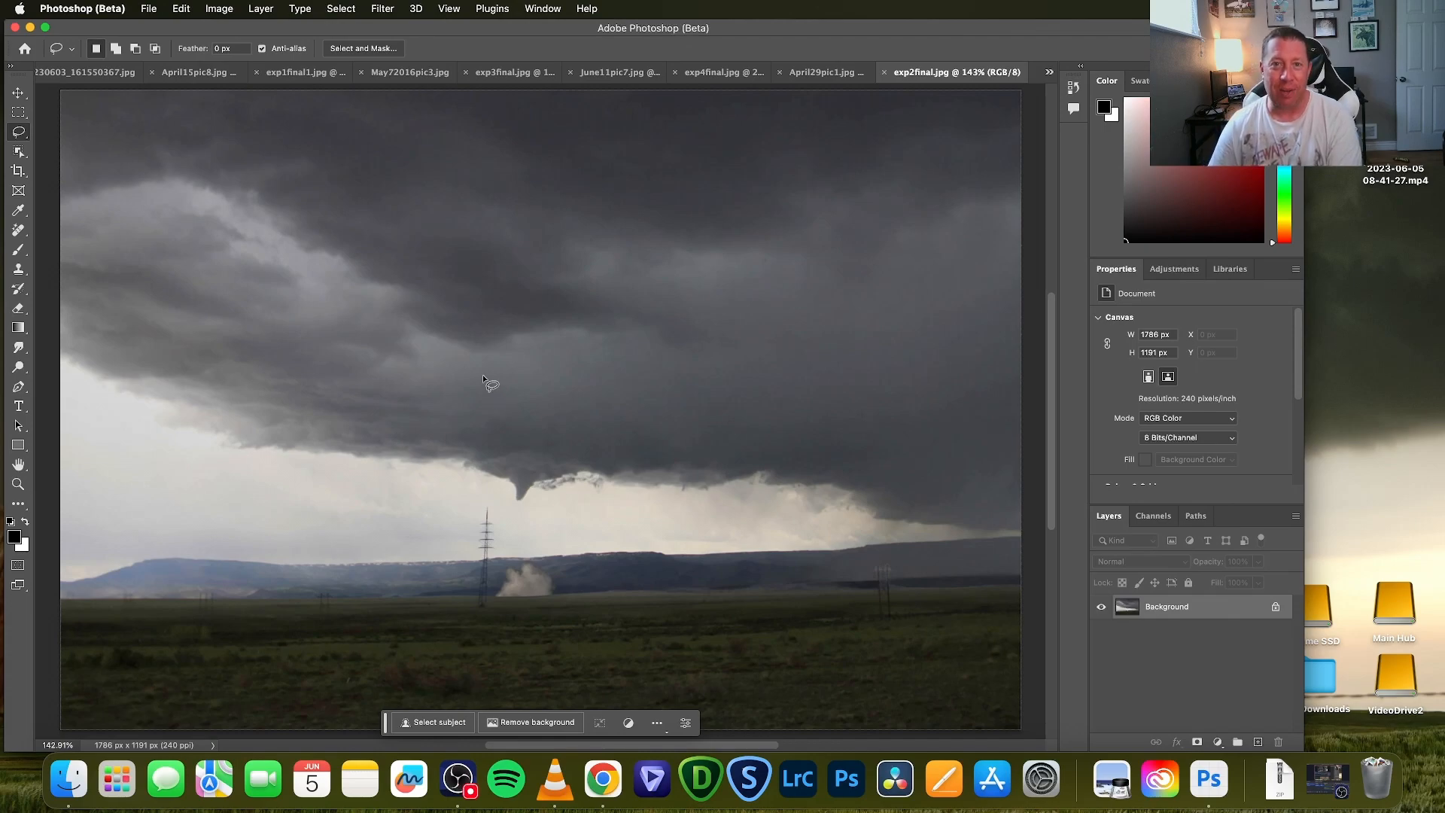
{"action": "mouse_move", "coordinate": [487, 381]}
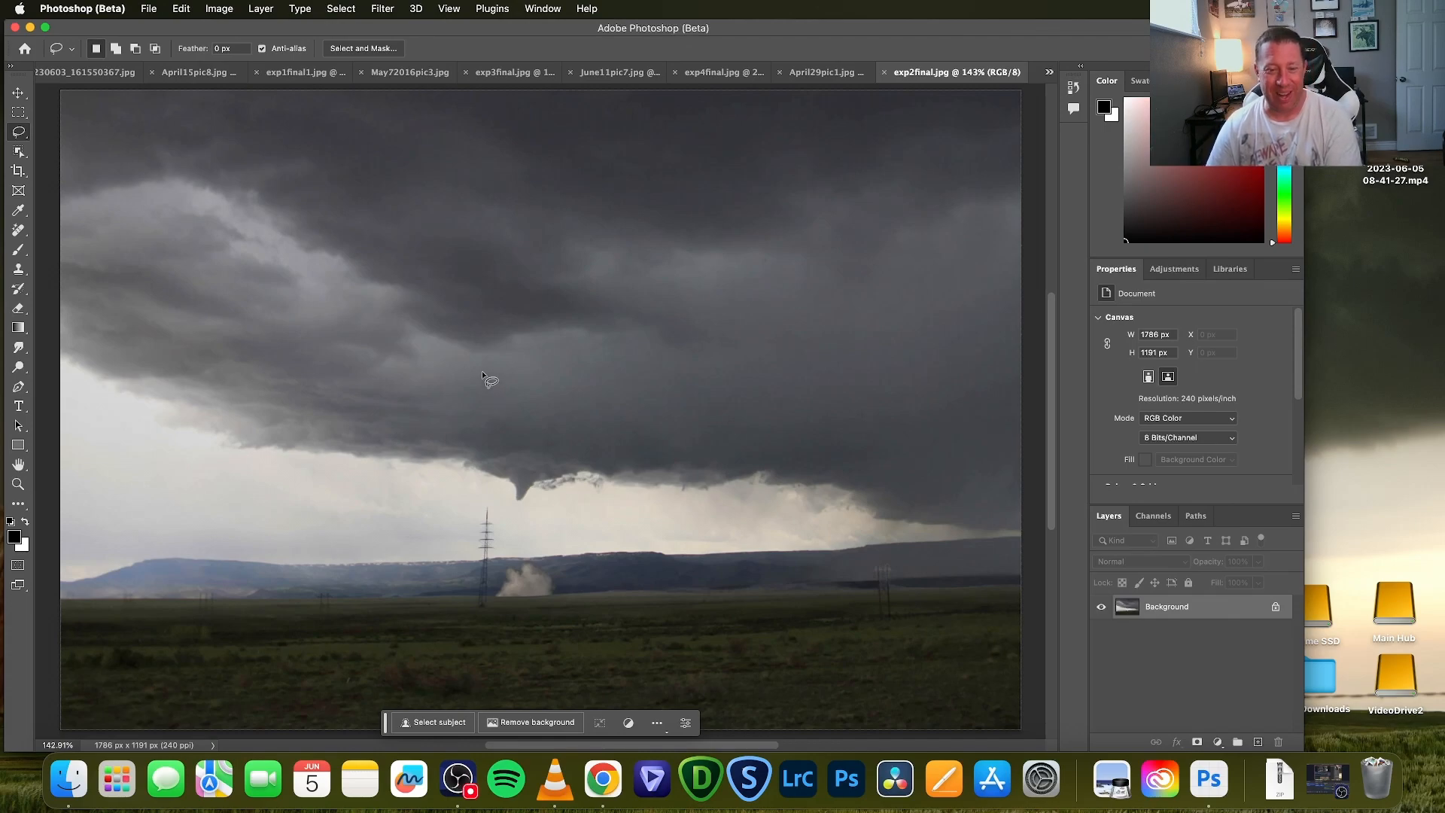
{"action": "mouse_move", "coordinate": [481, 372]}
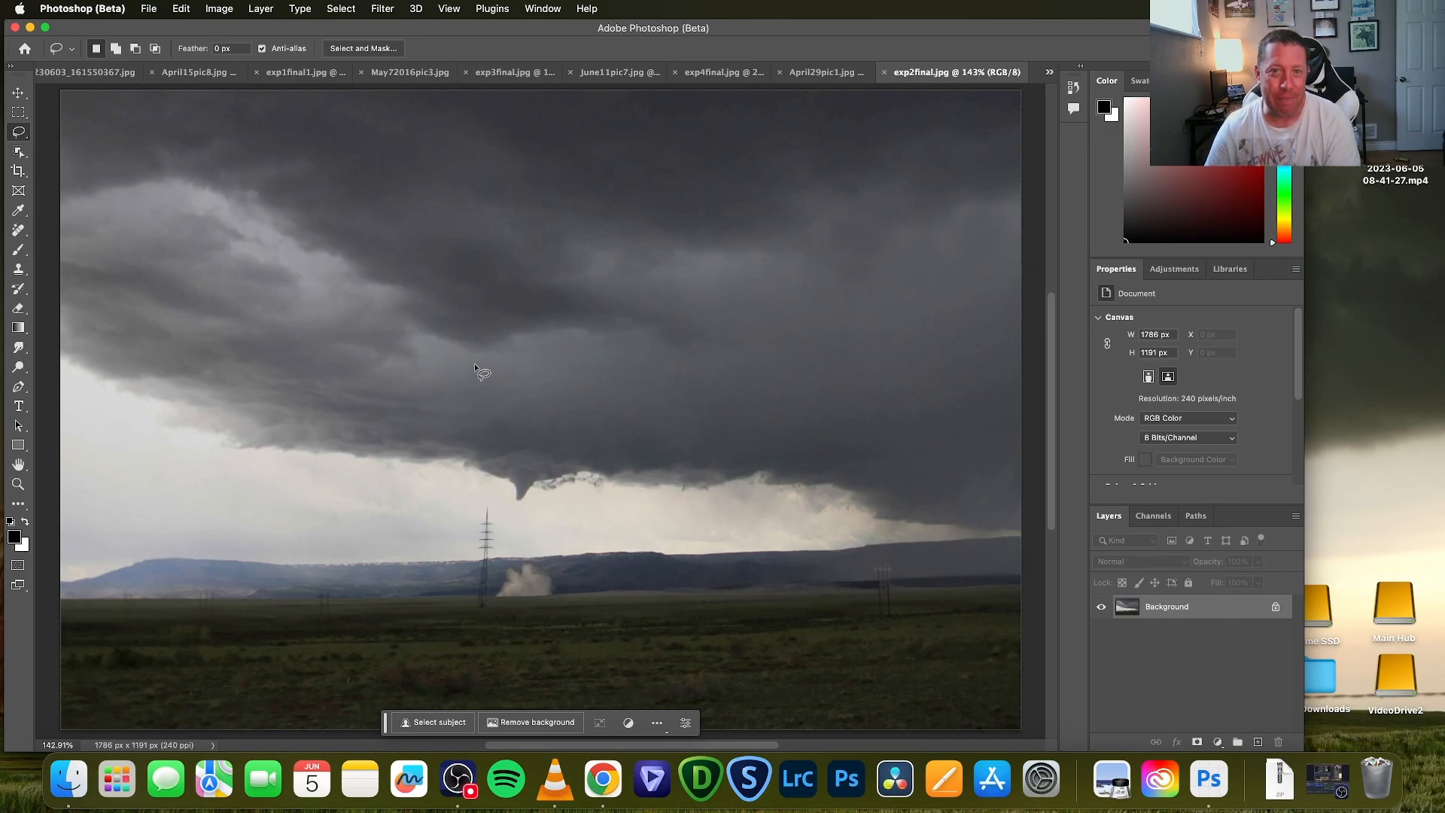
{"action": "mouse_move", "coordinate": [427, 128]}
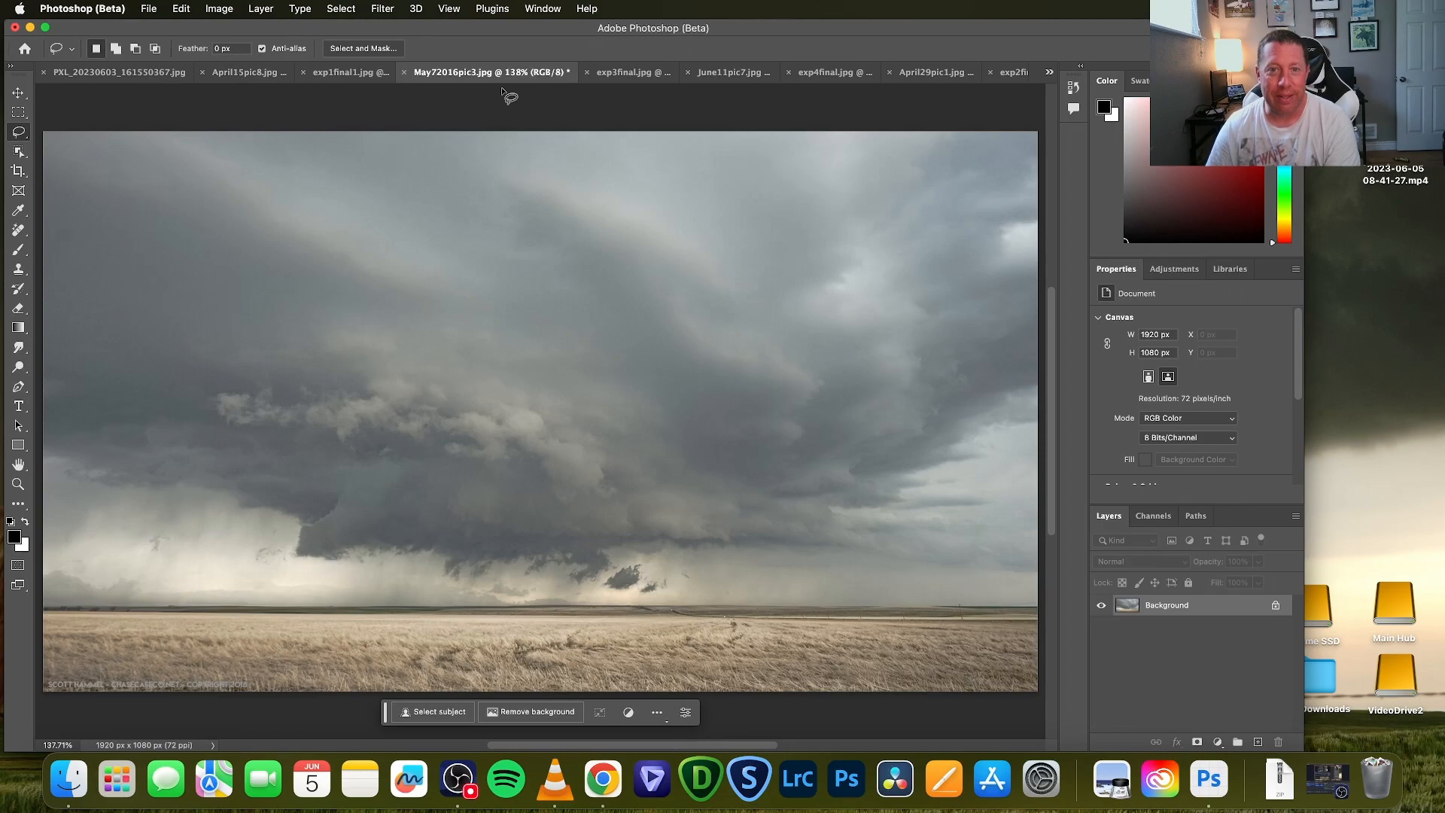
Return to exp3final.jpg, the prairie supercell with its thin tornado
{"action": "left_click", "coordinate": [588, 72]}
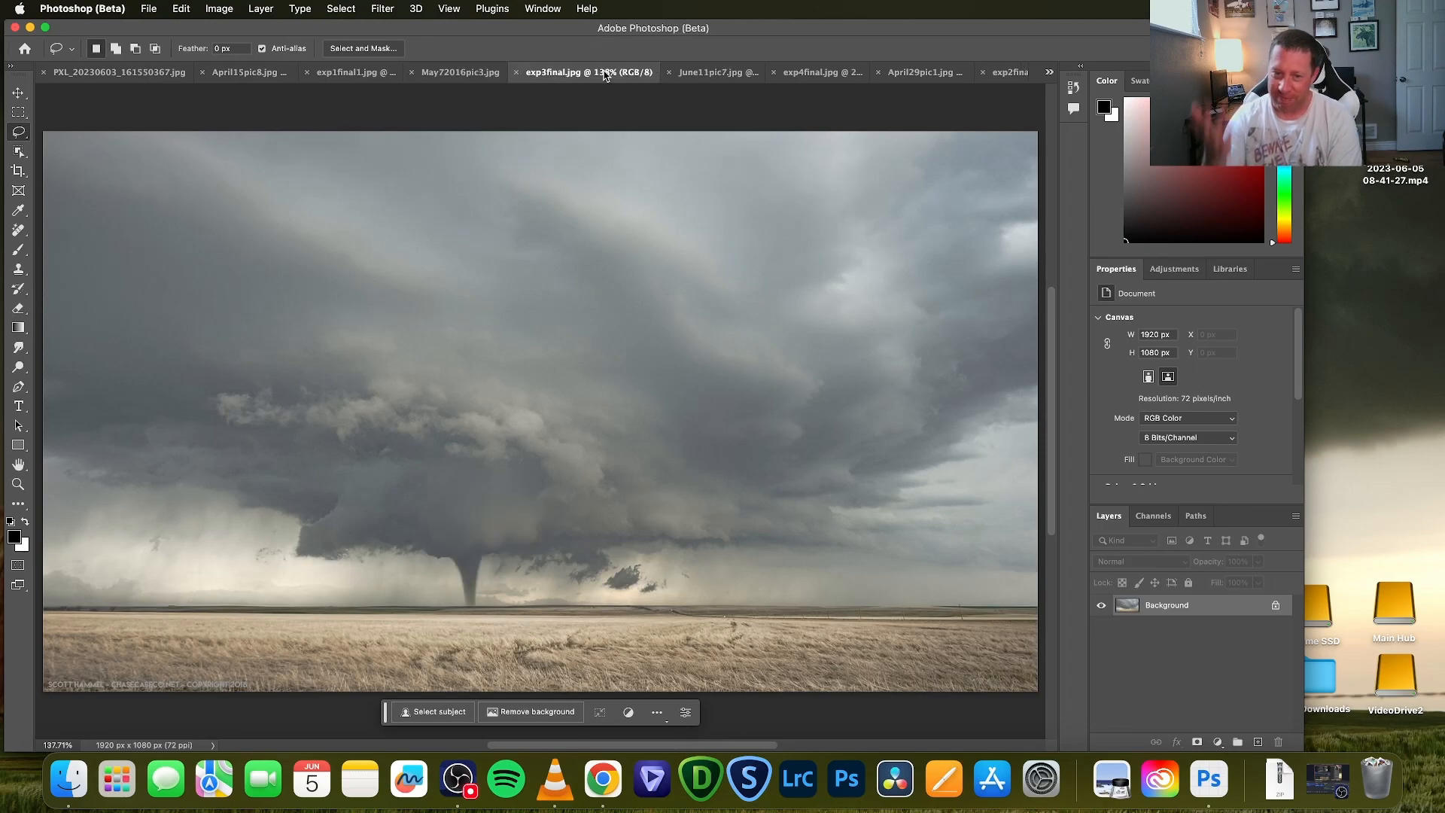